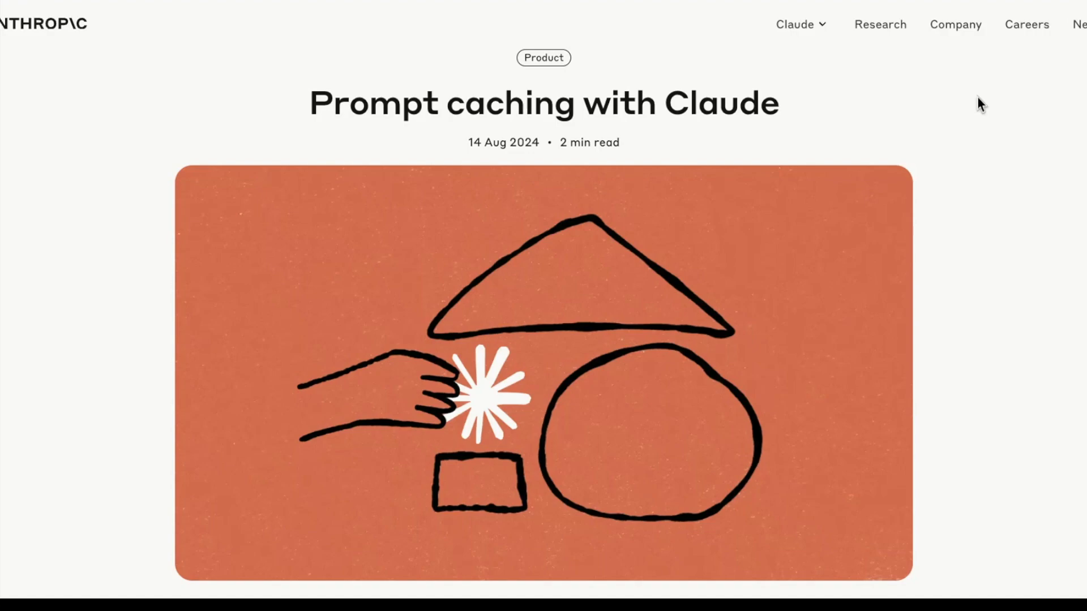
mouse_move(1001, 251)
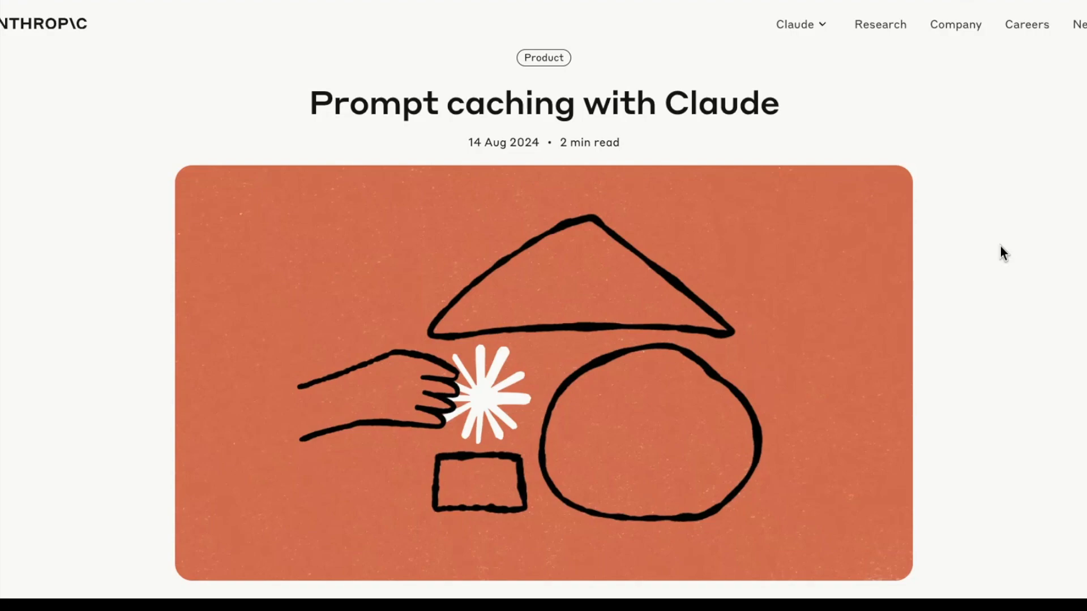
mouse_move(1046, 233)
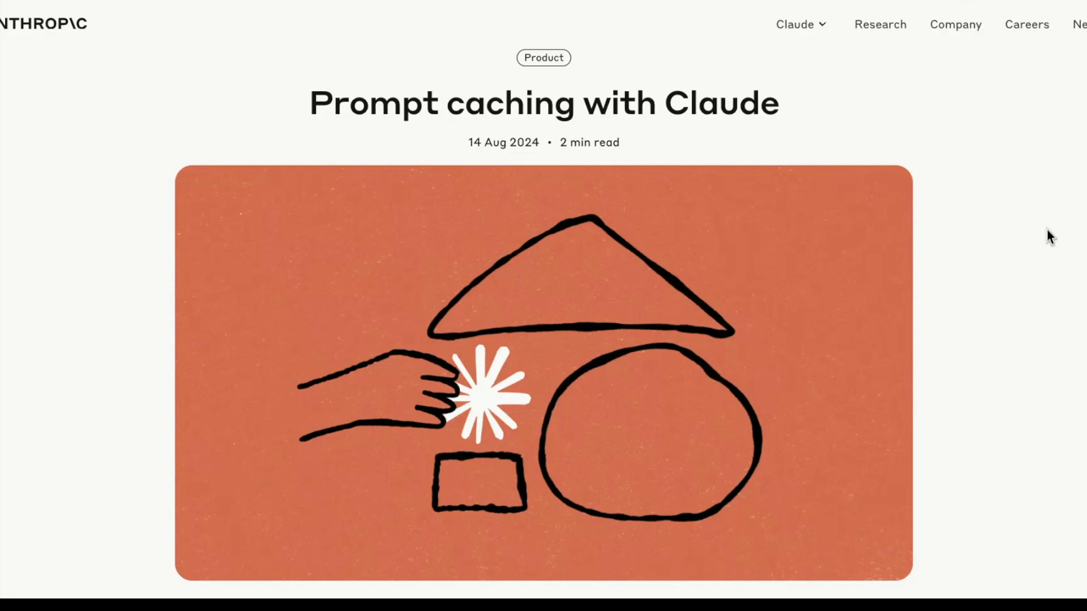
mouse_move(617, 126)
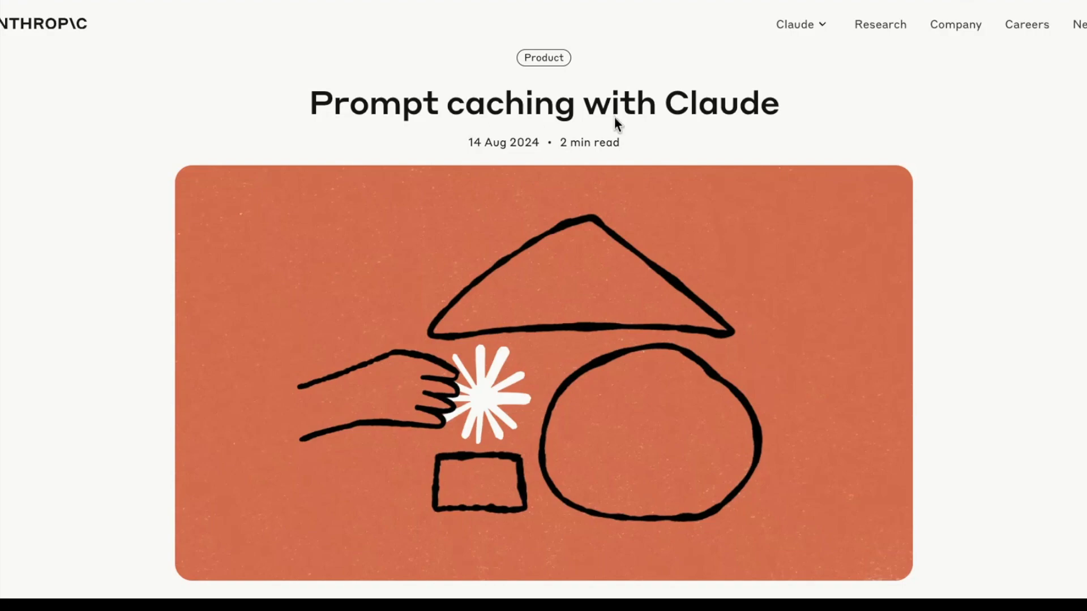
Scroll past the hero illustration to the intro paragraph and 'When to use prompt caching' section
scroll("down", 3)
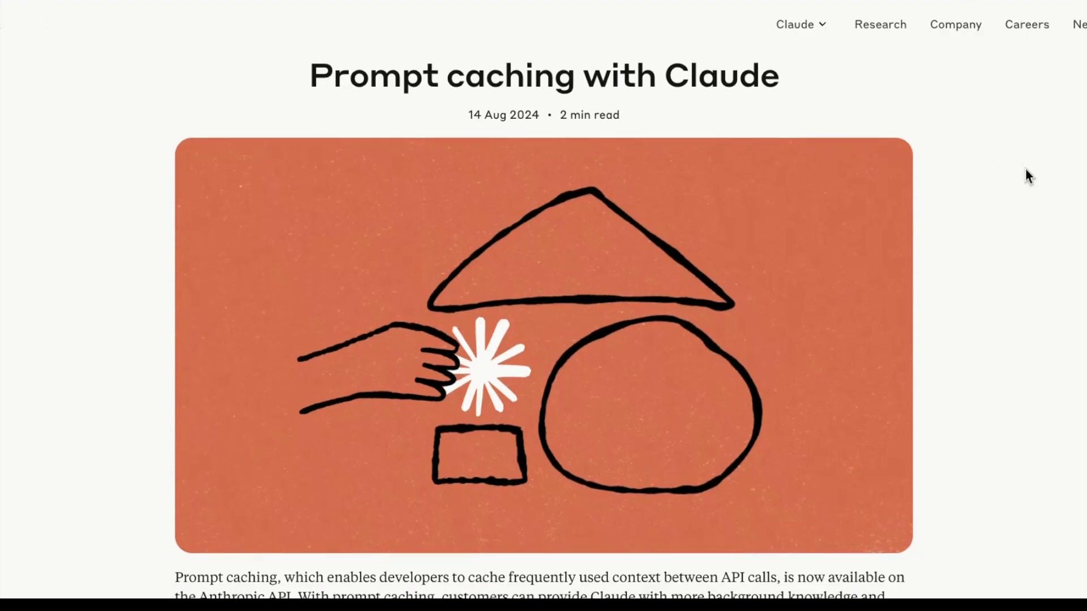
scroll("down", 3)
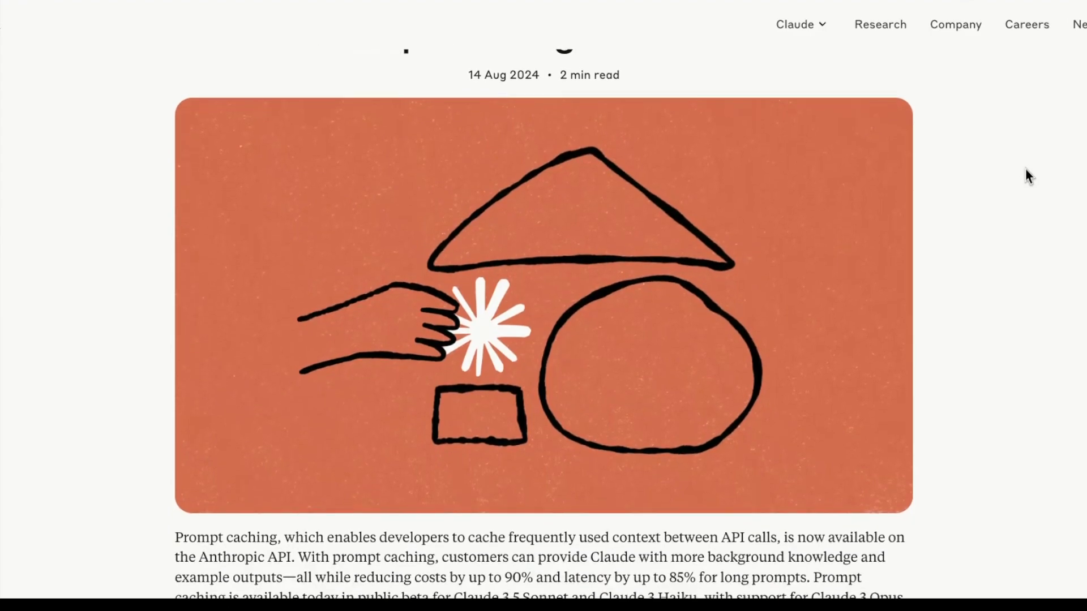
scroll("down", 3)
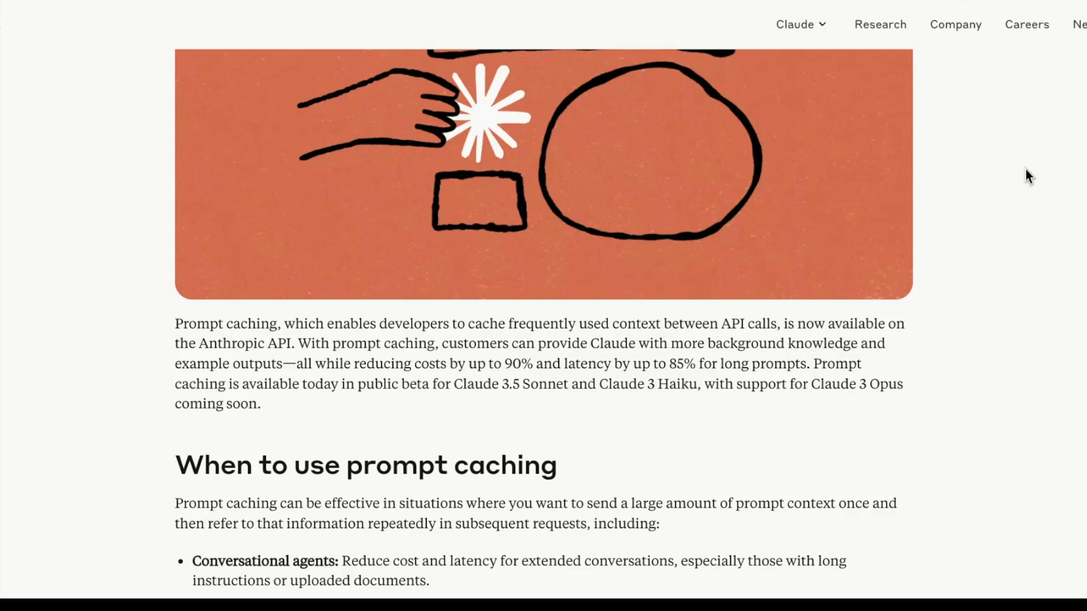
scroll("down", 3)
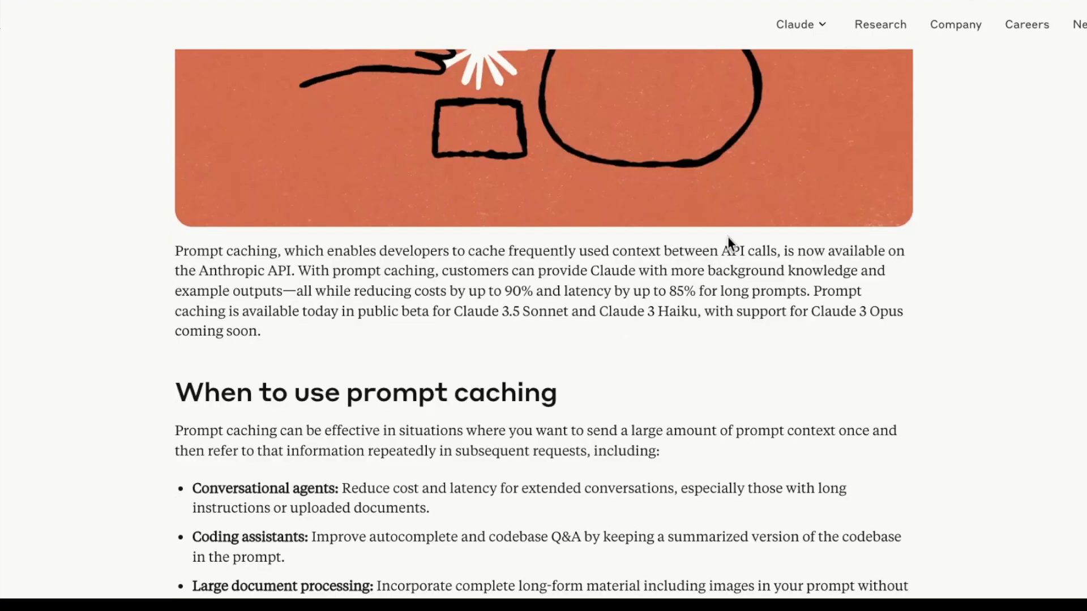
mouse_move(849, 279)
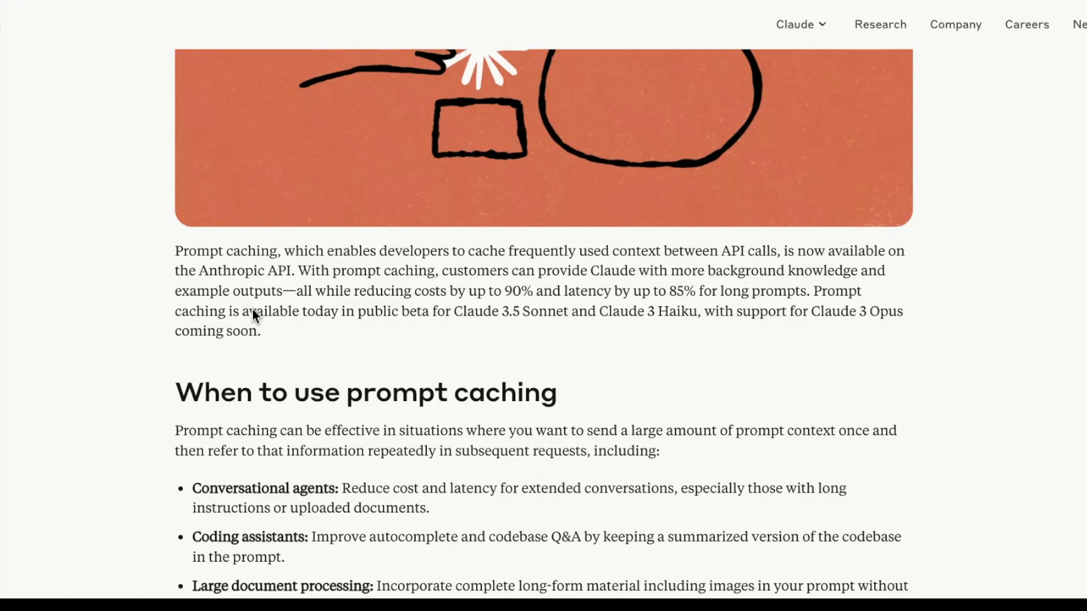
mouse_move(386, 322)
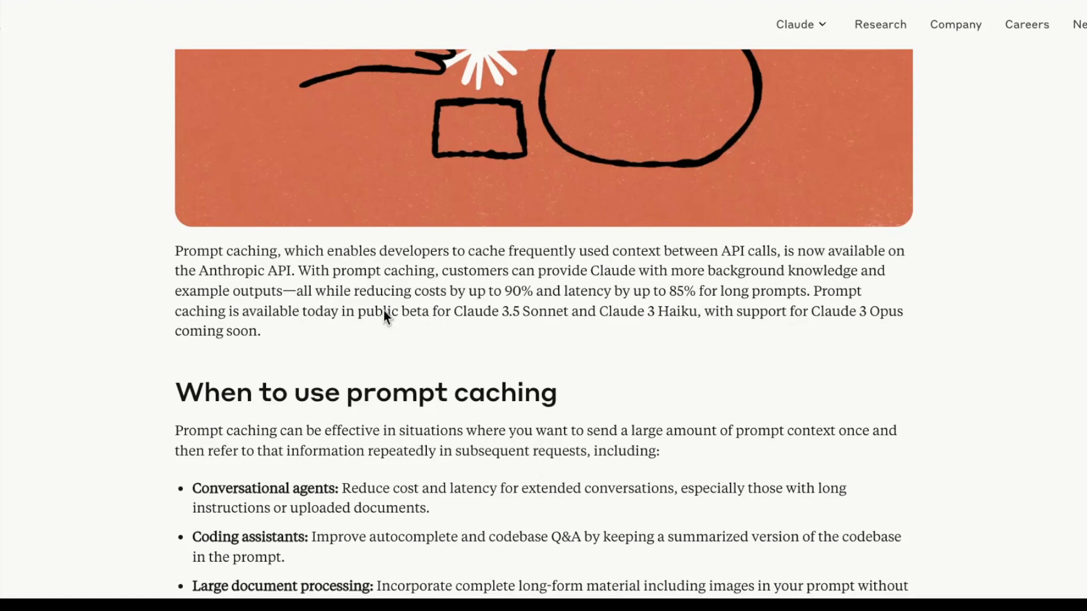
mouse_move(527, 307)
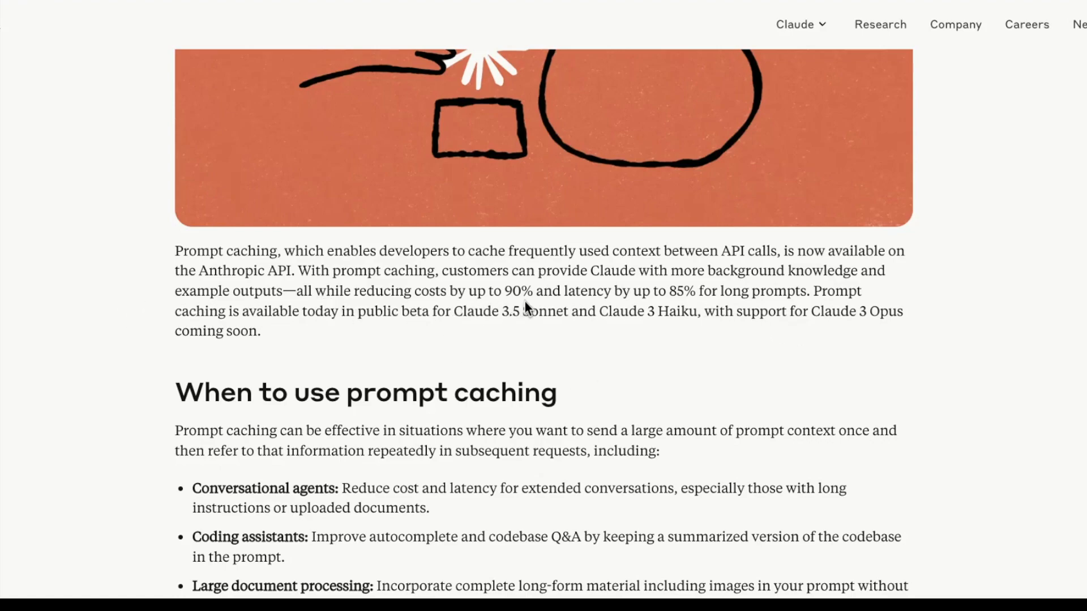
mouse_move(693, 308)
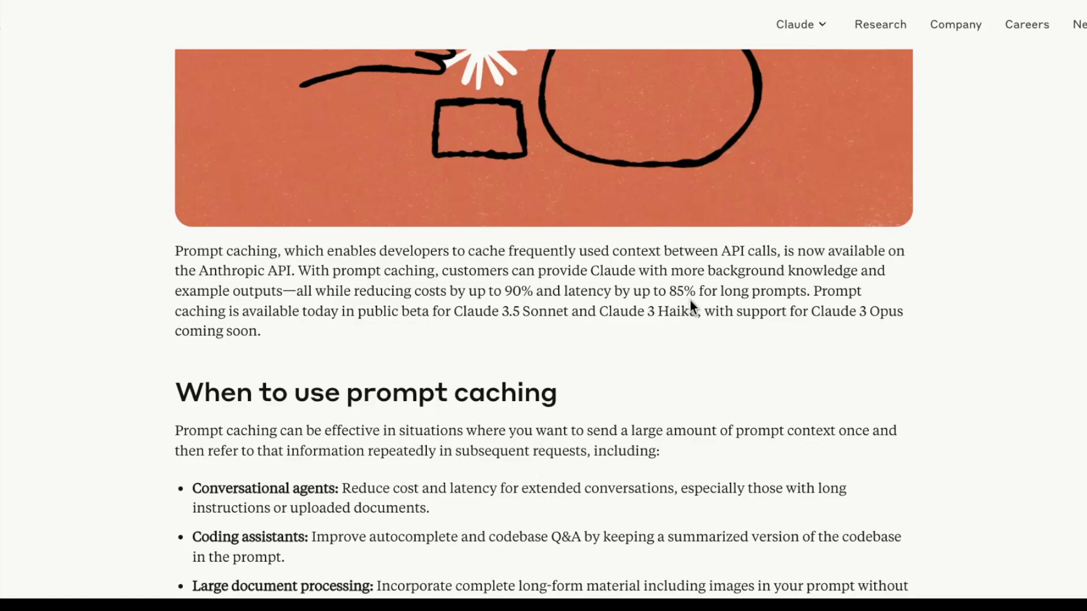
mouse_move(188, 309)
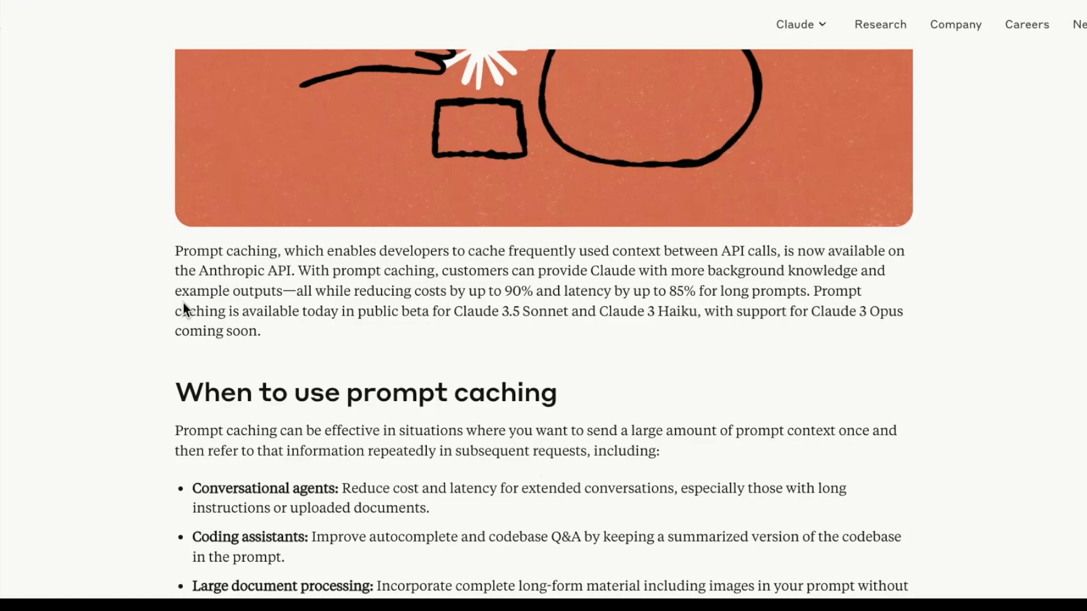
mouse_move(508, 330)
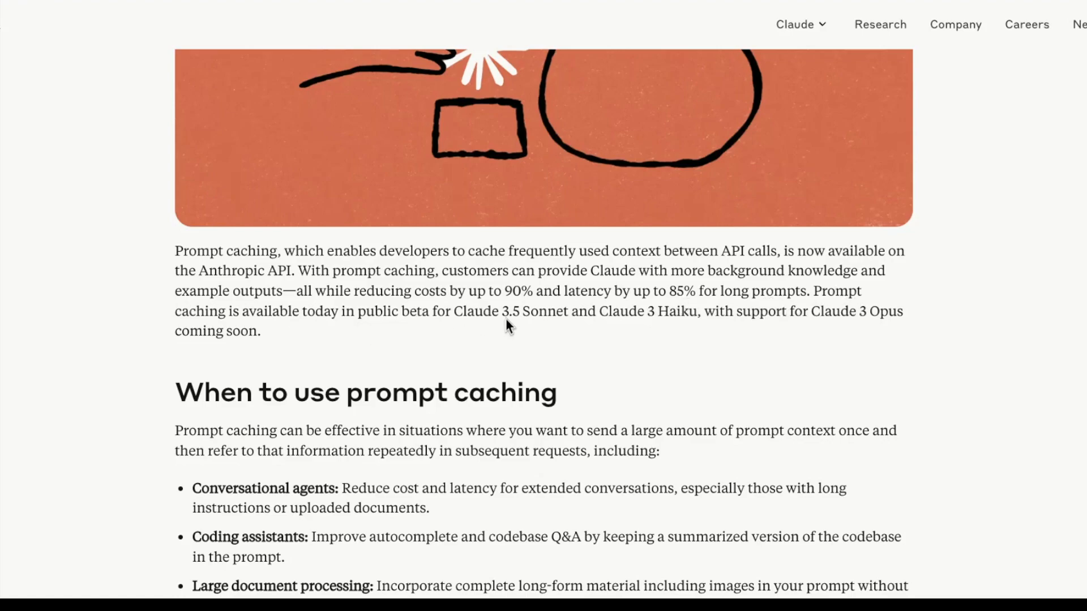
mouse_move(704, 327)
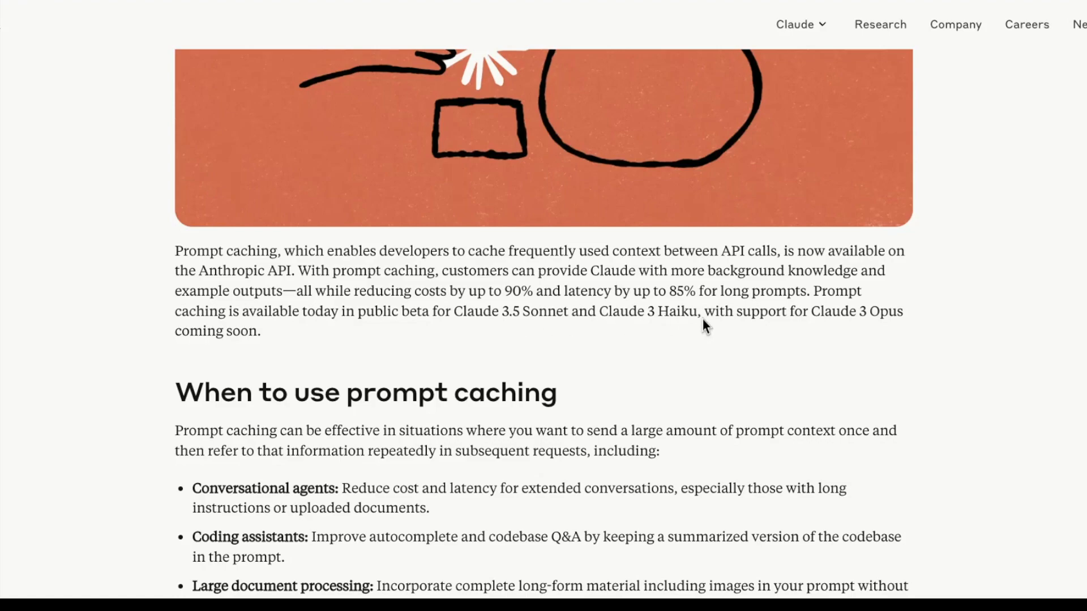
Scroll down through the bulleted use cases to the latency and cost table header
scroll("down", 3)
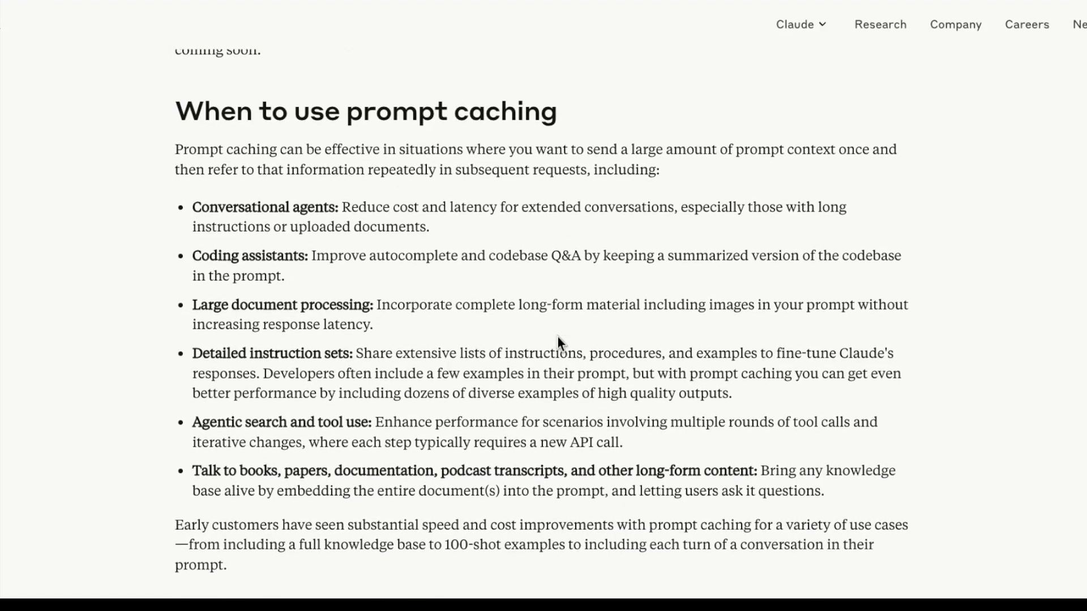
scroll("down", 3)
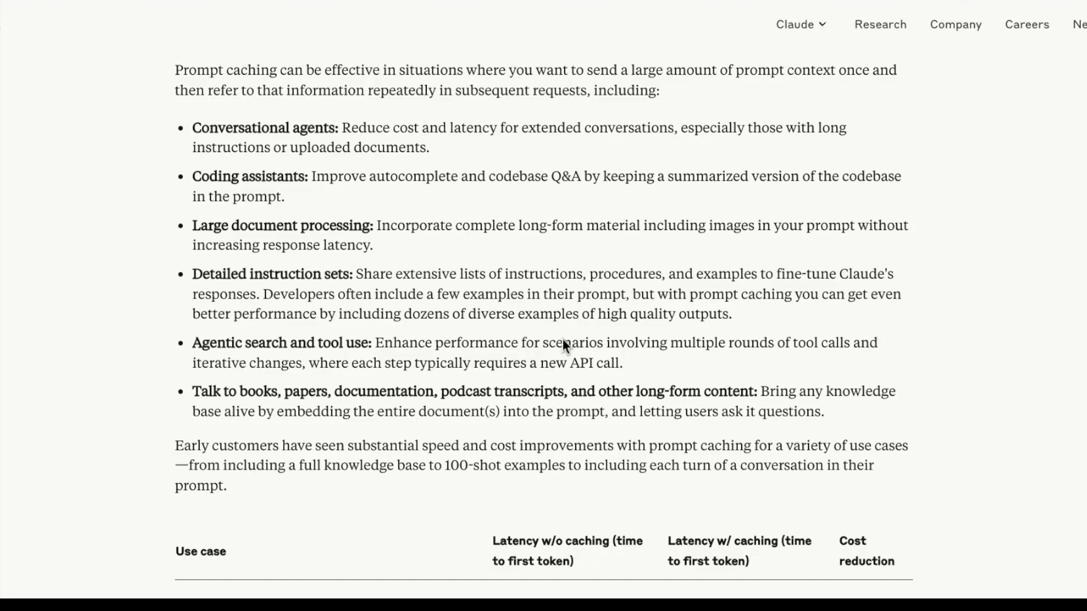
mouse_move(295, 163)
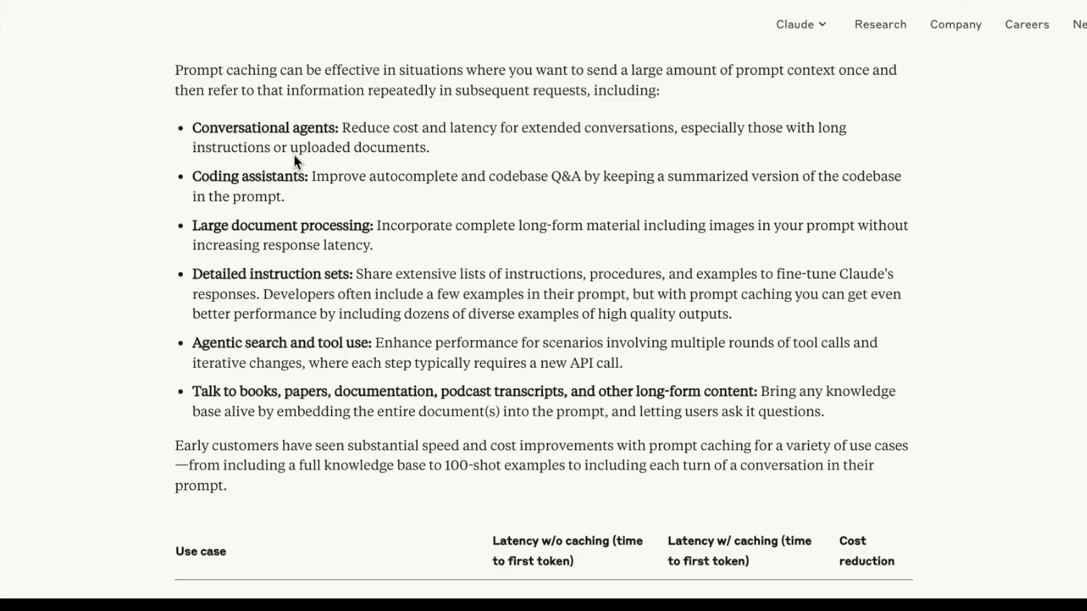
mouse_move(215, 151)
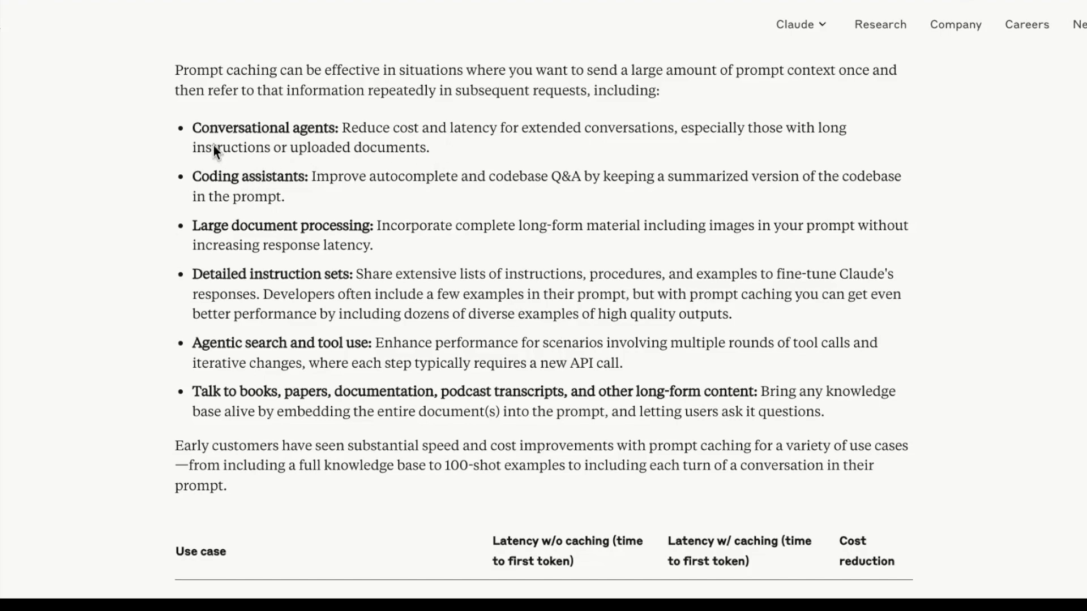
mouse_move(237, 195)
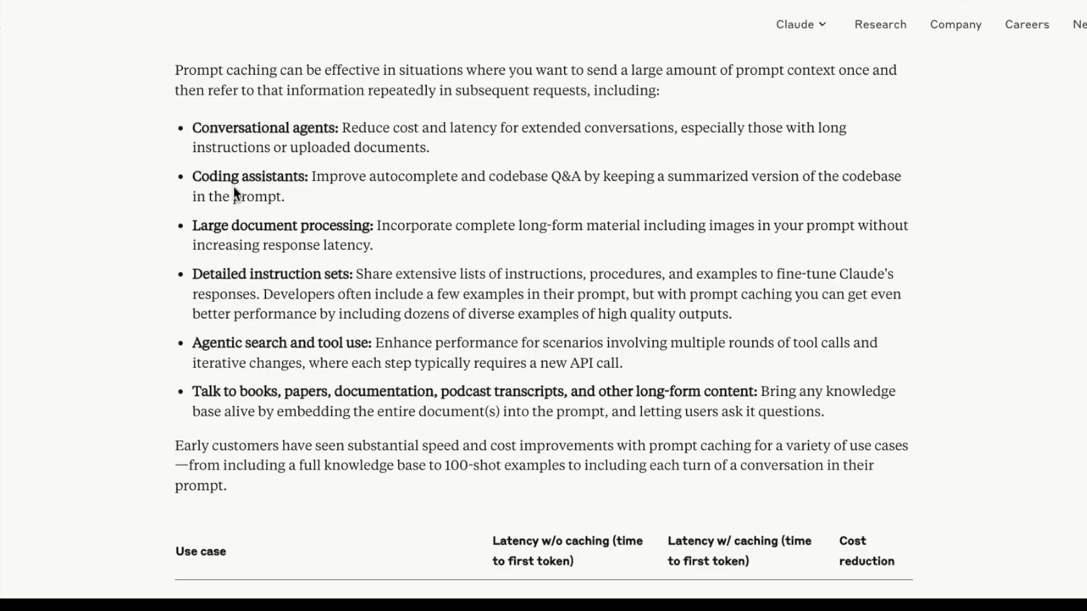
mouse_move(306, 191)
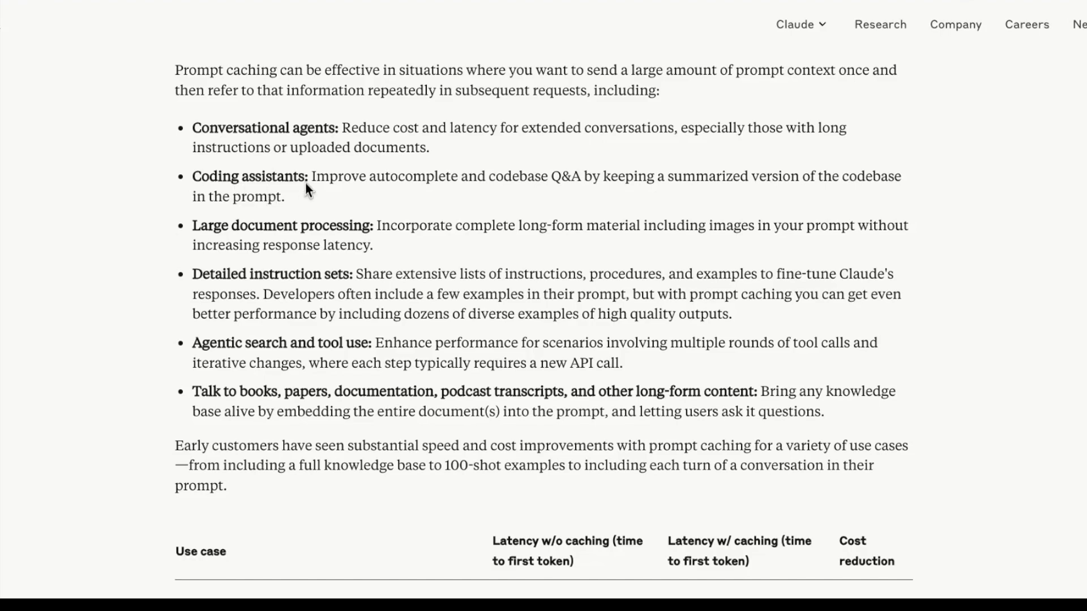
mouse_move(464, 166)
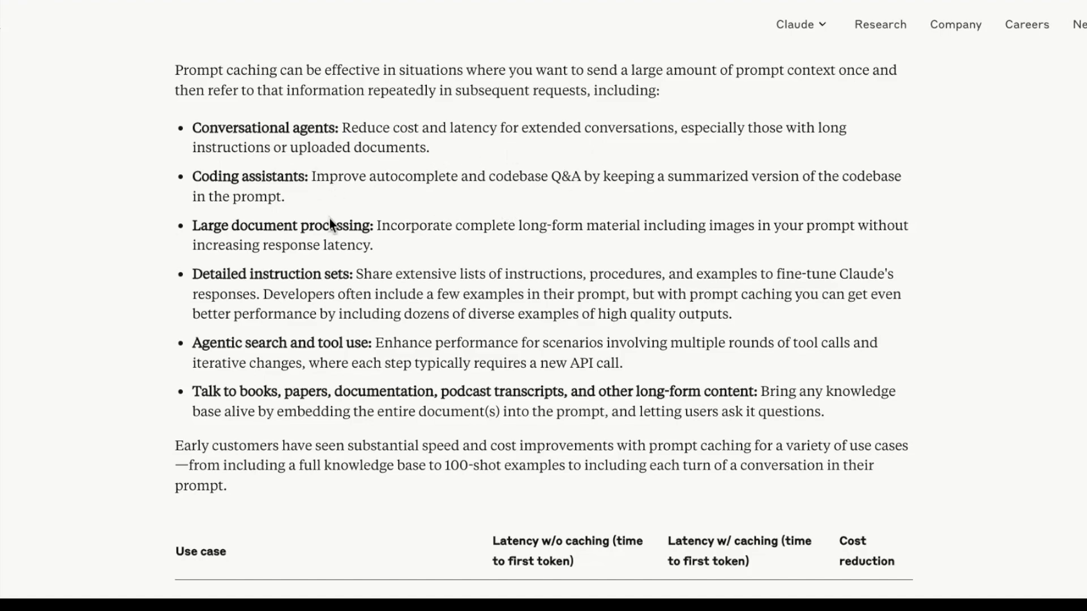
mouse_move(391, 241)
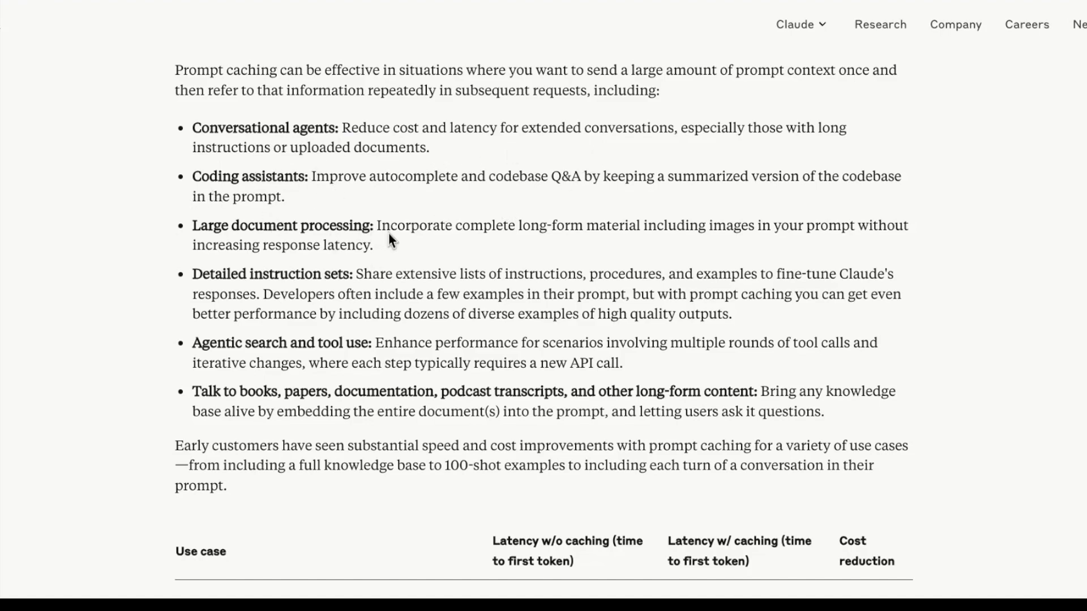
mouse_move(380, 288)
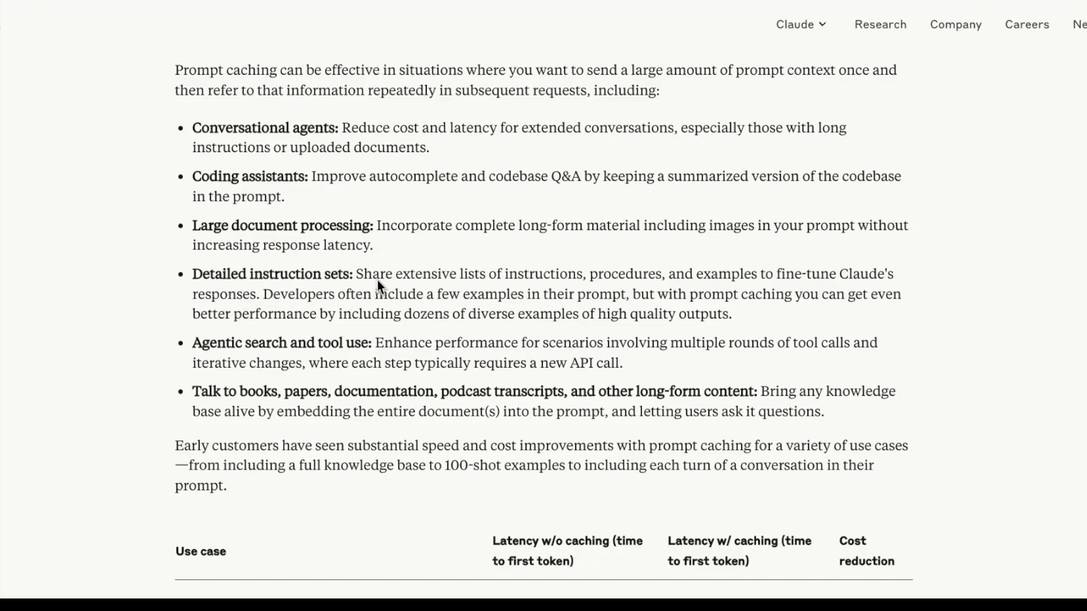
mouse_move(351, 356)
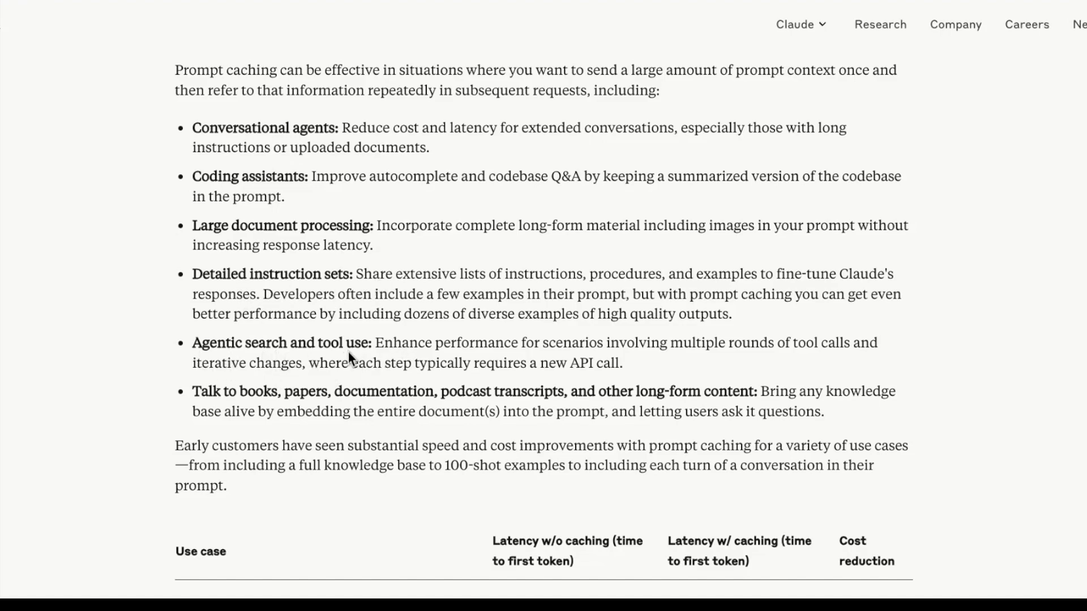
mouse_move(476, 360)
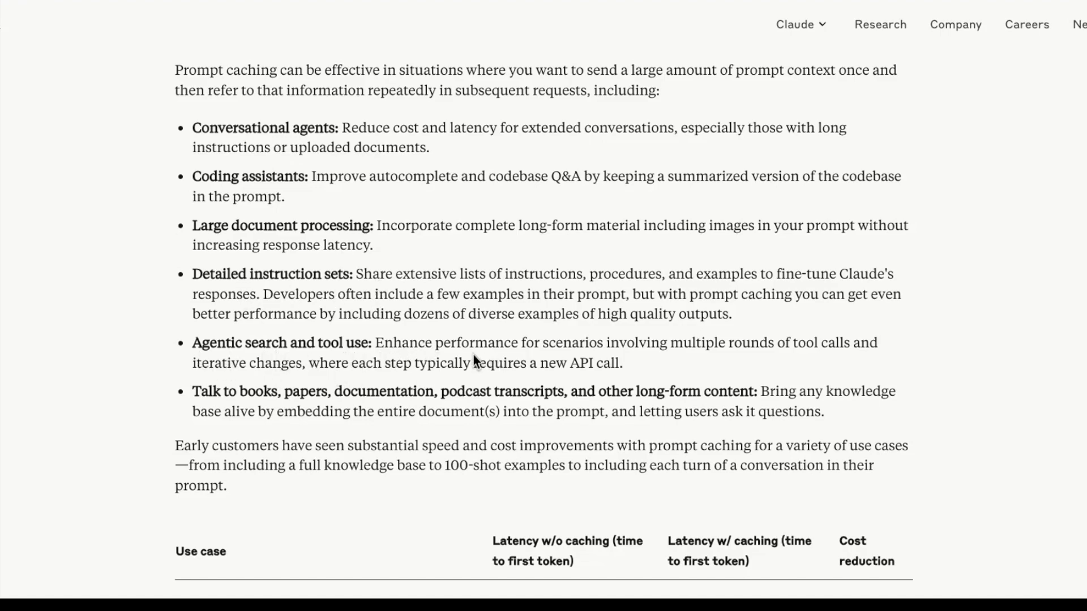
mouse_move(652, 364)
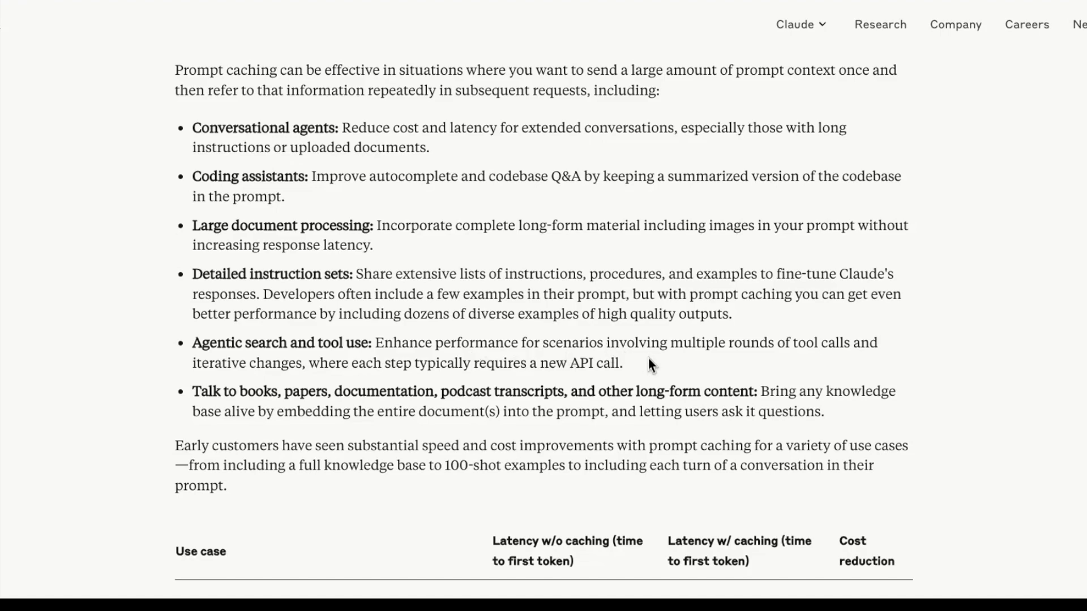
mouse_move(291, 353)
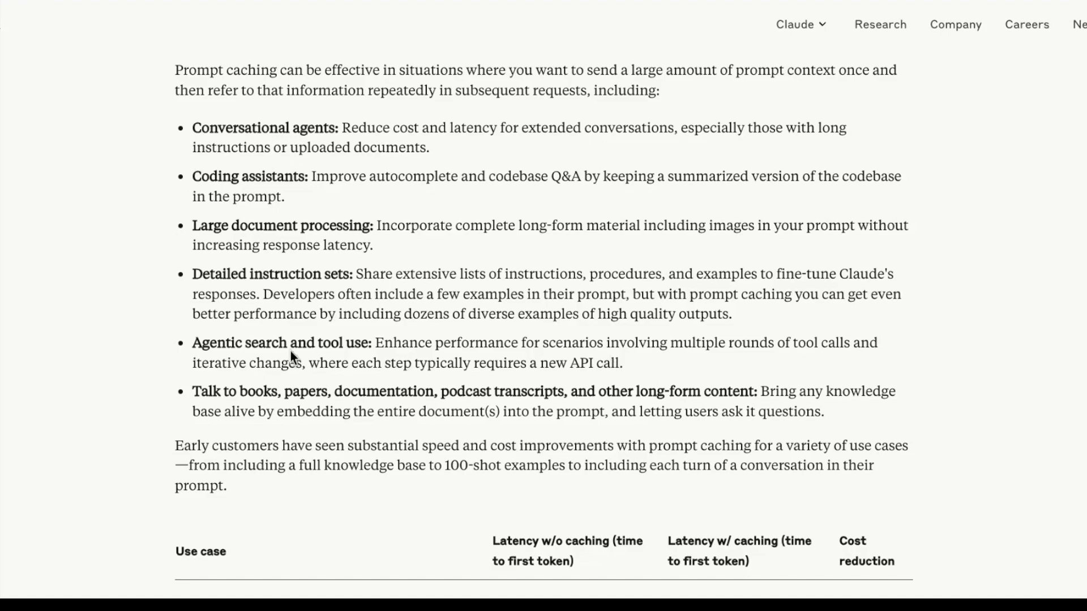
mouse_move(631, 363)
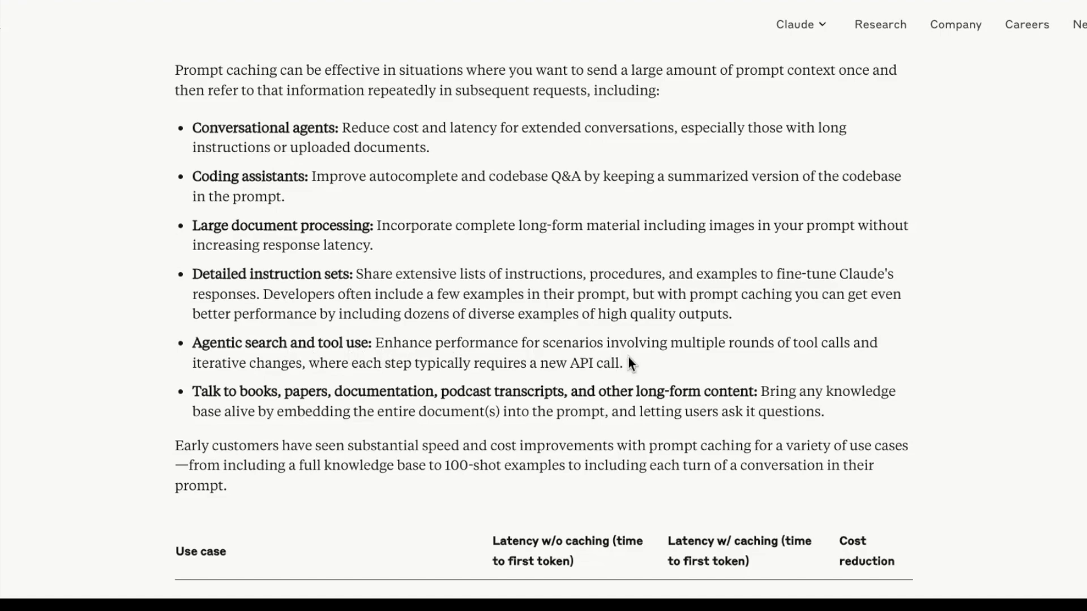
mouse_move(299, 407)
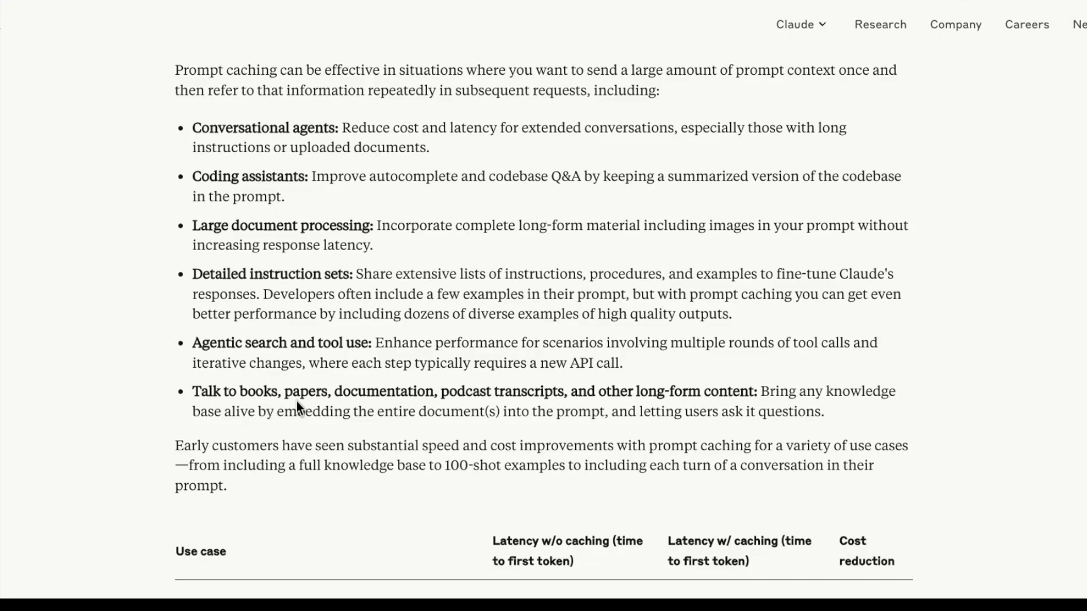
mouse_move(730, 411)
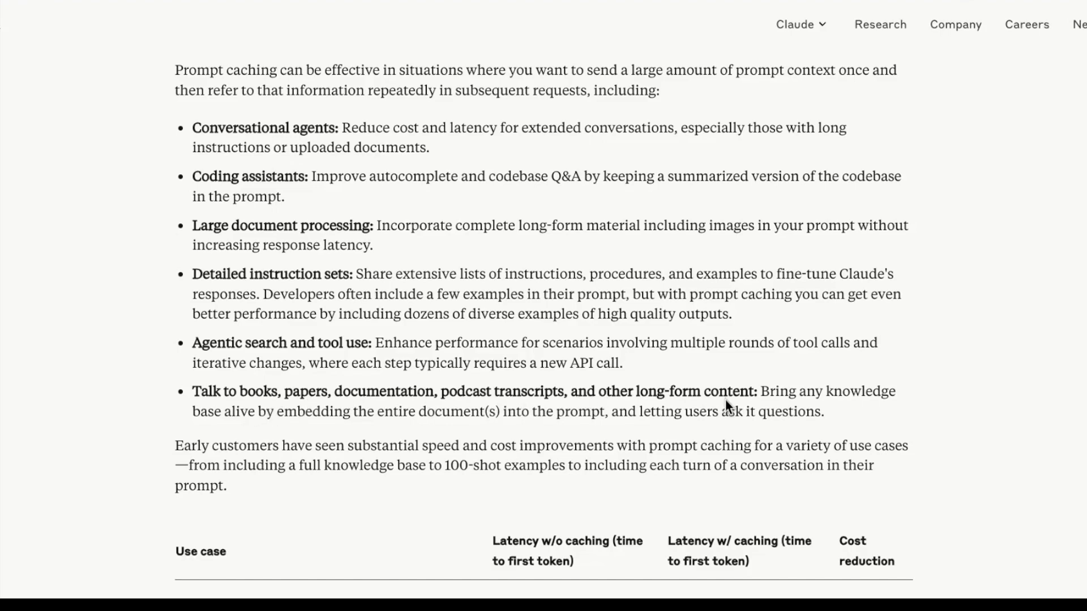
mouse_move(813, 401)
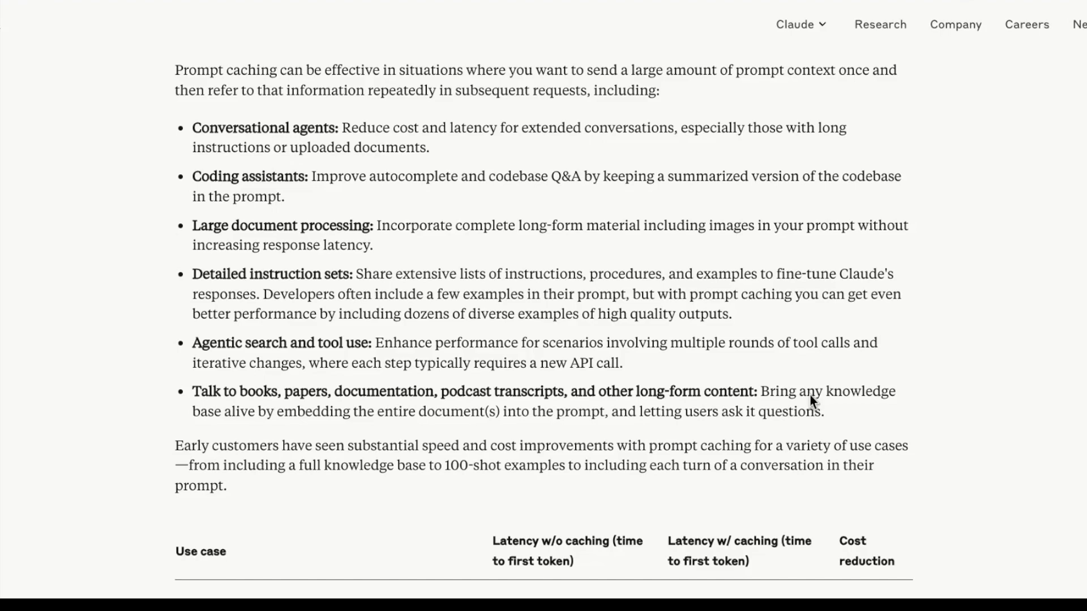
Scroll through the latency results and per-model cached prompt pricing table
scroll("down", 3)
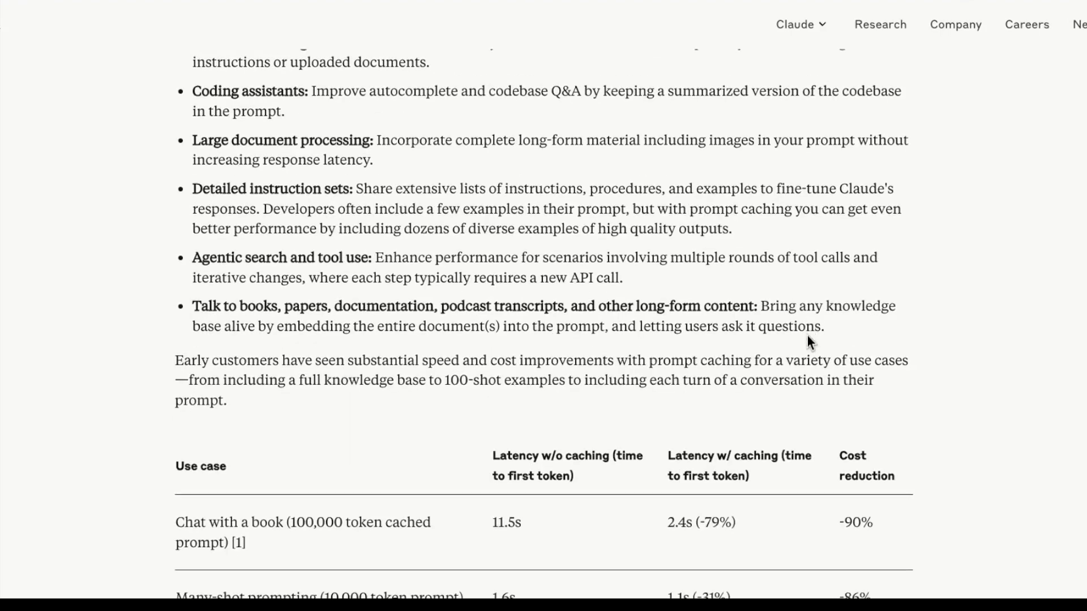
scroll("down", 3)
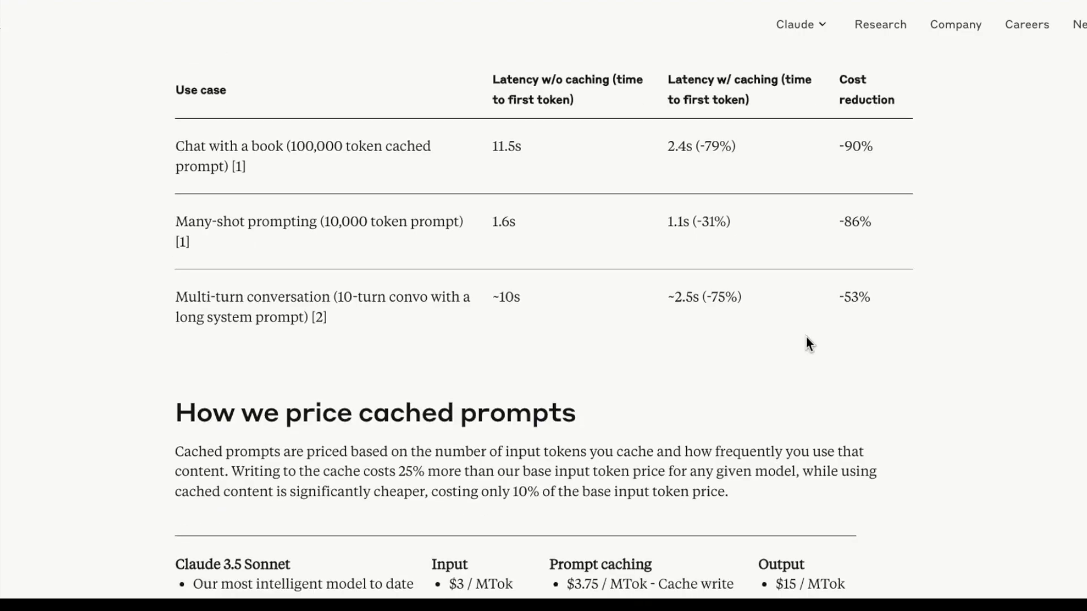
scroll("down", 3)
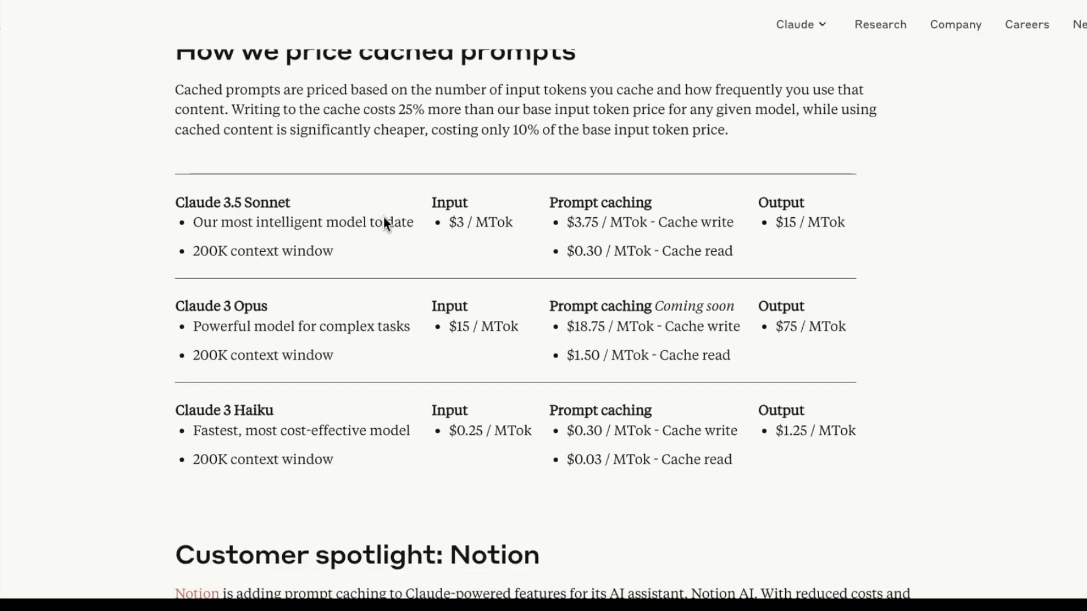
mouse_move(512, 244)
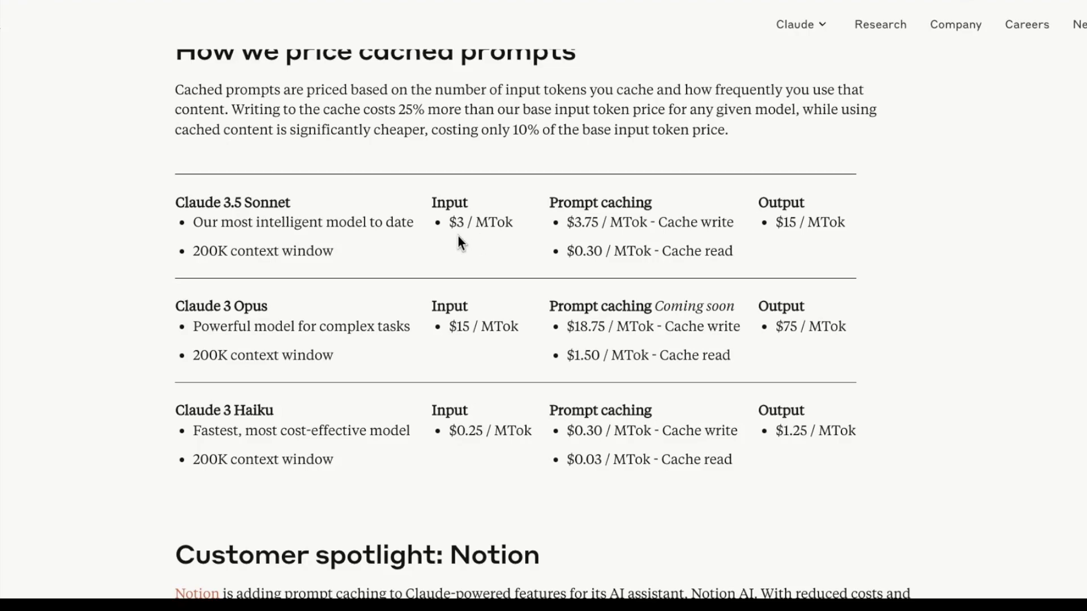
mouse_move(491, 239)
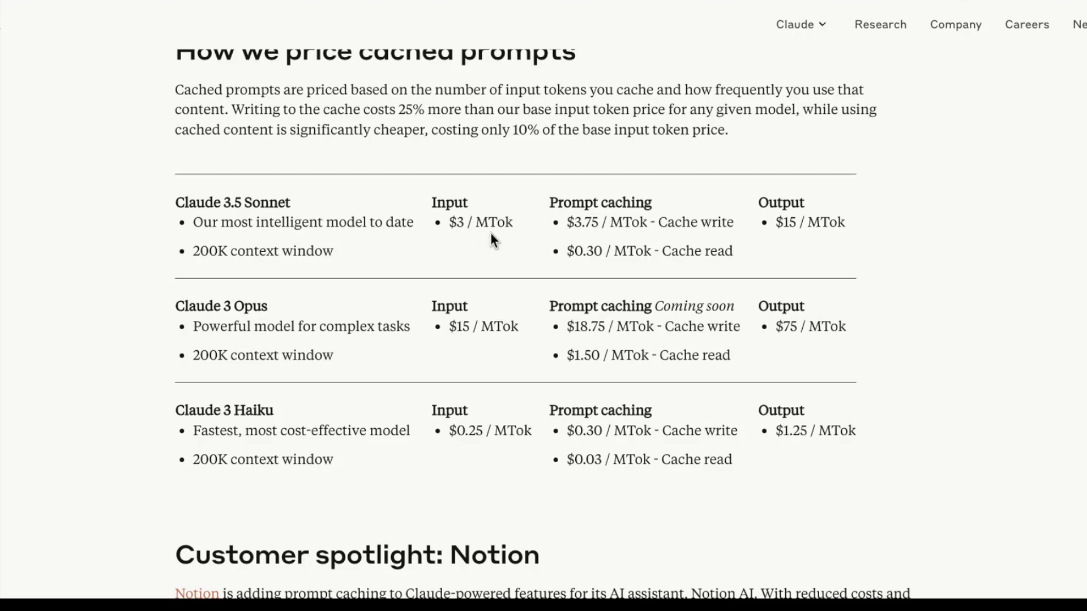
mouse_move(576, 237)
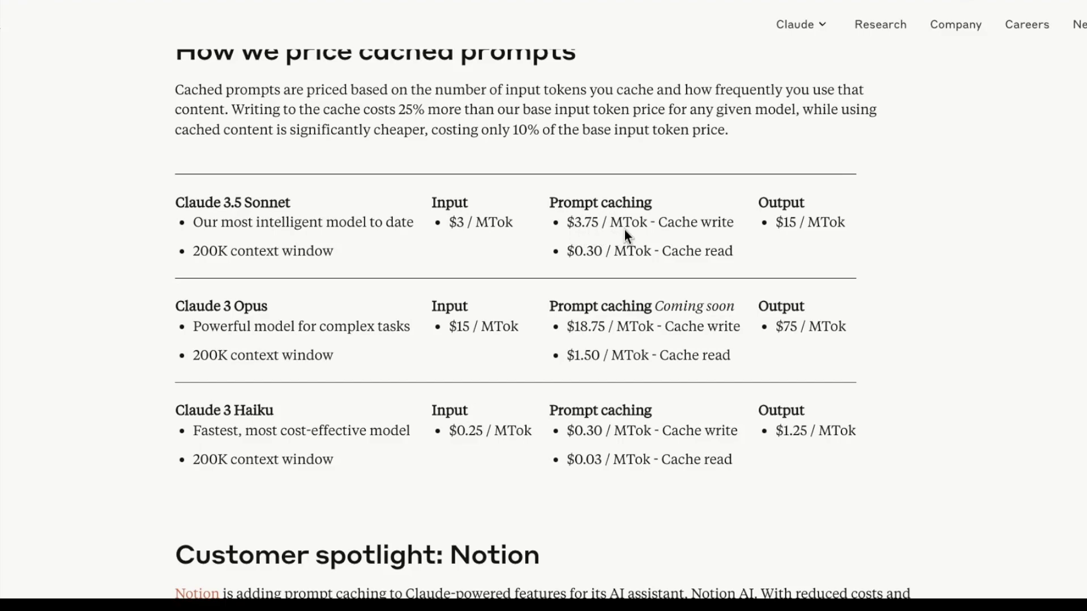
mouse_move(670, 233)
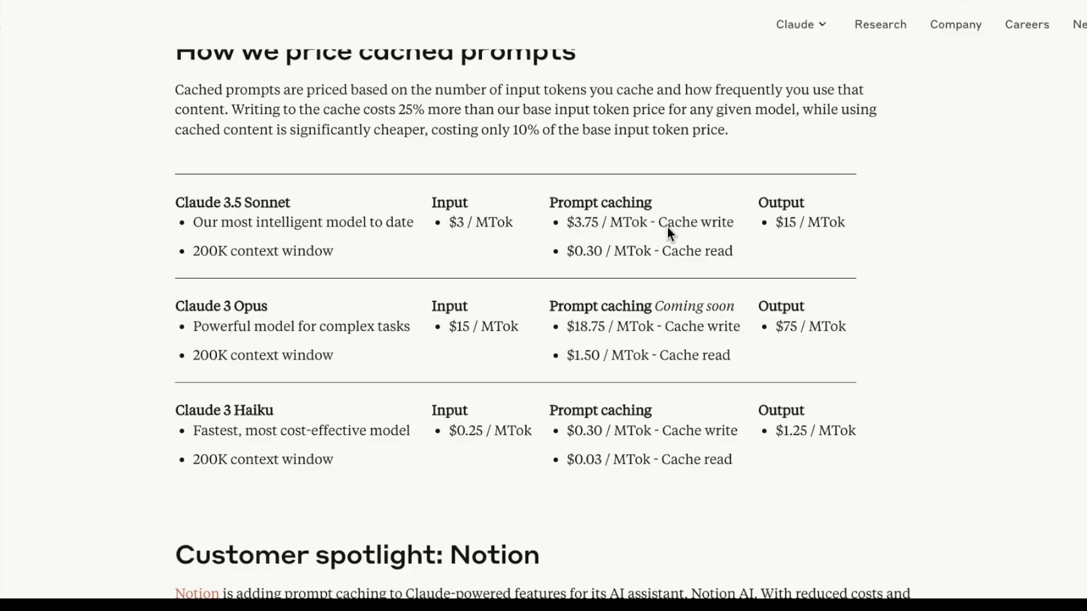
mouse_move(639, 282)
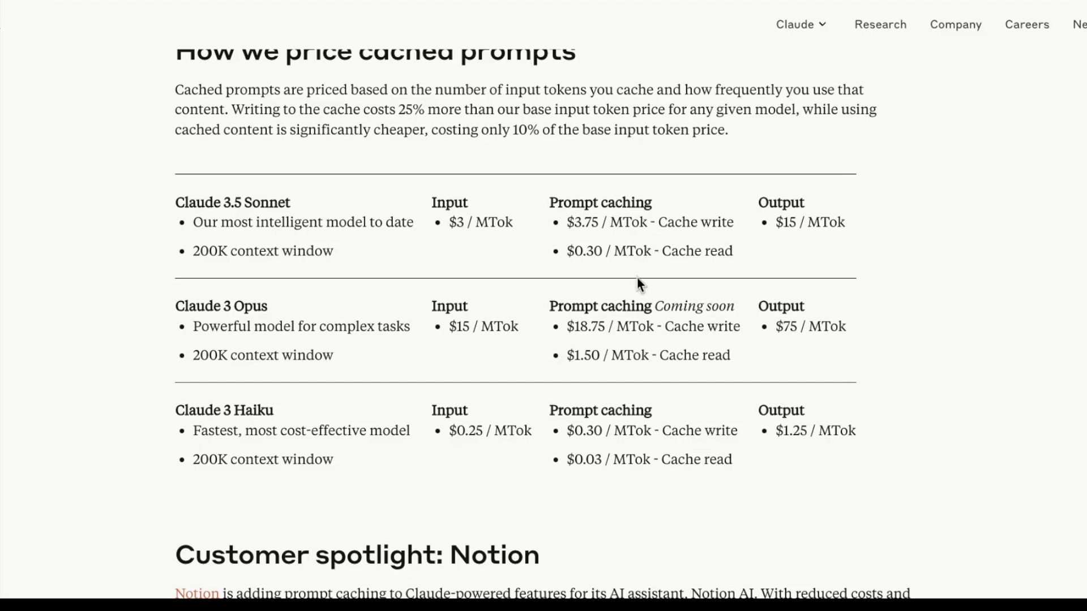
mouse_move(653, 264)
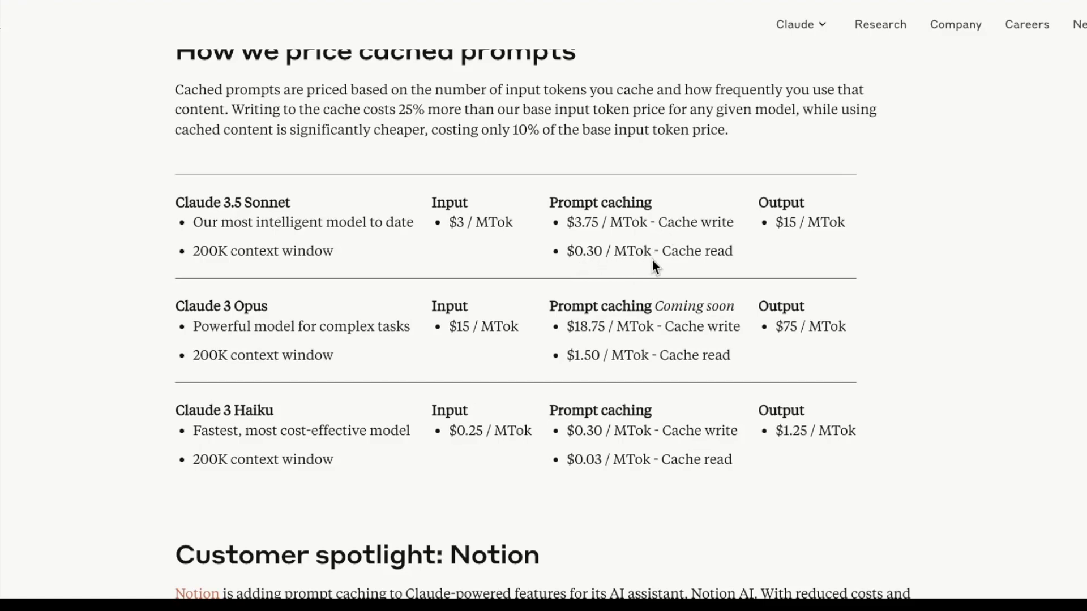
mouse_move(686, 267)
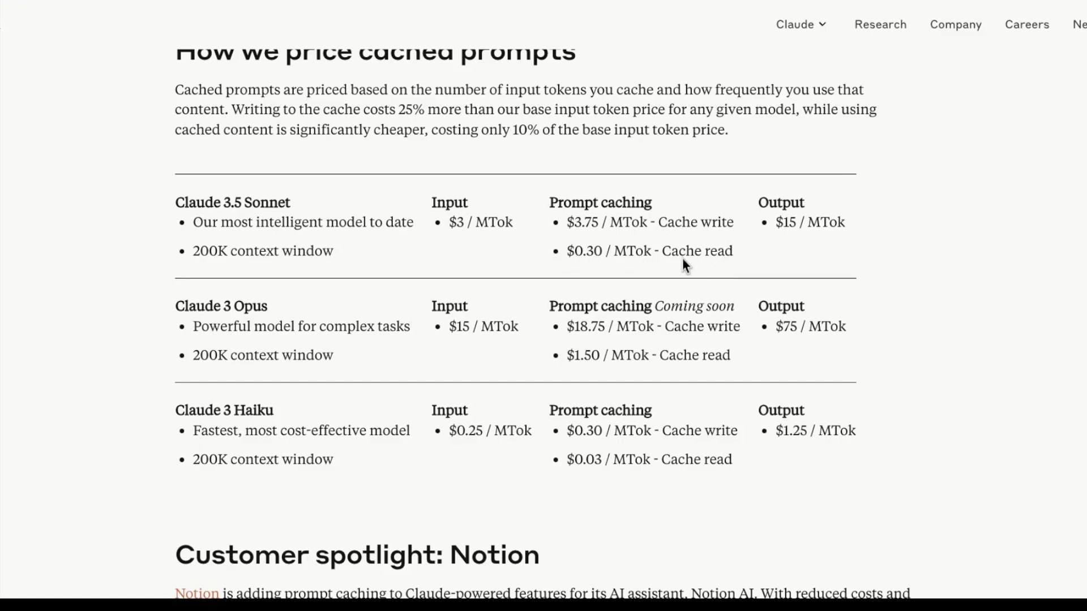
mouse_move(473, 234)
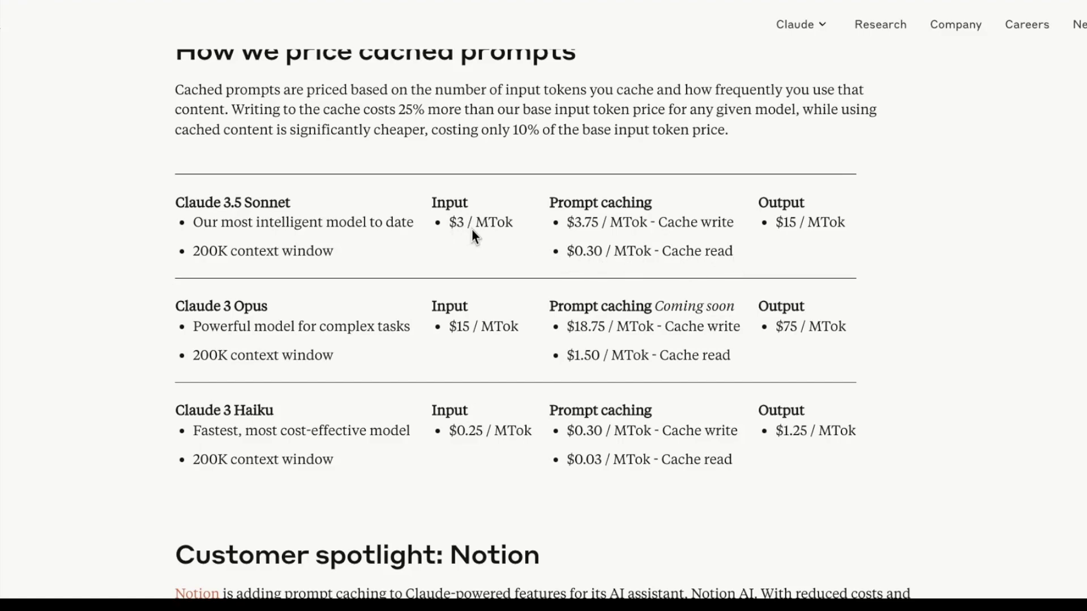
mouse_move(325, 124)
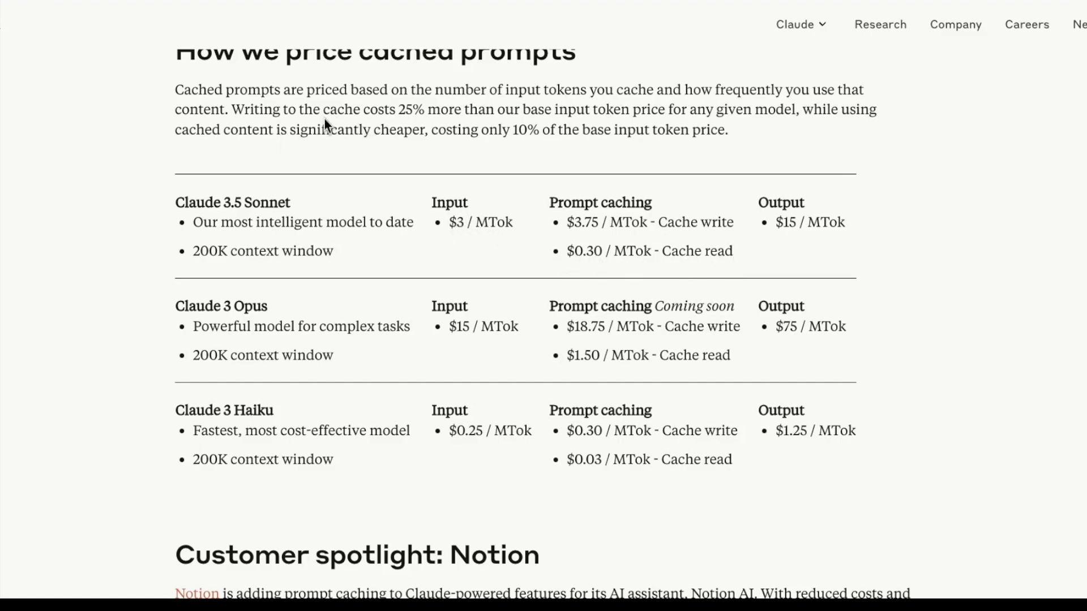
mouse_move(426, 119)
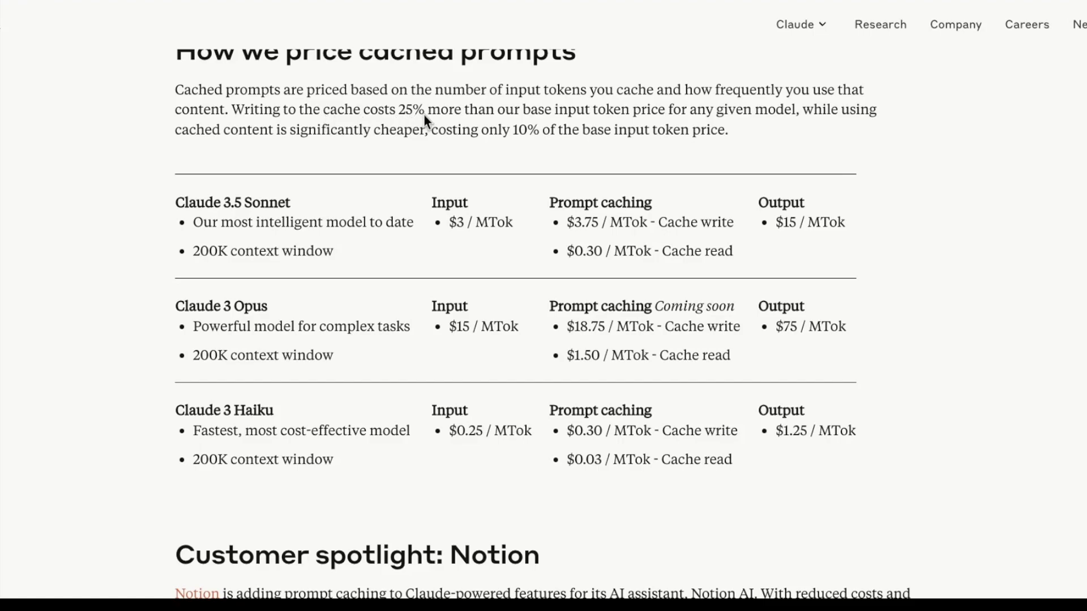
mouse_move(600, 224)
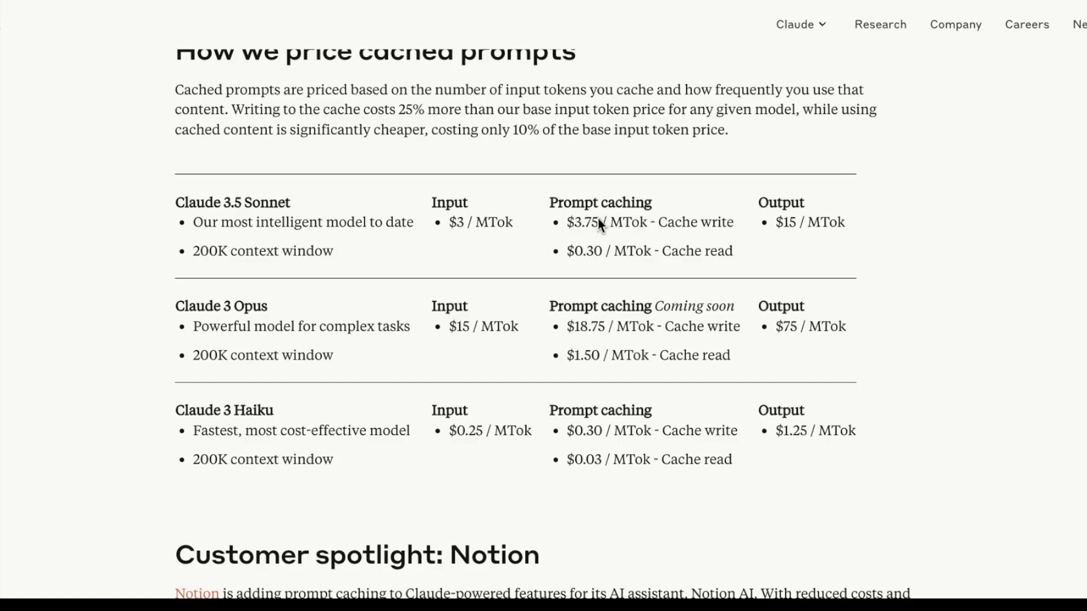
mouse_move(418, 152)
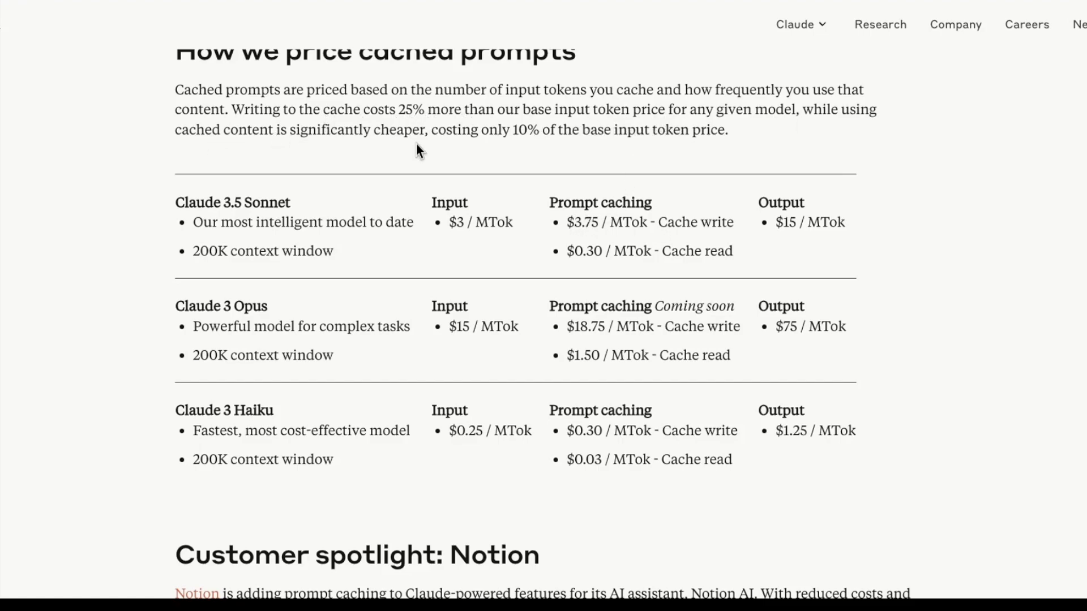
mouse_move(521, 149)
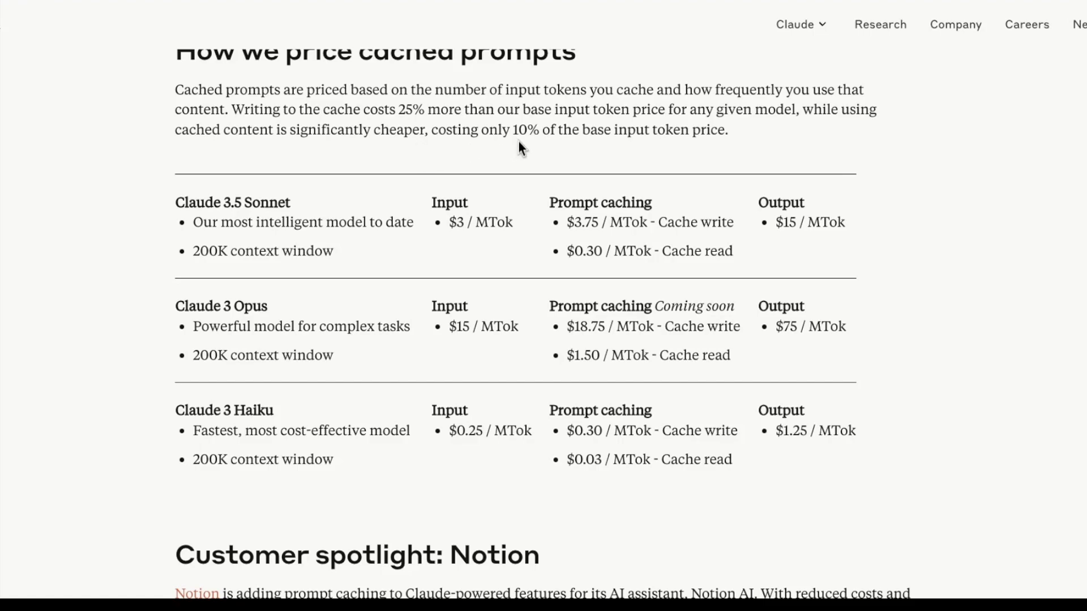
mouse_move(715, 144)
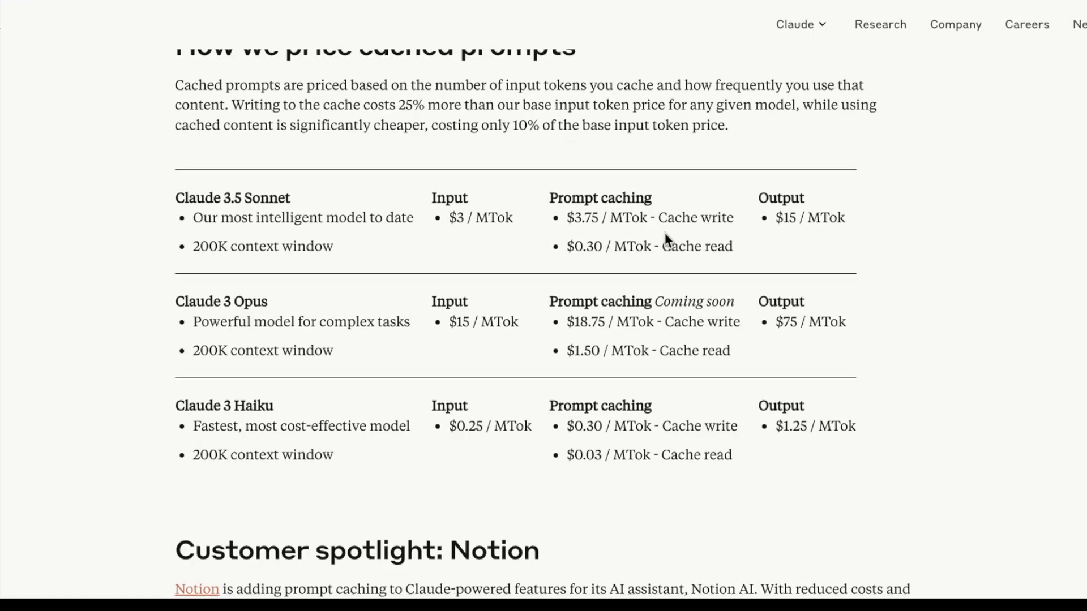
Continue to the Notion quote, Get started links and footnotes at the article's end
scroll("down", 3)
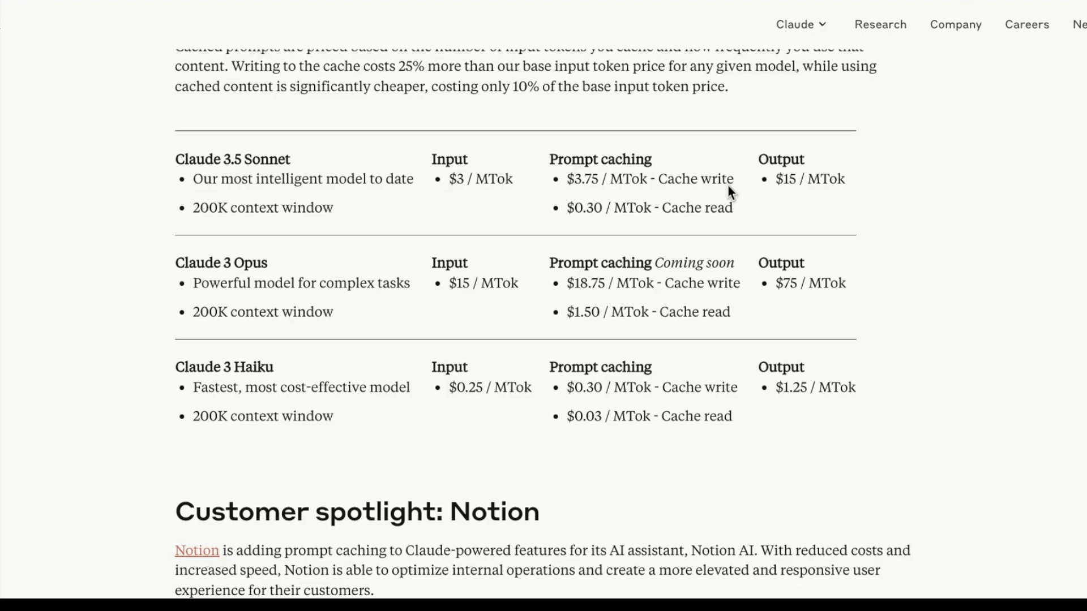
scroll("down", 3)
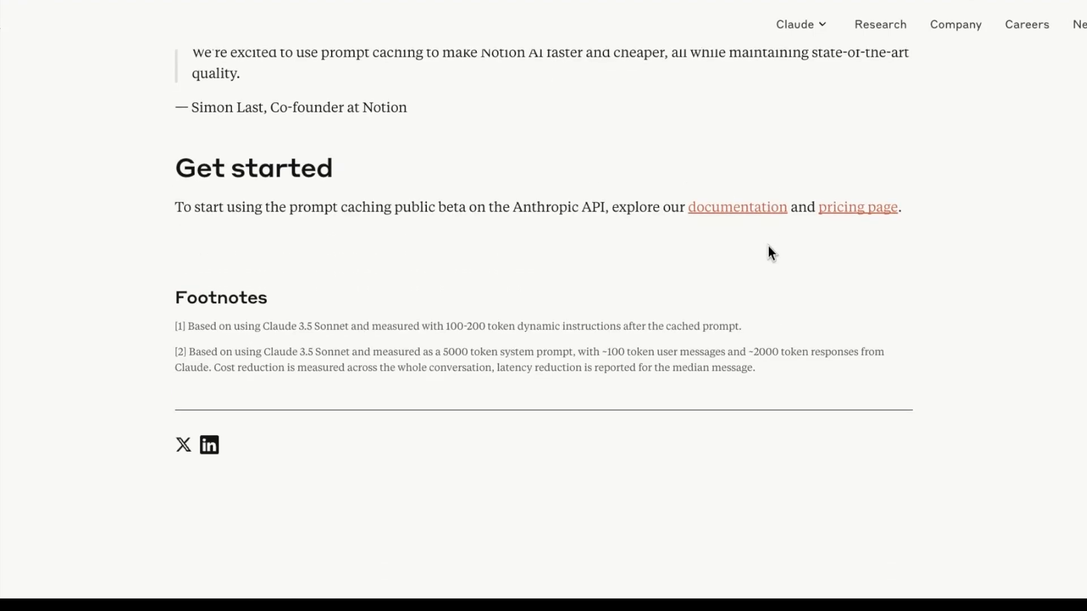
mouse_move(755, 213)
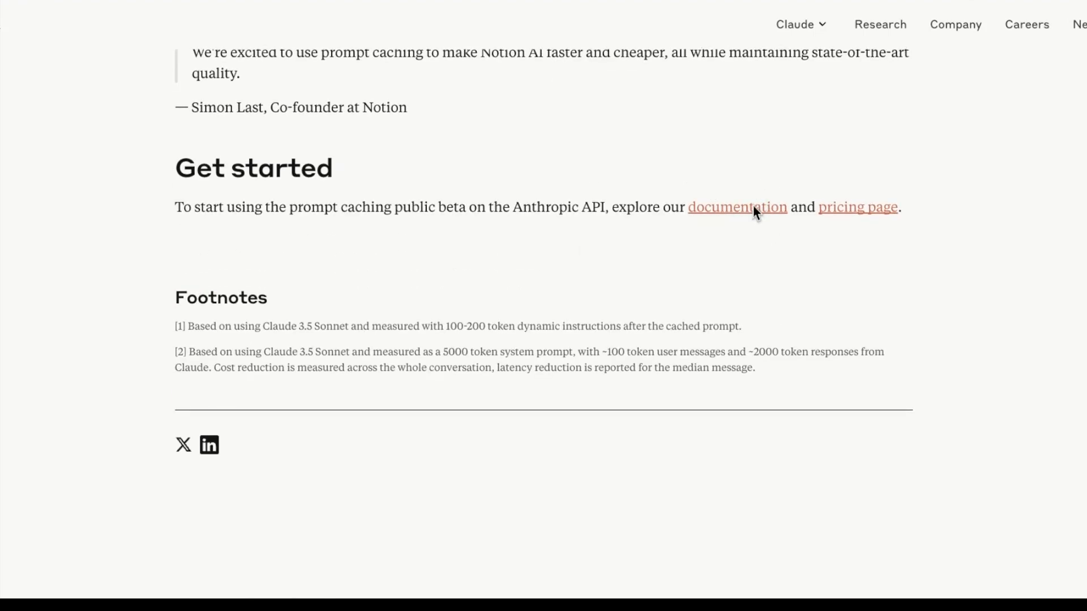
mouse_move(574, 179)
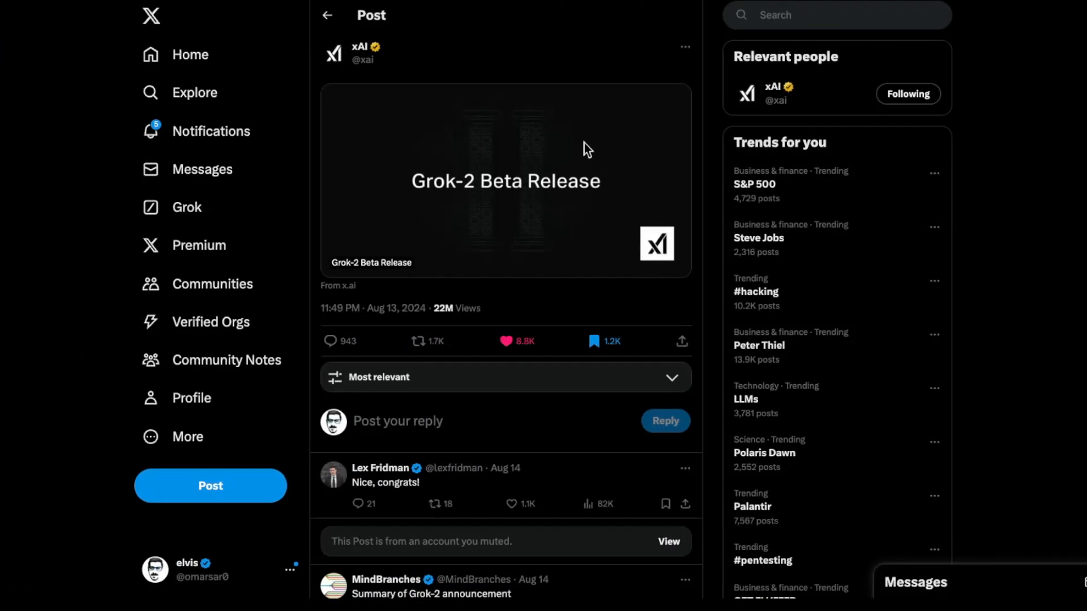
mouse_move(518, 201)
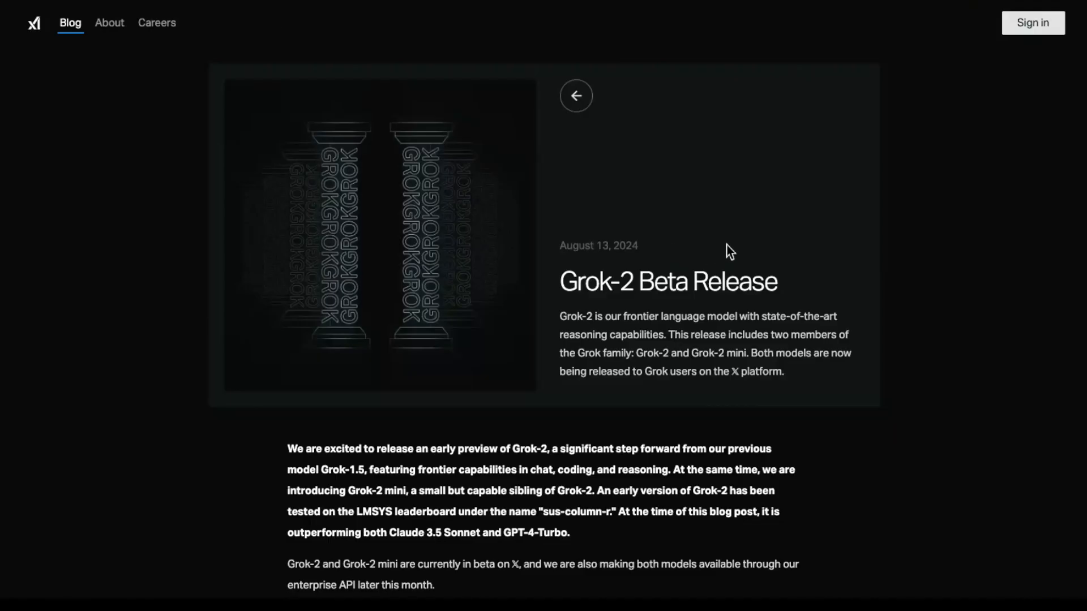
Scroll down the Grok-2 Beta Release post to its opening paragraphs on Grok-2 and Grok-2 mini
scroll("down", 3)
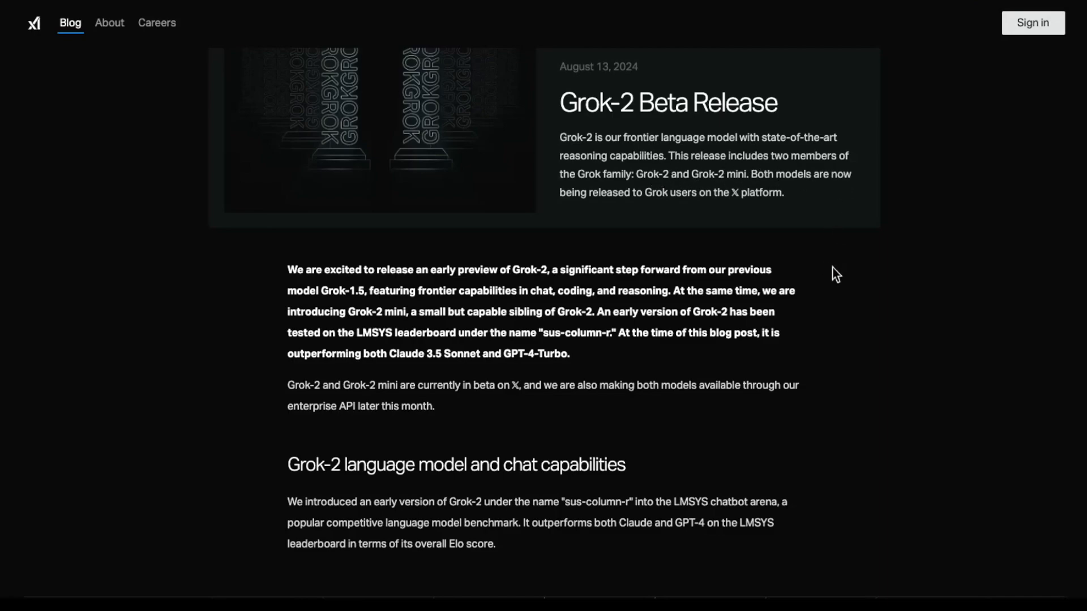
mouse_move(747, 200)
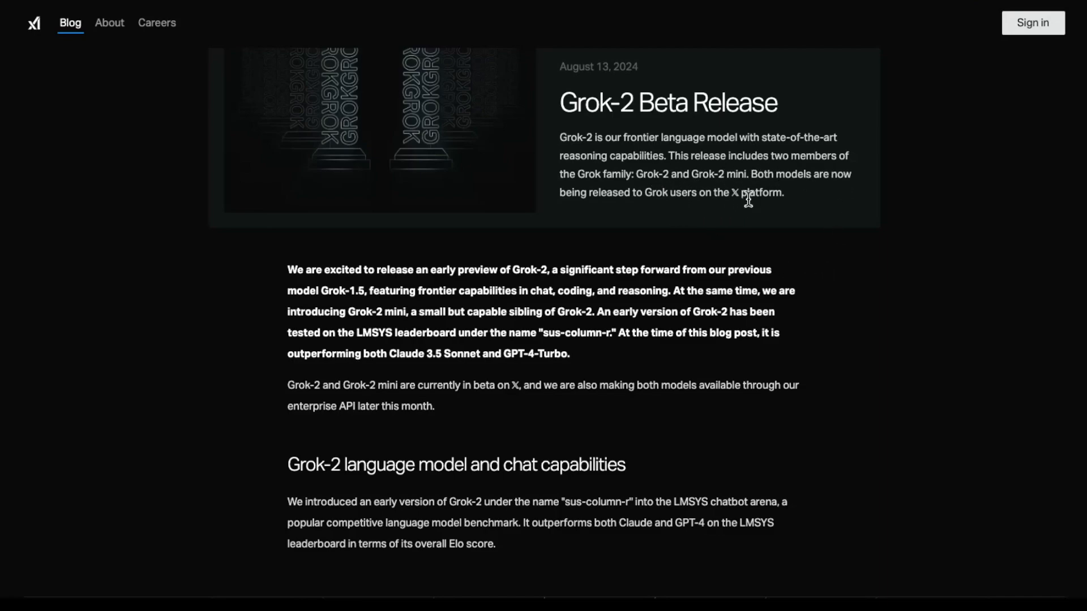
mouse_move(864, 336)
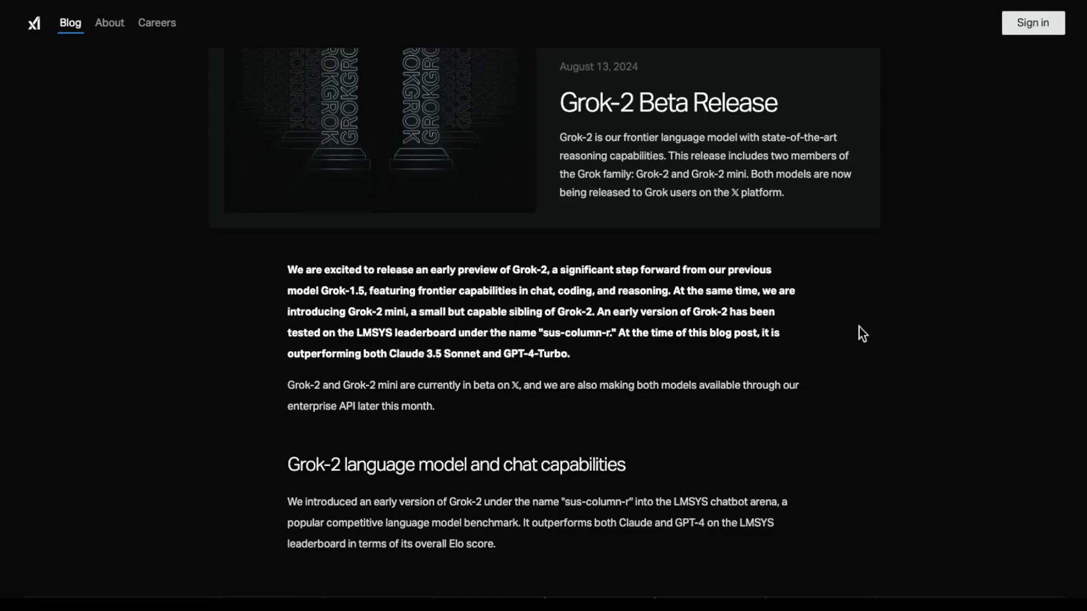
mouse_move(352, 349)
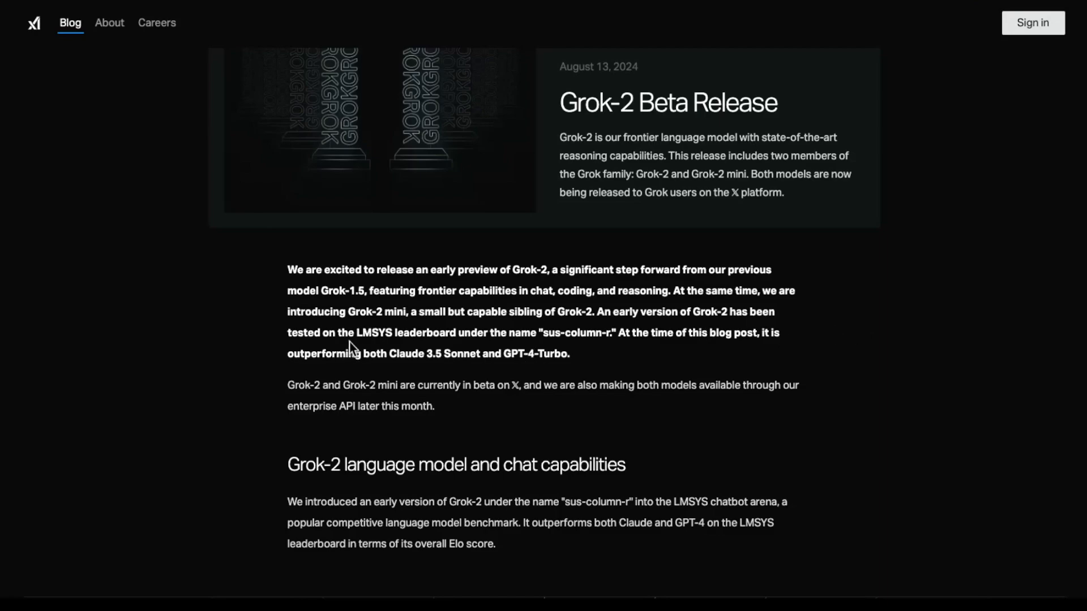
mouse_move(433, 333)
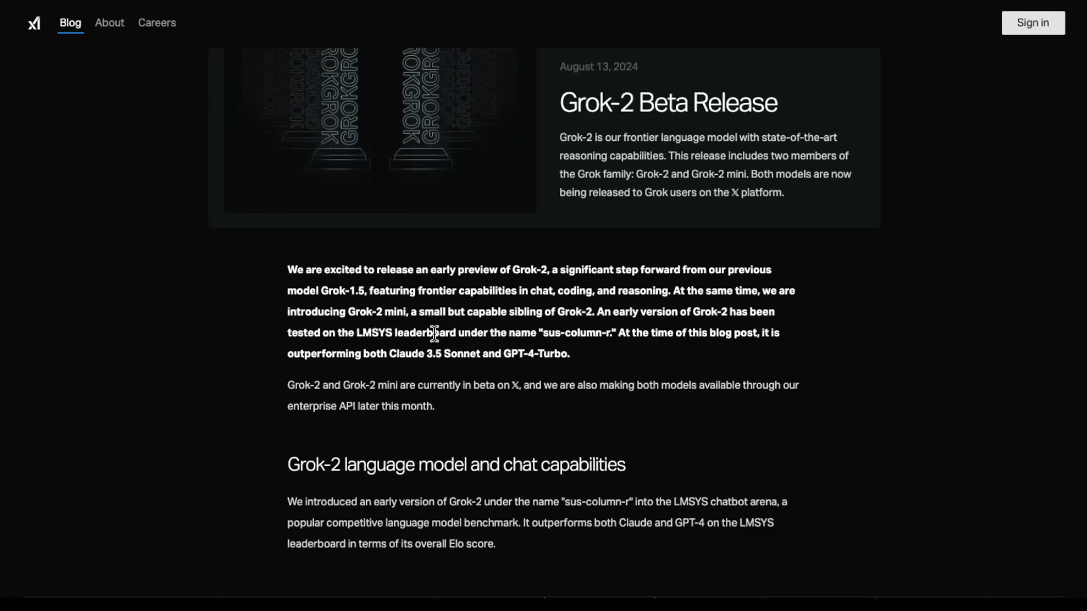
mouse_move(426, 352)
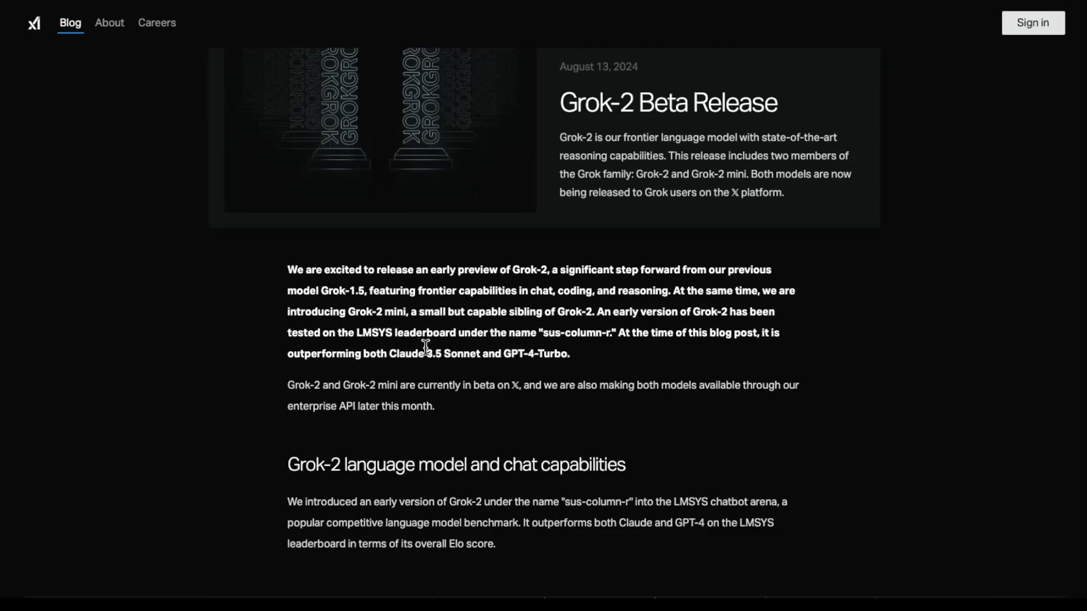
mouse_move(647, 356)
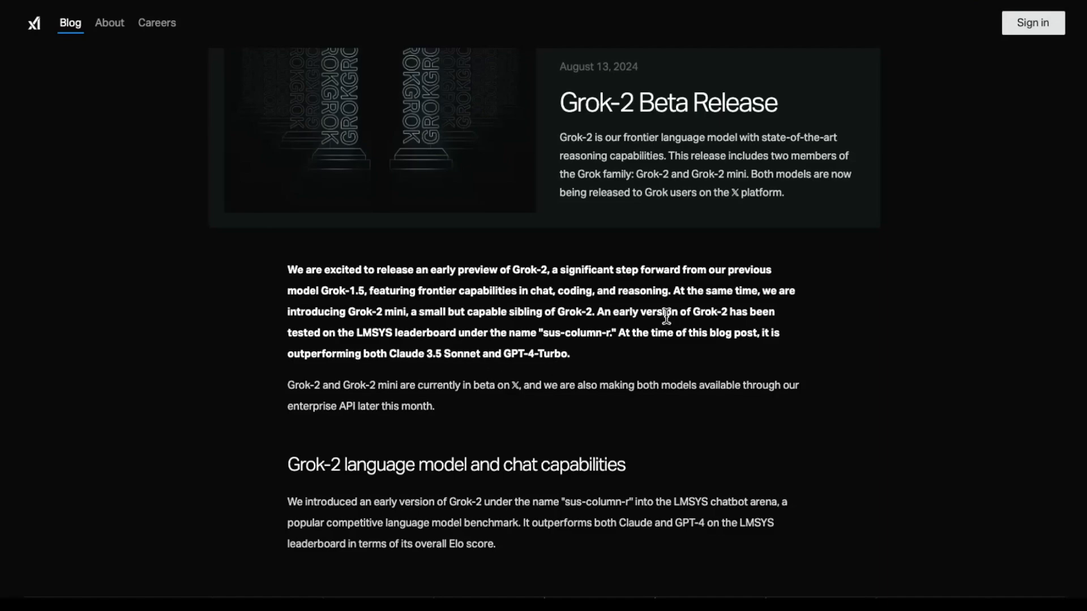
mouse_move(463, 363)
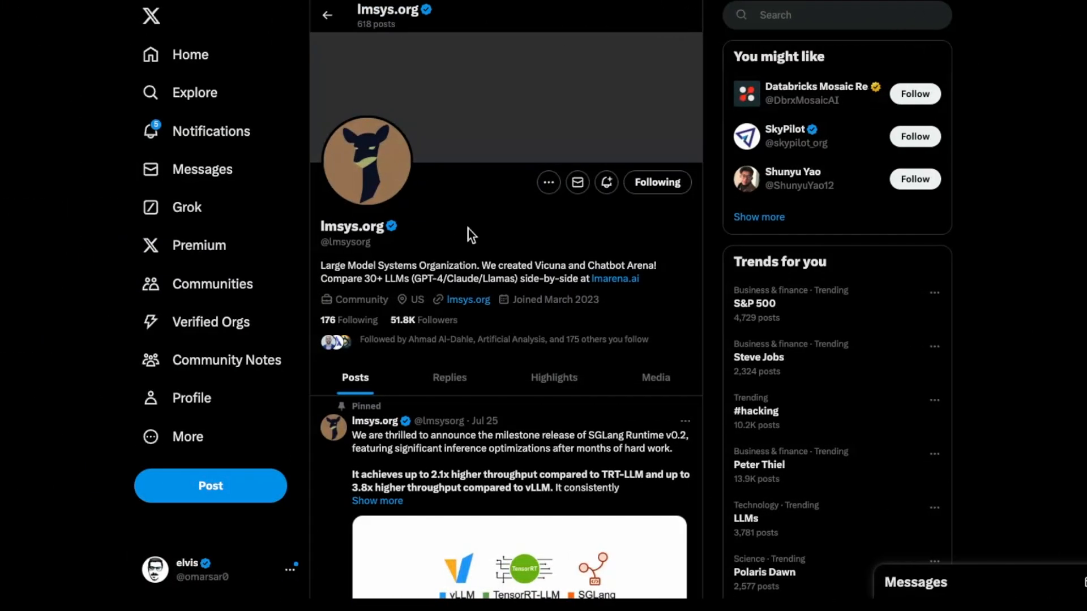
mouse_move(515, 235)
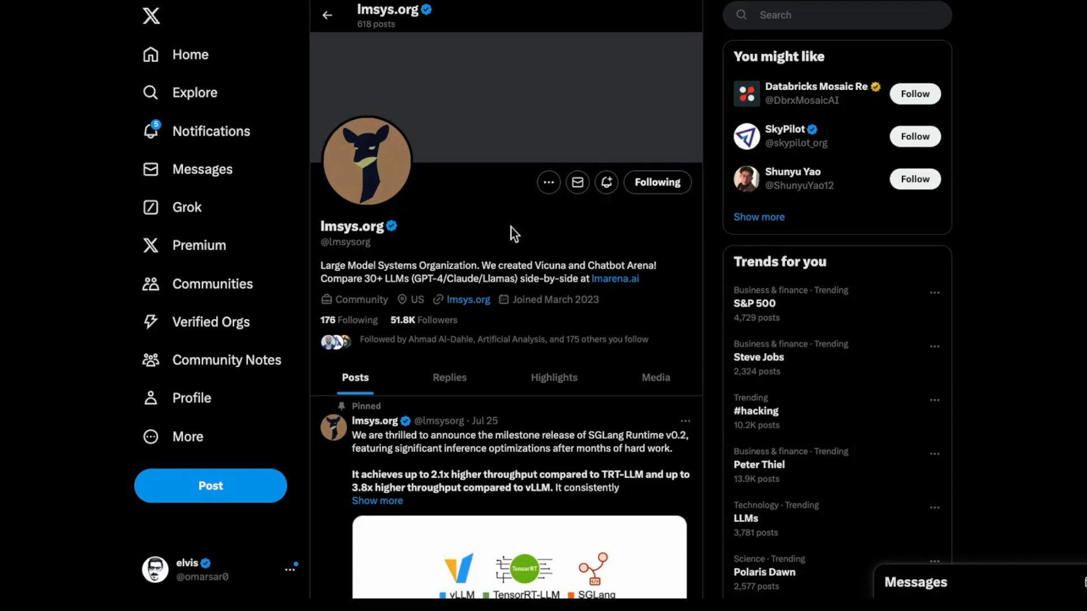
Scroll the X feed to the lmsys.org post showing sus-column-r ranked #3 on Chatbot Arena
scroll("down", 3)
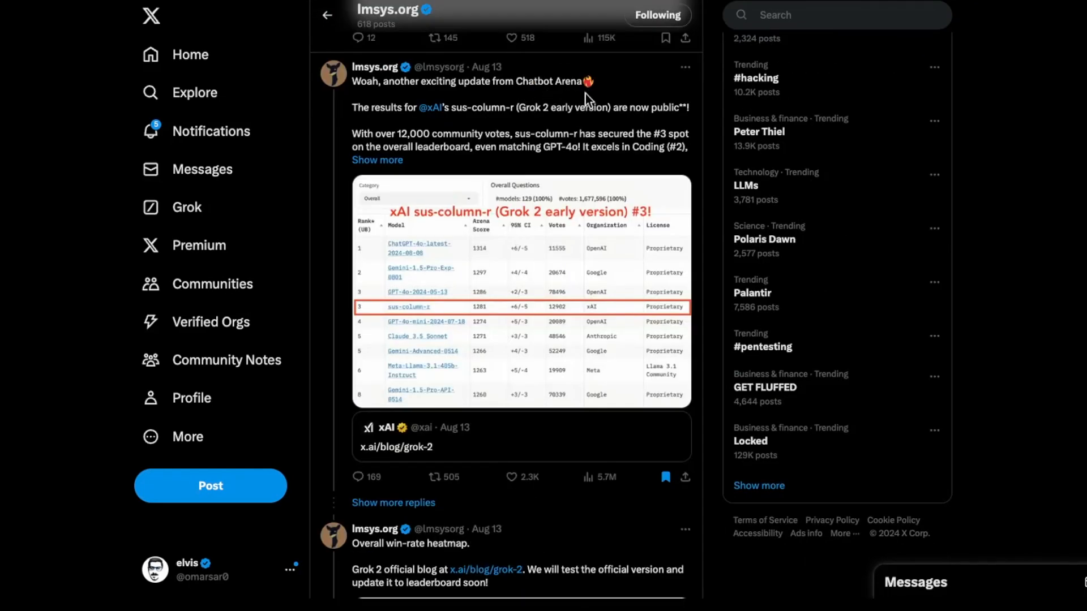
scroll("down", 3)
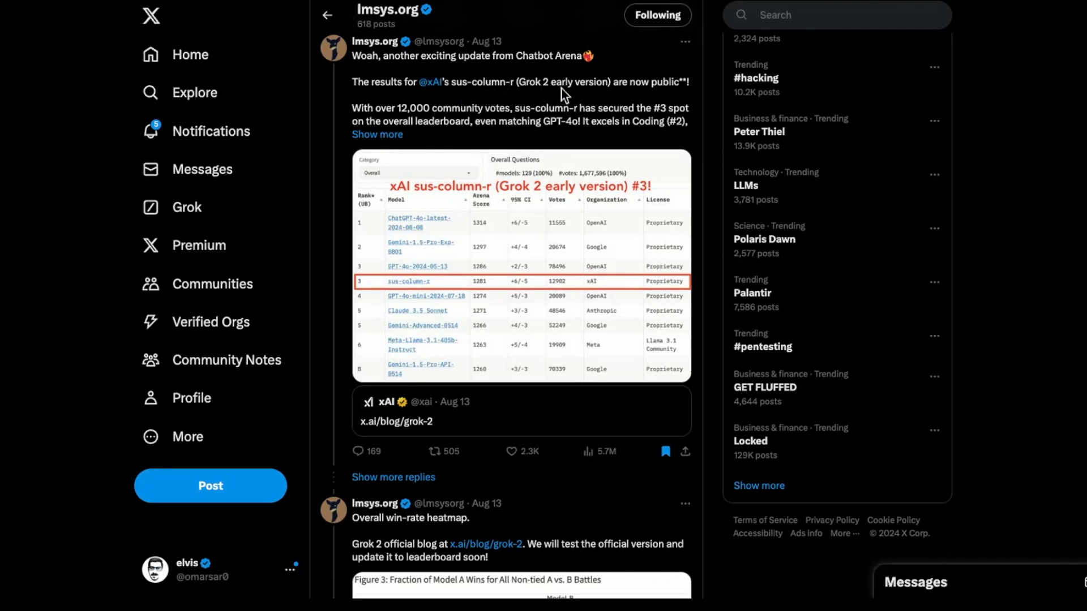
mouse_move(397, 144)
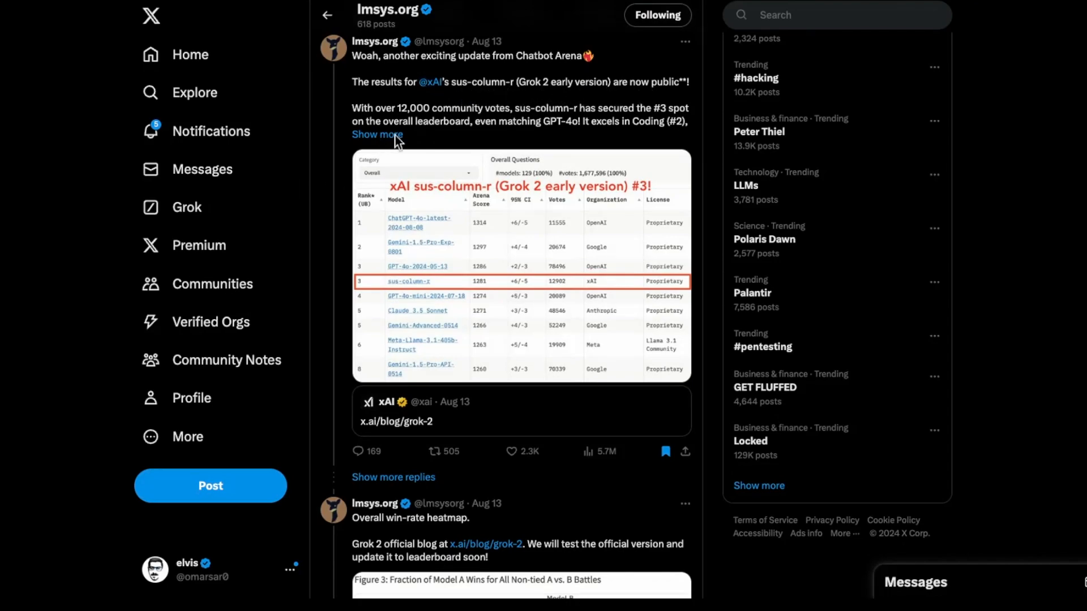
mouse_move(455, 113)
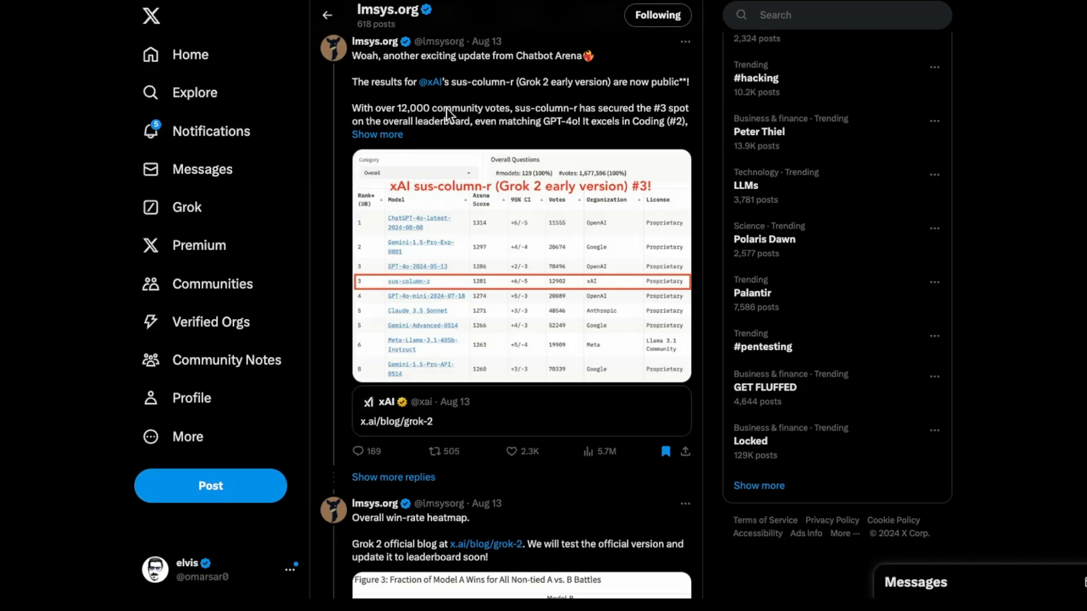
mouse_move(394, 291)
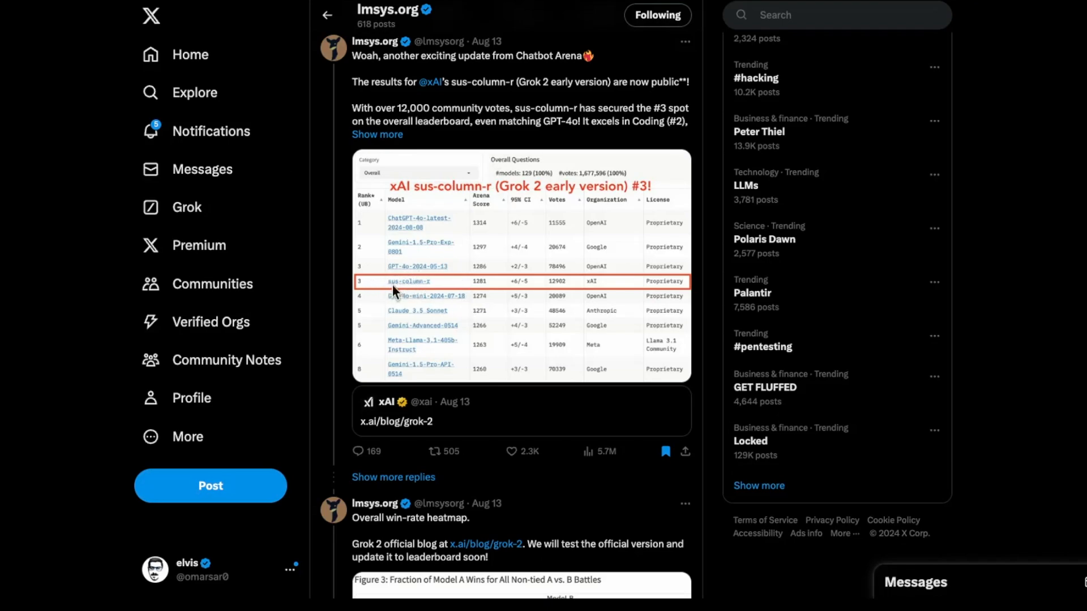
mouse_move(425, 277)
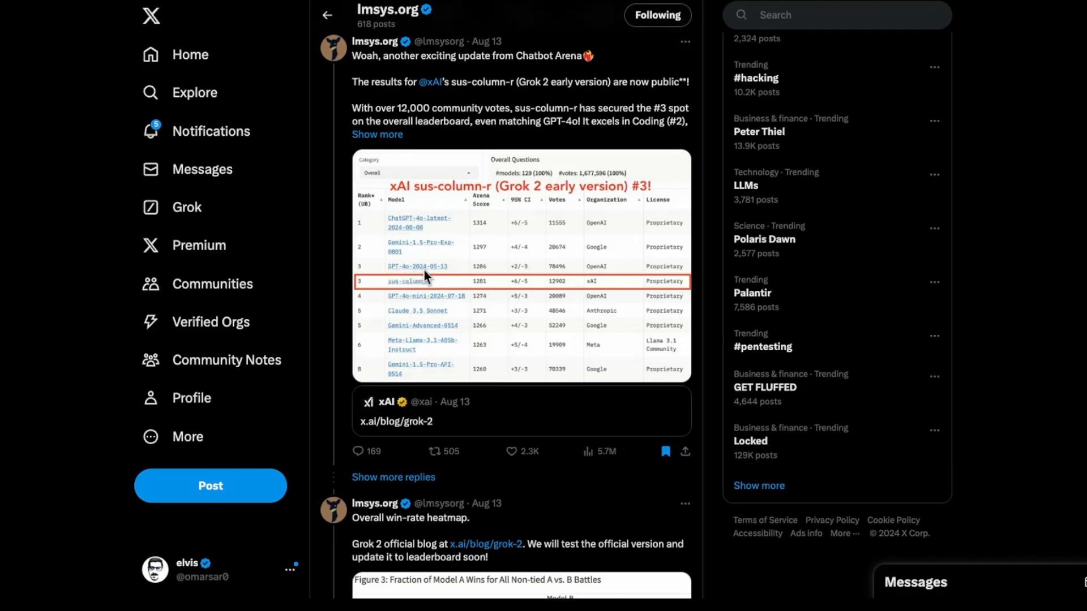
mouse_move(419, 228)
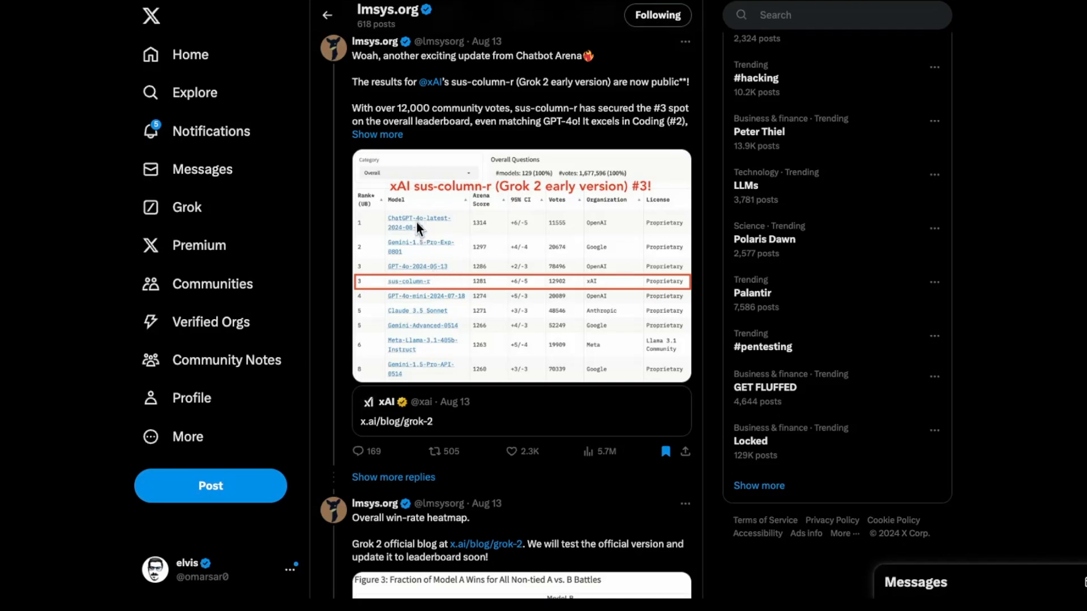
mouse_move(451, 254)
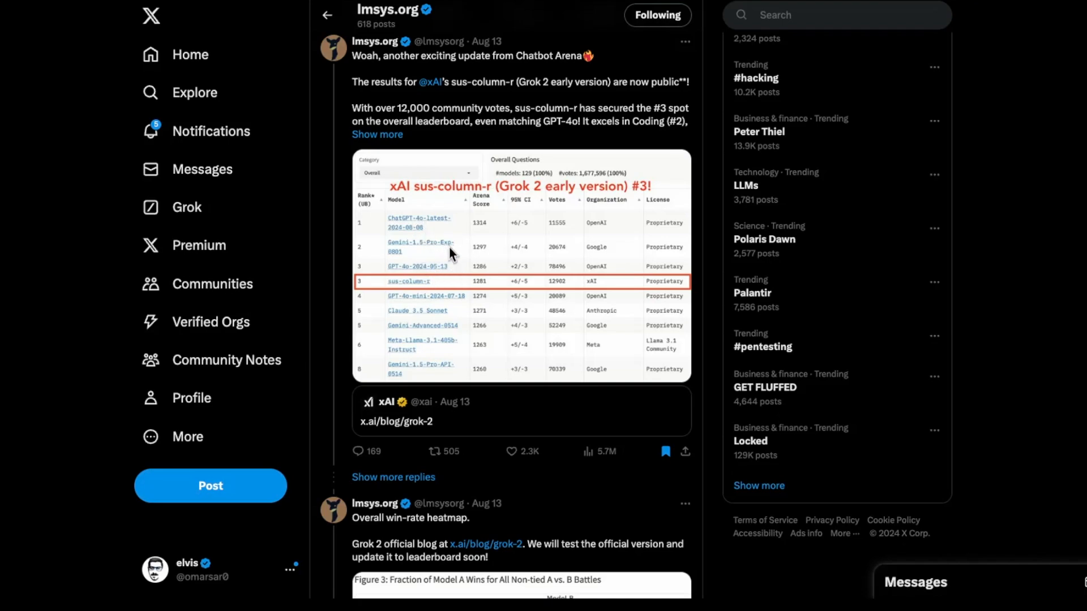
mouse_move(426, 232)
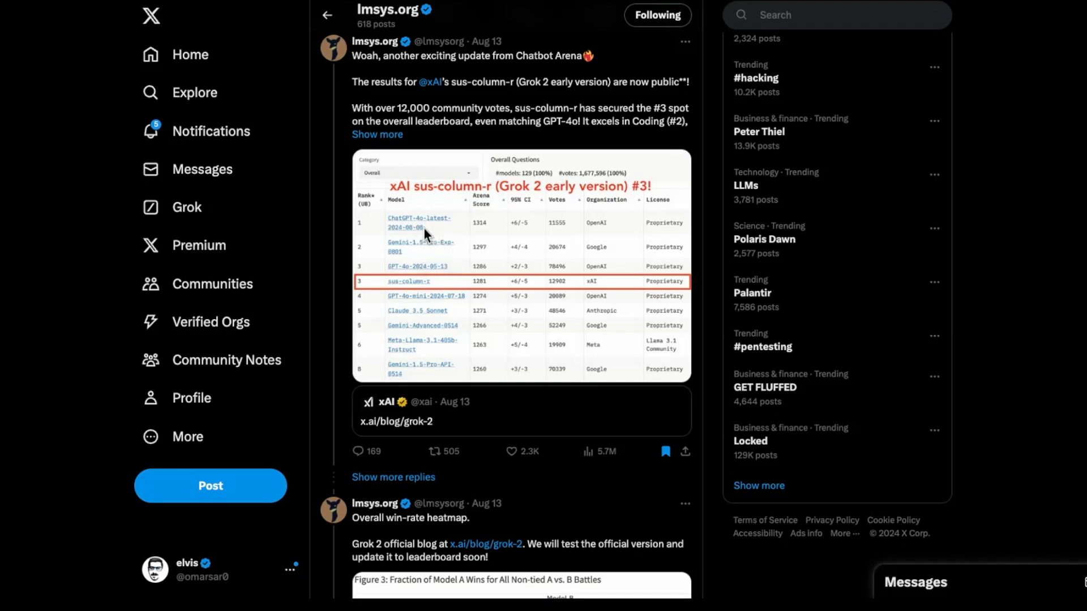
mouse_move(434, 234)
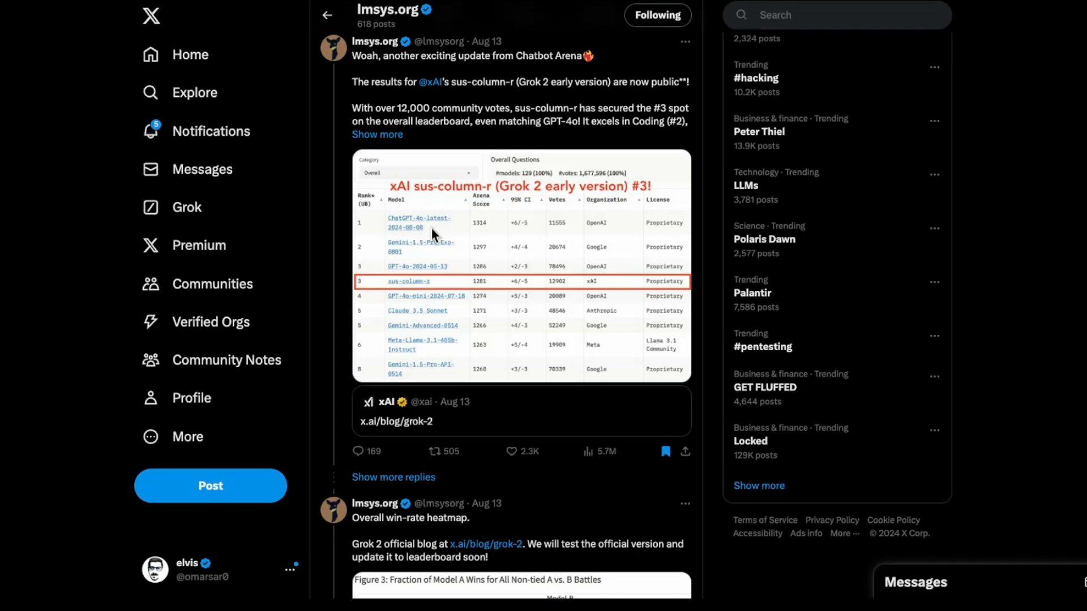
mouse_move(423, 243)
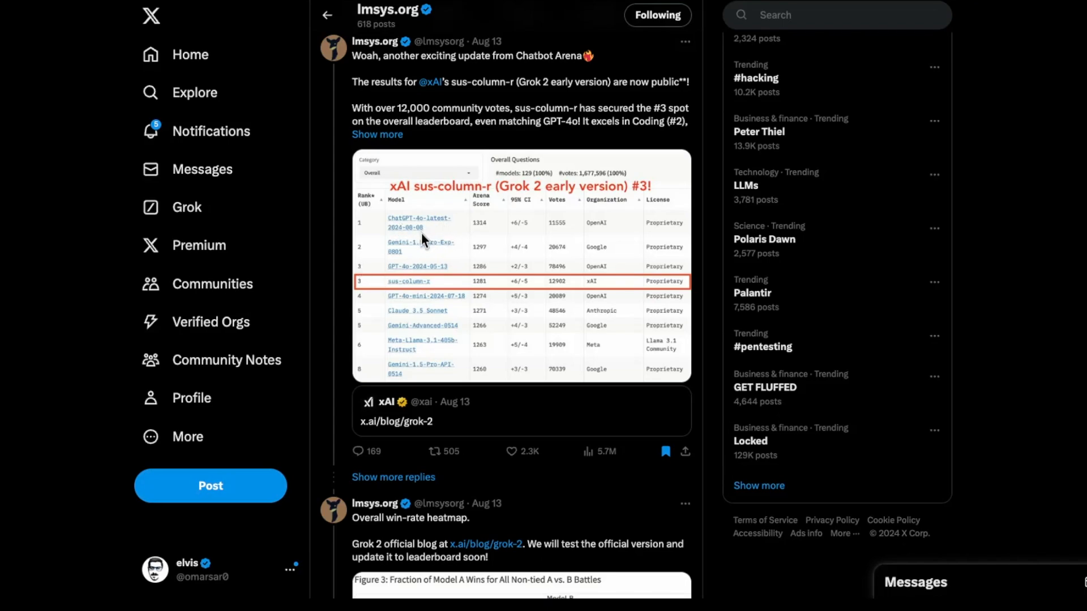
mouse_move(592, 89)
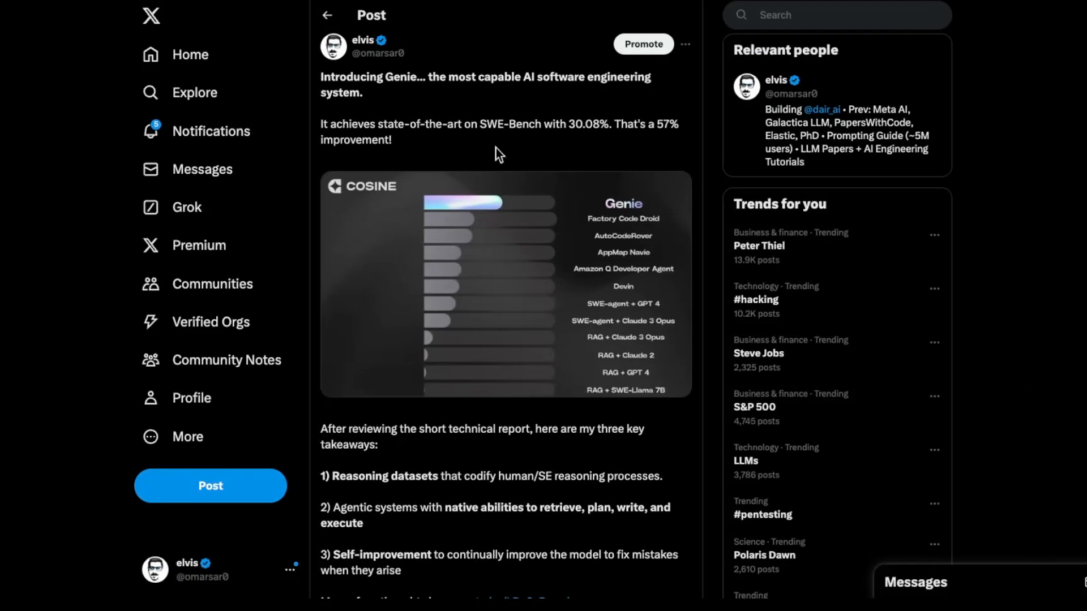
mouse_move(462, 102)
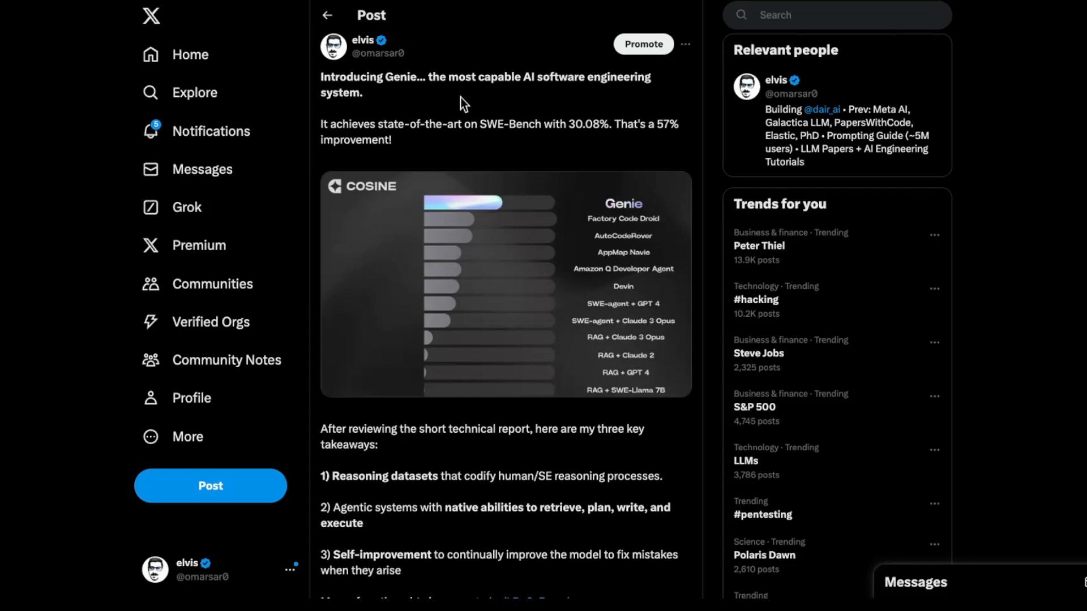
mouse_move(507, 138)
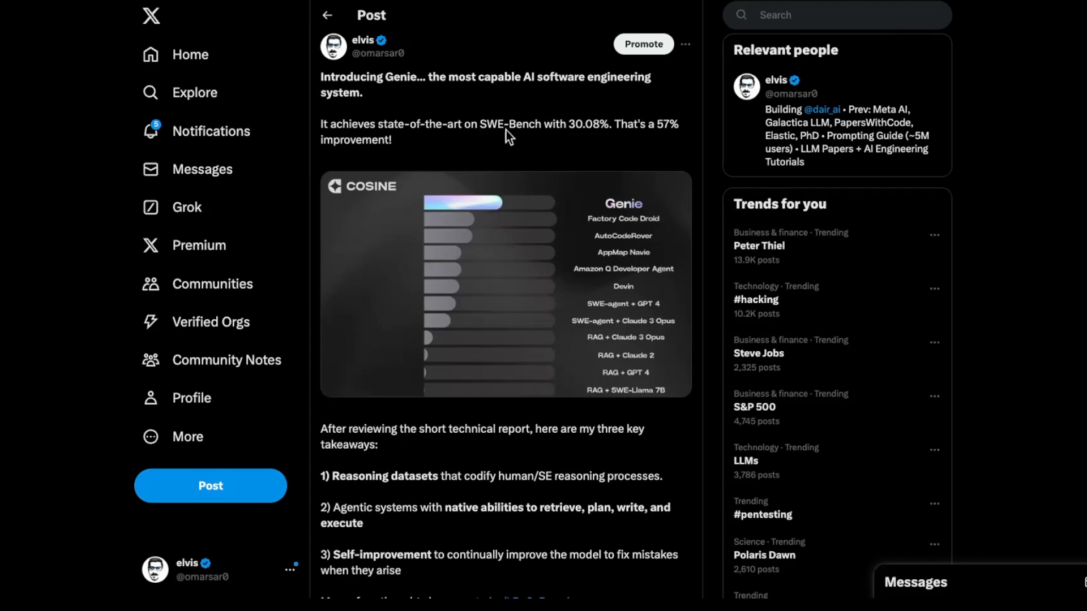
mouse_move(537, 143)
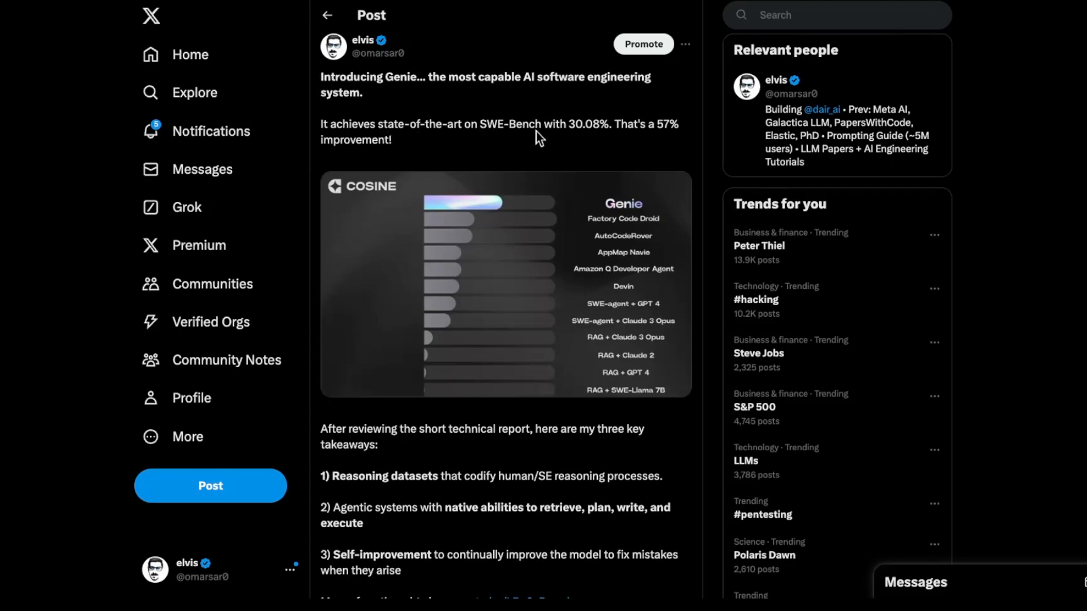
mouse_move(591, 144)
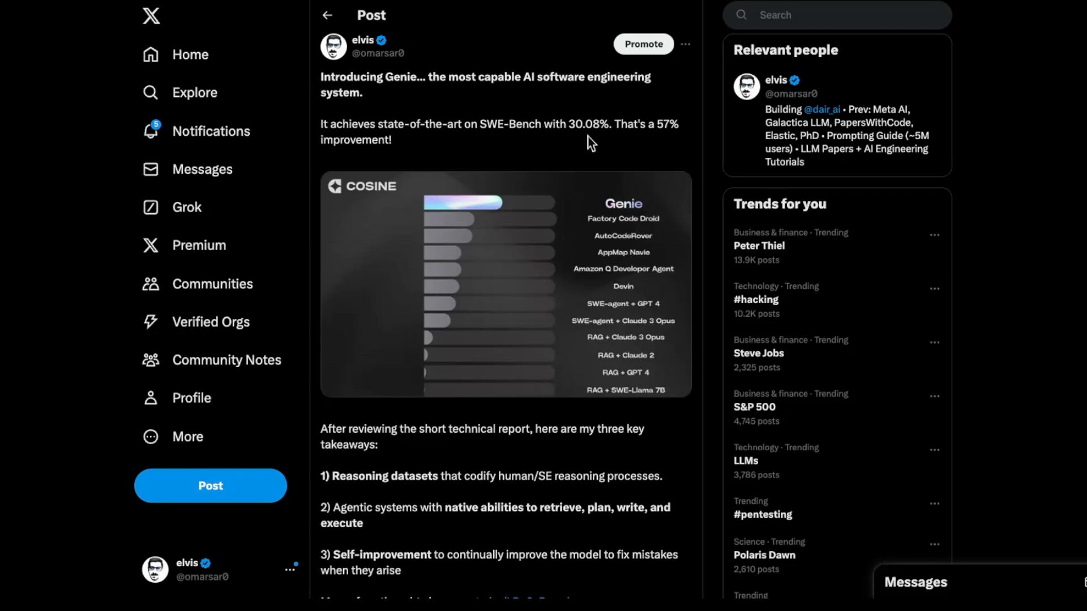
mouse_move(333, 153)
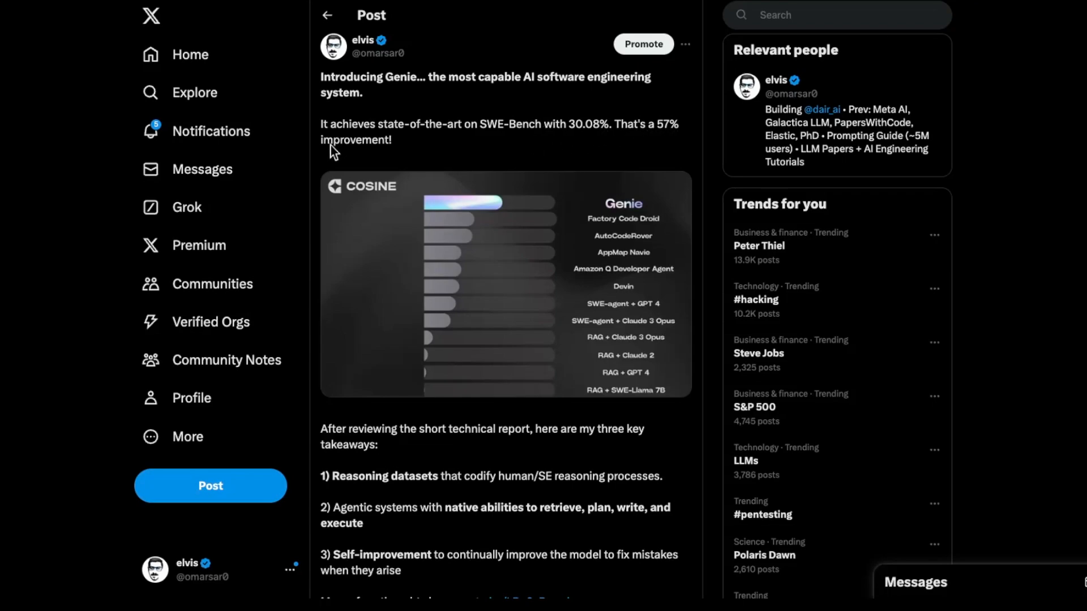
mouse_move(643, 234)
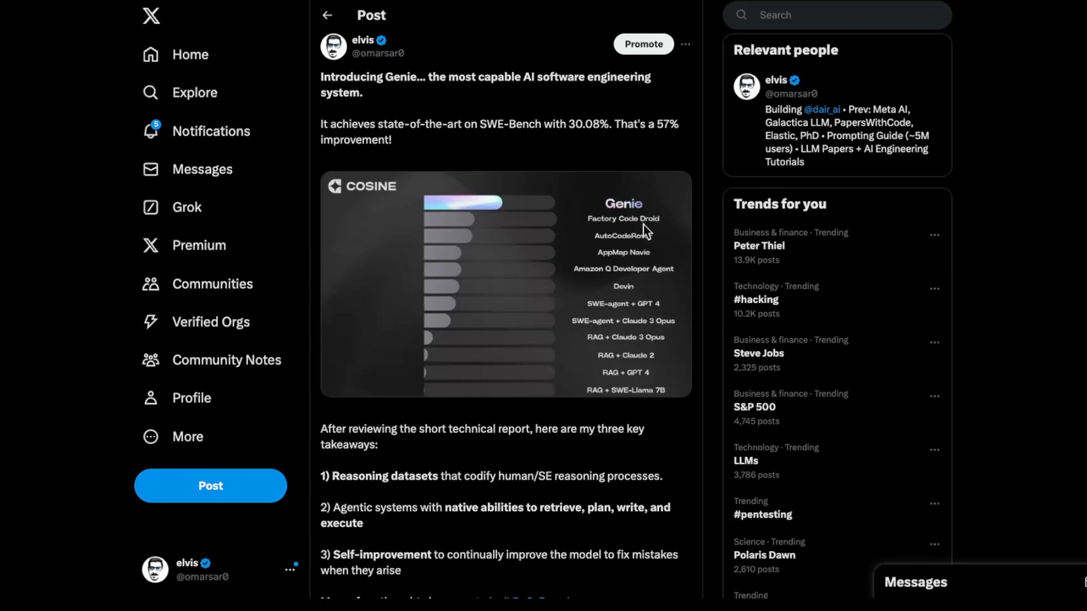
mouse_move(668, 289)
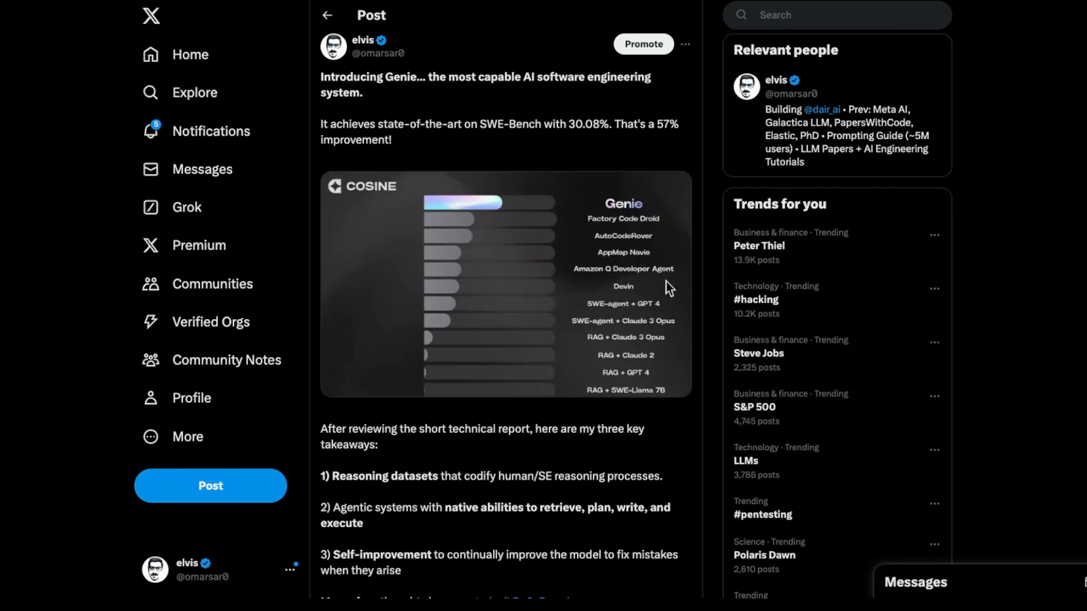
mouse_move(632, 358)
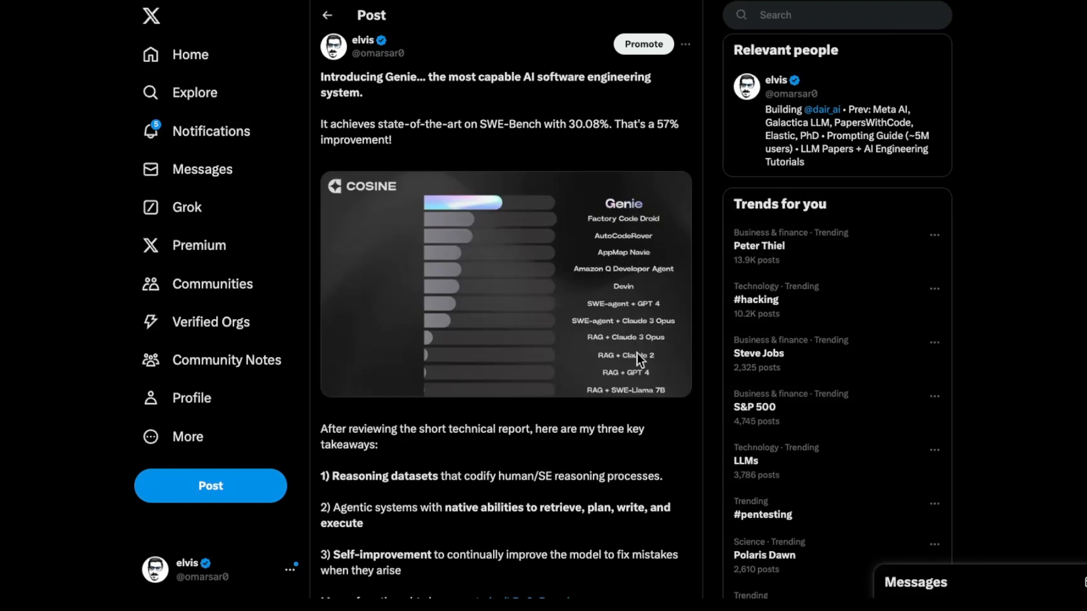
scroll("down", 3)
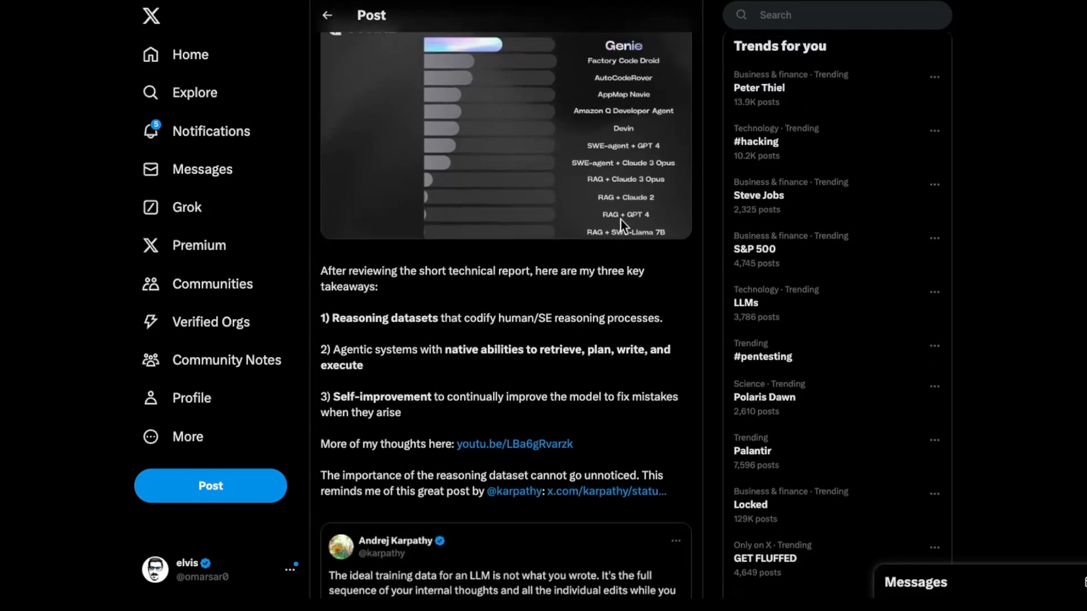
scroll("down", 3)
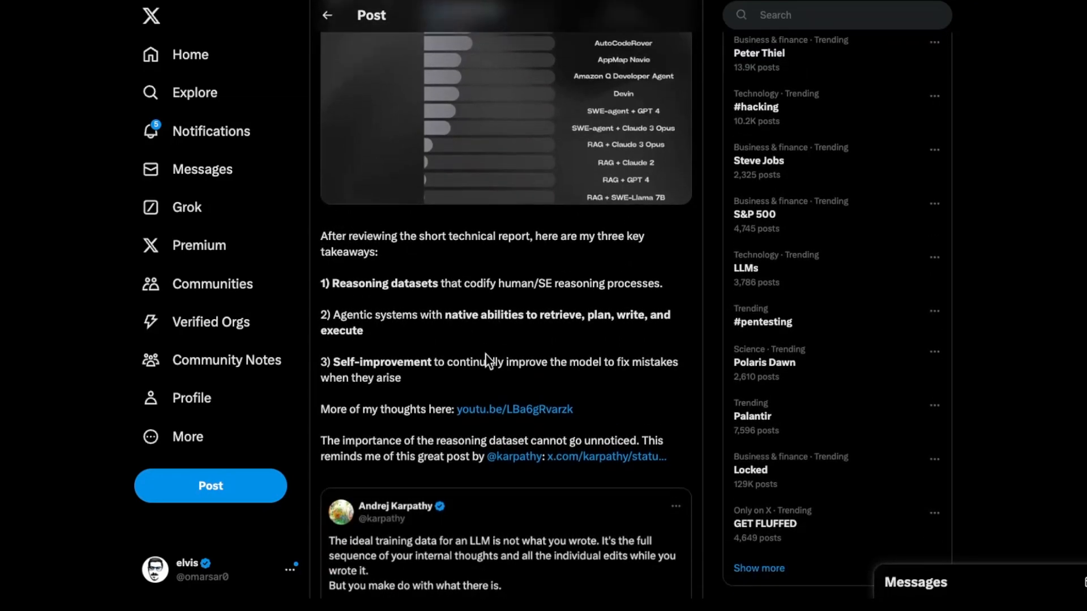
mouse_move(492, 352)
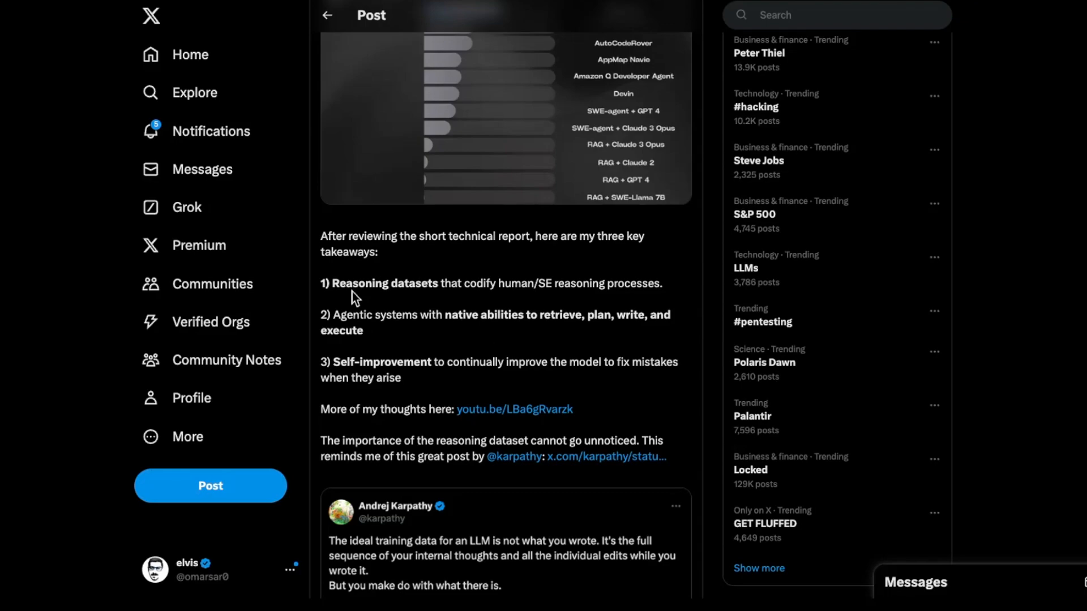
mouse_move(568, 274)
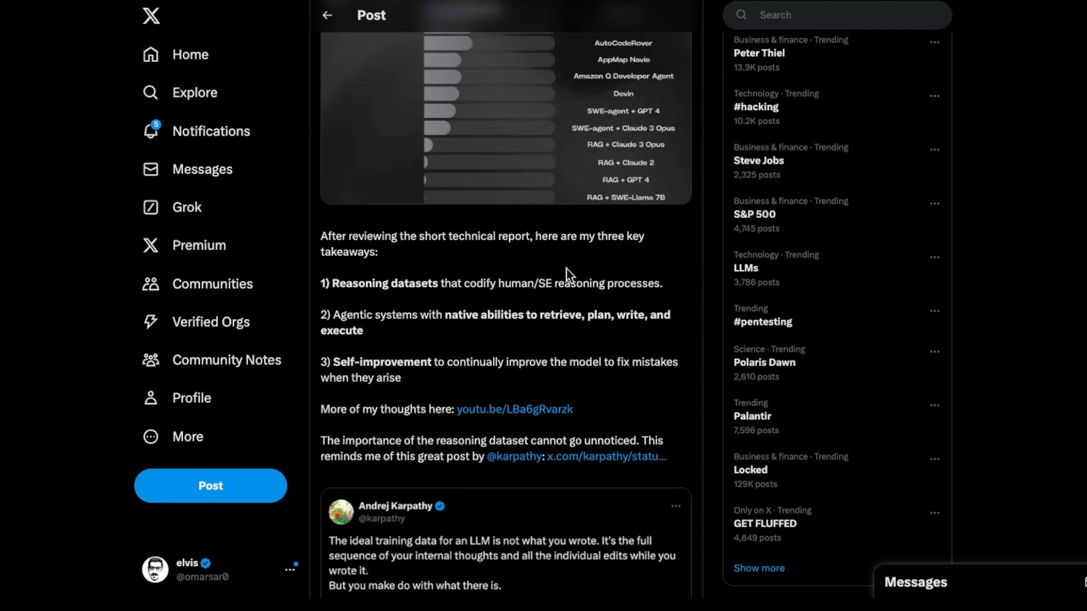
mouse_move(401, 298)
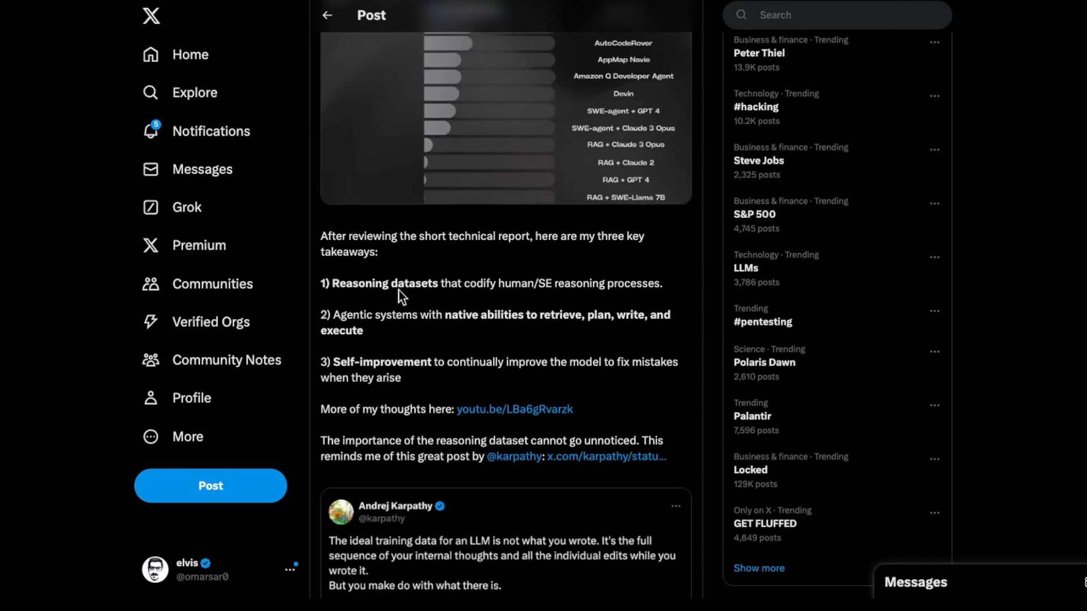
mouse_move(439, 296)
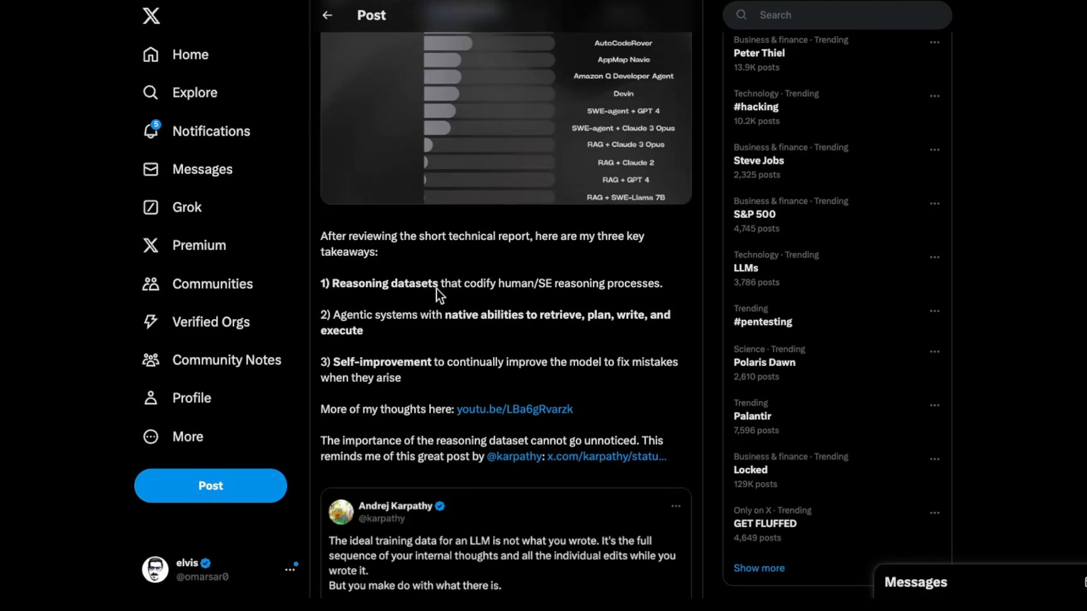
mouse_move(518, 290)
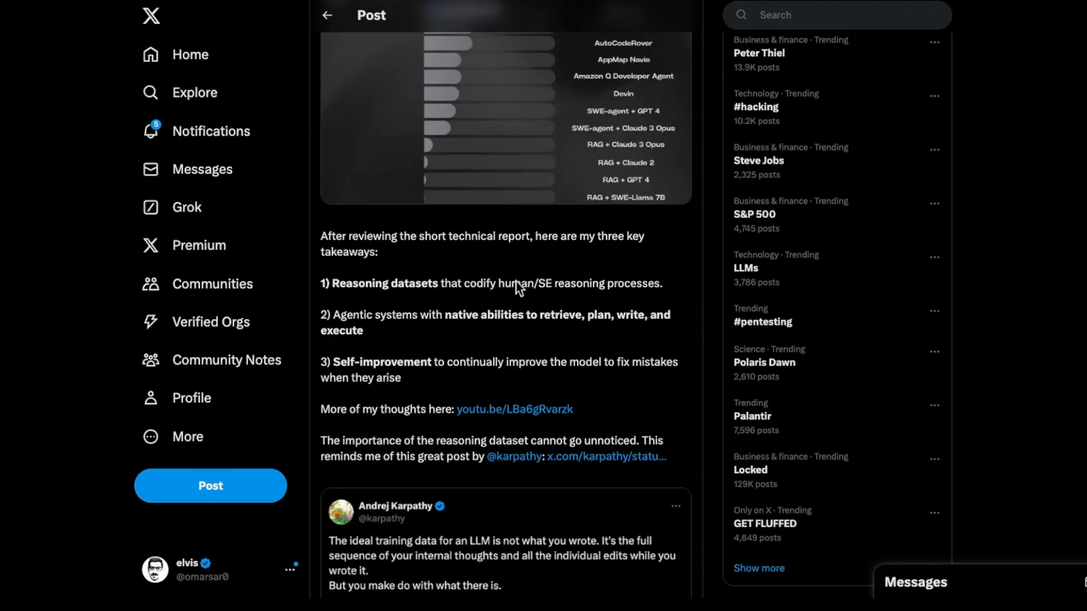
mouse_move(602, 301)
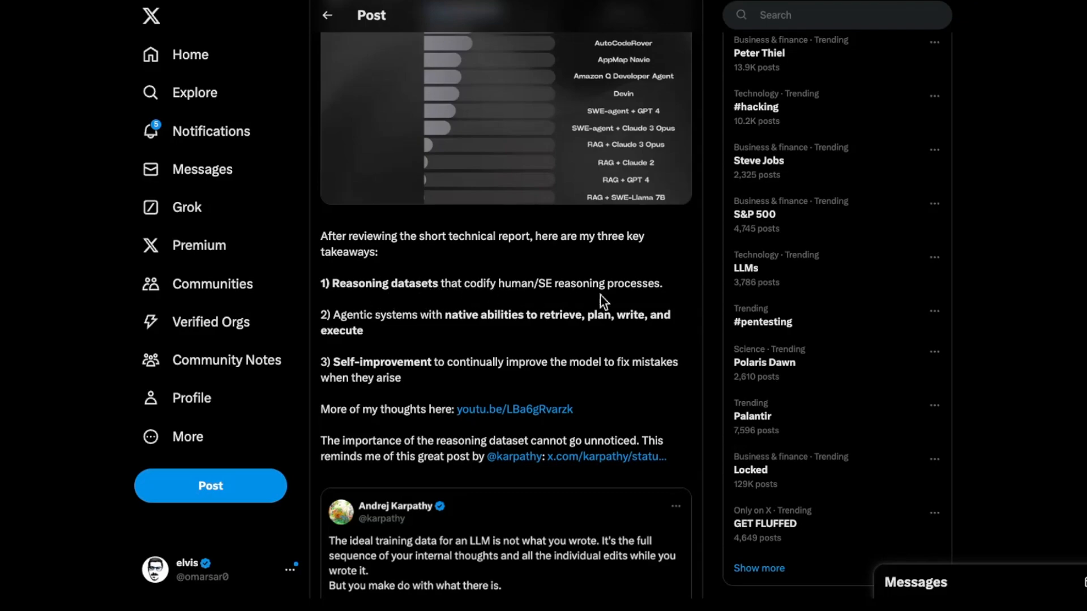
mouse_move(695, 294)
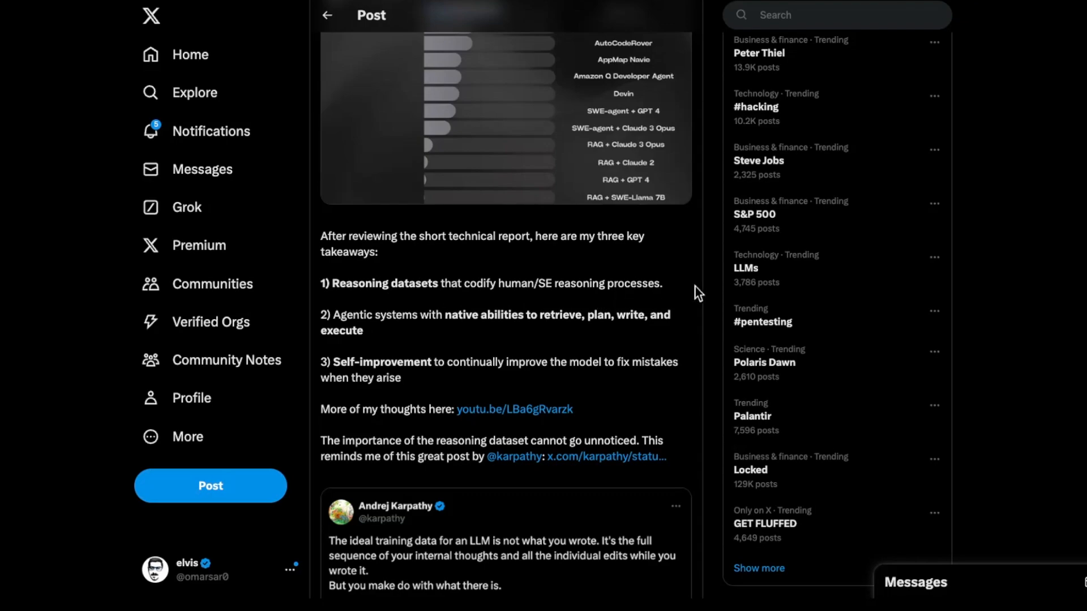
mouse_move(351, 328)
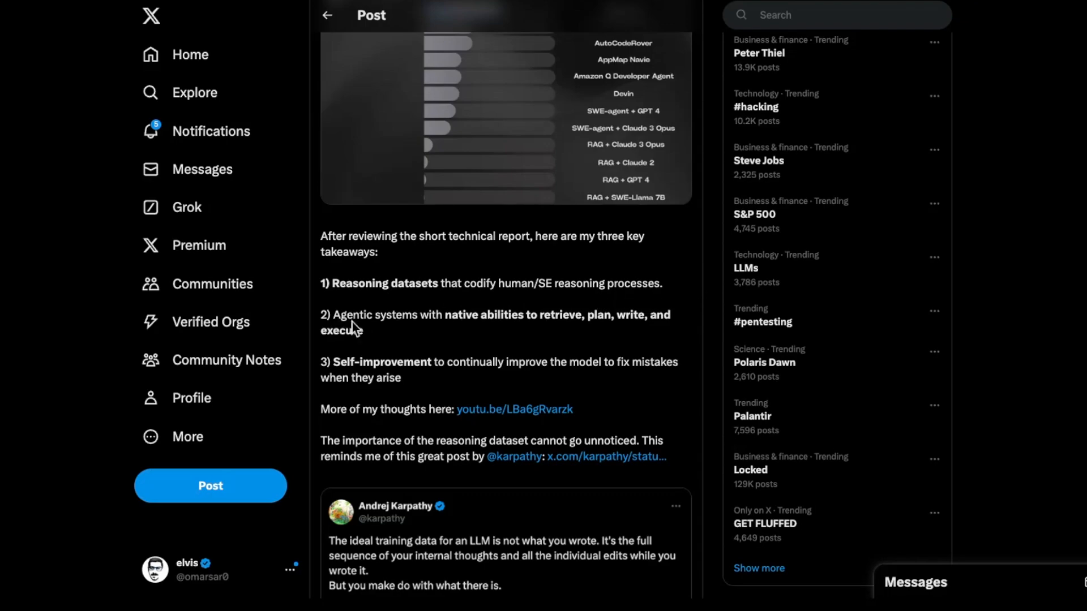
mouse_move(450, 338)
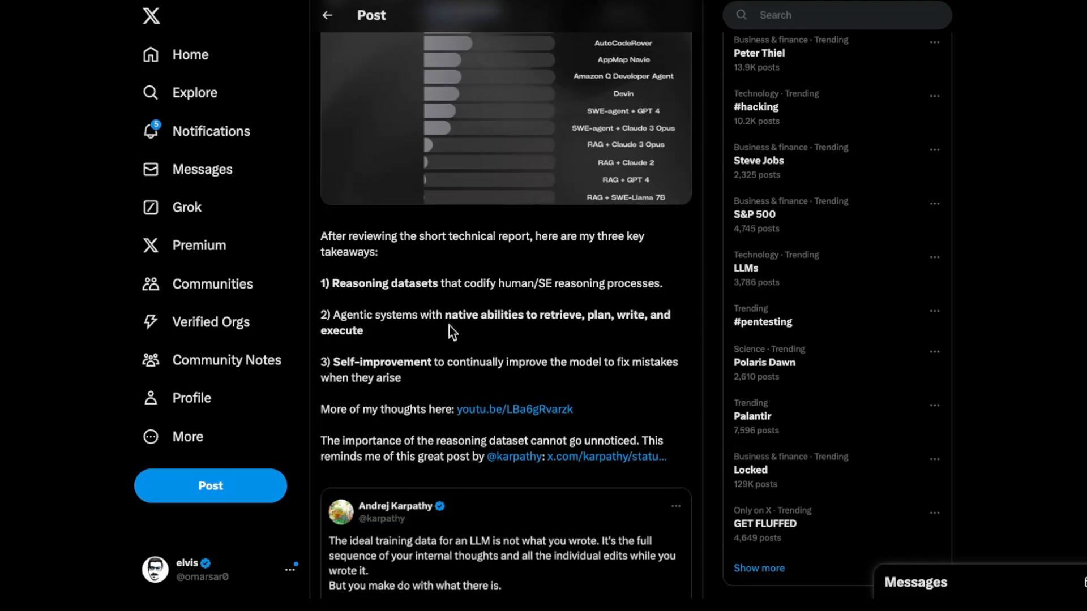
mouse_move(634, 332)
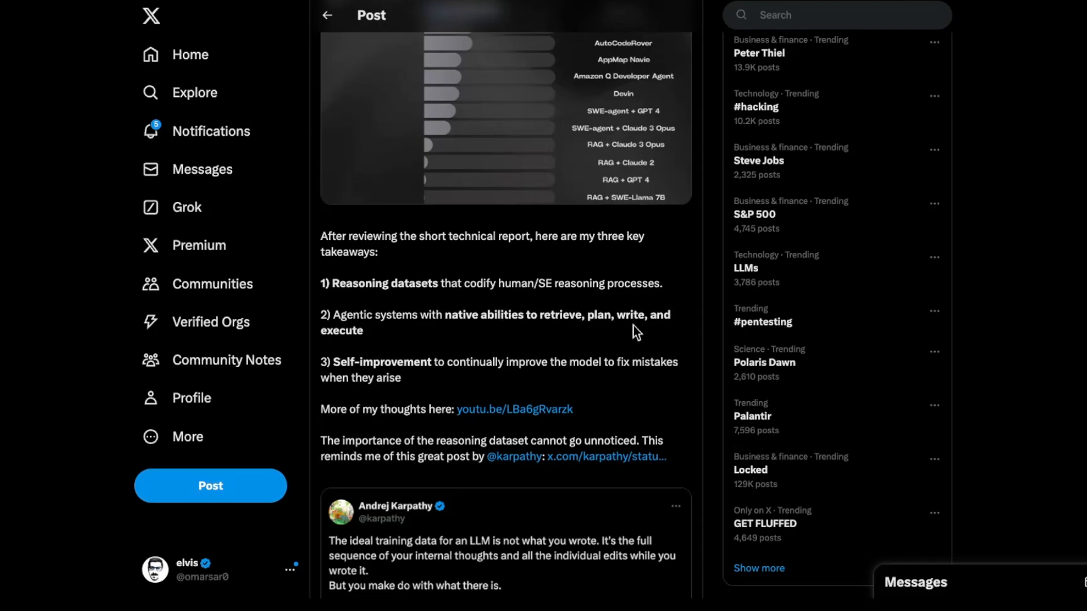
mouse_move(453, 342)
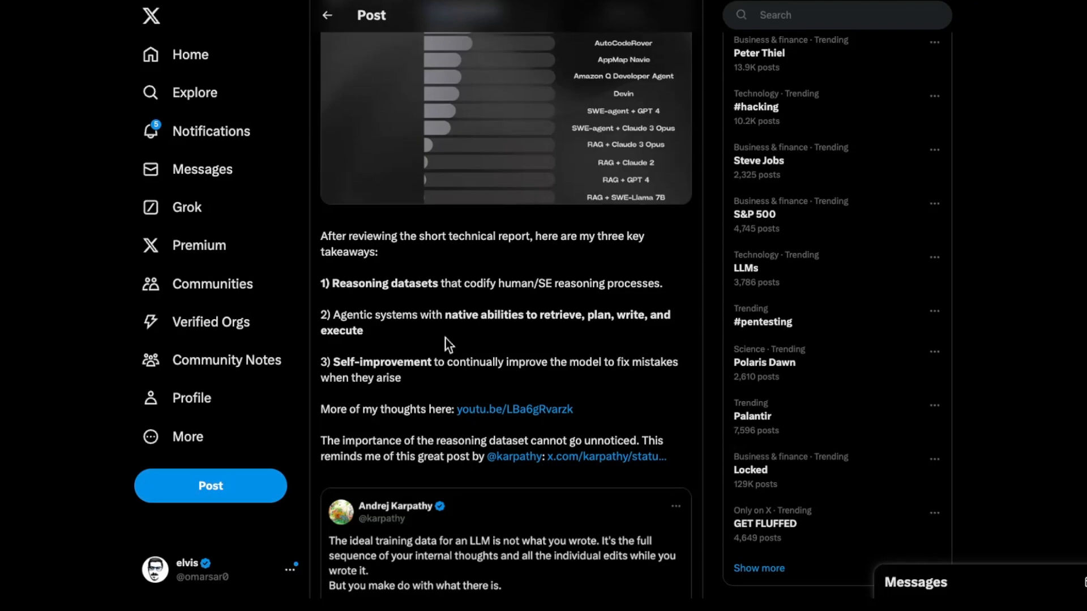
scroll("down", 3)
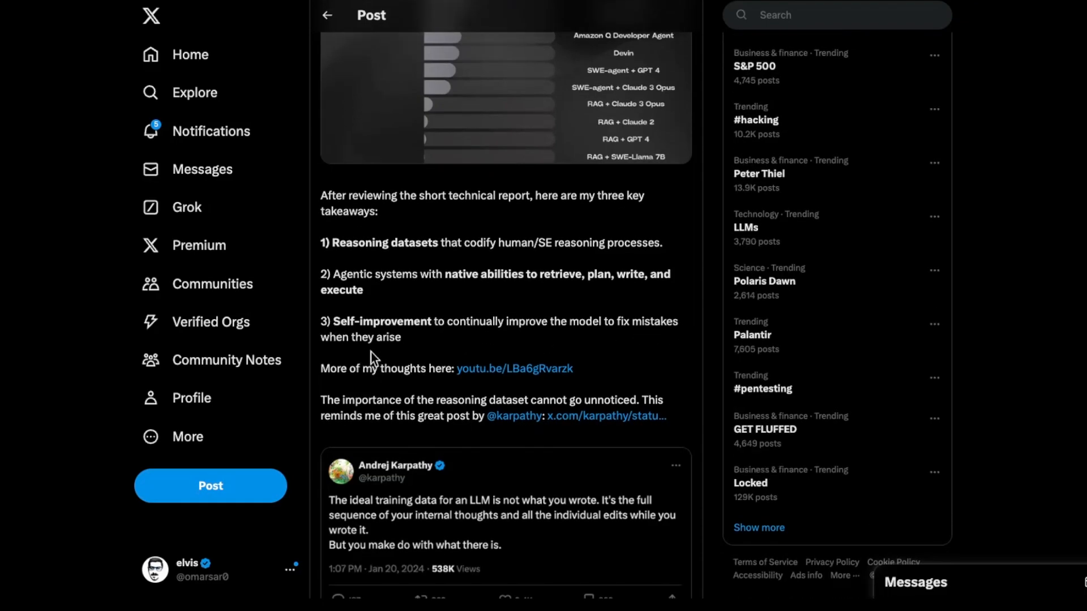
mouse_move(419, 344)
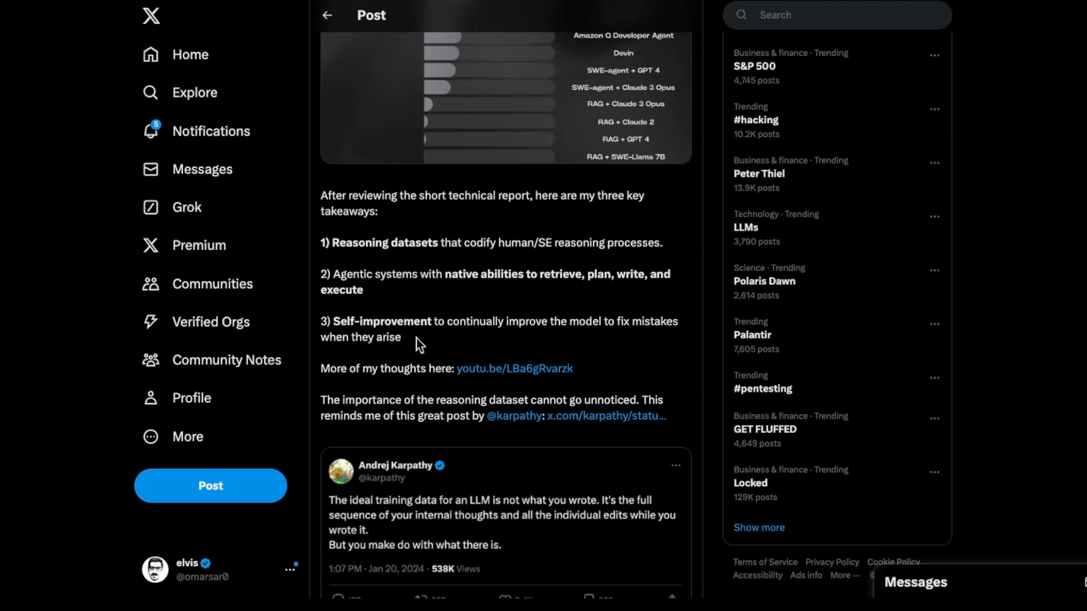
mouse_move(412, 260)
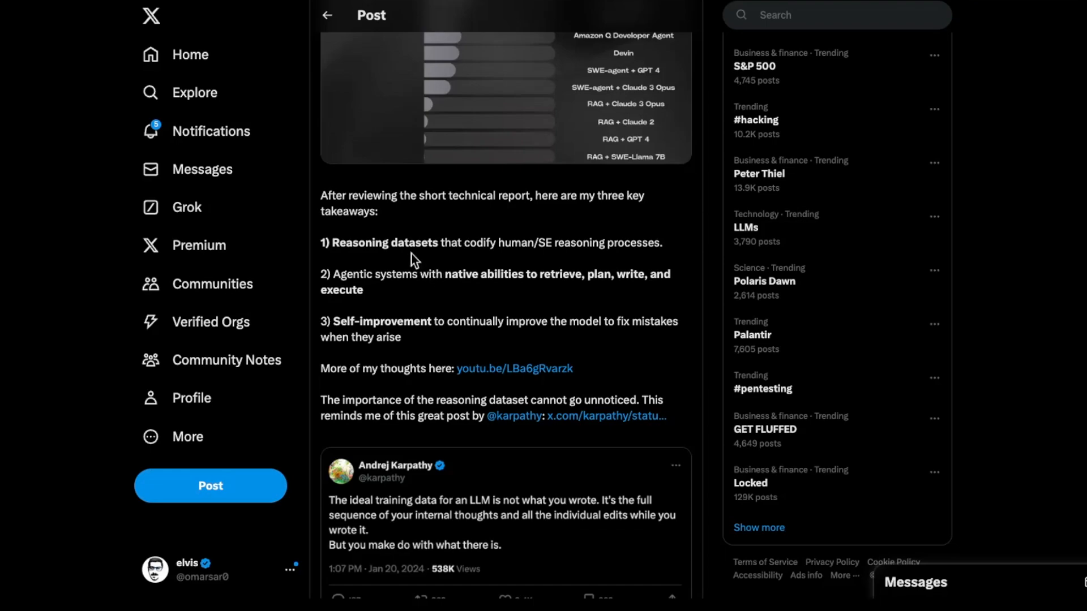
mouse_move(437, 294)
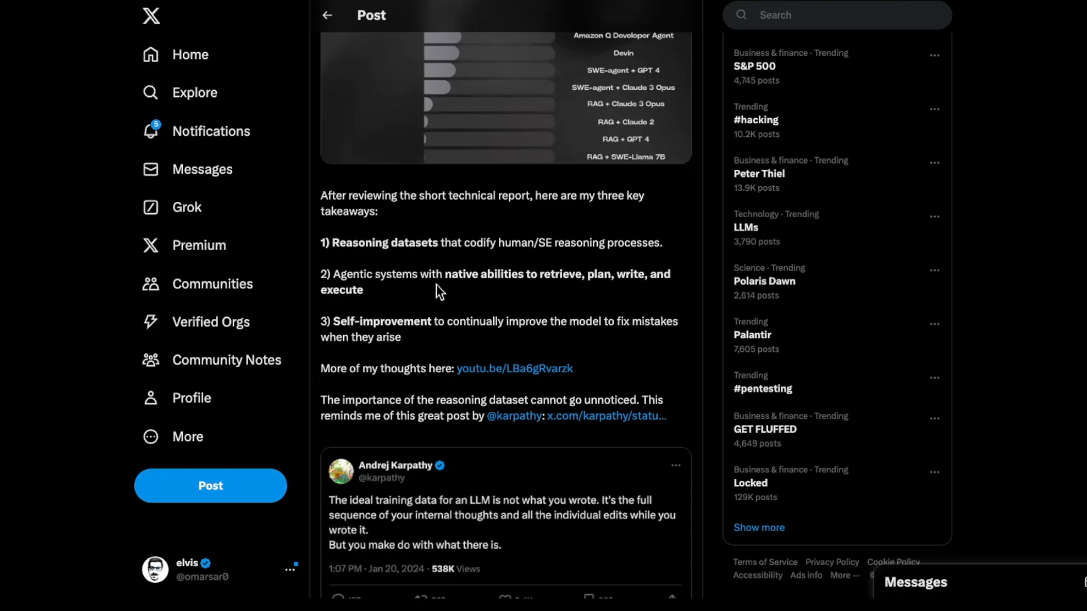
scroll("down", 3)
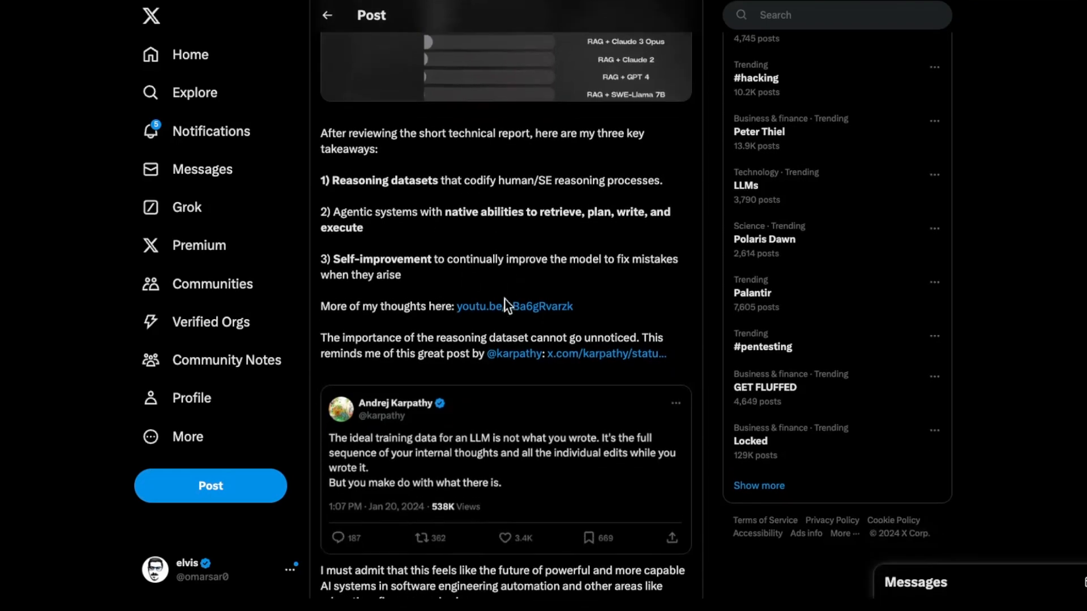
scroll("down", 3)
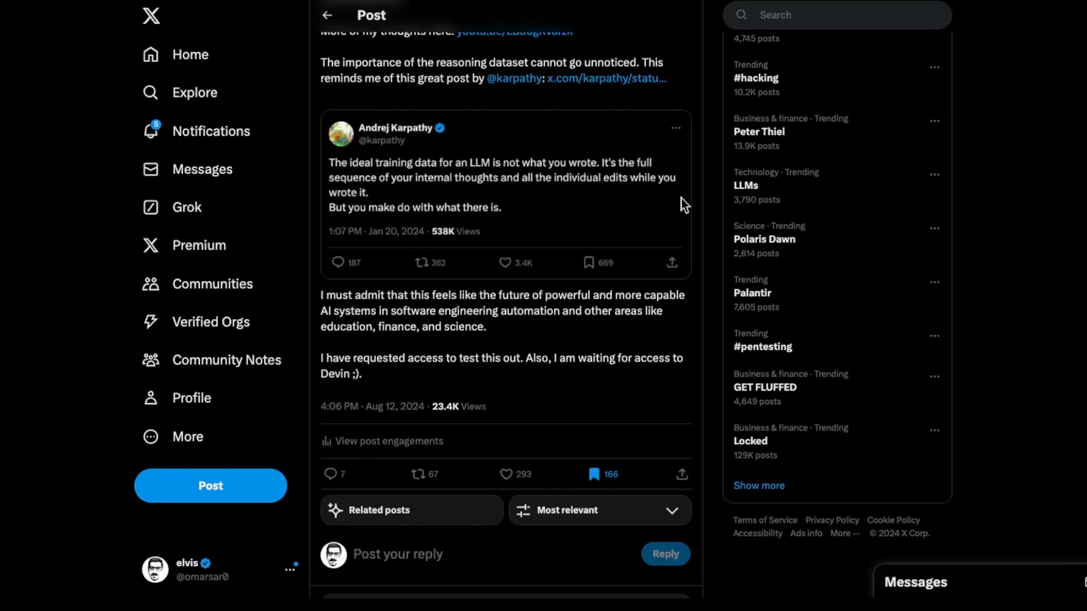
mouse_move(682, 318)
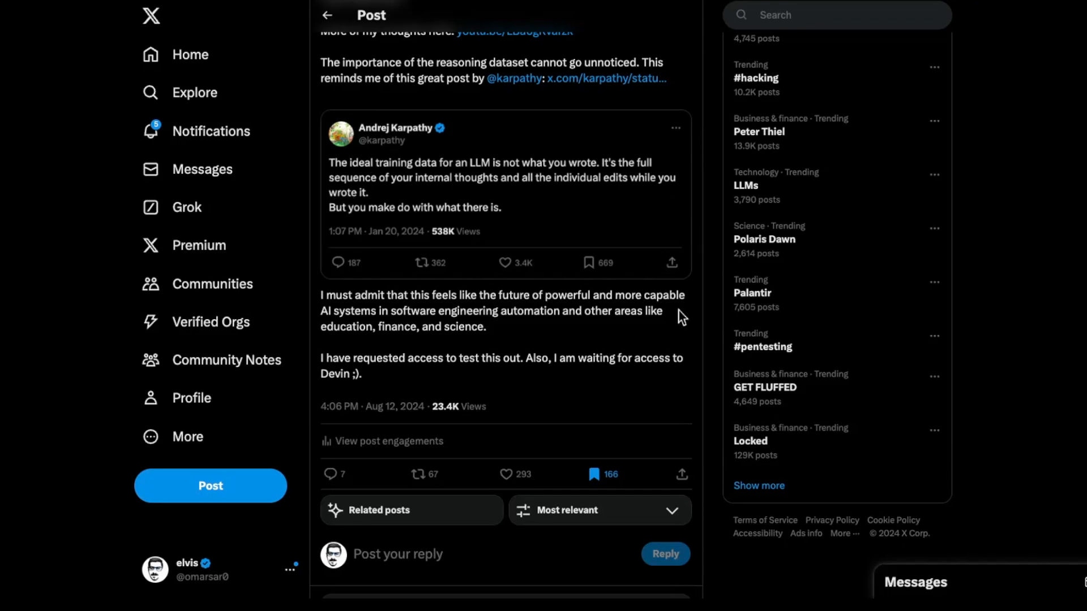
mouse_move(461, 172)
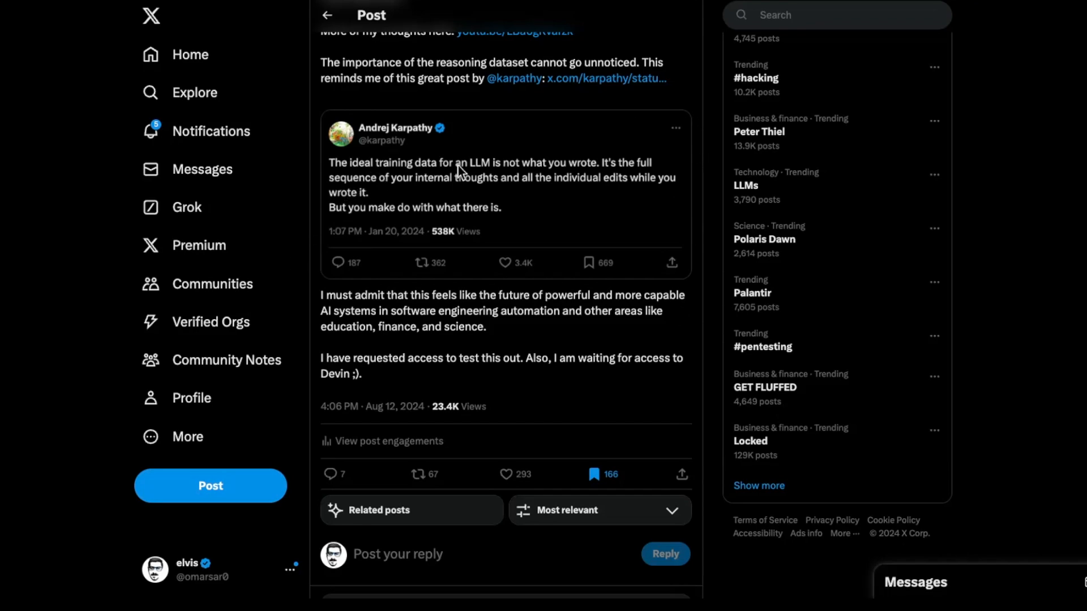
mouse_move(254, 213)
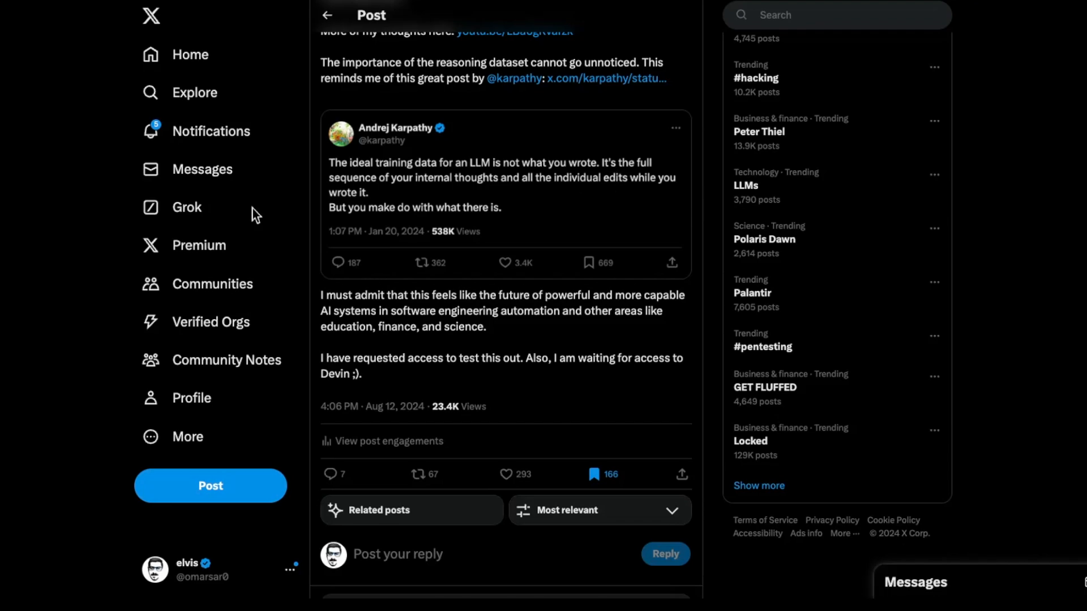
mouse_move(347, 209)
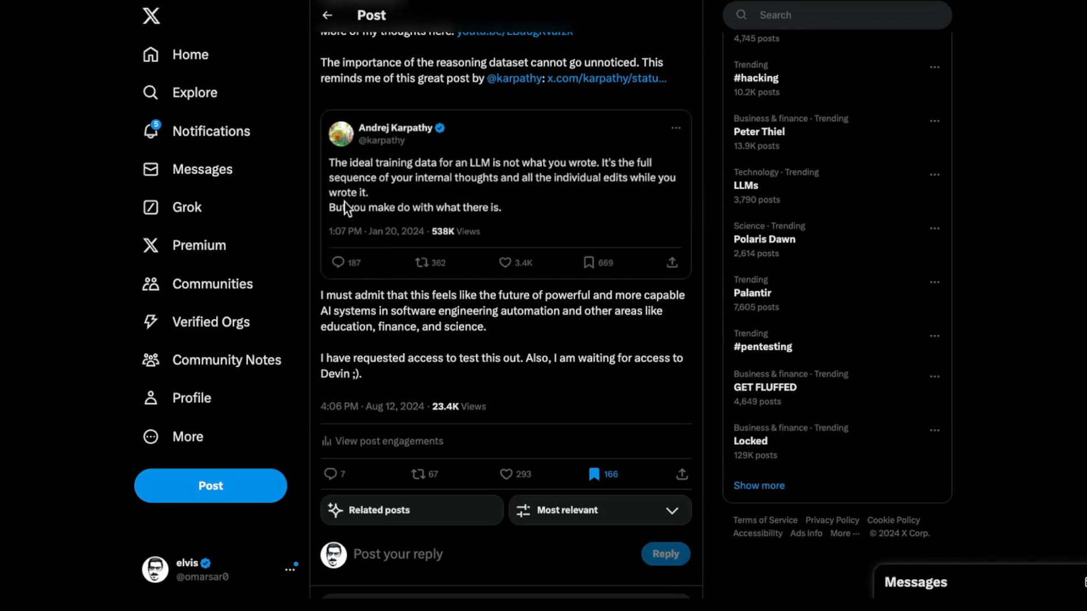
mouse_move(387, 224)
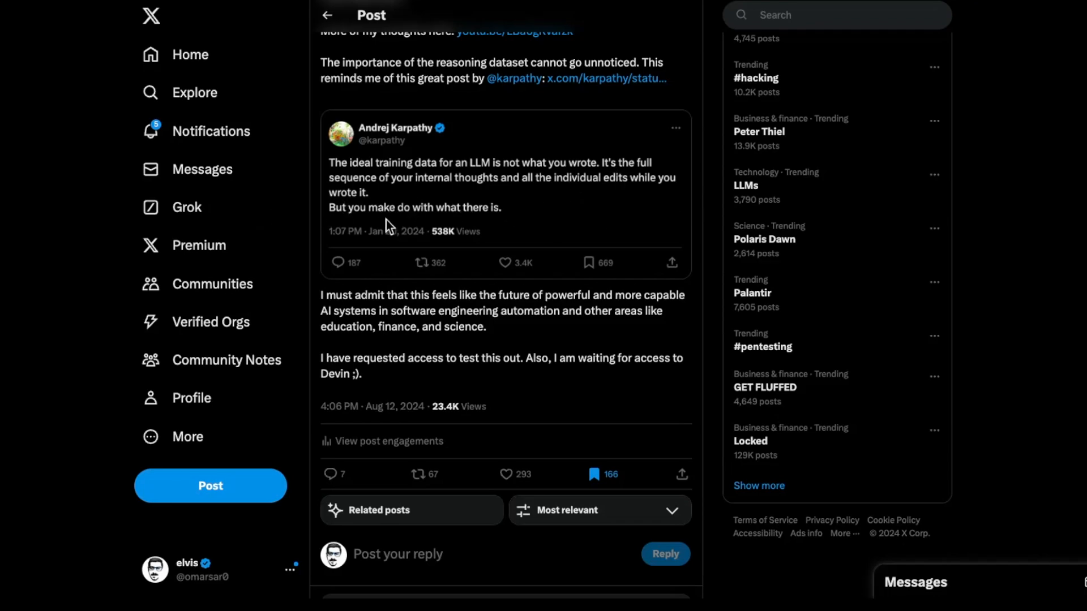
mouse_move(733, 166)
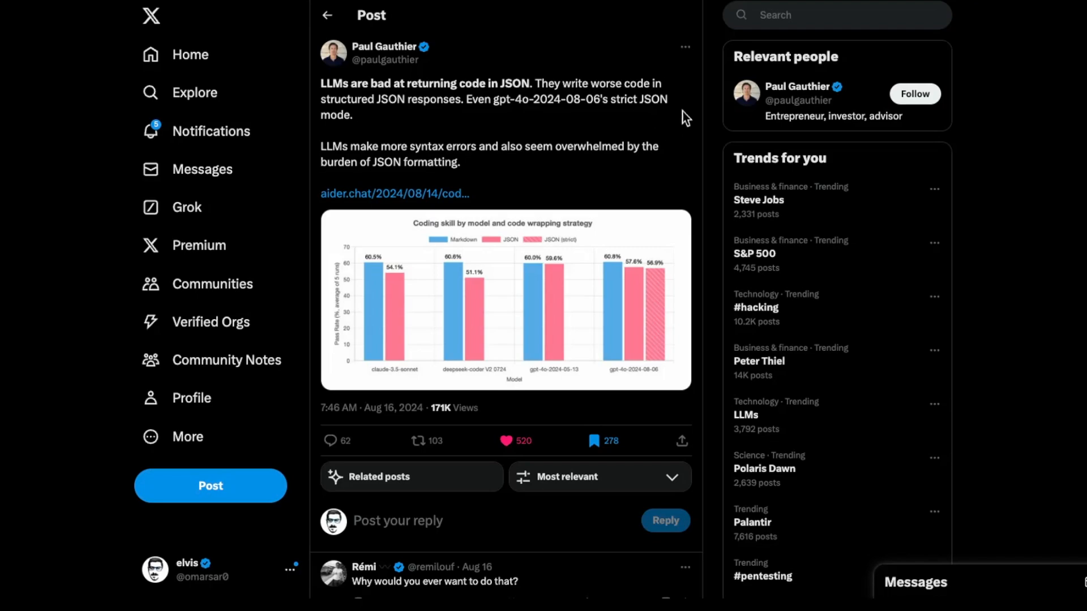
mouse_move(566, 163)
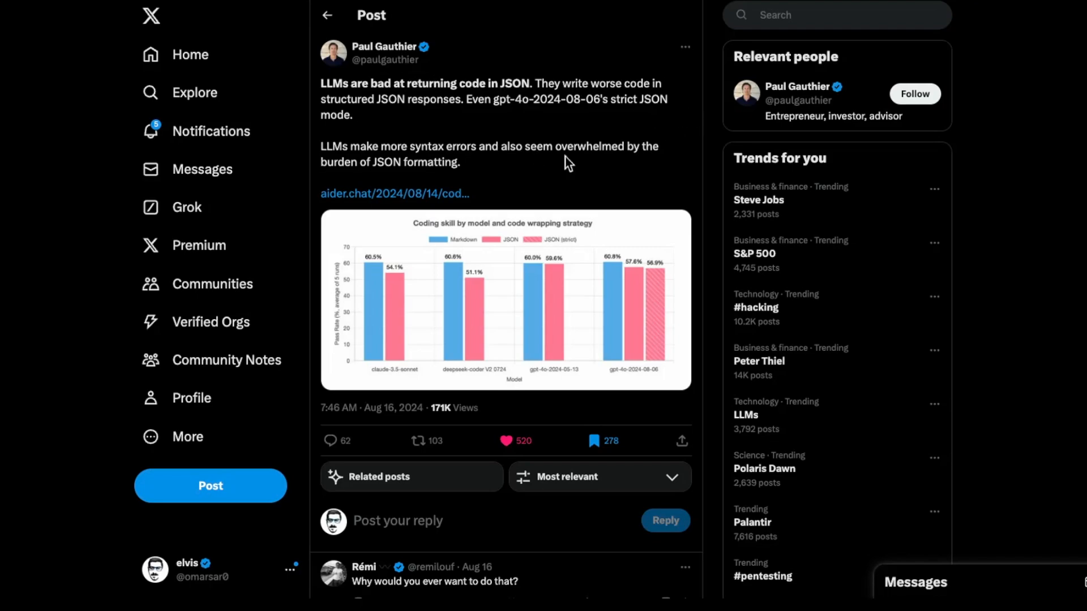
mouse_move(707, 144)
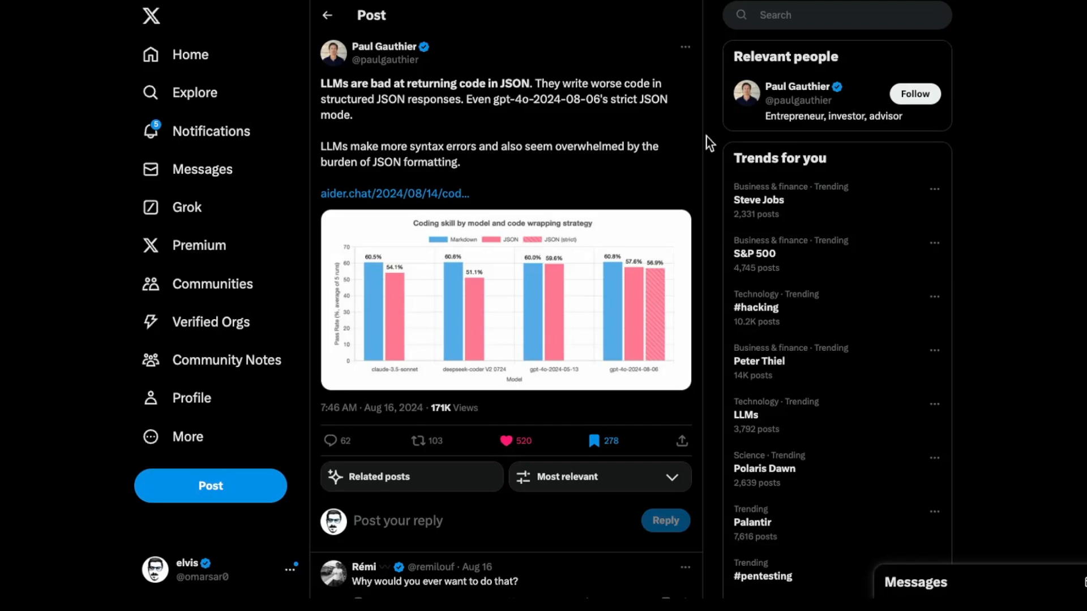
mouse_move(717, 141)
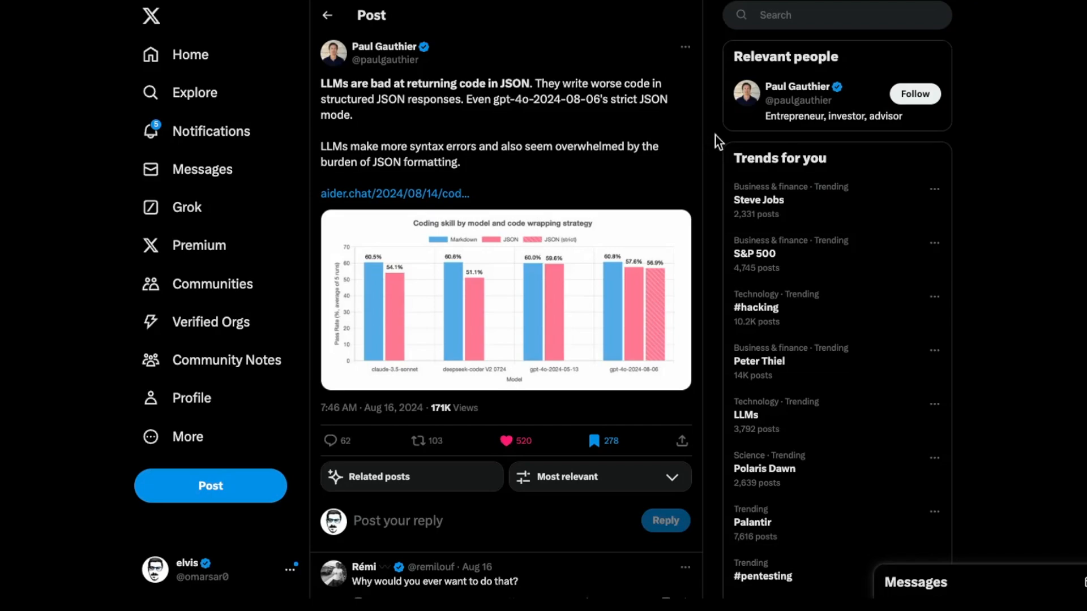
mouse_move(349, 153)
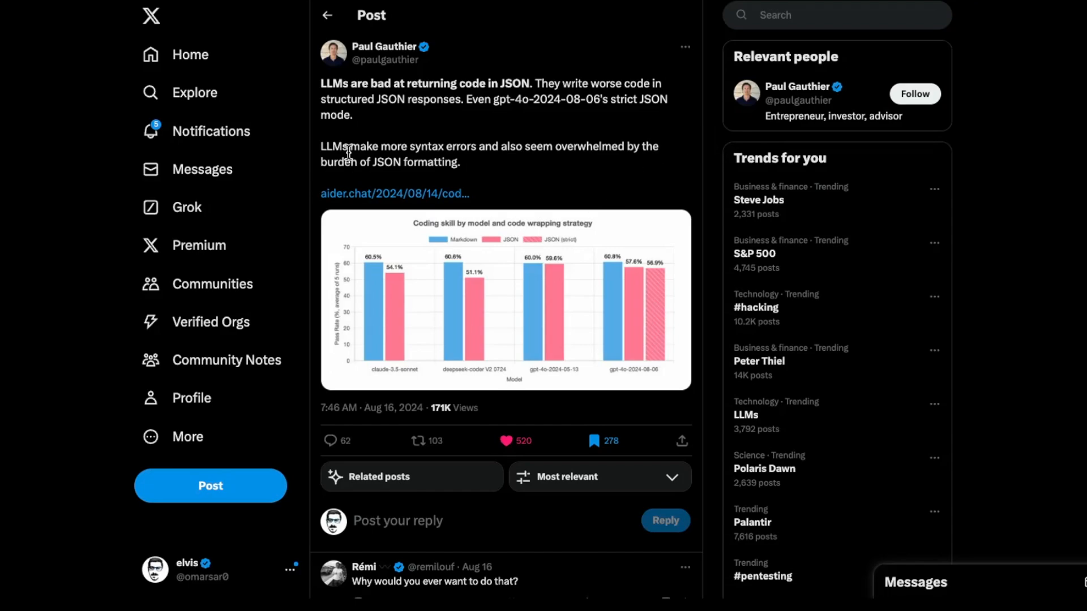
mouse_move(480, 147)
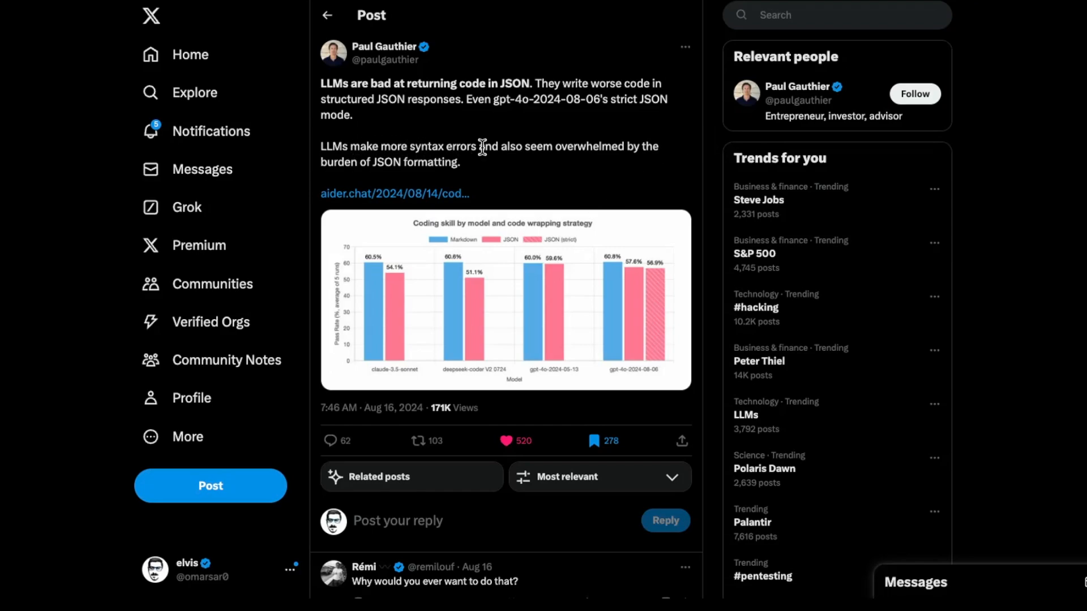
Open the aider.chat article on code in JSON and scroll to its syntax-errors chart
left_click(393, 194)
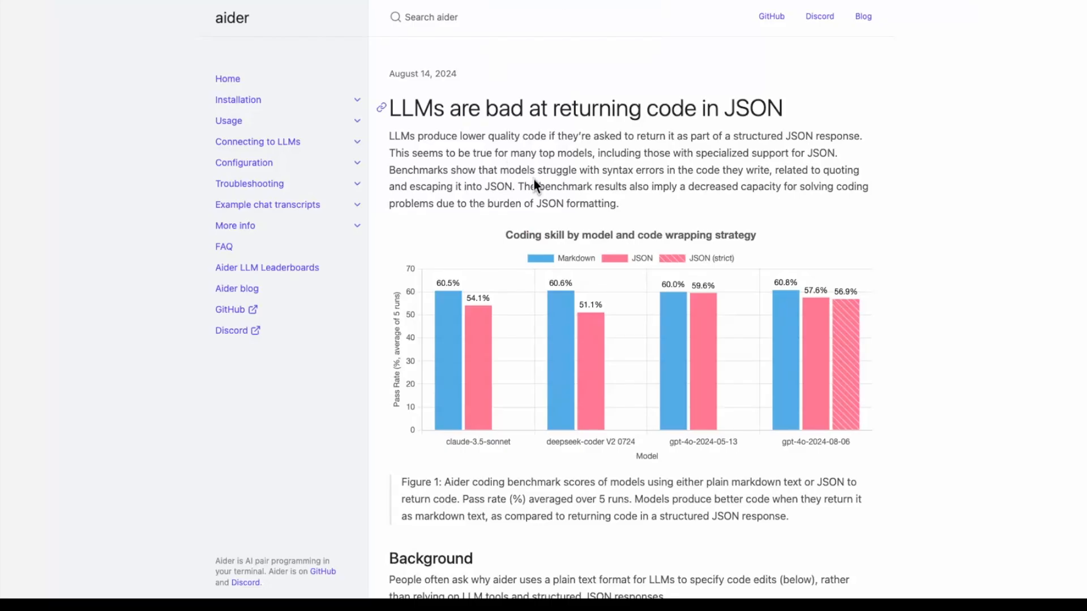
scroll("down", 3)
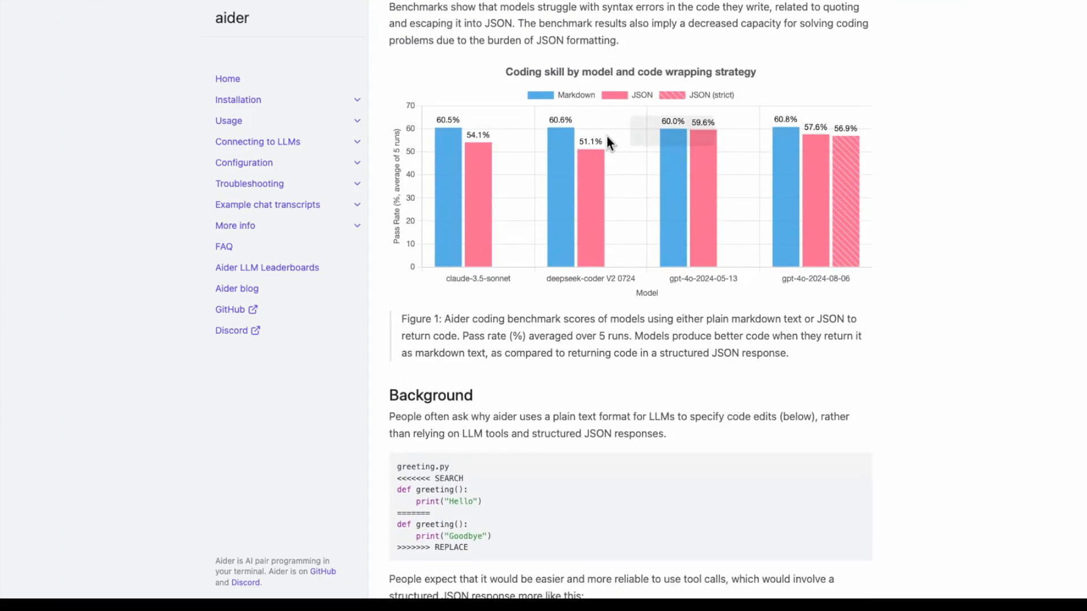
mouse_move(950, 353)
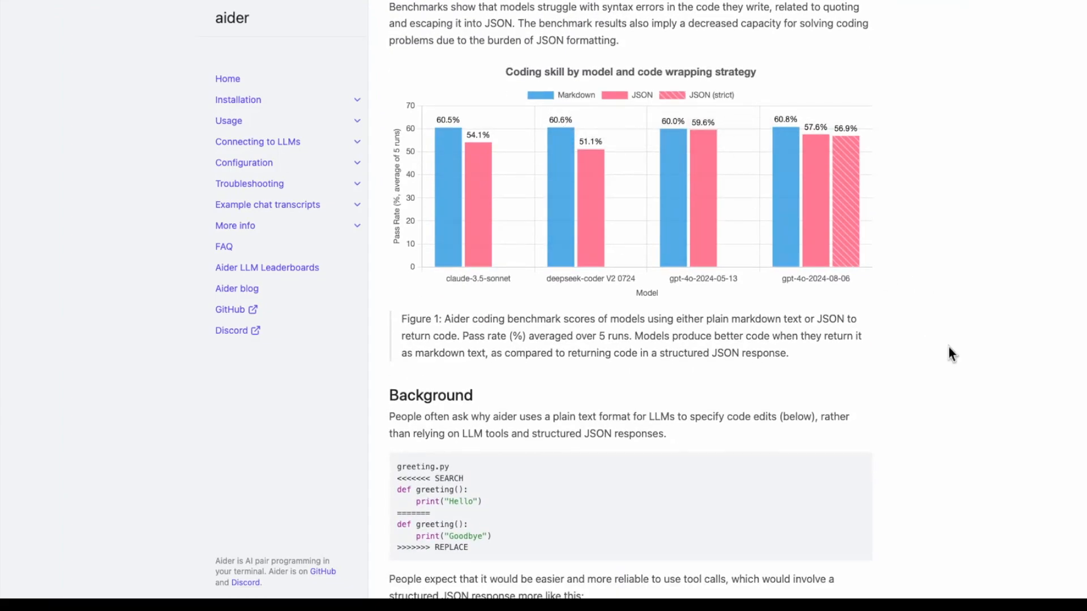
scroll("down", 3)
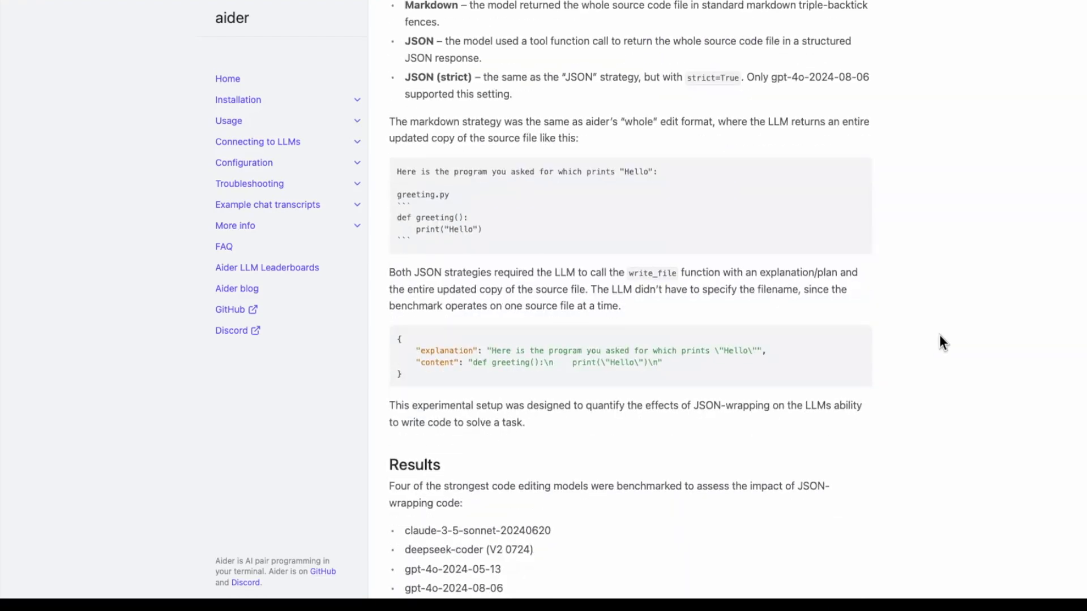
scroll("down", 3)
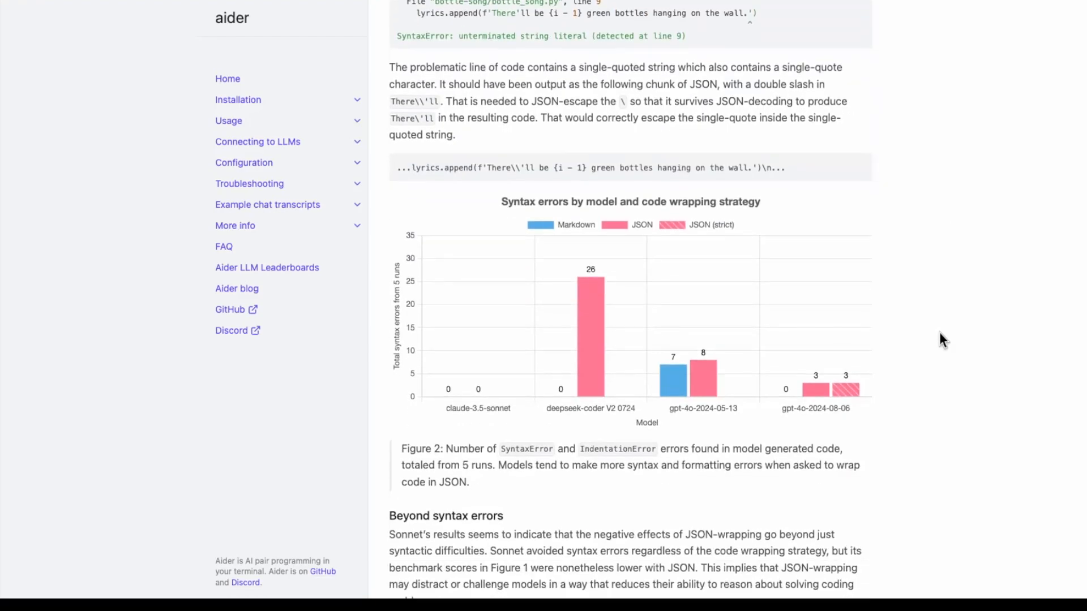
scroll("down", 3)
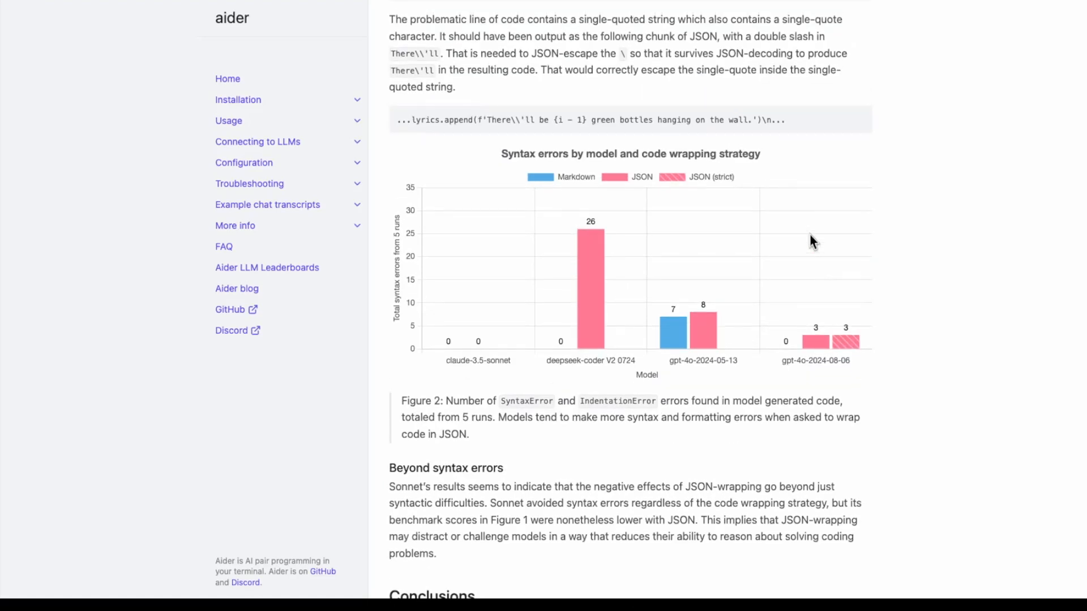
mouse_move(844, 246)
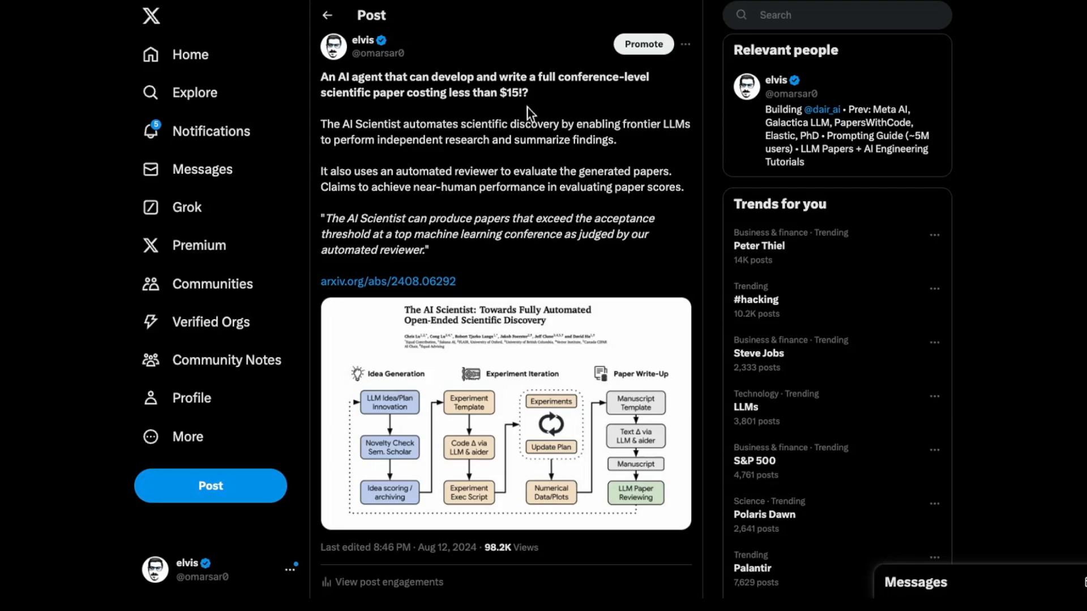
mouse_move(559, 202)
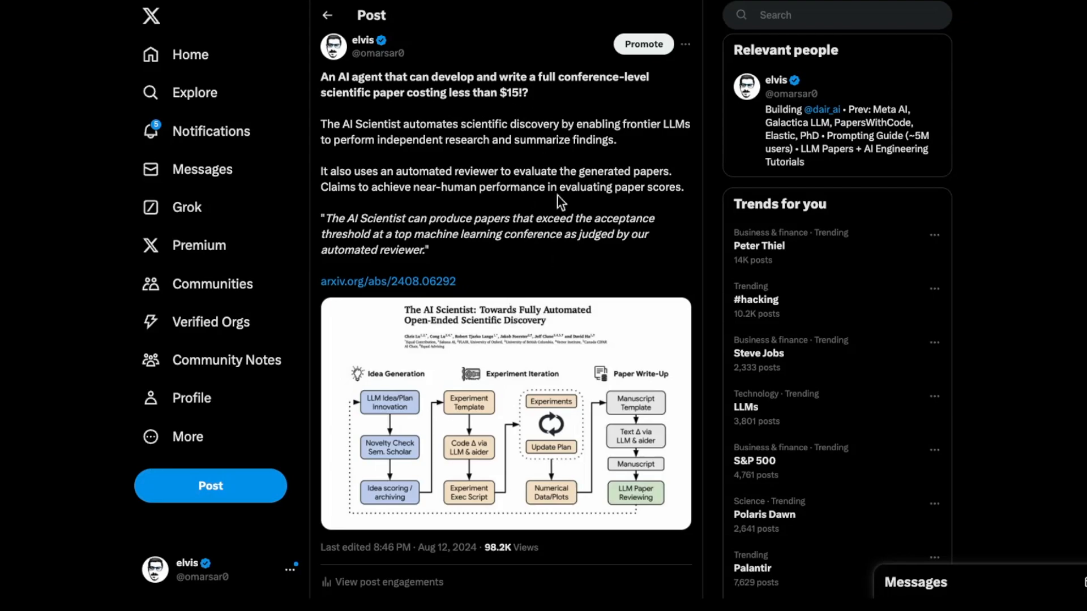
mouse_move(543, 197)
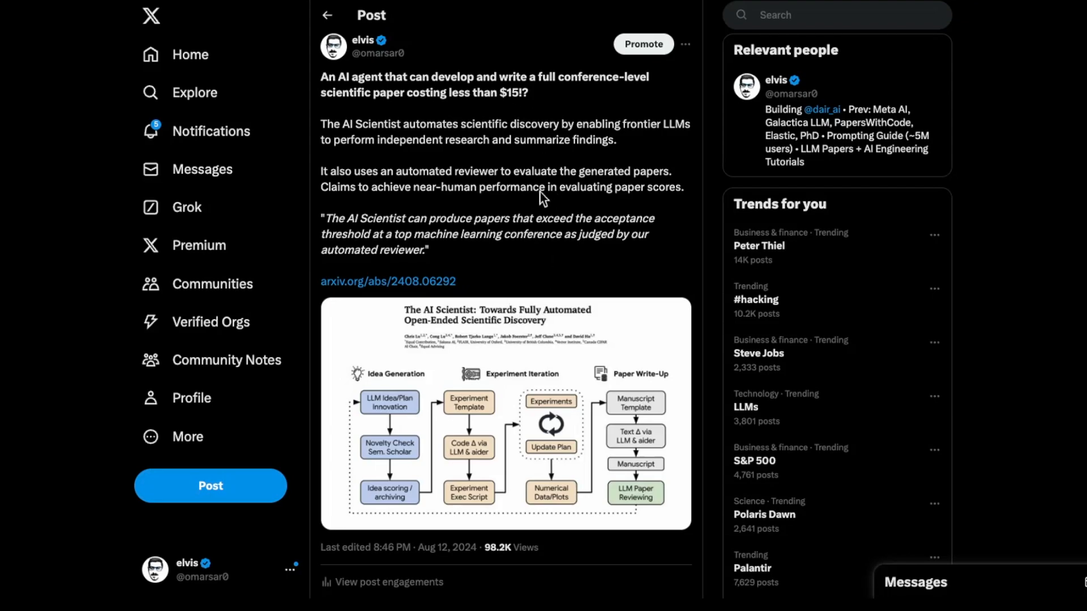
mouse_move(652, 98)
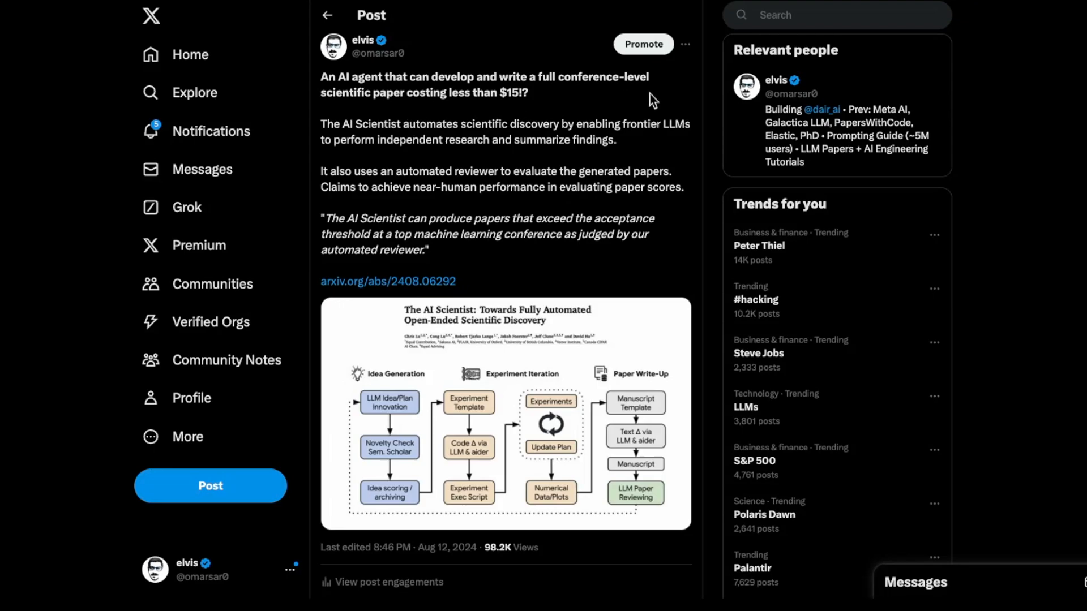
mouse_move(325, 77)
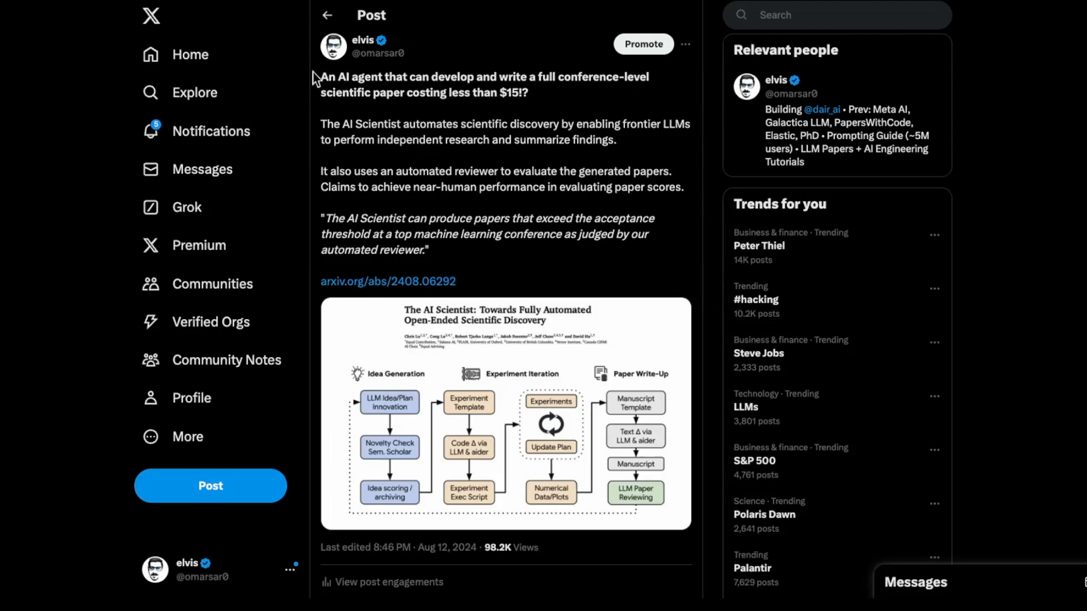
mouse_move(303, 111)
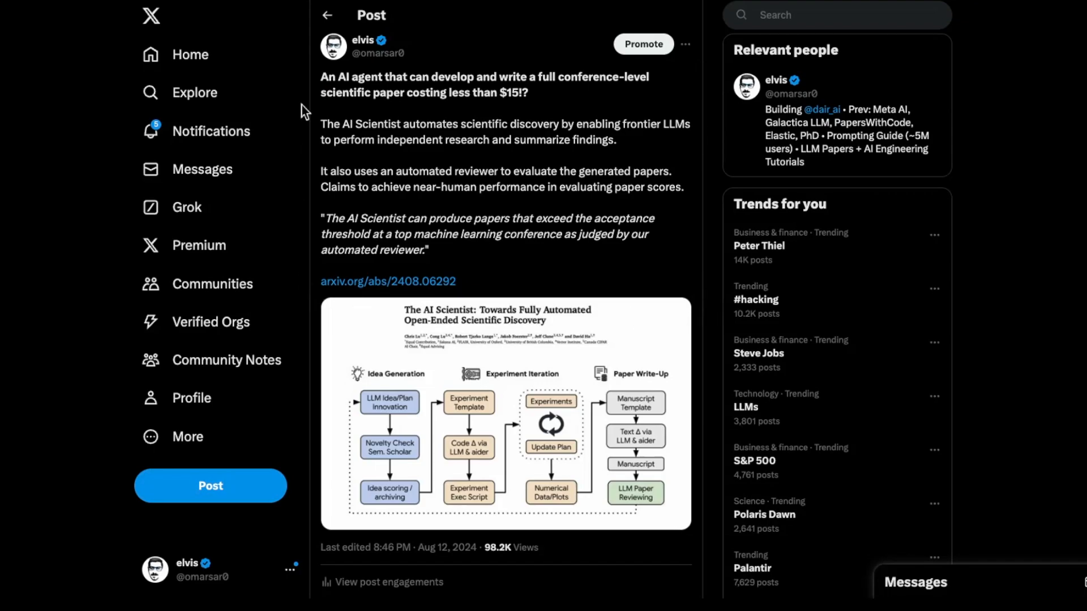
mouse_move(315, 302)
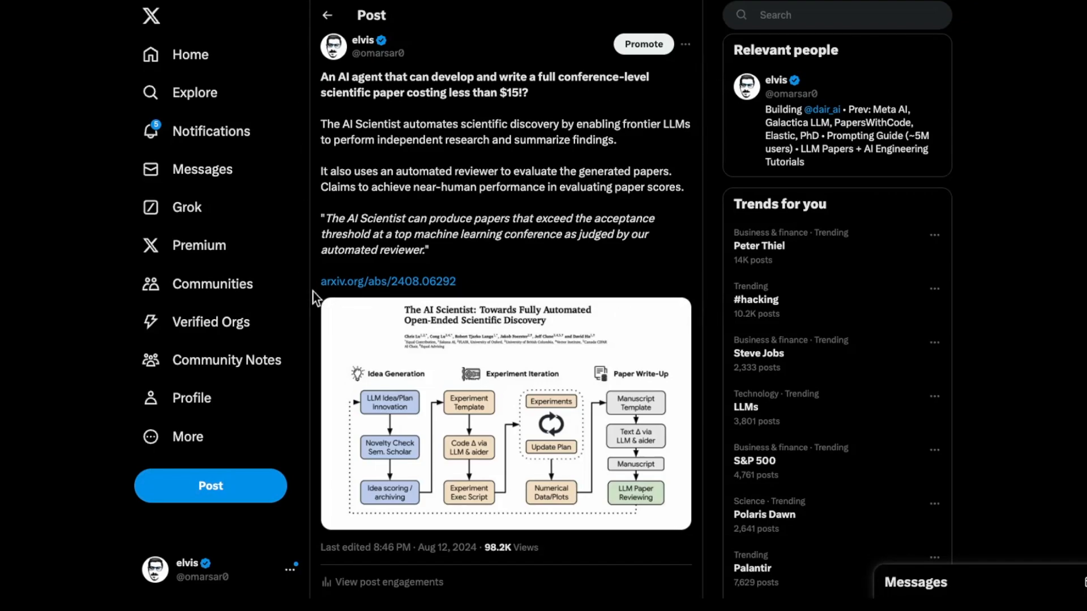
mouse_move(660, 158)
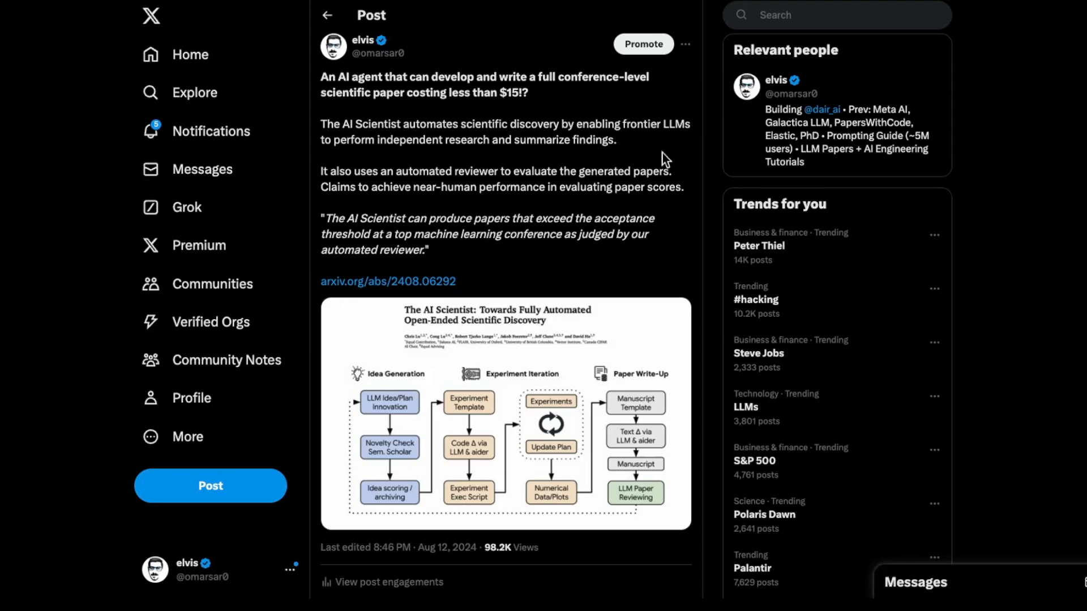
mouse_move(463, 128)
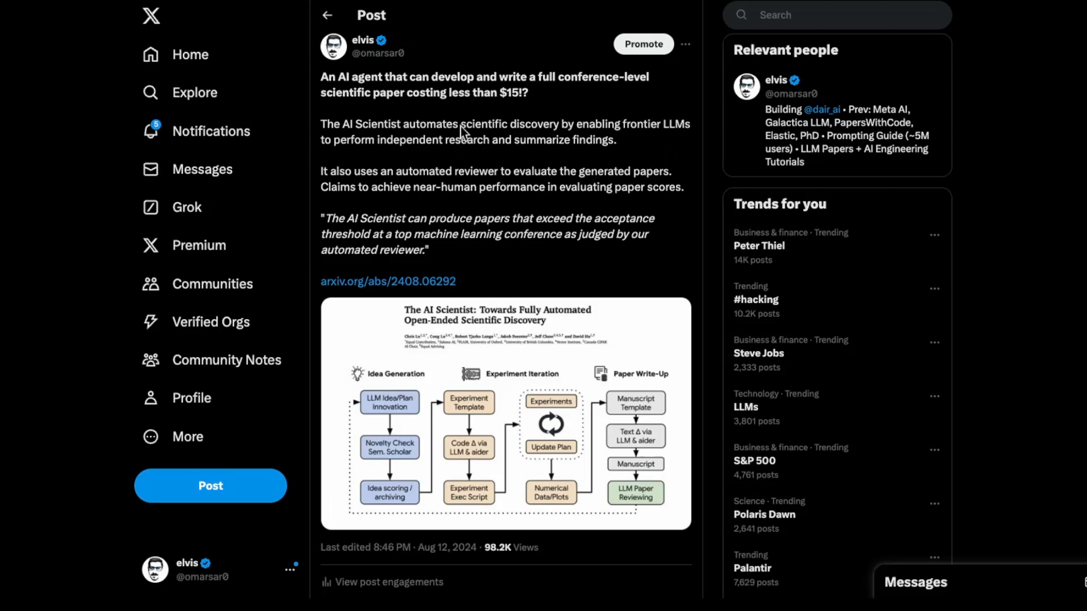
mouse_move(548, 129)
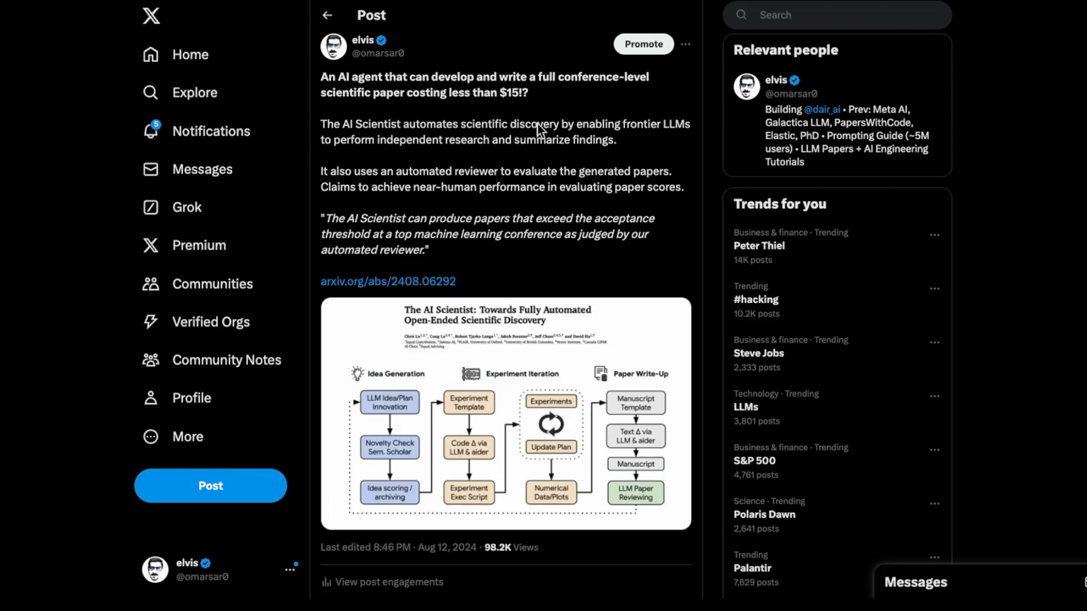
mouse_move(583, 205)
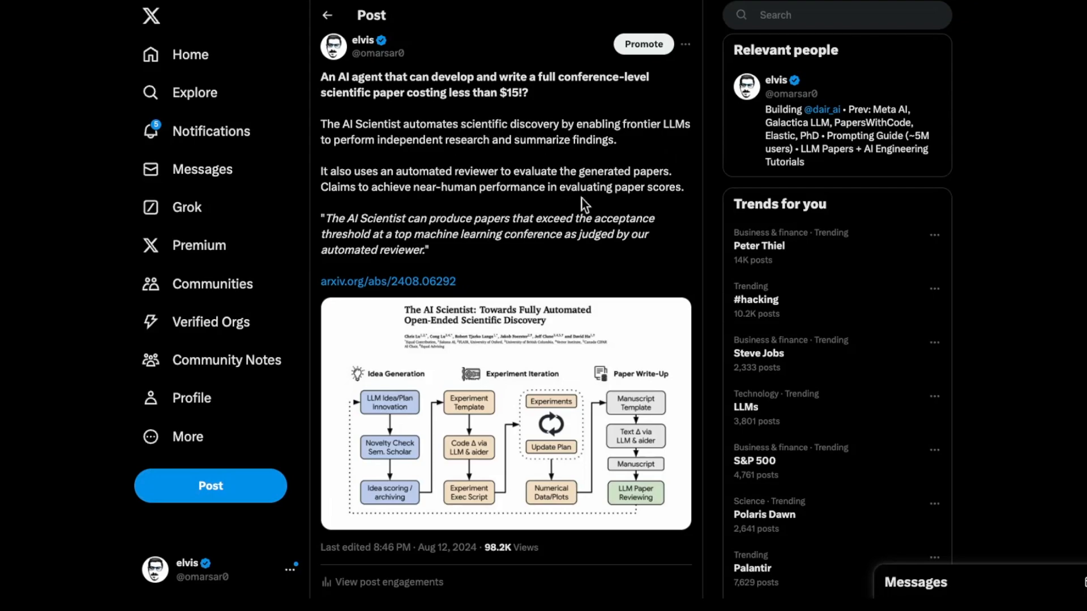
mouse_move(603, 196)
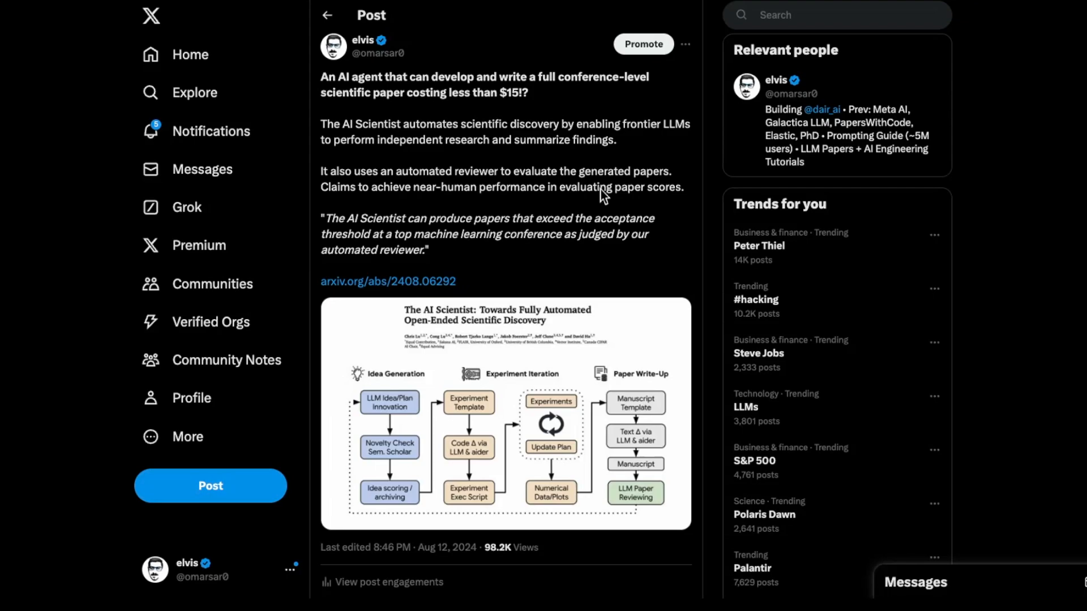
mouse_move(505, 111)
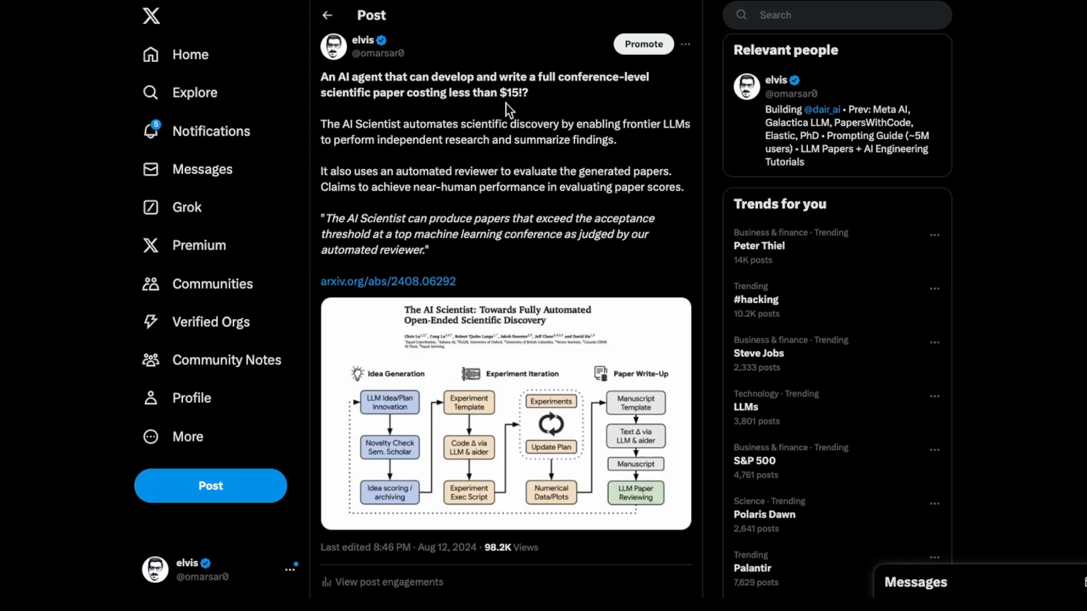
mouse_move(652, 102)
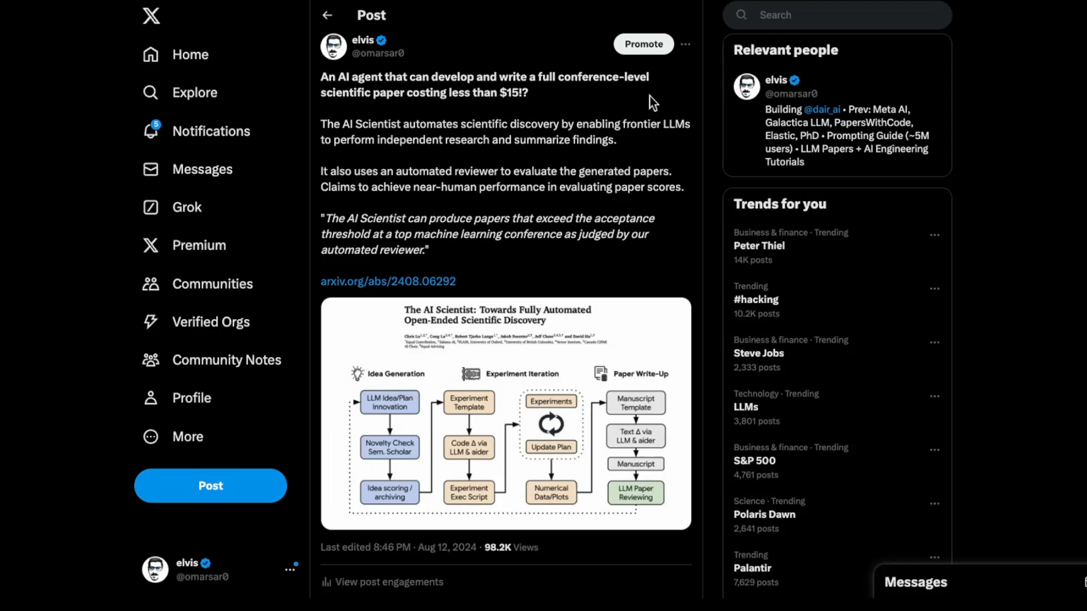
mouse_move(401, 100)
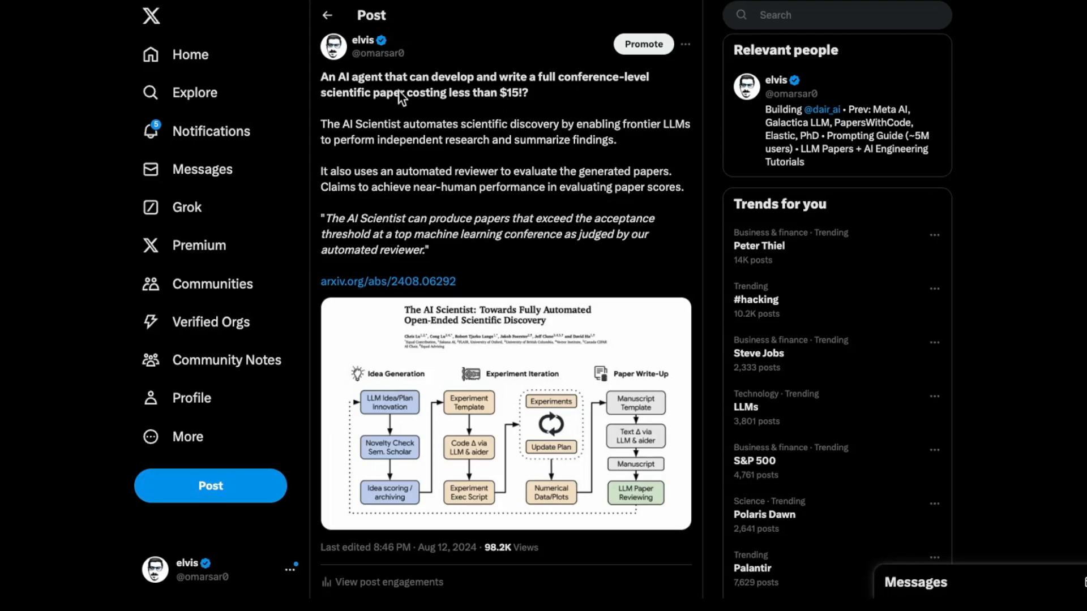
mouse_move(547, 223)
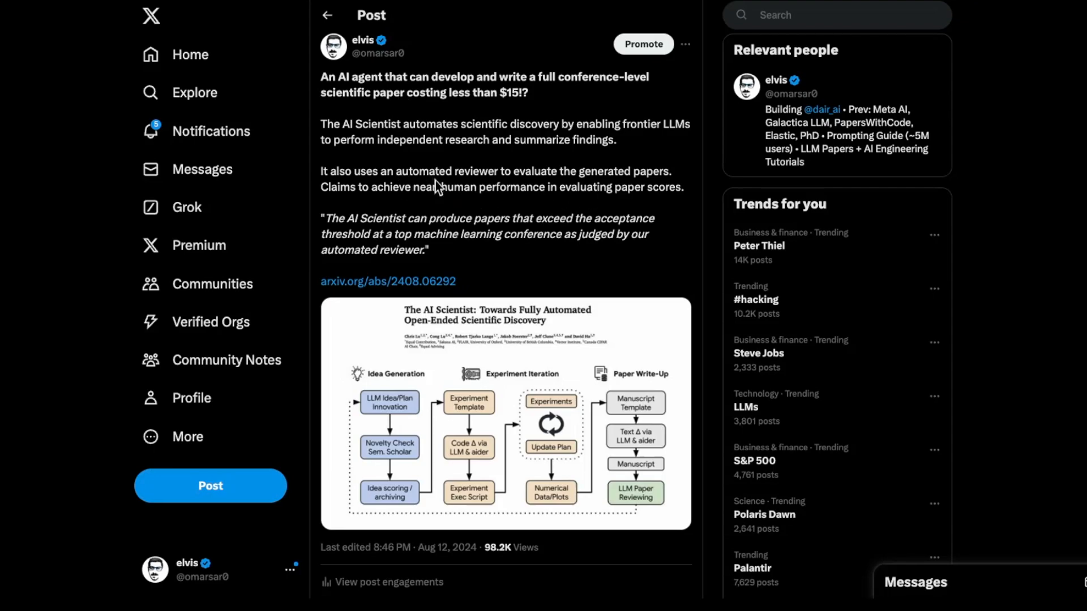
mouse_move(450, 195)
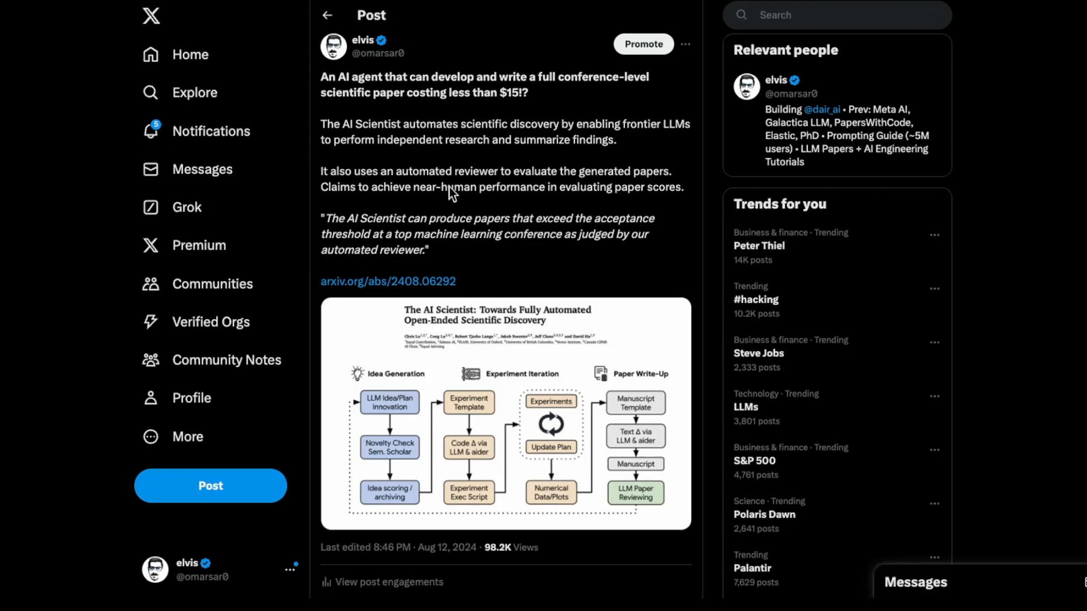
mouse_move(457, 204)
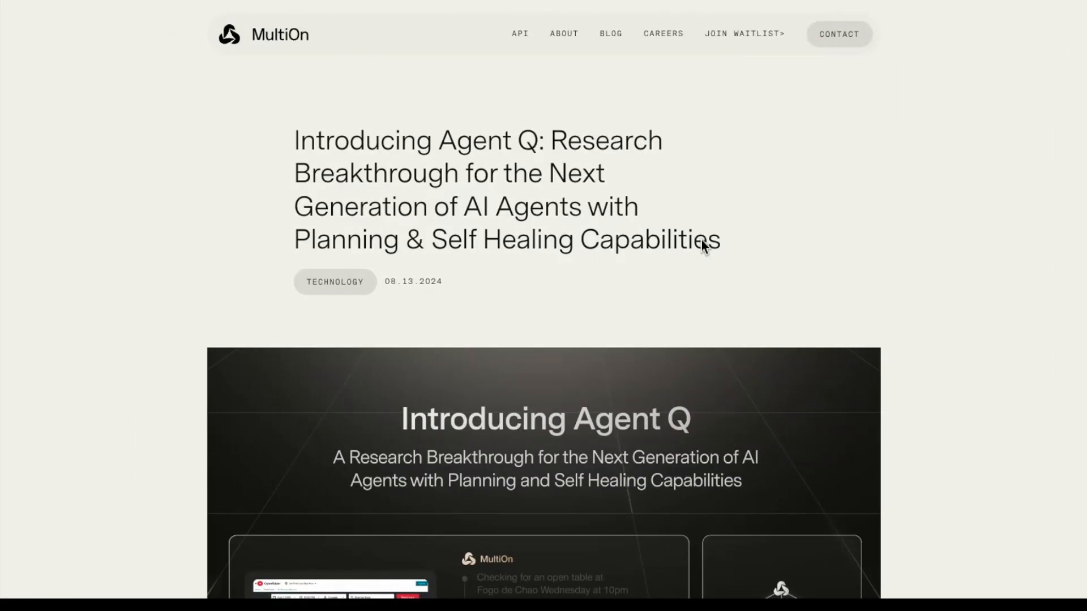
mouse_move(725, 246)
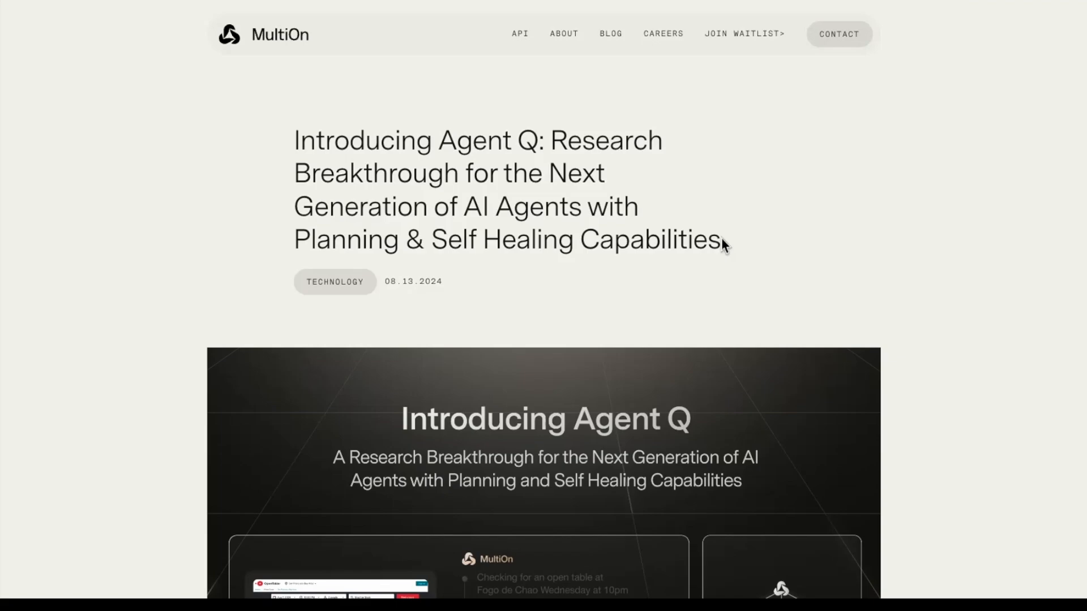
mouse_move(833, 235)
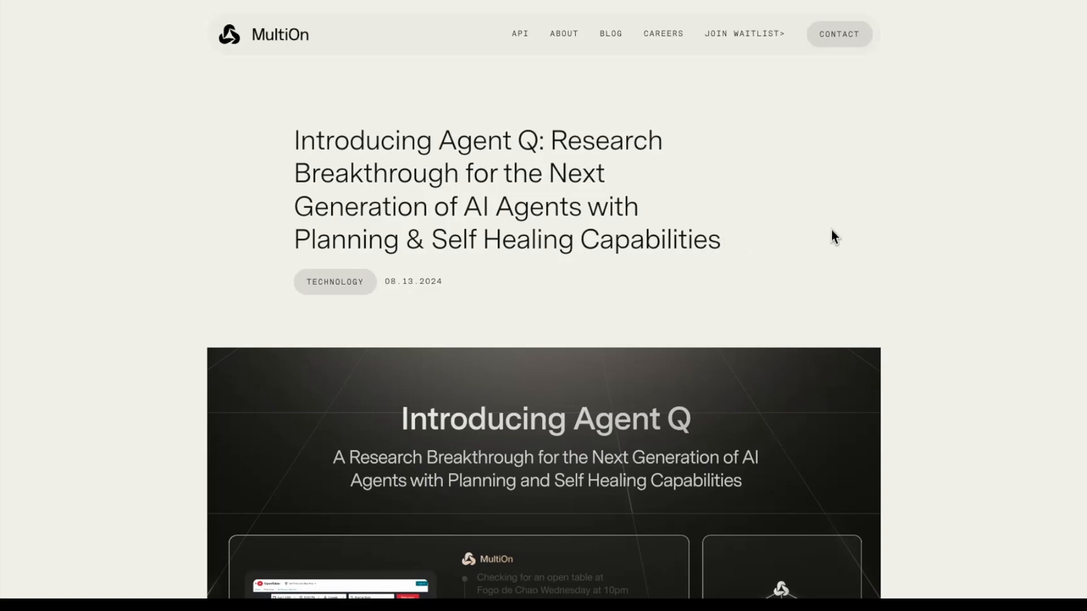
mouse_move(856, 263)
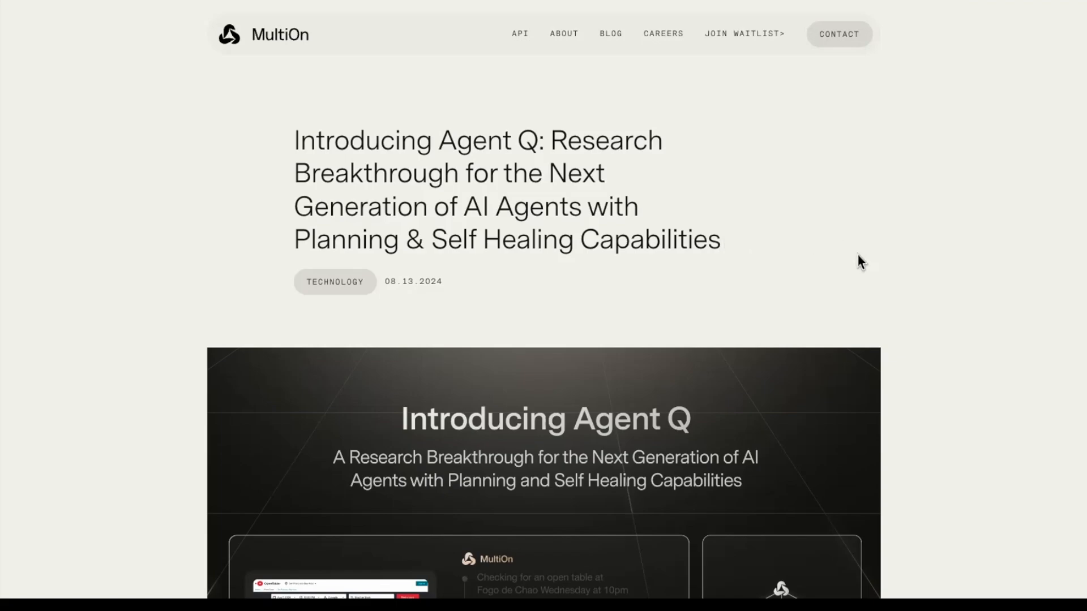
Scroll down the Agent Q announcement through its introduction to the Key Components list
scroll("down", 3)
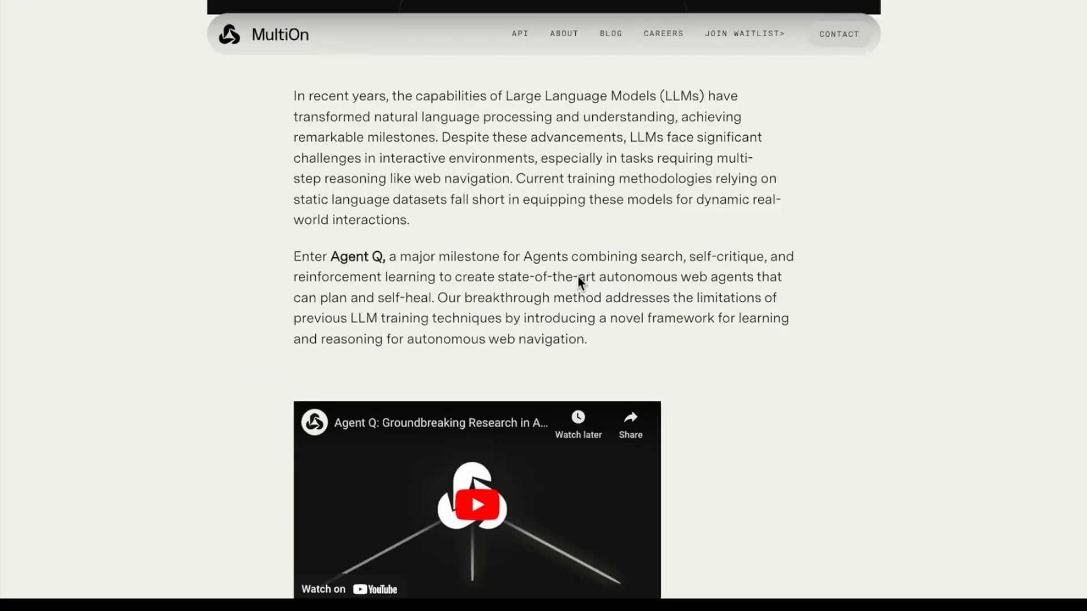
mouse_move(829, 296)
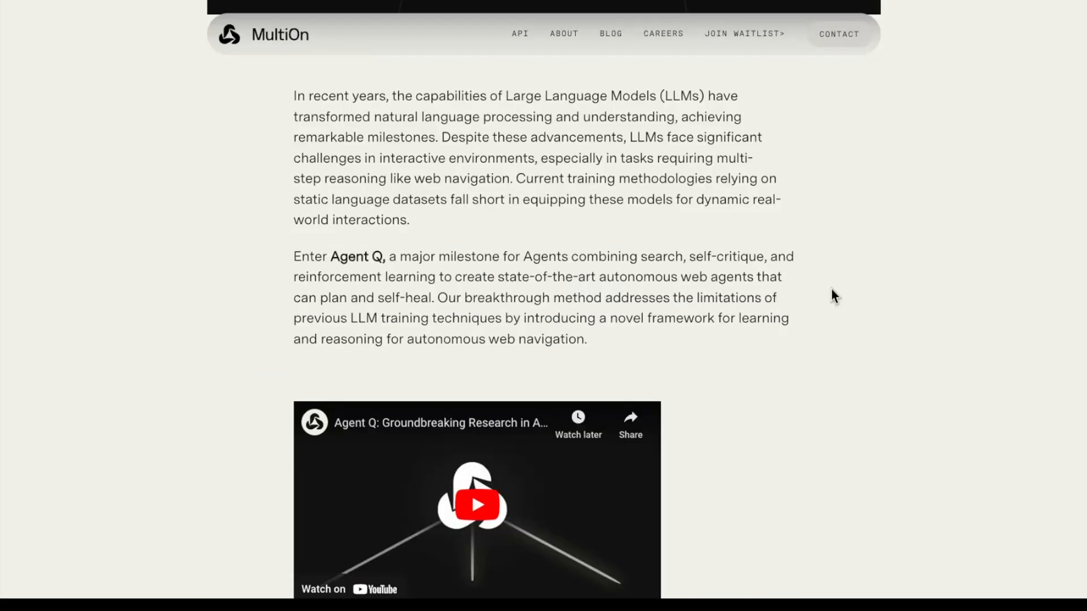
scroll("down", 3)
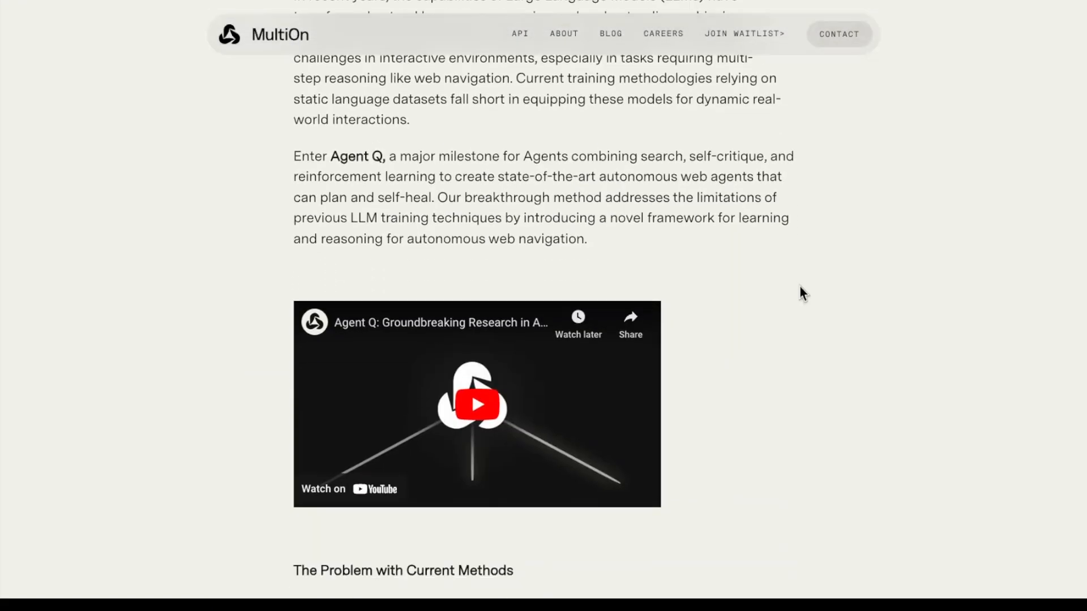
scroll("down", 3)
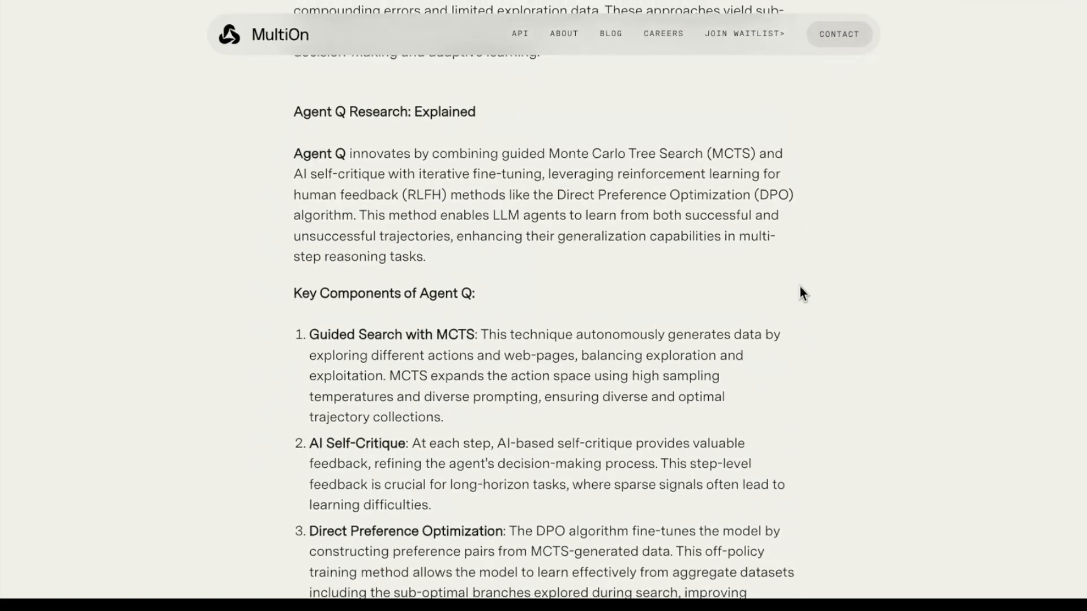
scroll("down", 3)
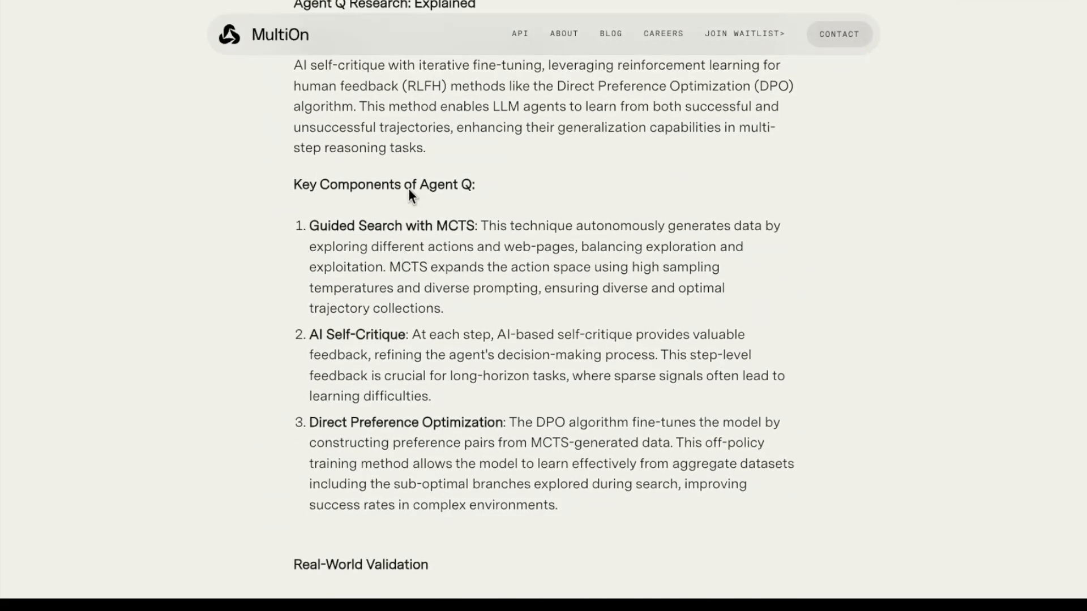
scroll("down", 3)
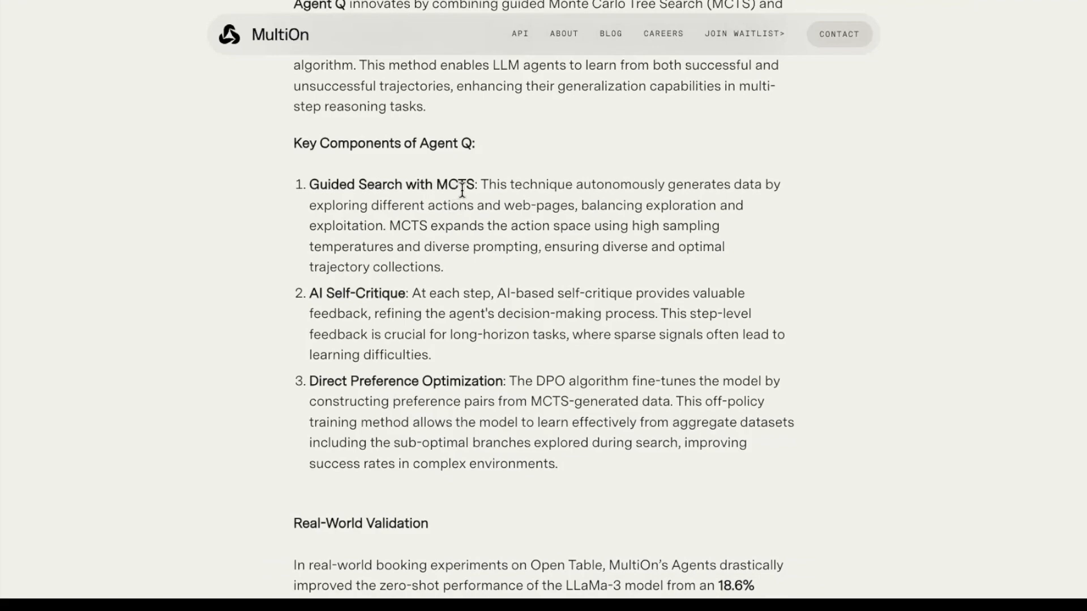
mouse_move(793, 199)
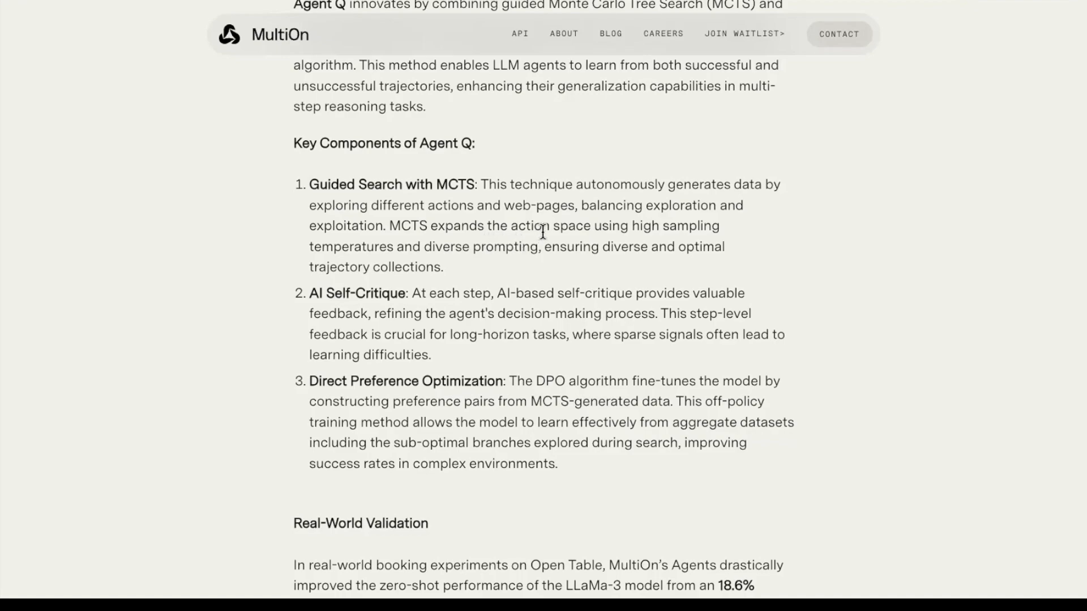
mouse_move(713, 275)
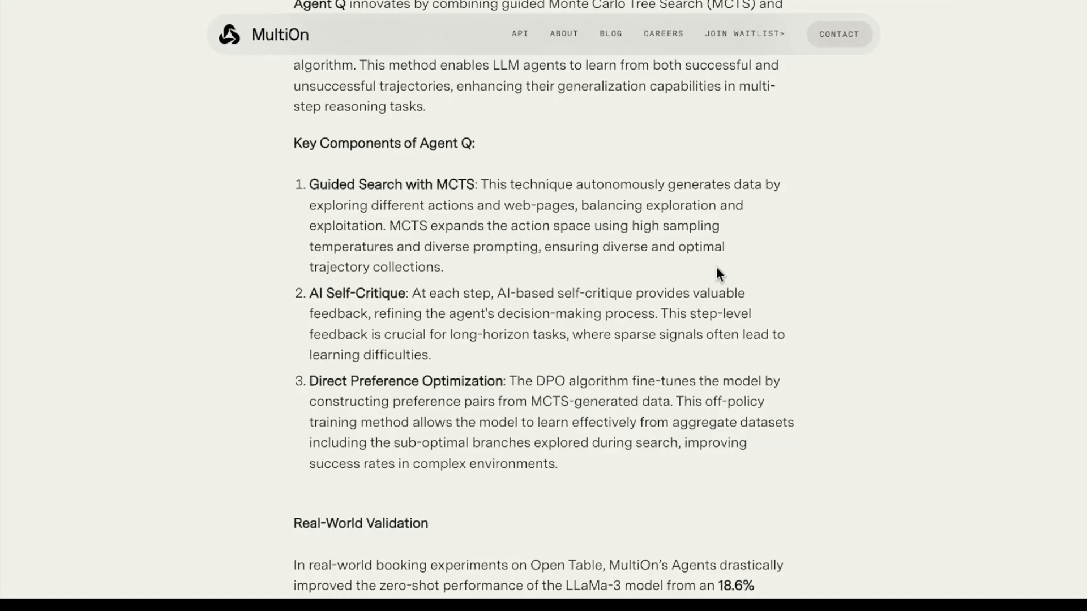
mouse_move(548, 251)
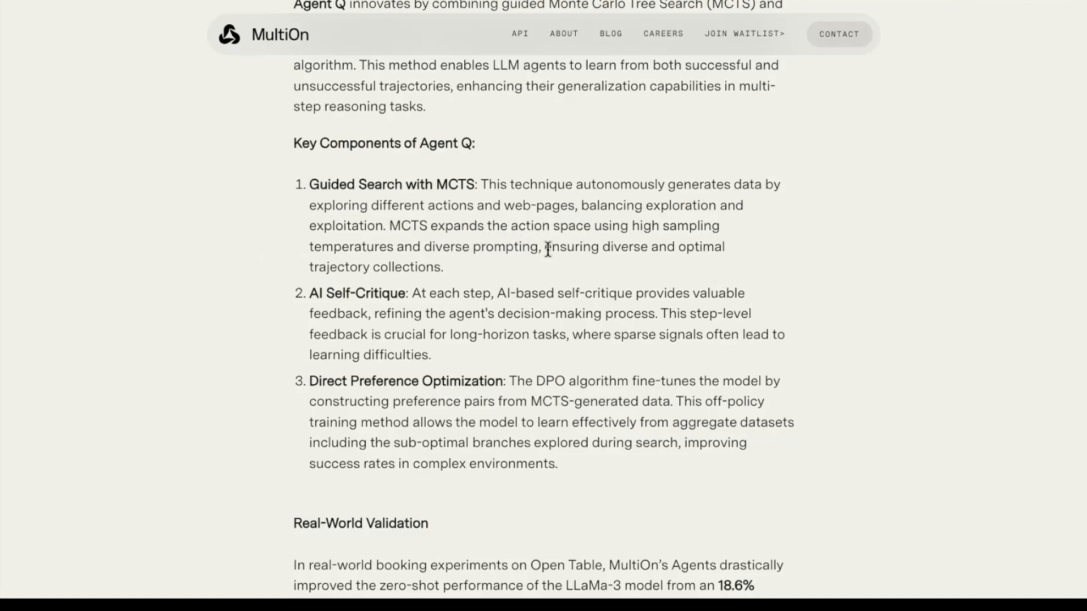
Continue to the Real-World Validation section with its 18.6%-to-95.4% results
scroll("down", 3)
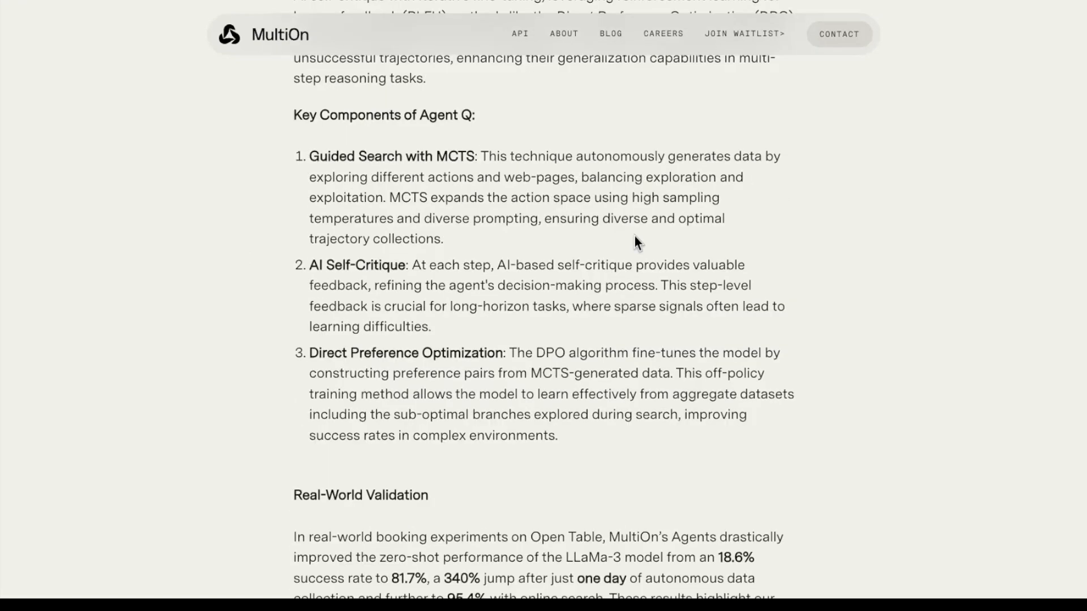
mouse_move(512, 374)
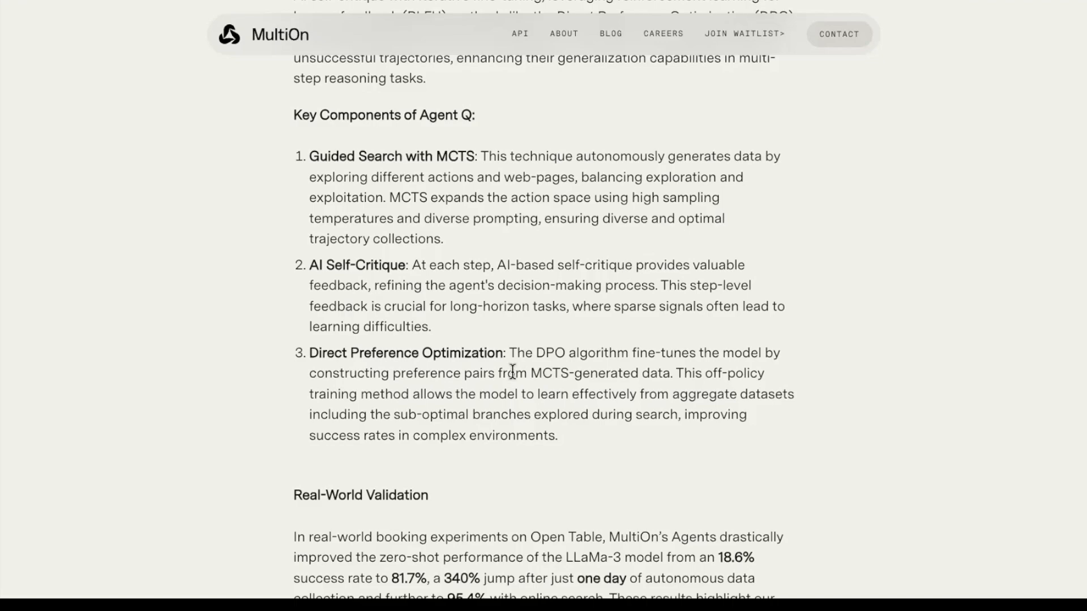
mouse_move(484, 338)
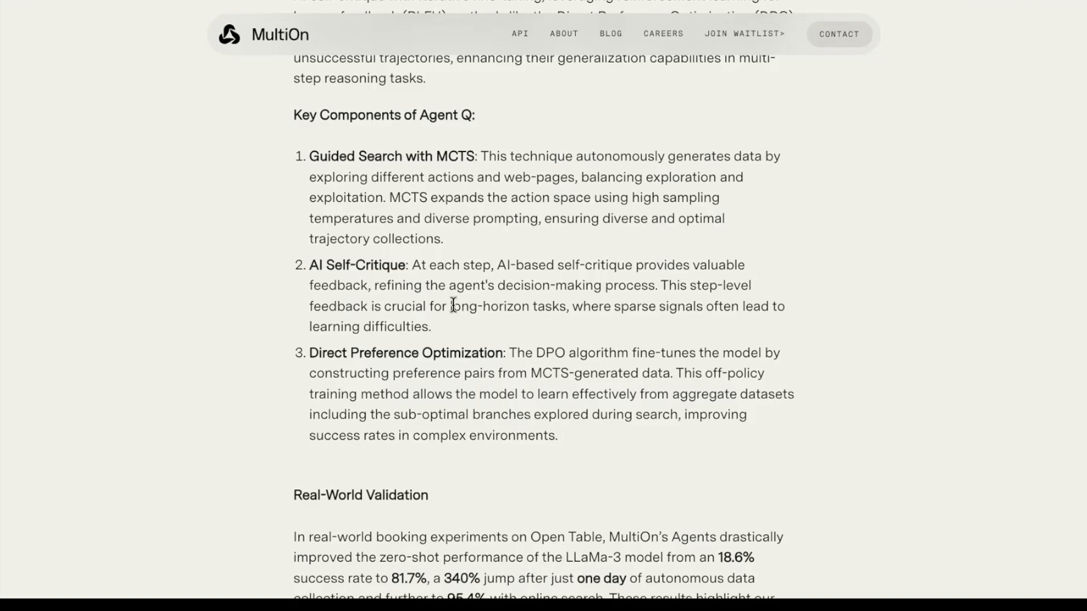
mouse_move(457, 315)
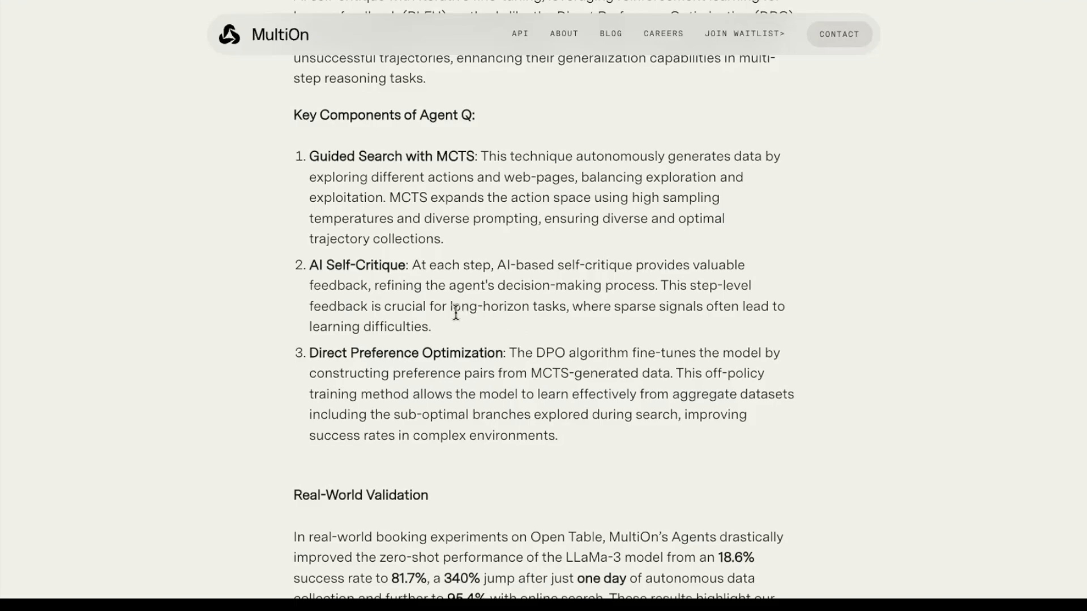
mouse_move(457, 333)
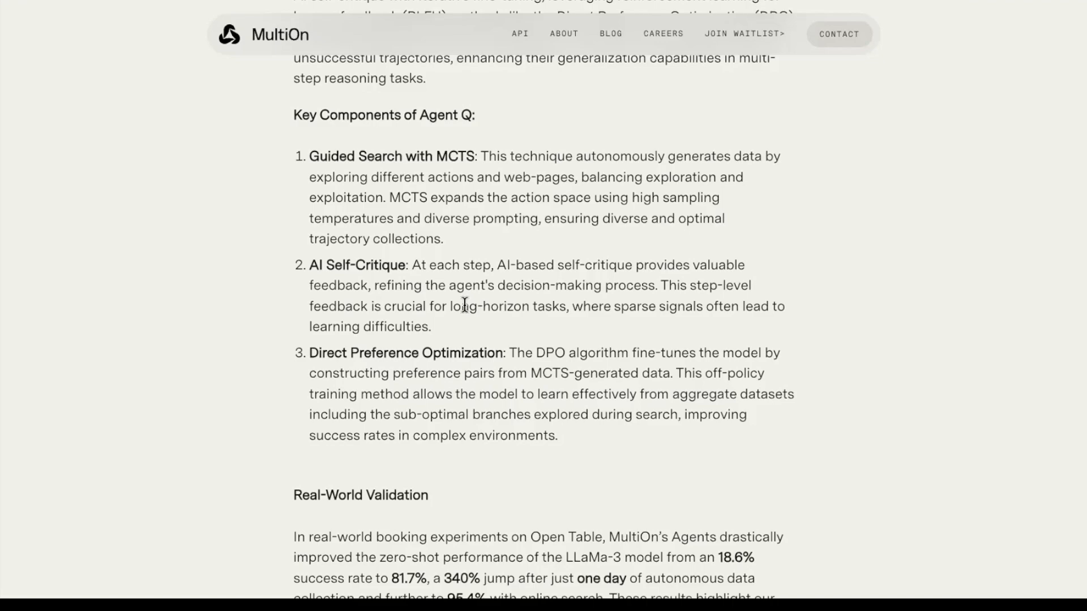
mouse_move(616, 314)
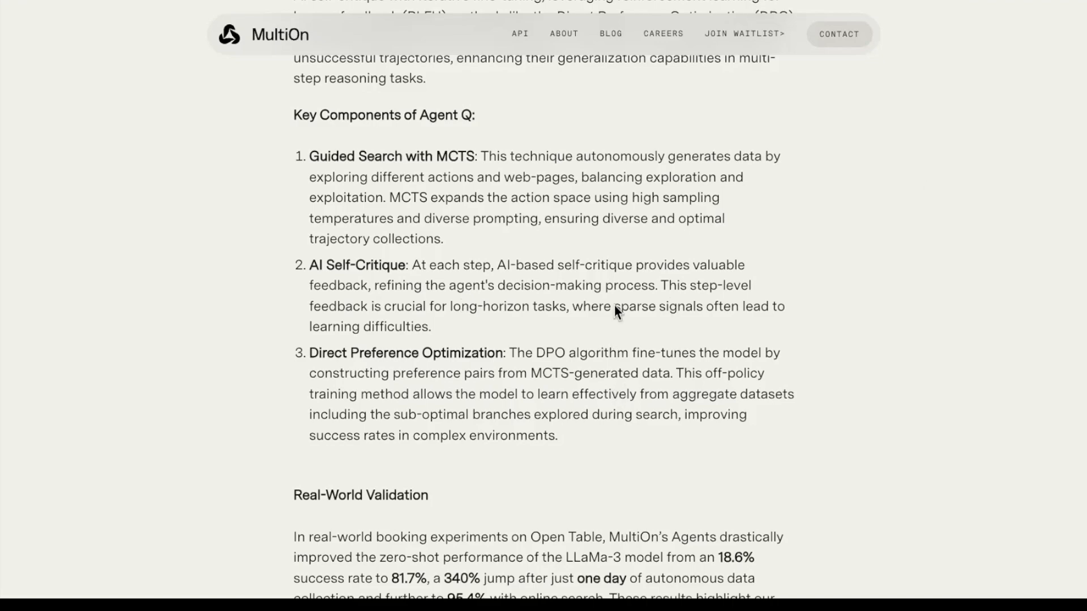
mouse_move(673, 308)
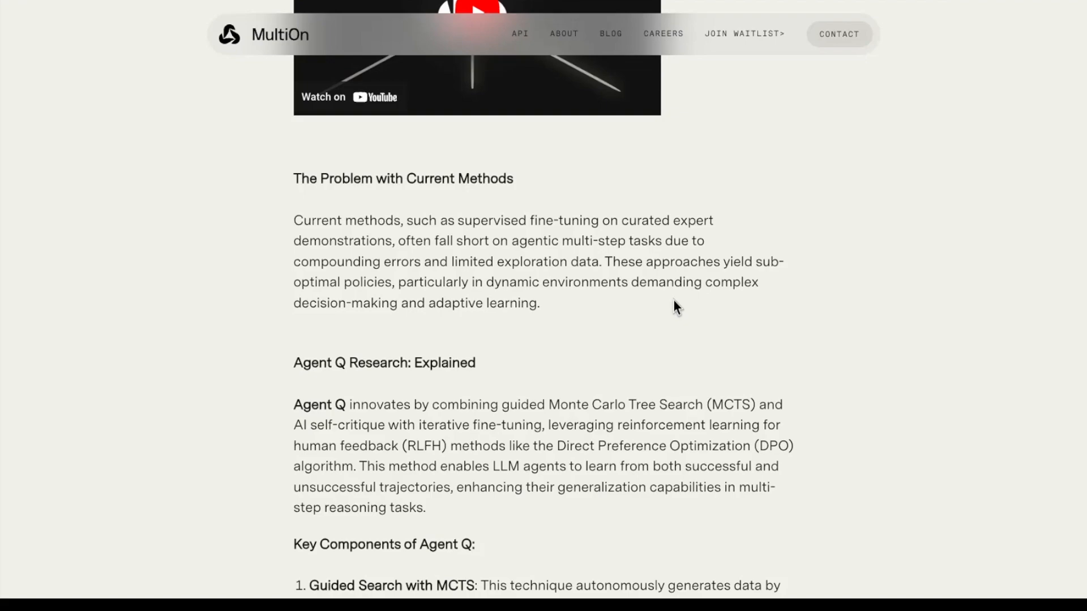
scroll("down", 3)
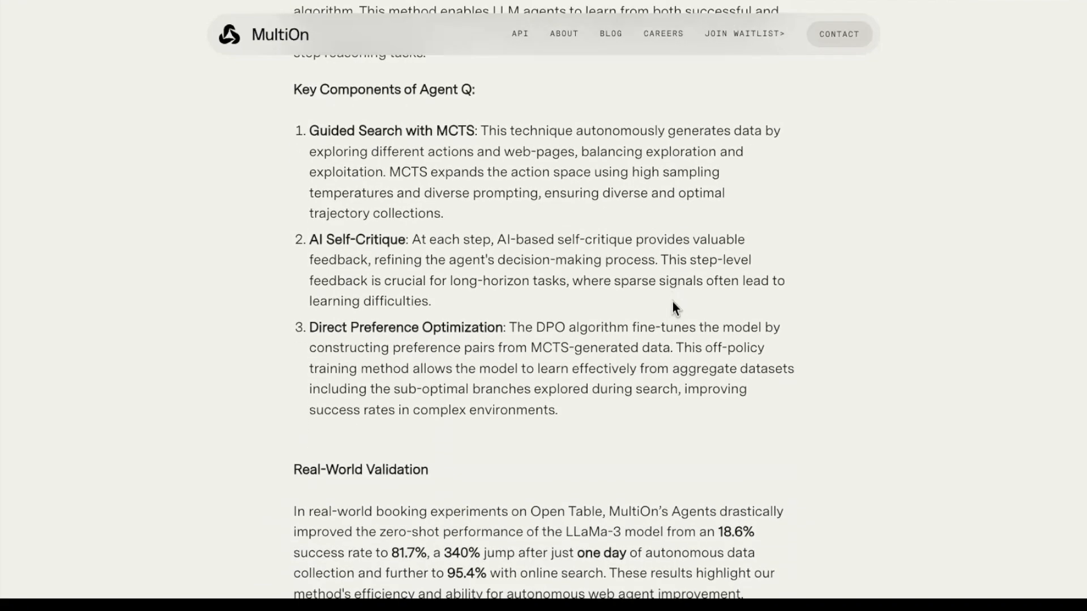
mouse_move(783, 275)
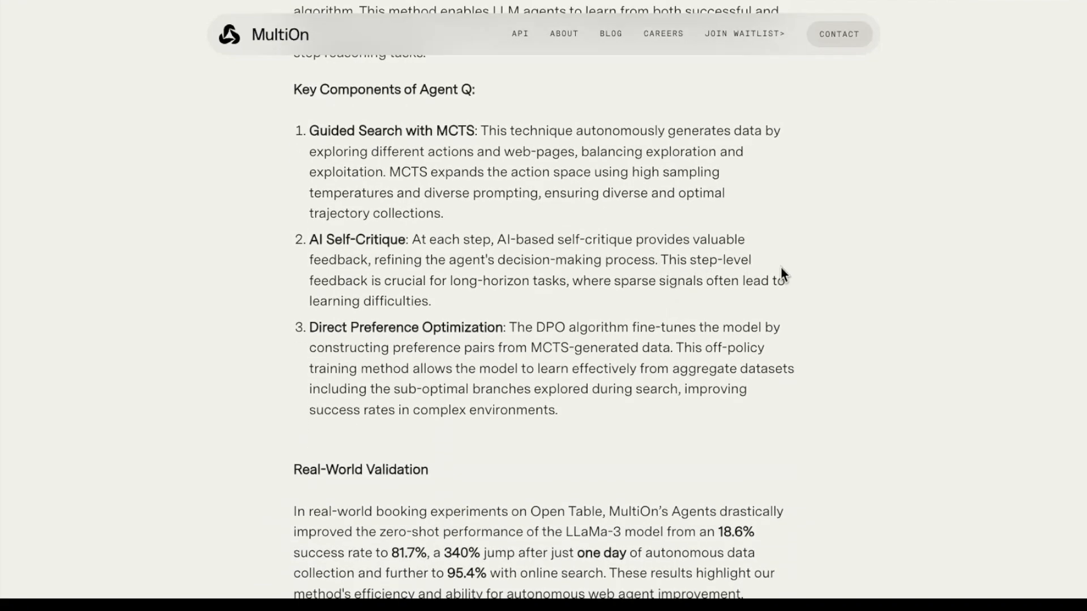
mouse_move(493, 299)
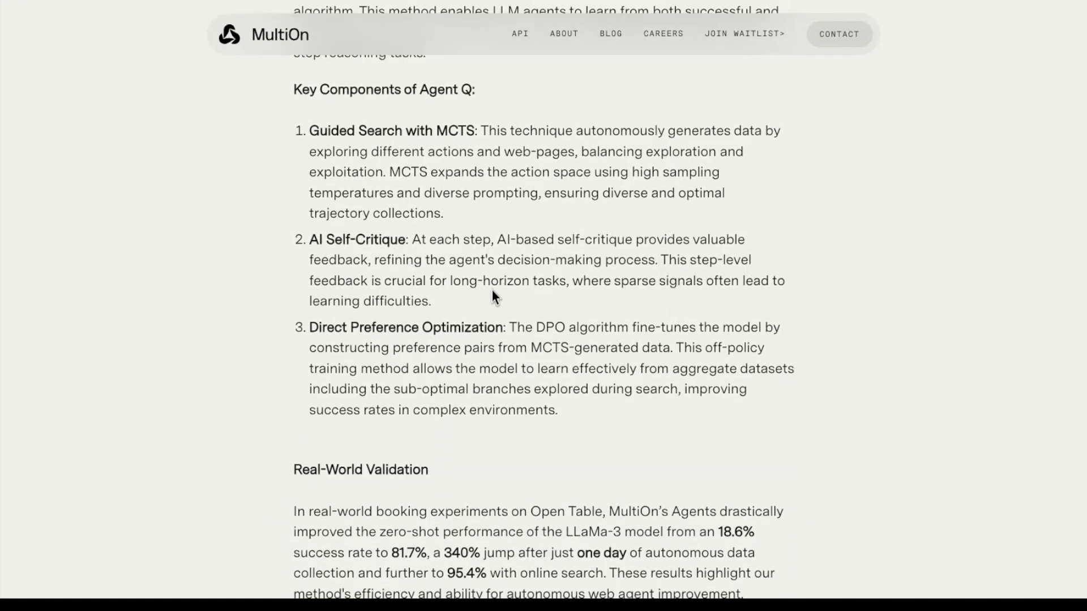
mouse_move(779, 298)
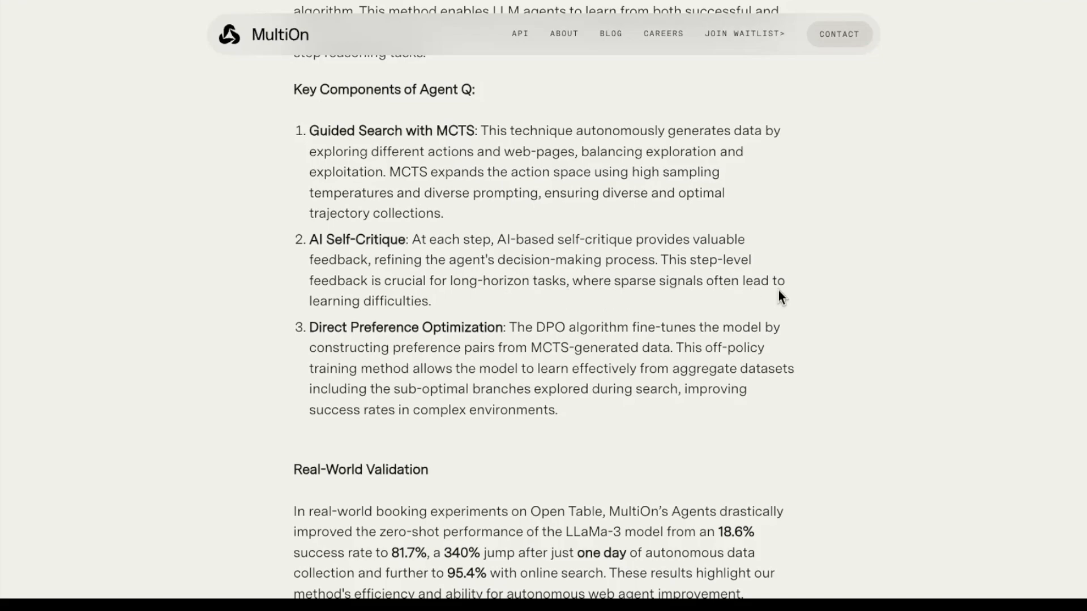
mouse_move(541, 309)
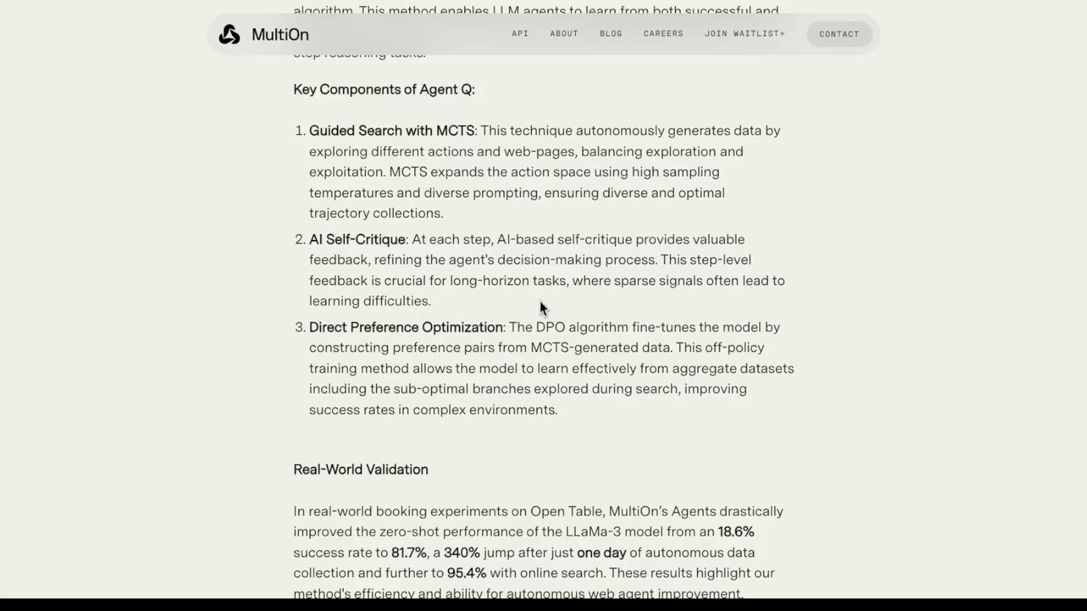
mouse_move(261, 259)
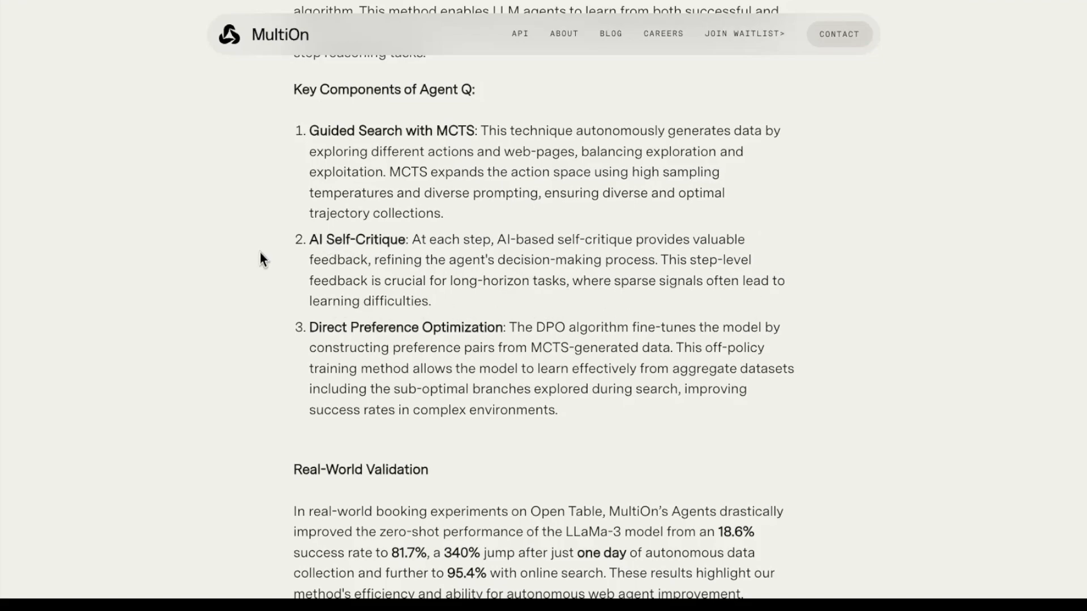
mouse_move(781, 208)
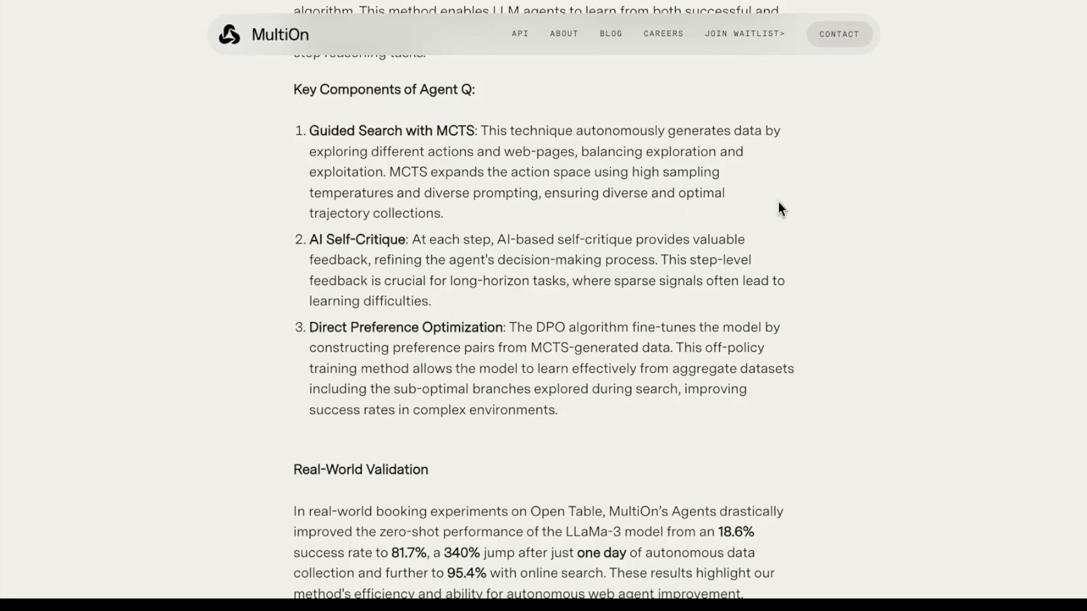
mouse_move(412, 335)
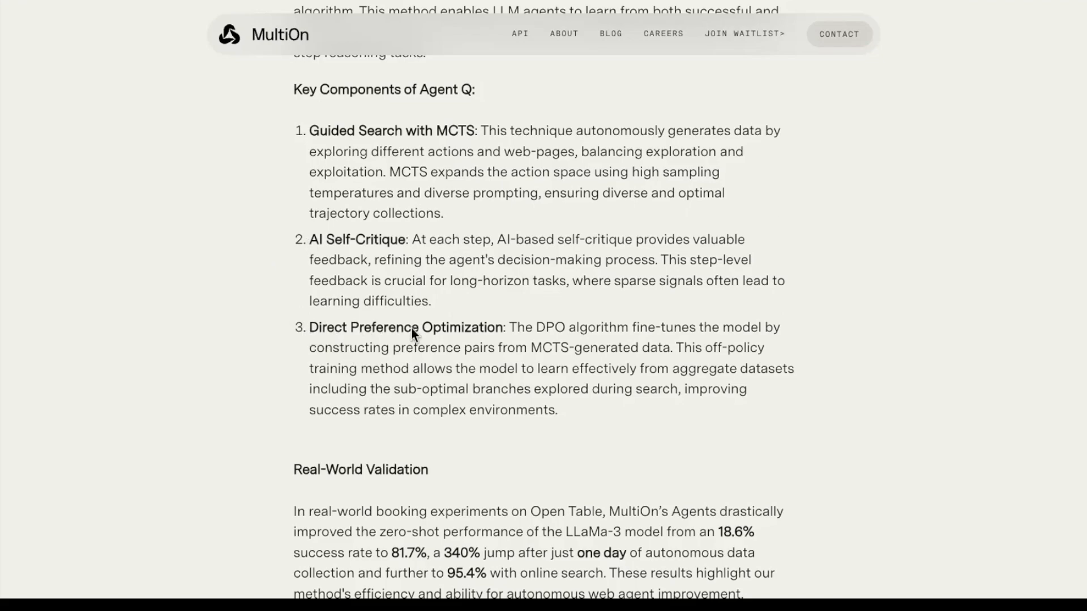
mouse_move(595, 381)
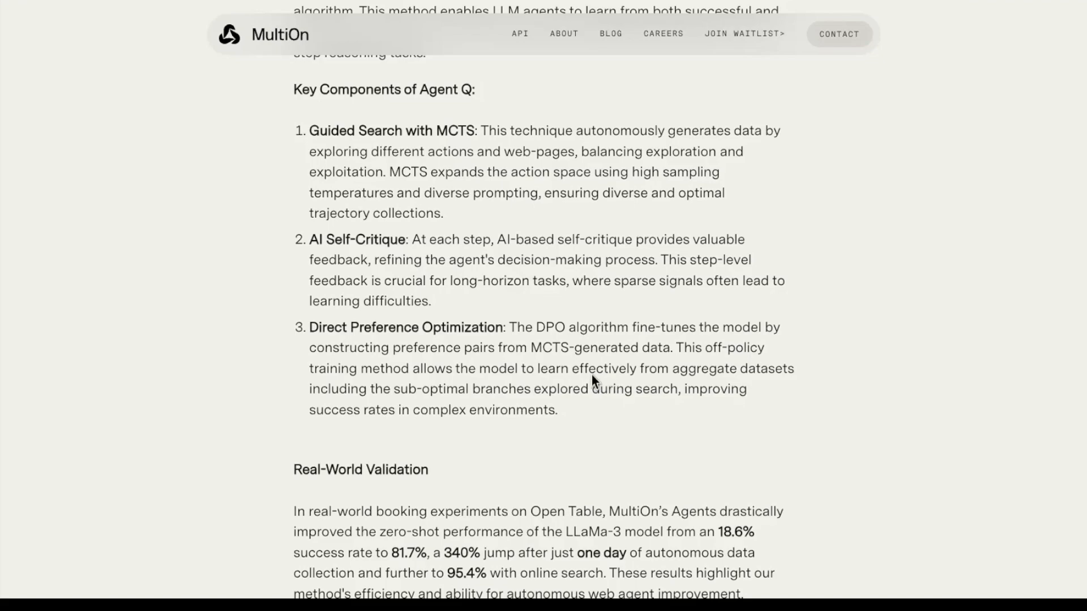
mouse_move(561, 390)
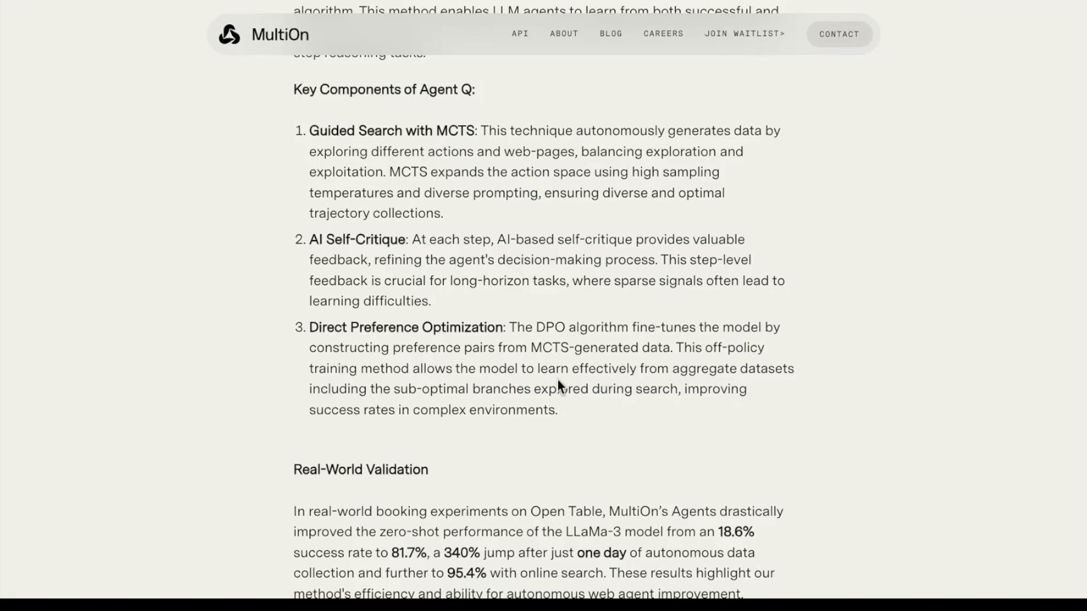
left_click_drag(409, 388, 557, 410)
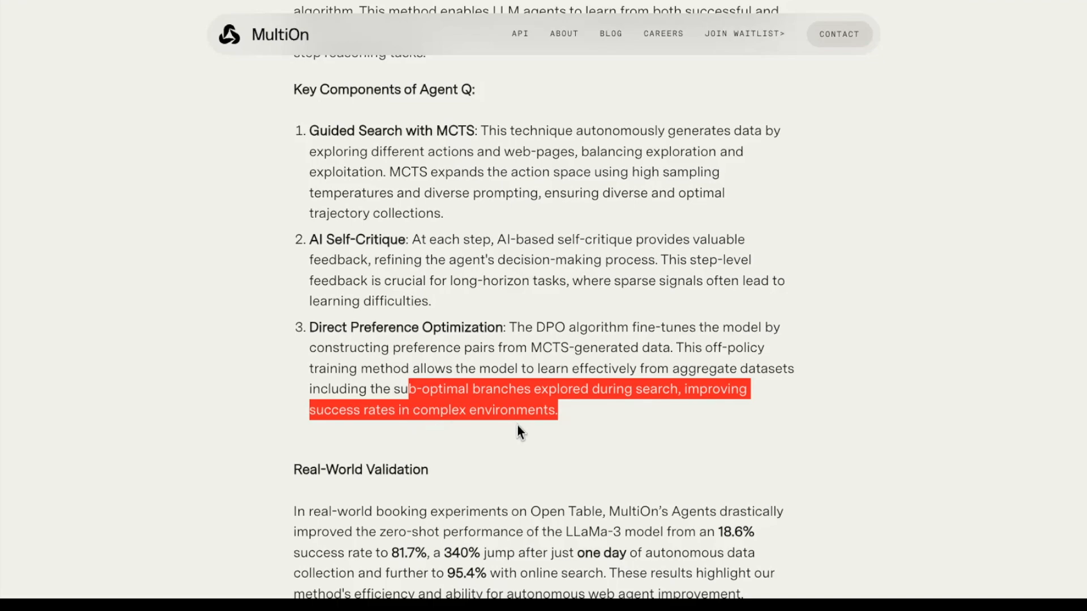
mouse_move(579, 425)
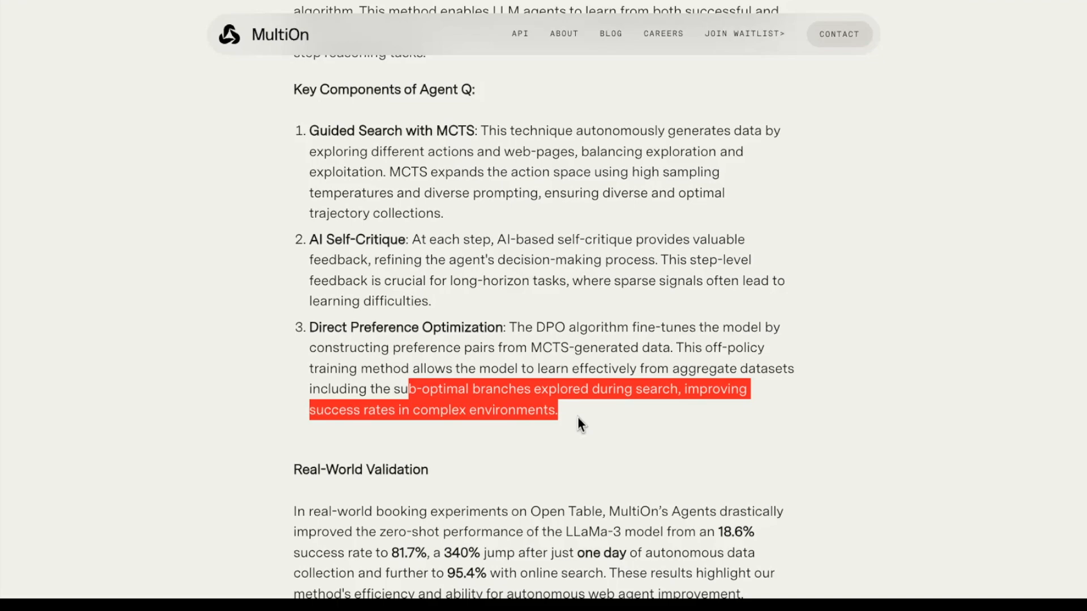
left_click(372, 327)
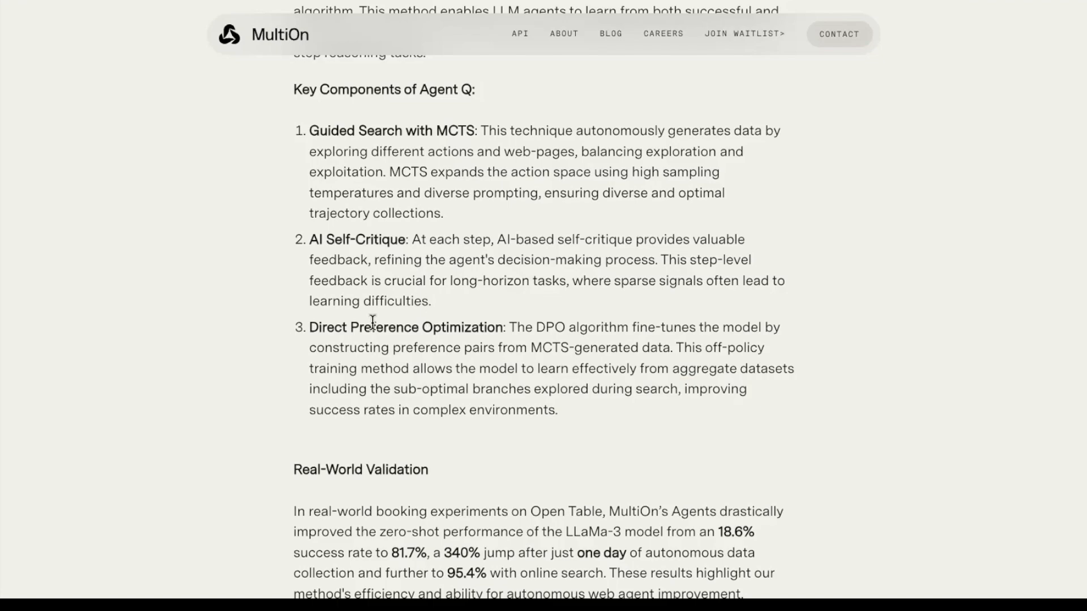
scroll("down", 3)
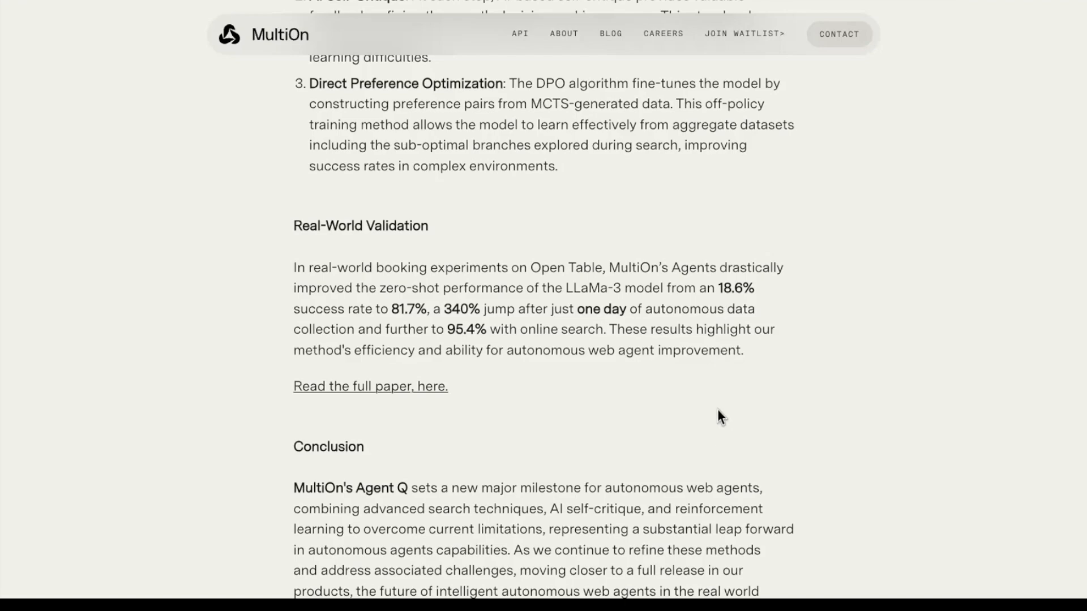
mouse_move(751, 293)
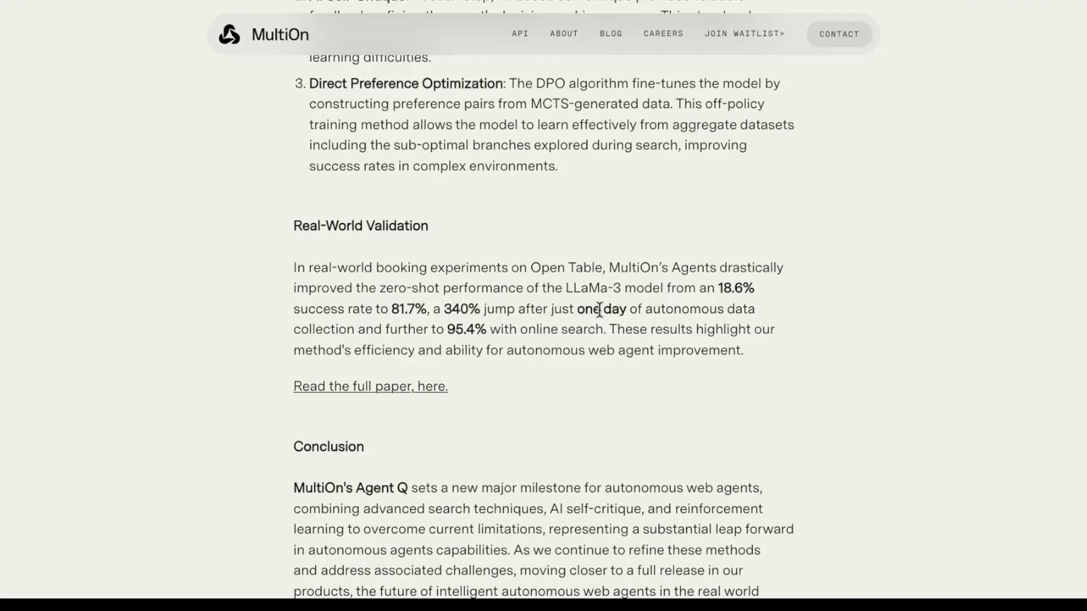
mouse_move(319, 345)
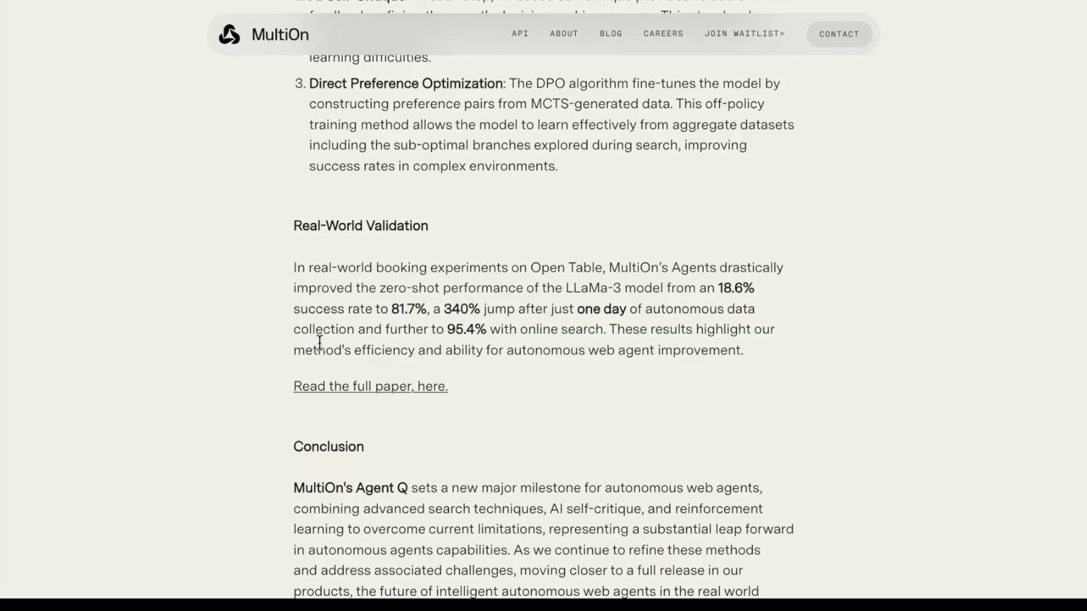
mouse_move(487, 331)
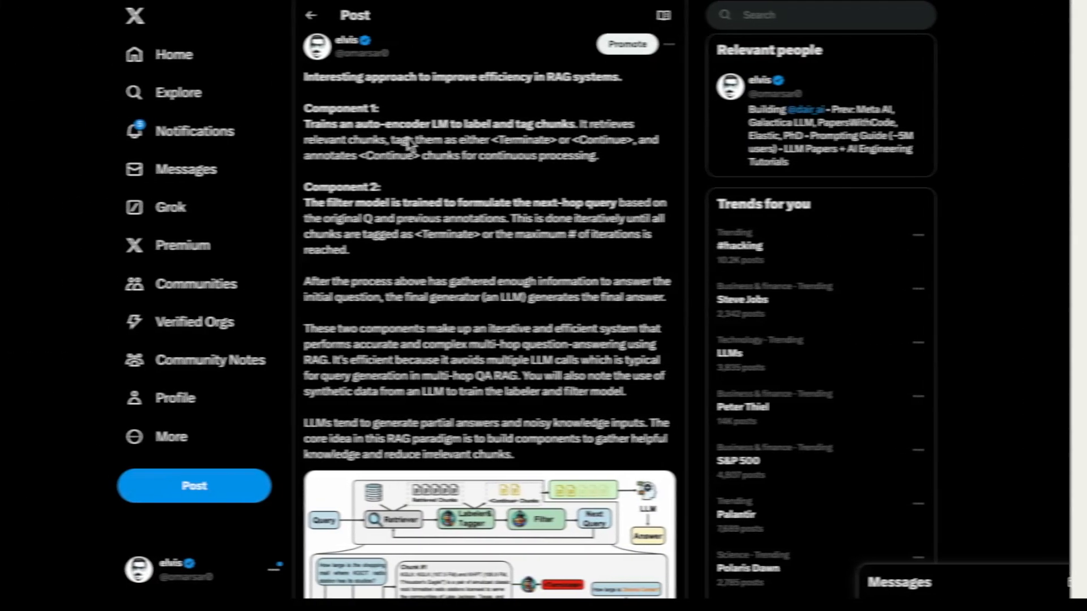
scroll("down", 3)
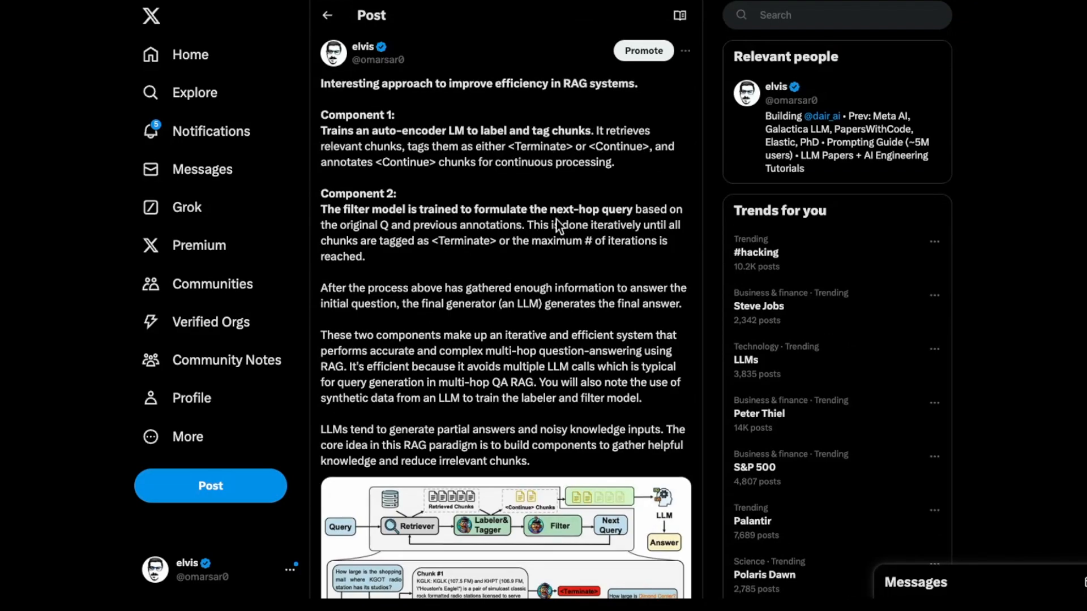
mouse_move(459, 107)
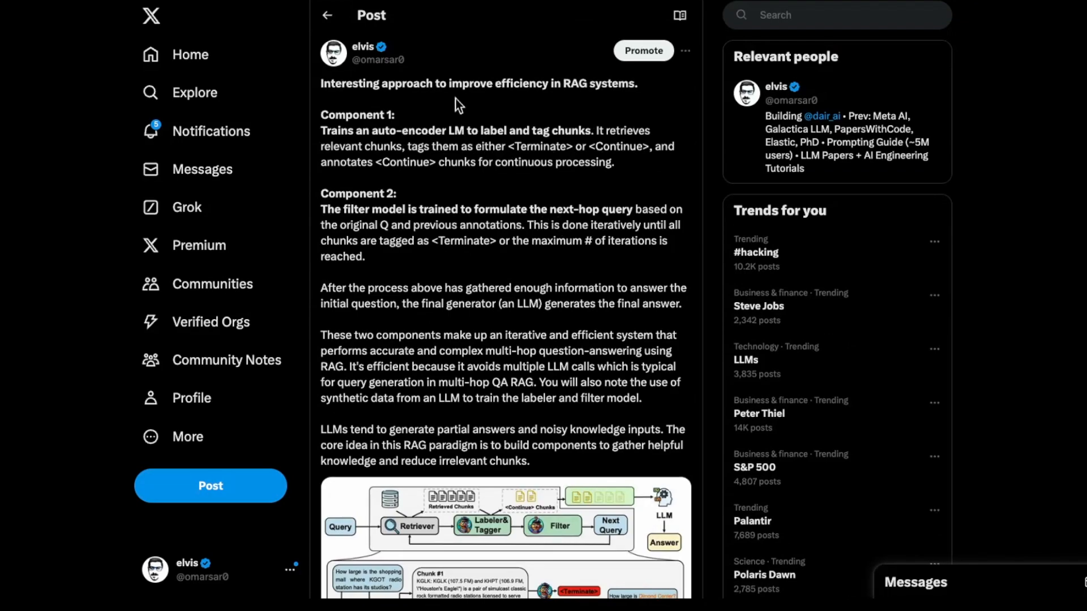
mouse_move(678, 149)
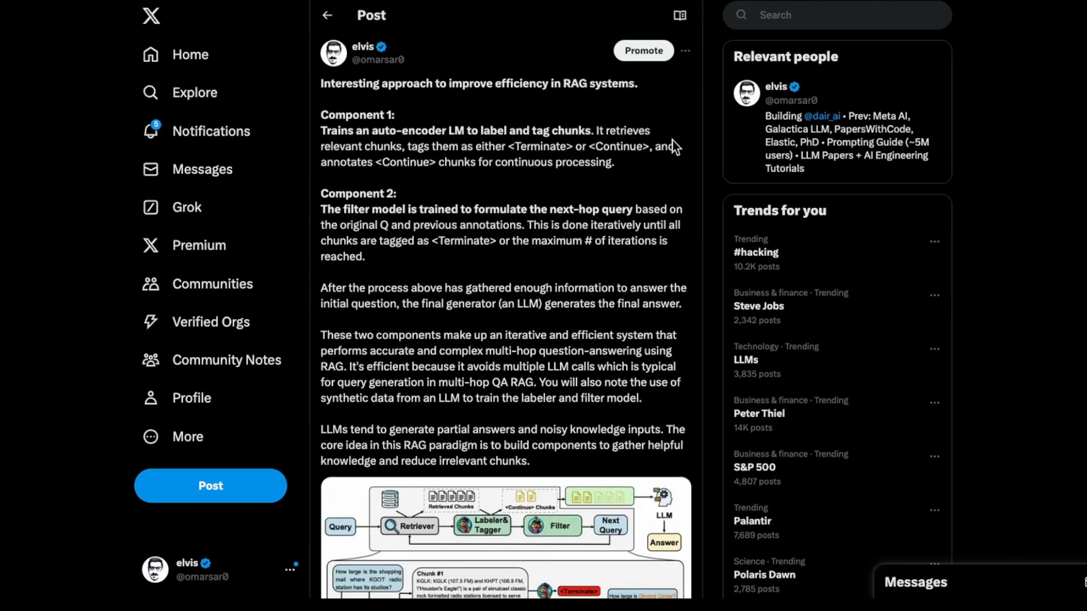
scroll("down", 3)
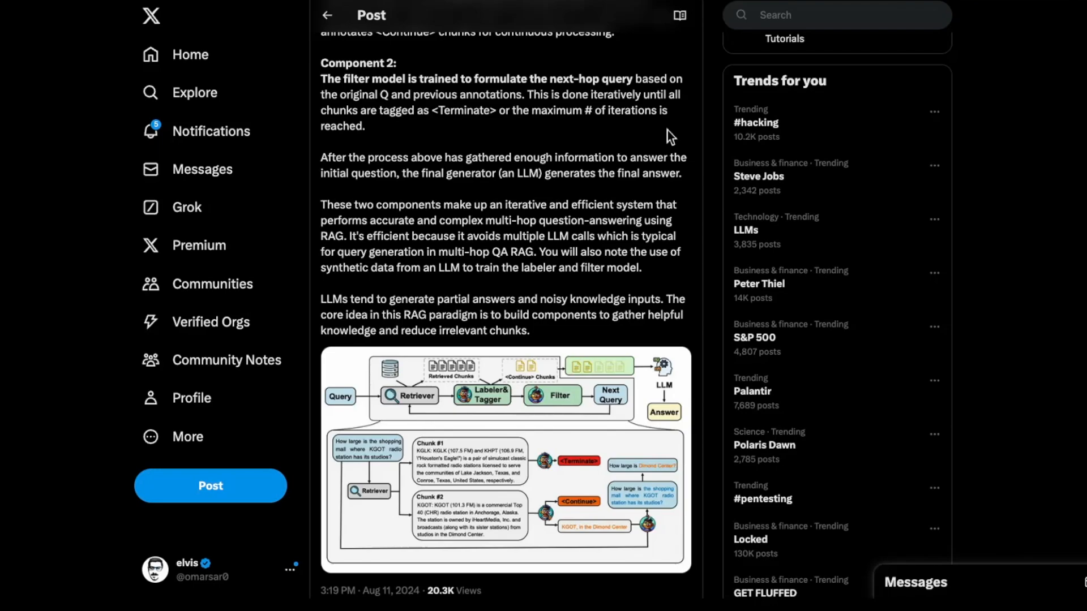
scroll("down", 3)
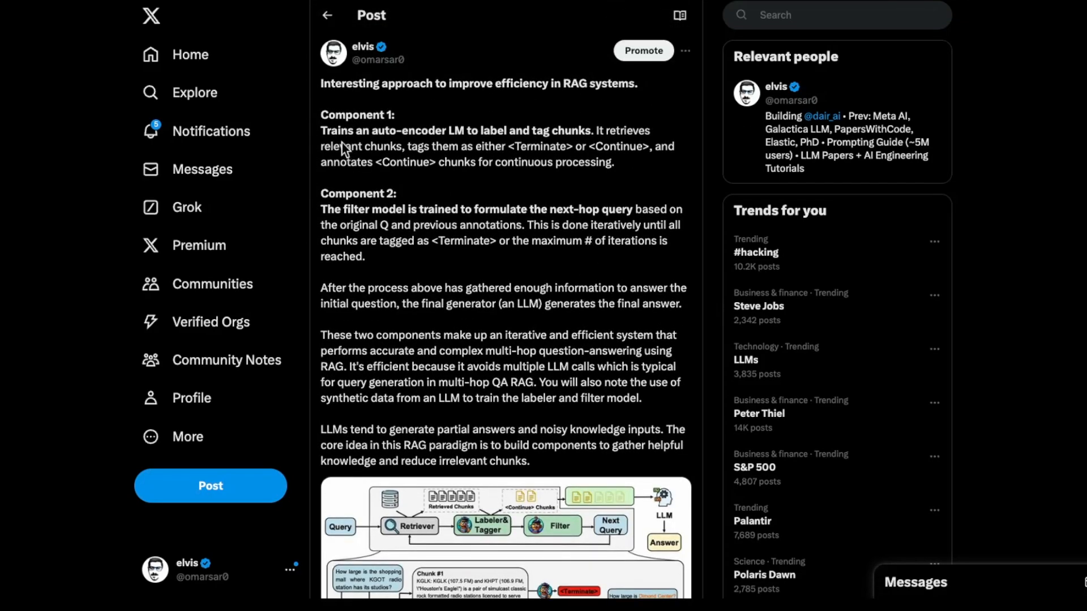
mouse_move(658, 246)
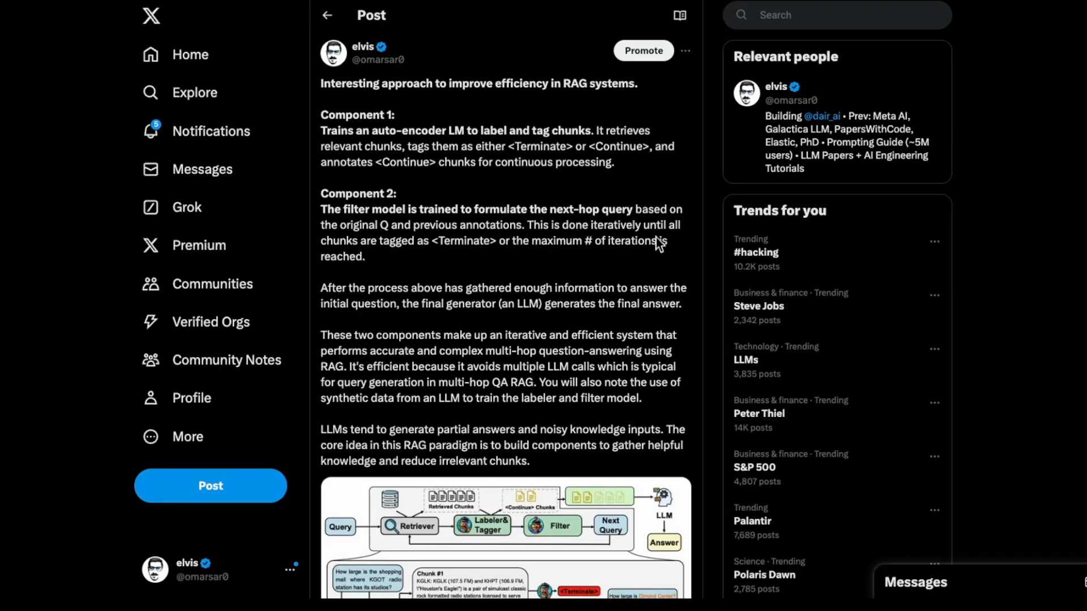
scroll("down", 3)
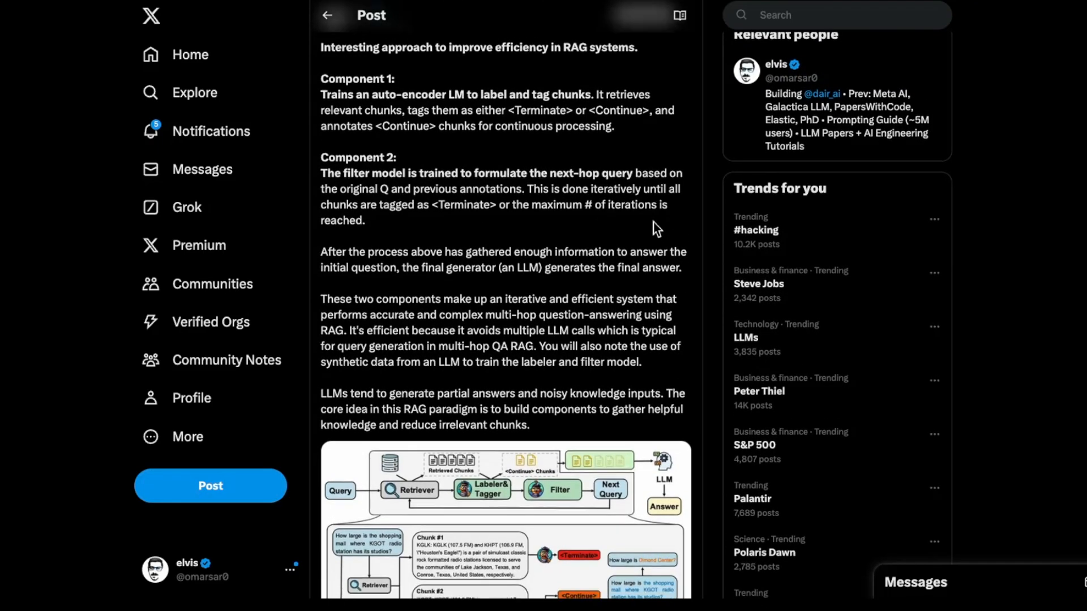
scroll("down", 3)
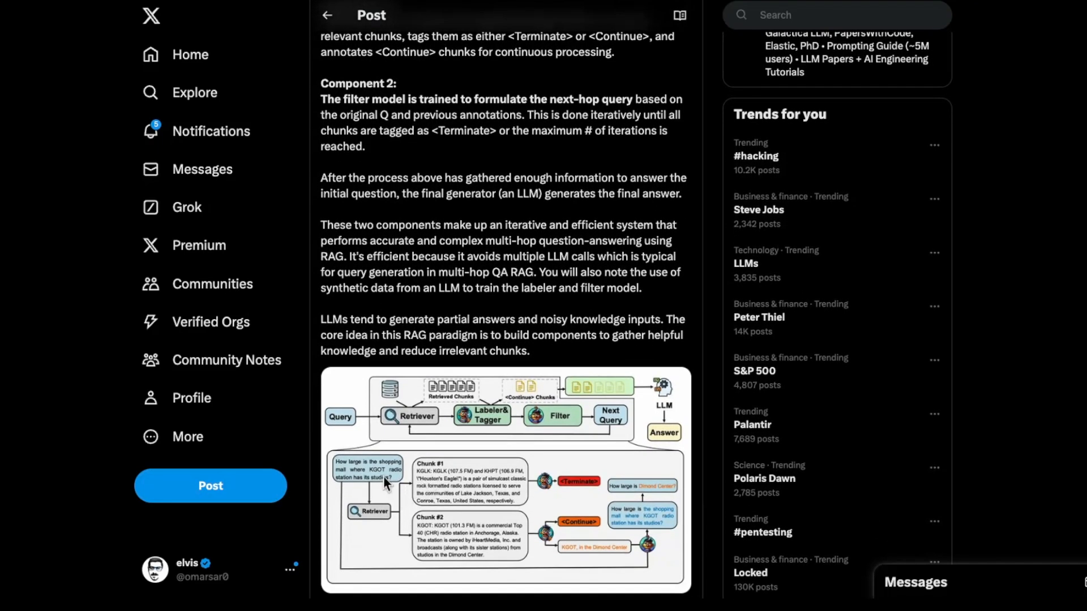
mouse_move(376, 495)
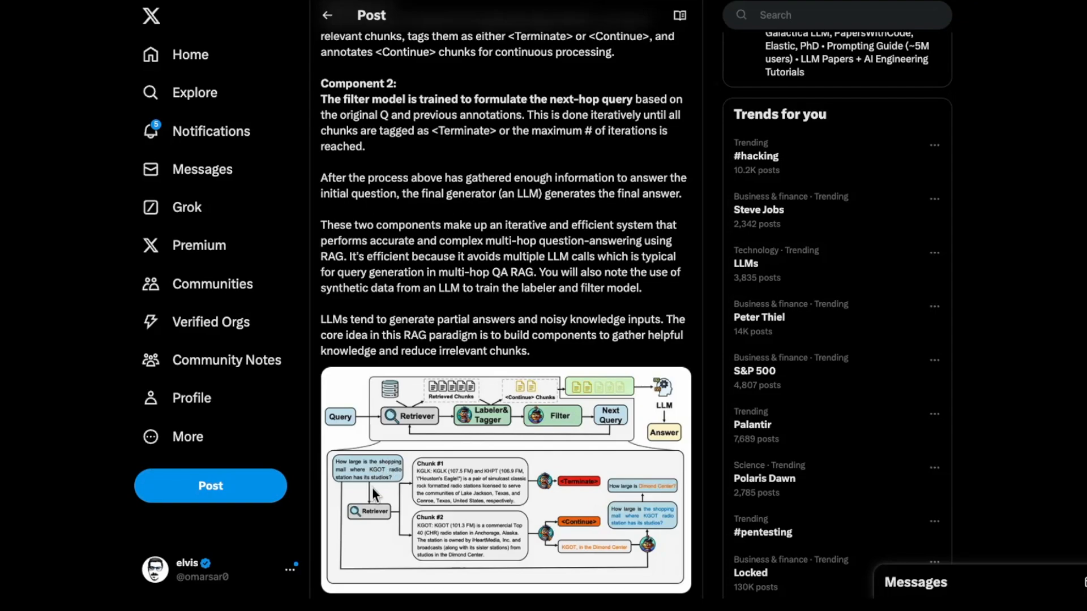
mouse_move(446, 489)
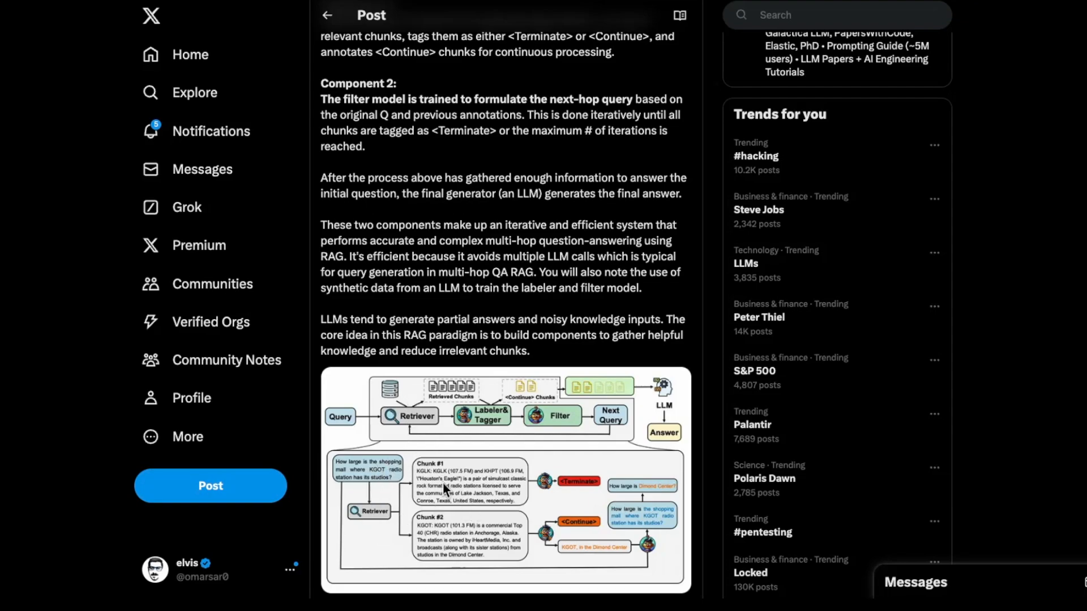
mouse_move(476, 510)
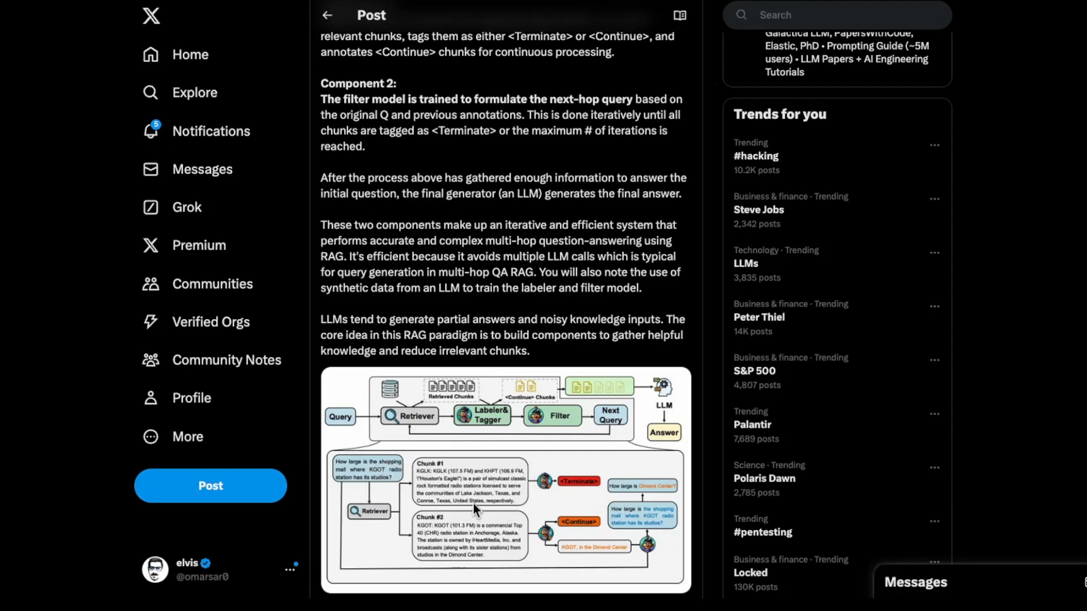
mouse_move(549, 548)
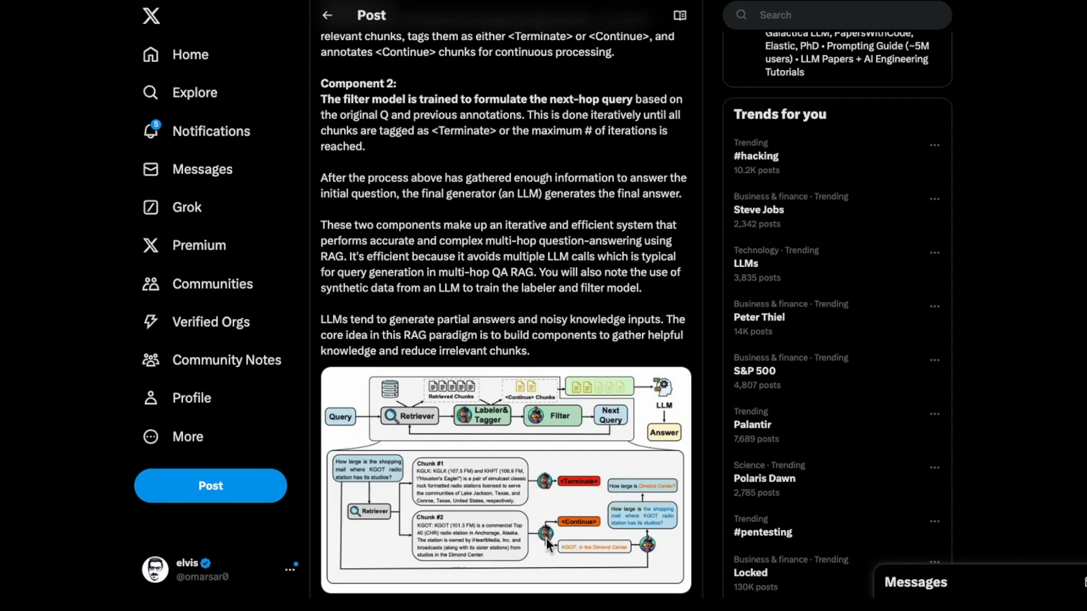
mouse_move(596, 557)
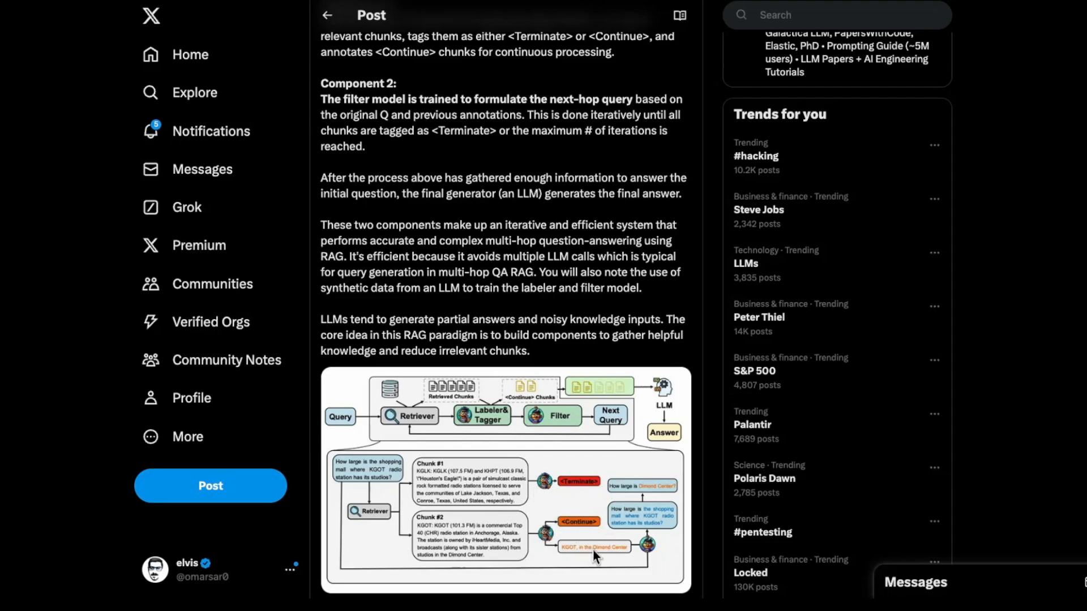
mouse_move(505, 197)
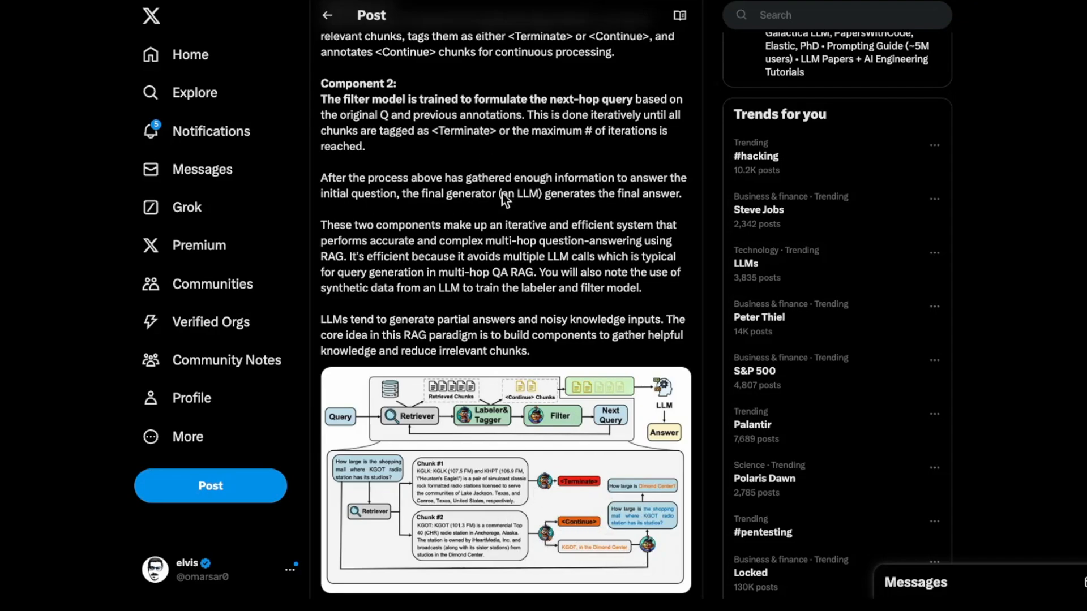
mouse_move(484, 131)
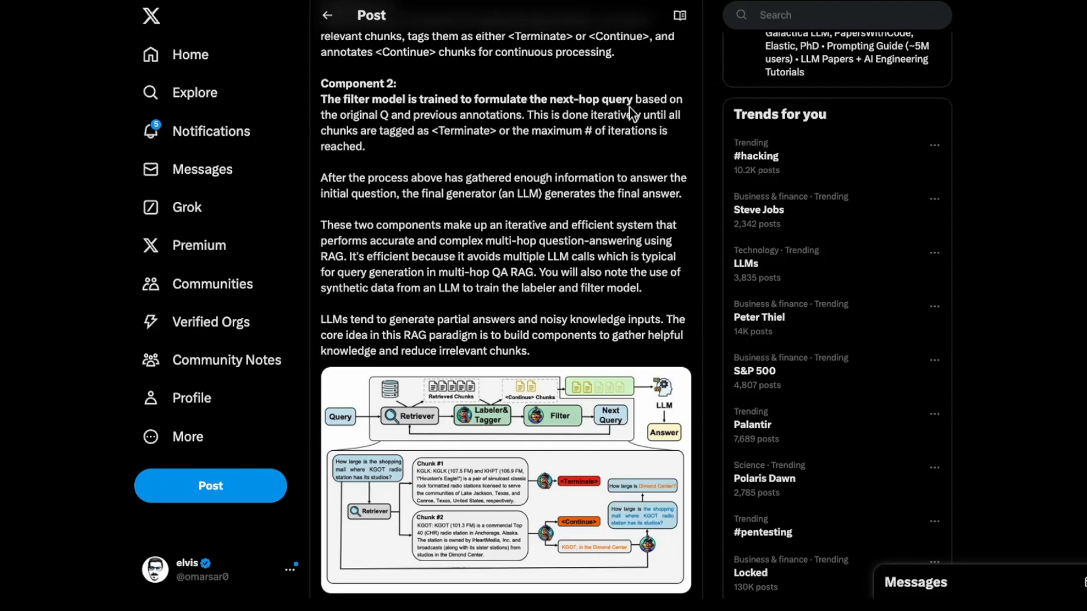
mouse_move(475, 128)
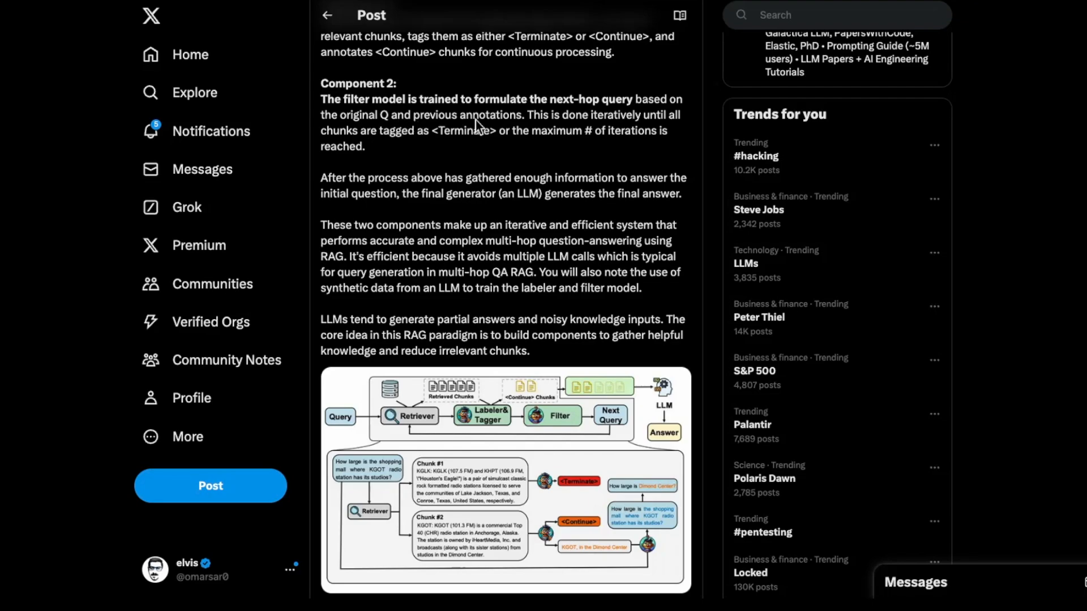
mouse_move(634, 568)
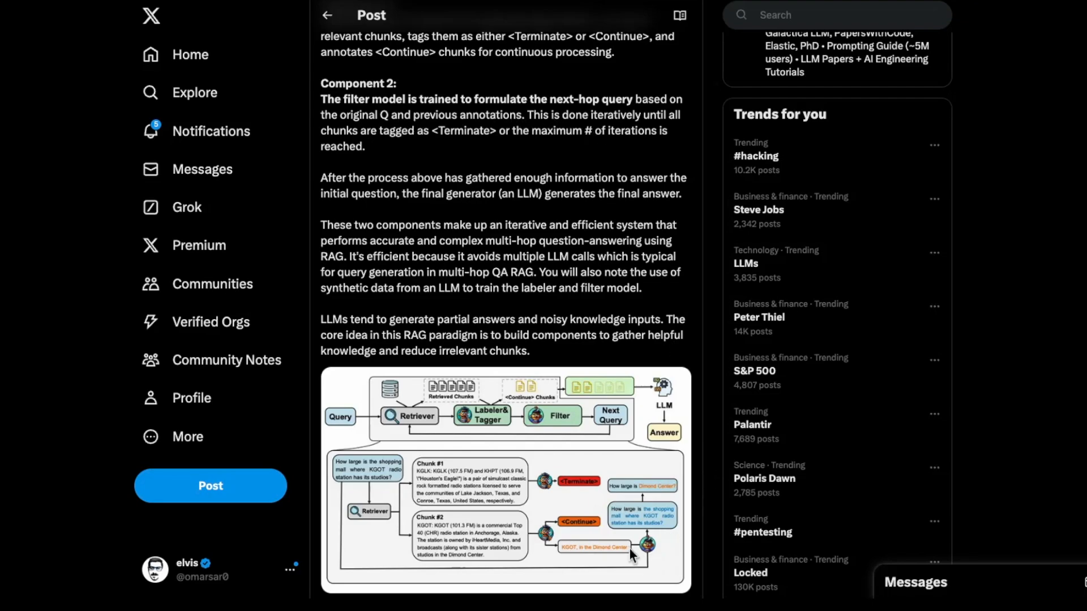
mouse_move(461, 243)
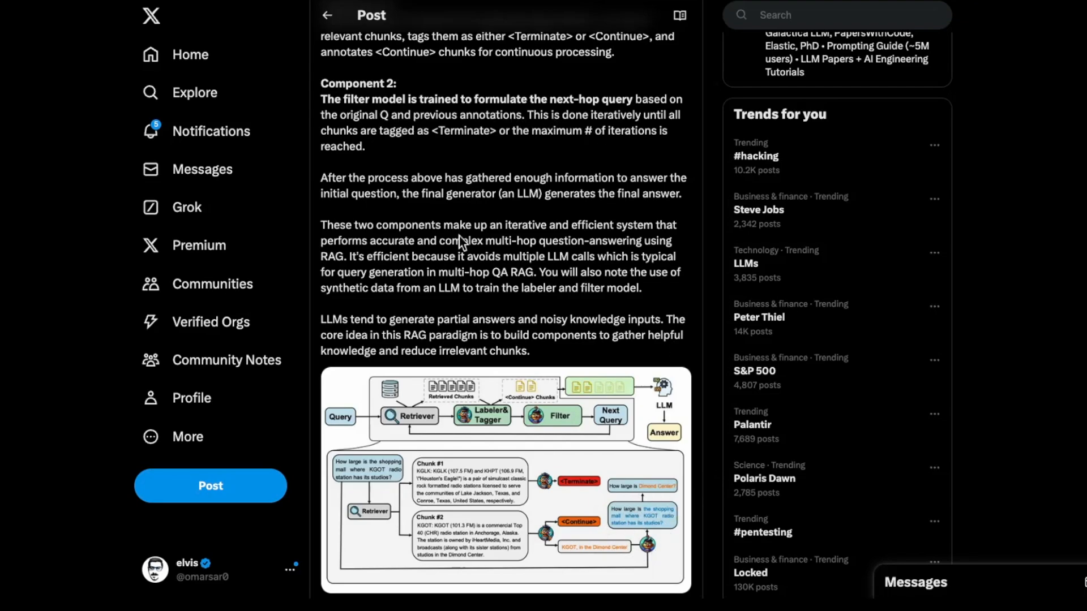
mouse_move(474, 232)
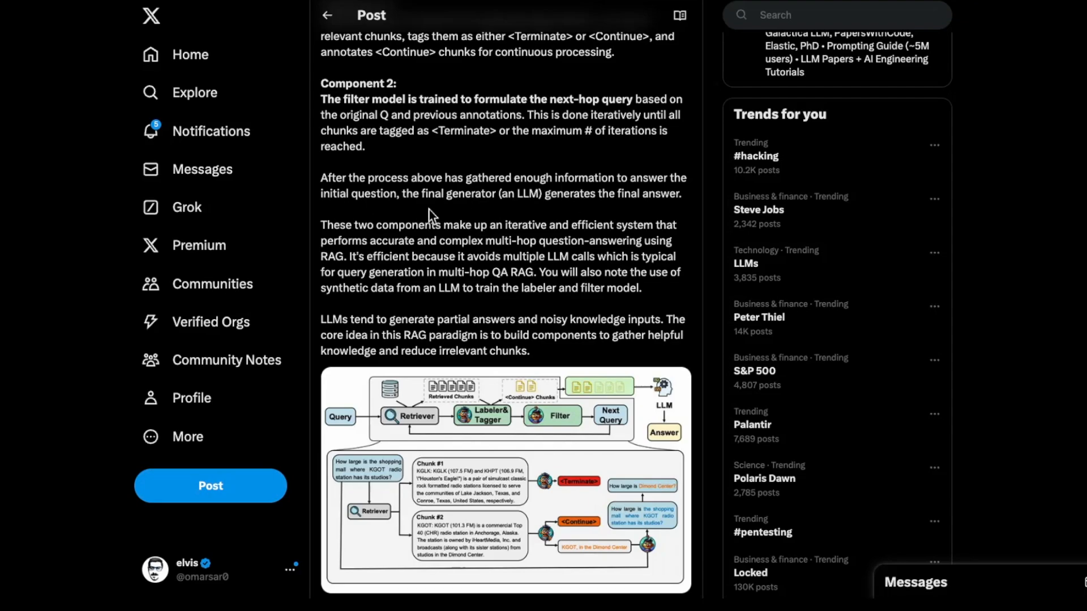
mouse_move(673, 316)
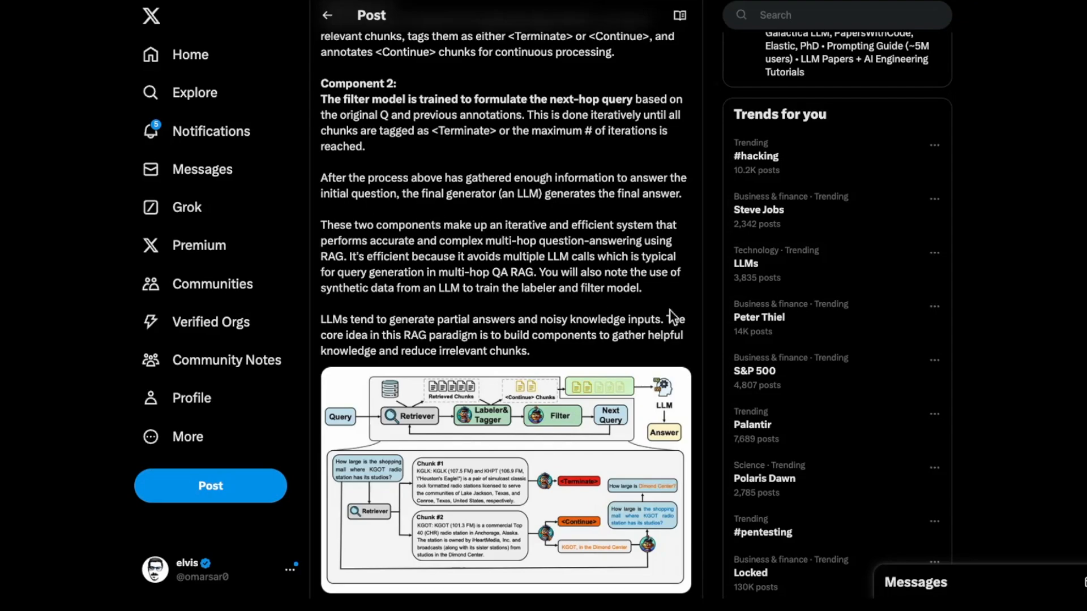
mouse_move(672, 502)
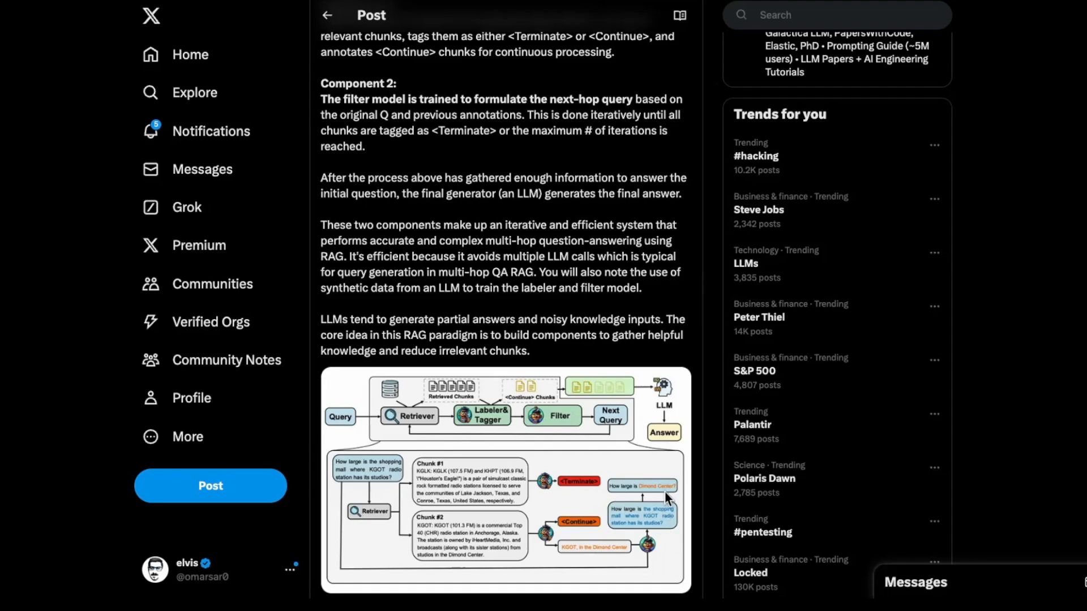
mouse_move(370, 244)
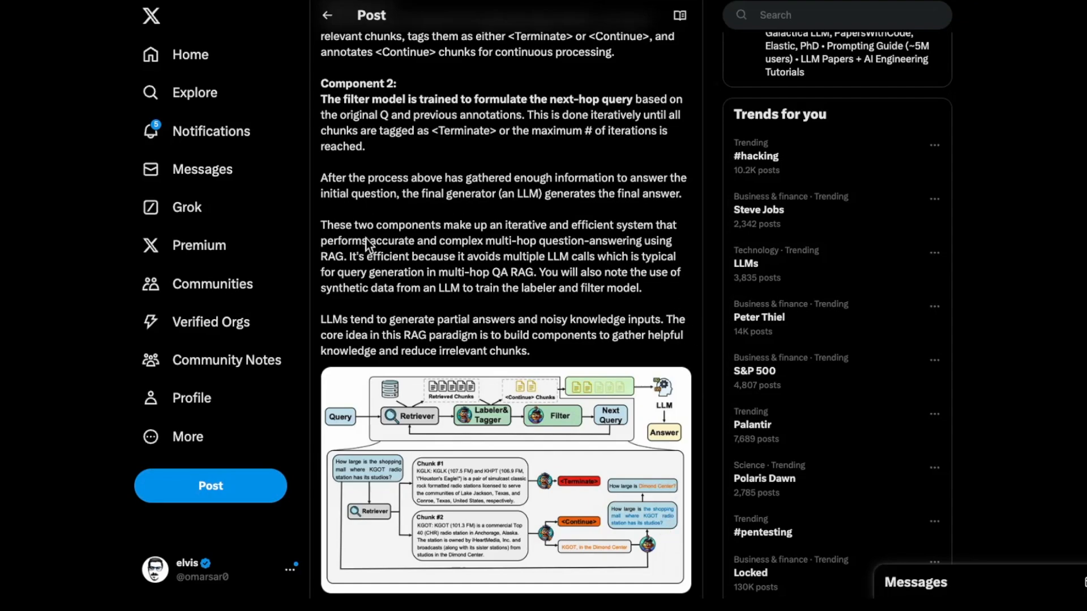
mouse_move(592, 244)
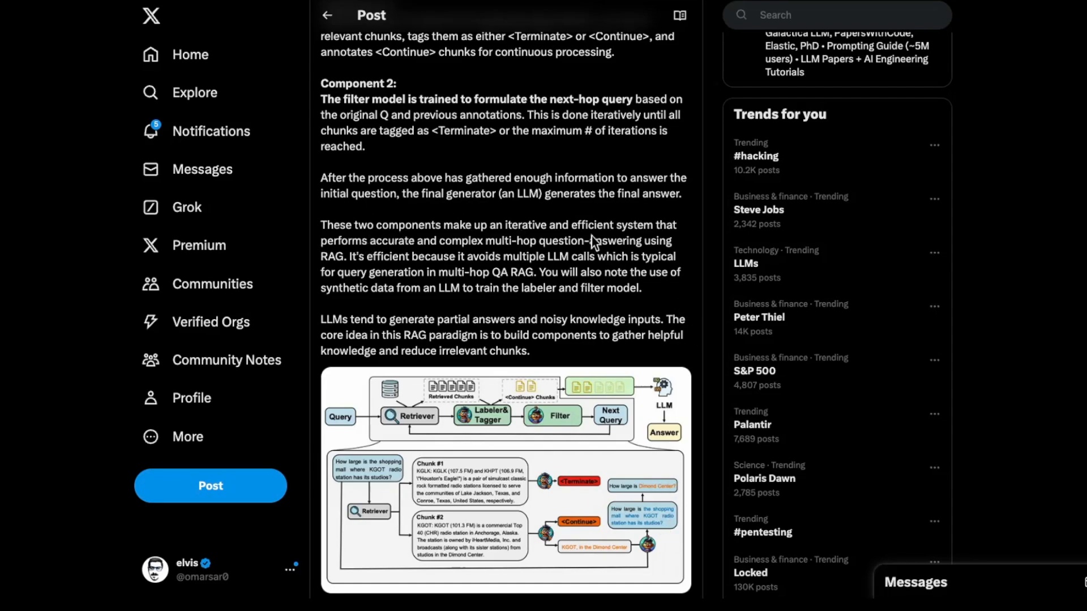
mouse_move(396, 258)
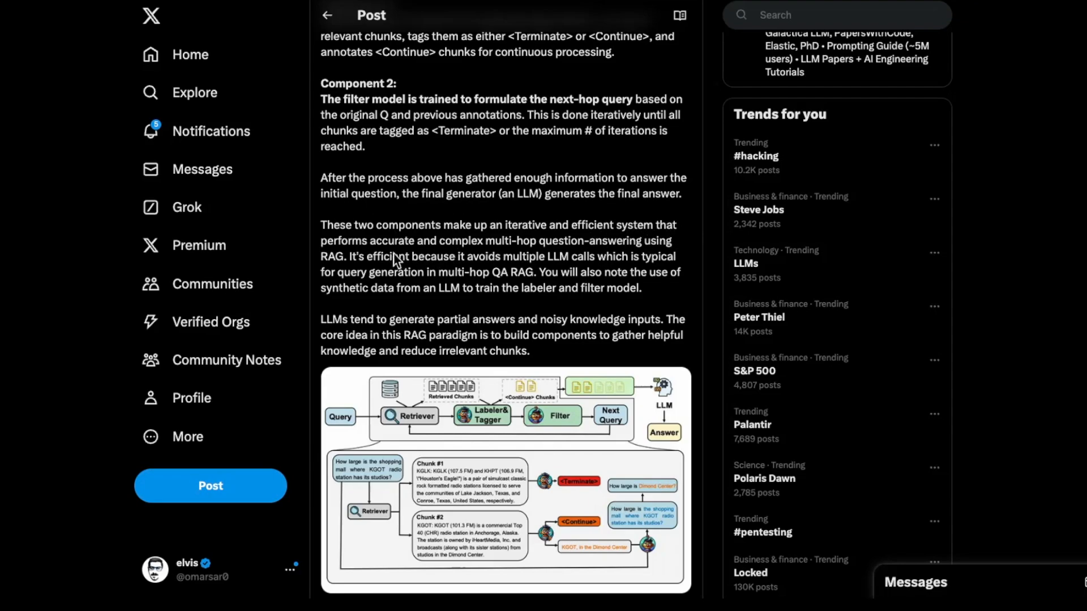
mouse_move(343, 274)
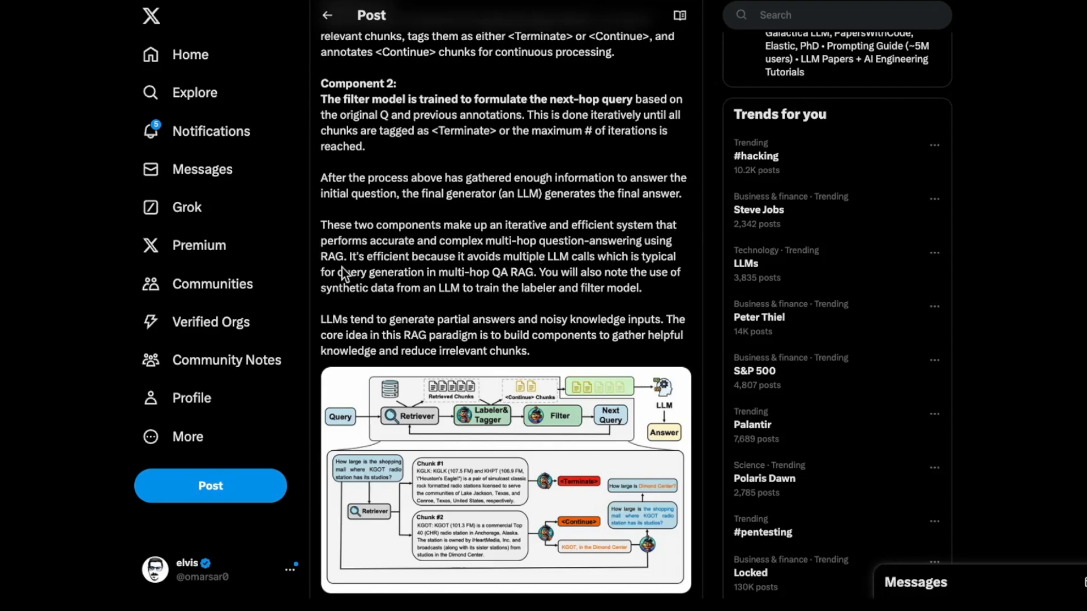
mouse_move(629, 272)
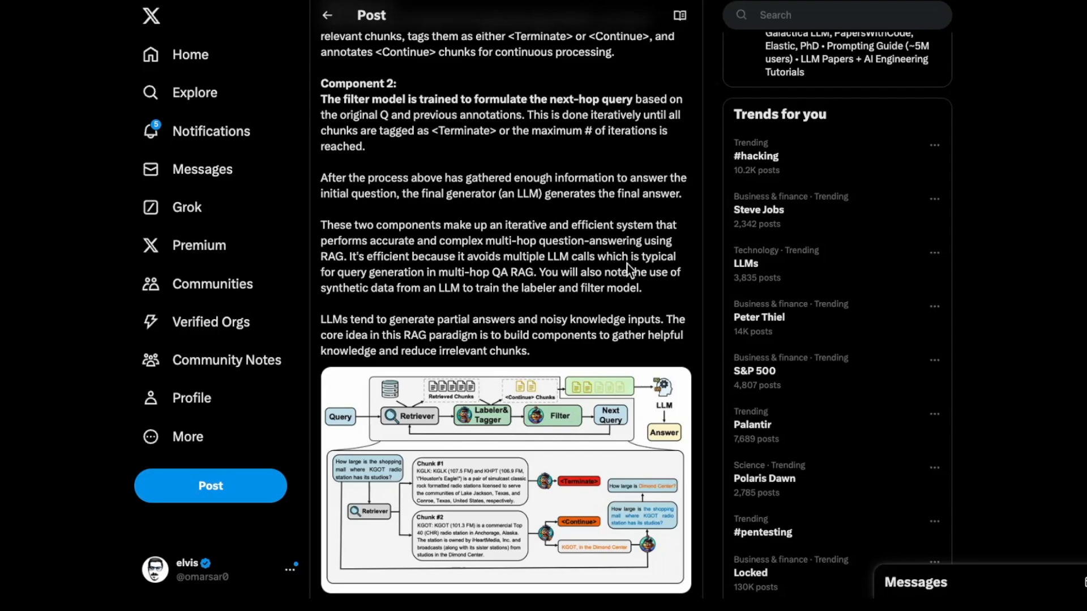
mouse_move(670, 272)
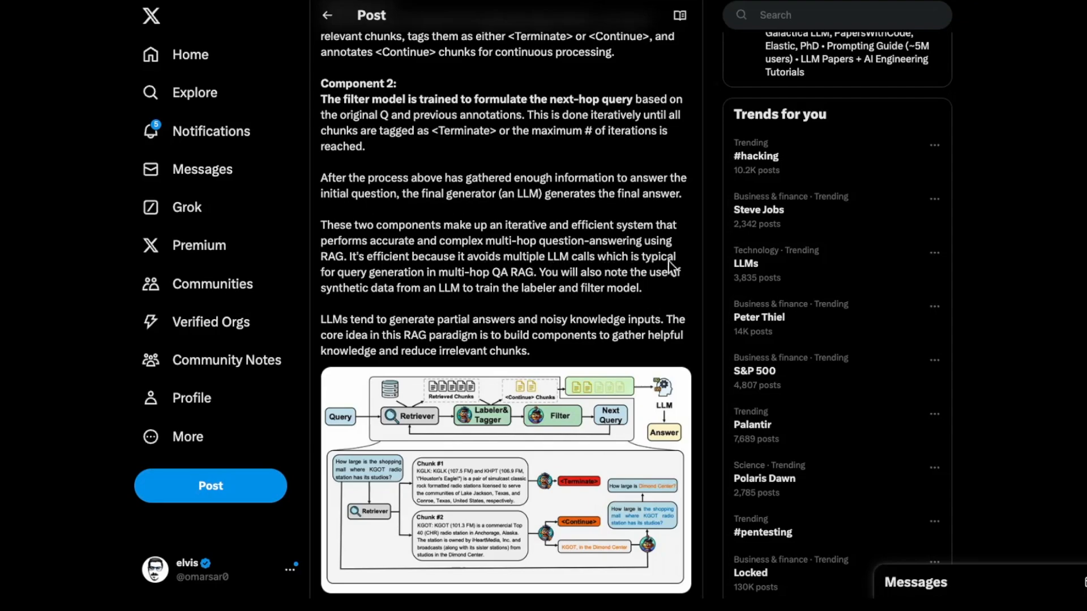
mouse_move(428, 281)
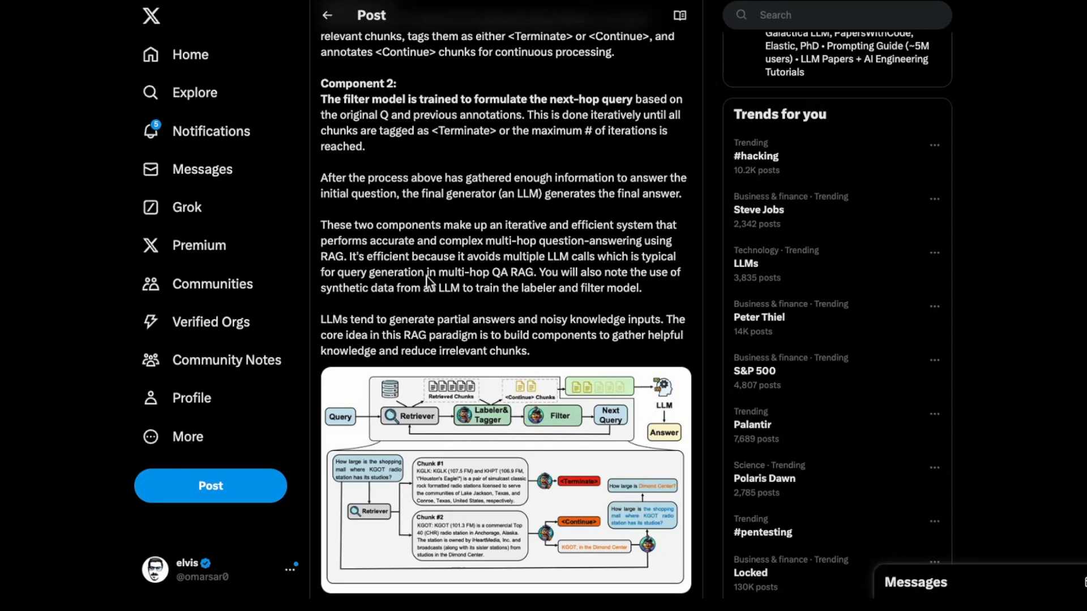
mouse_move(681, 385)
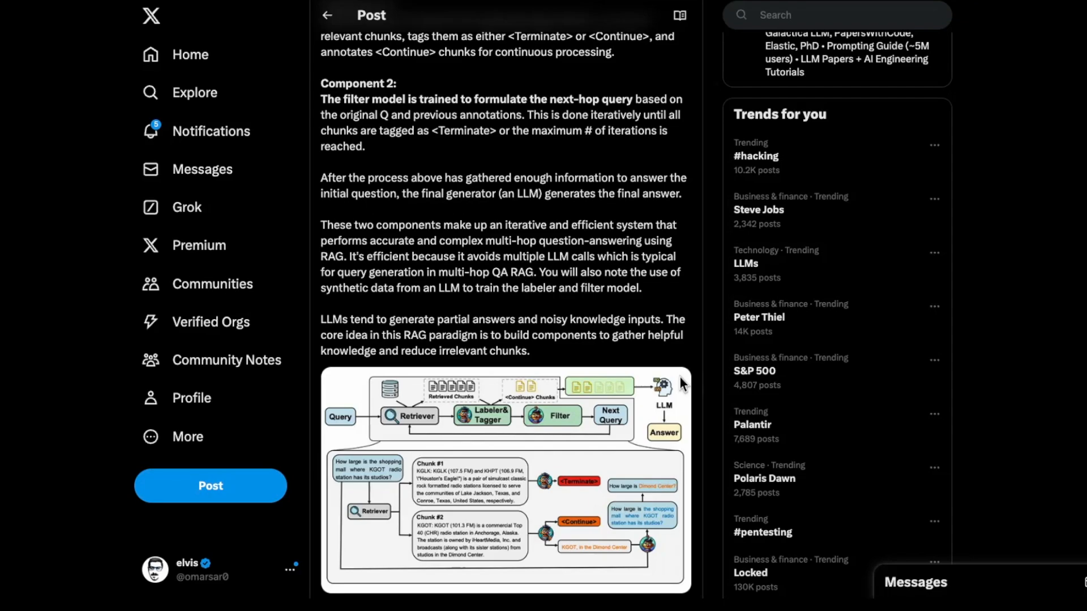
mouse_move(697, 354)
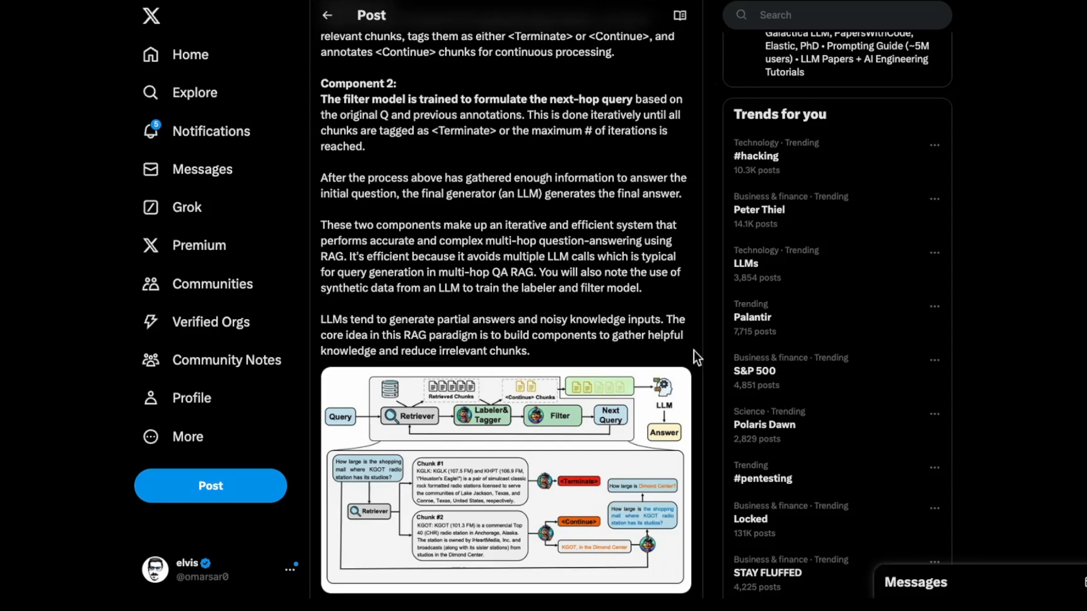
mouse_move(720, 399)
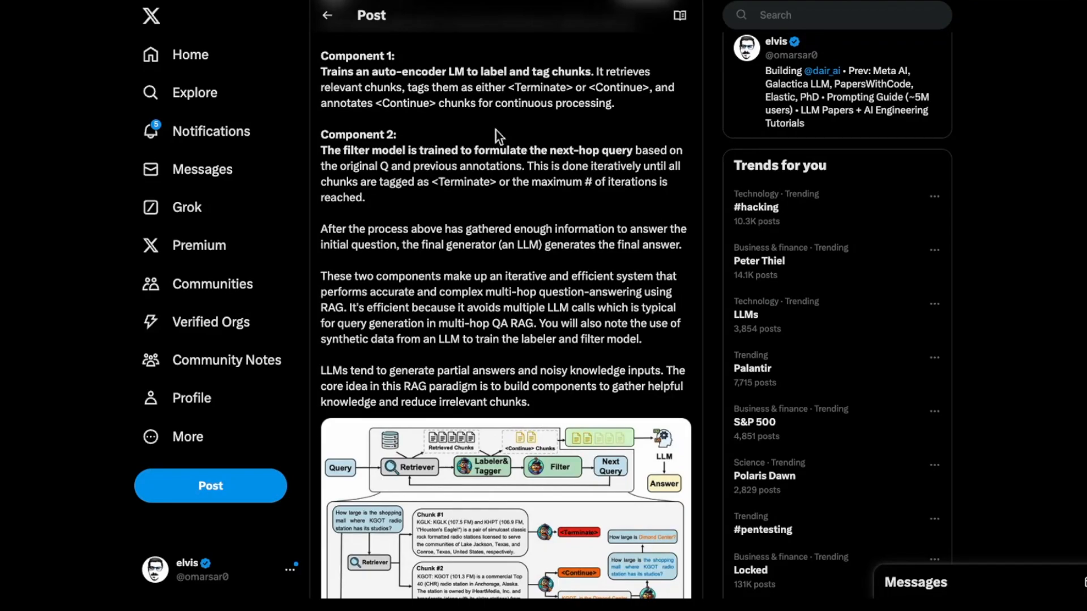
mouse_move(706, 310)
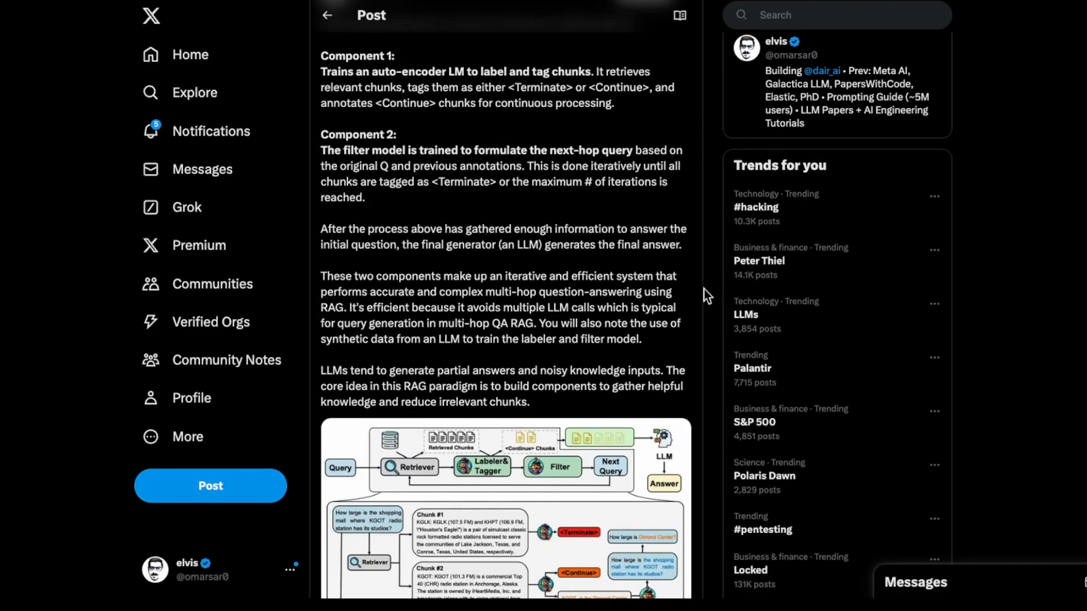
mouse_move(708, 301)
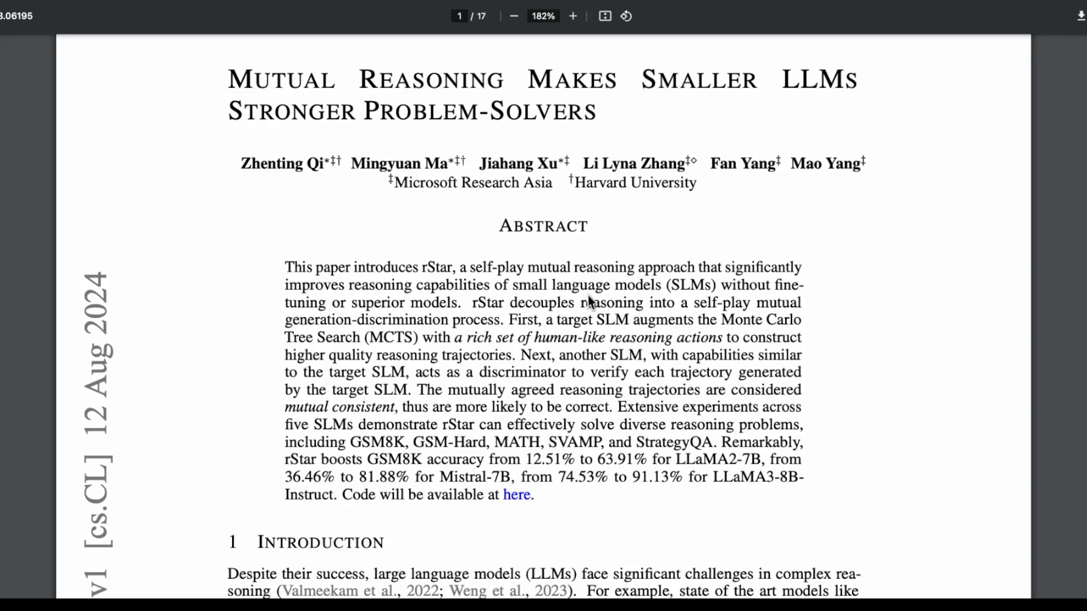
mouse_move(313, 322)
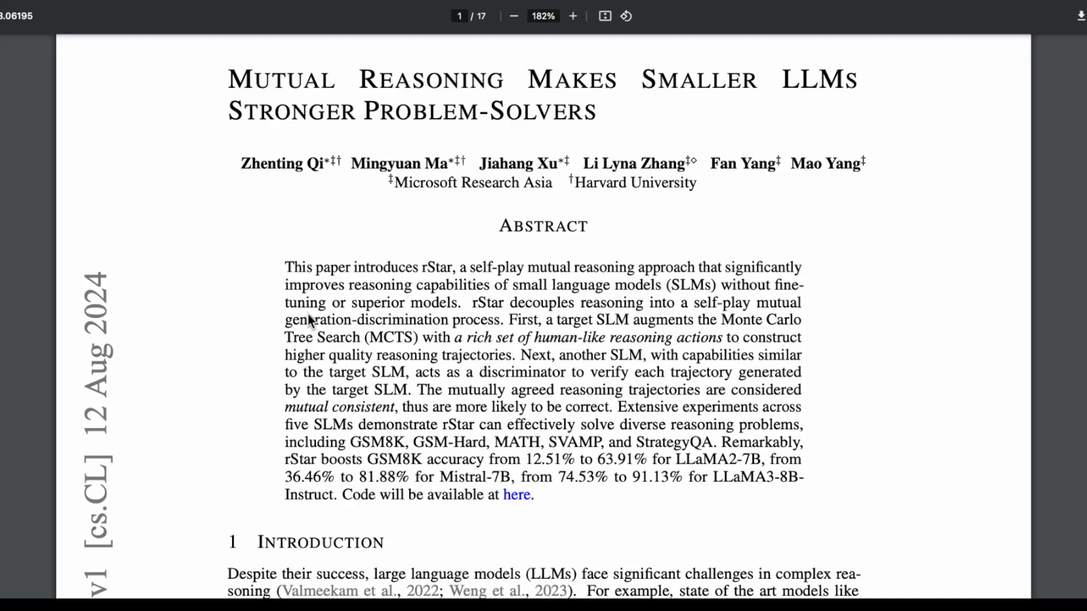
mouse_move(455, 316)
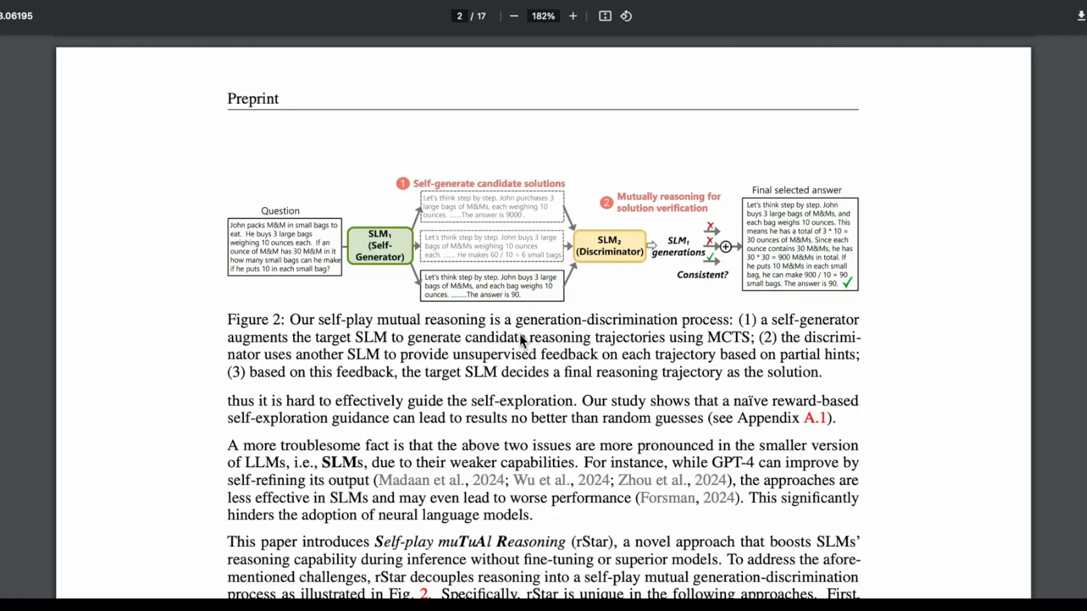
mouse_move(462, 328)
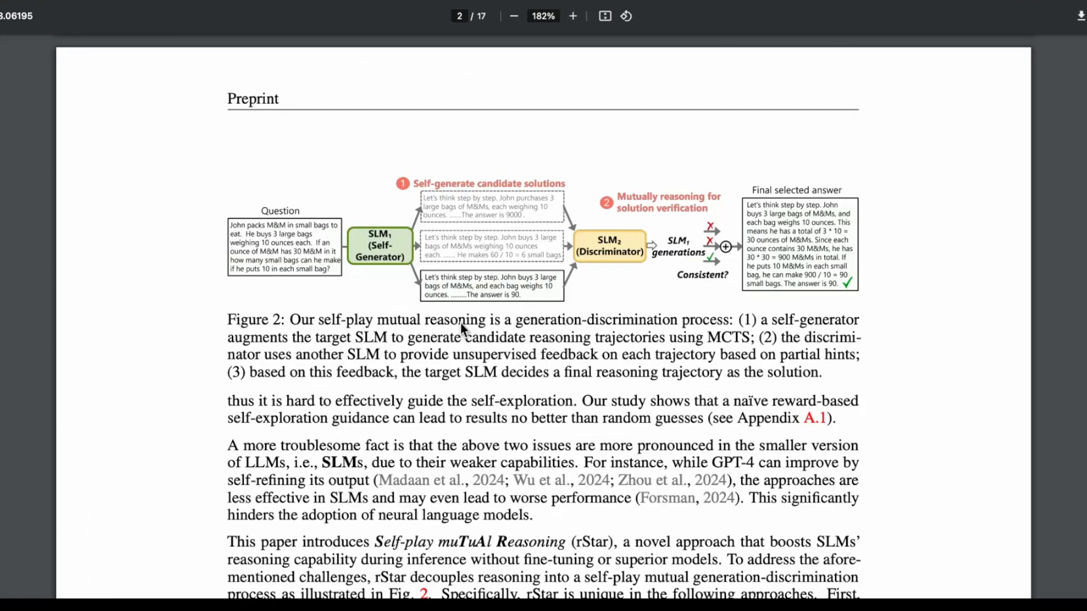
mouse_move(609, 336)
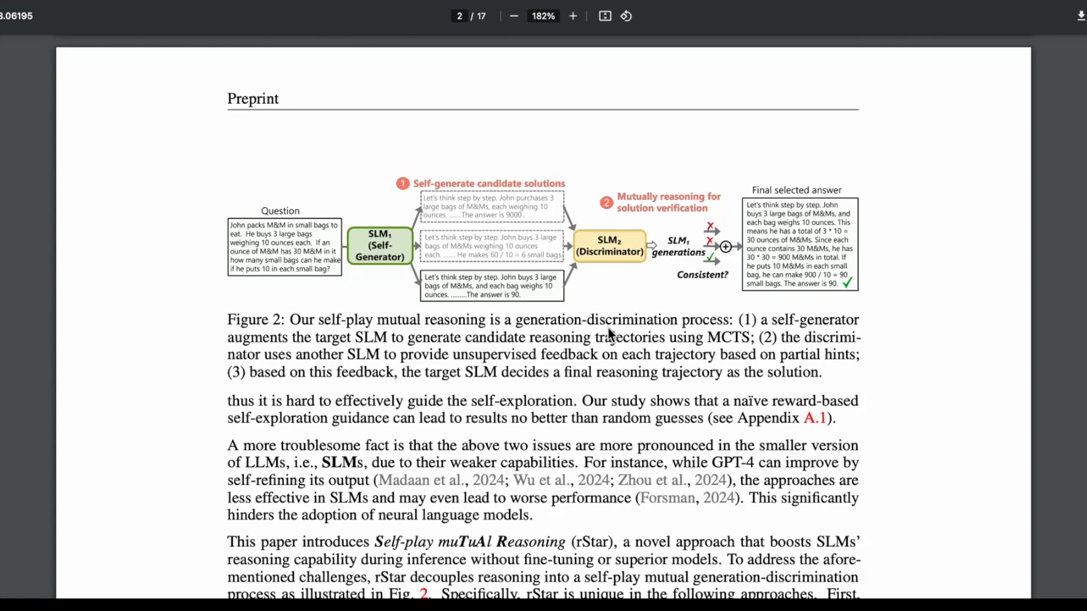
mouse_move(287, 269)
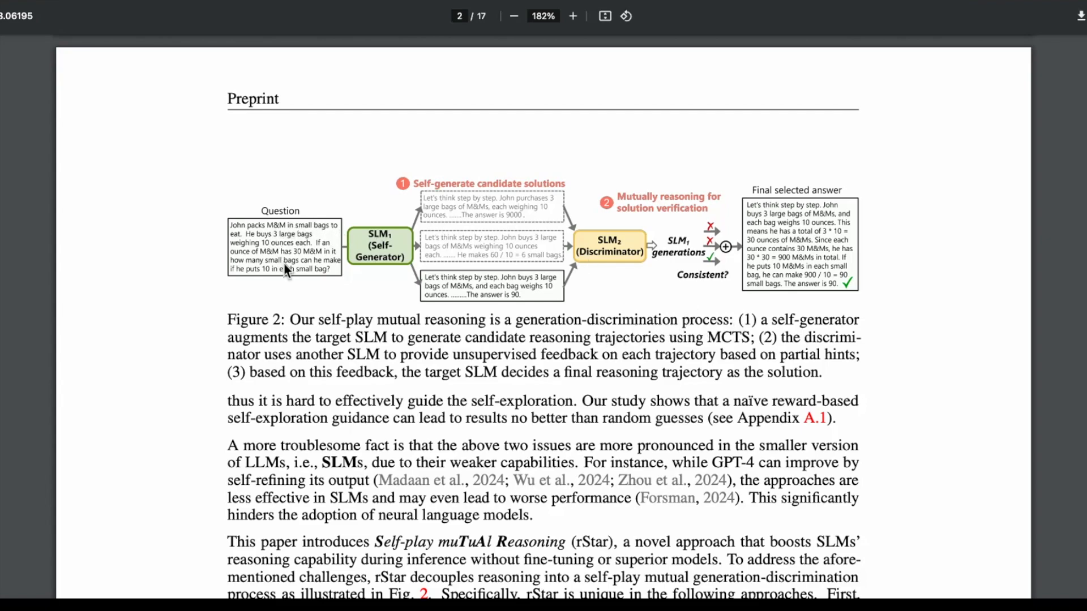
mouse_move(380, 293)
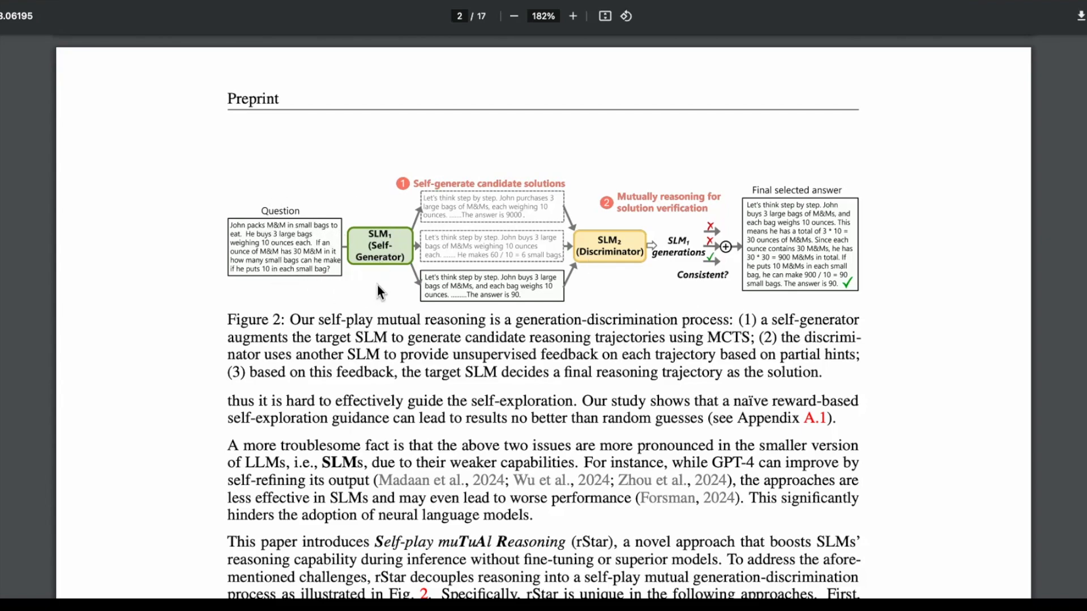
mouse_move(341, 306)
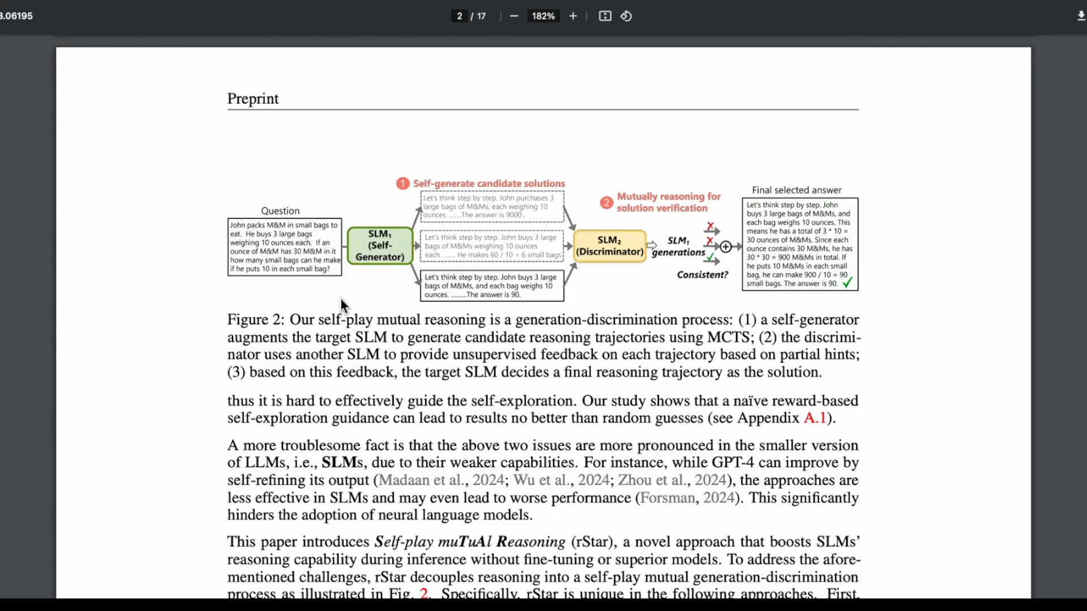
mouse_move(414, 272)
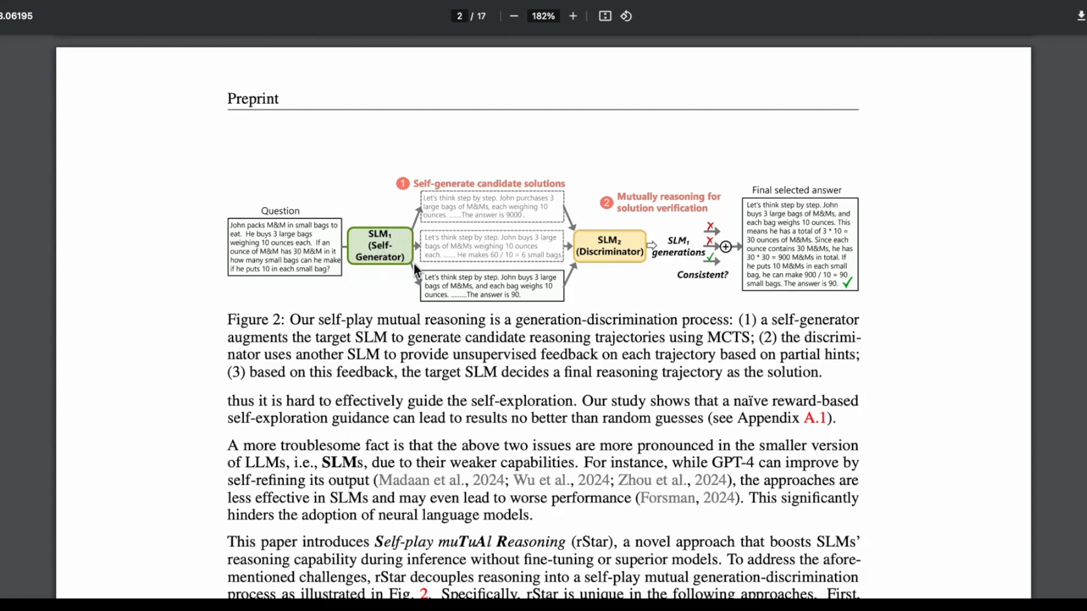
mouse_move(760, 332)
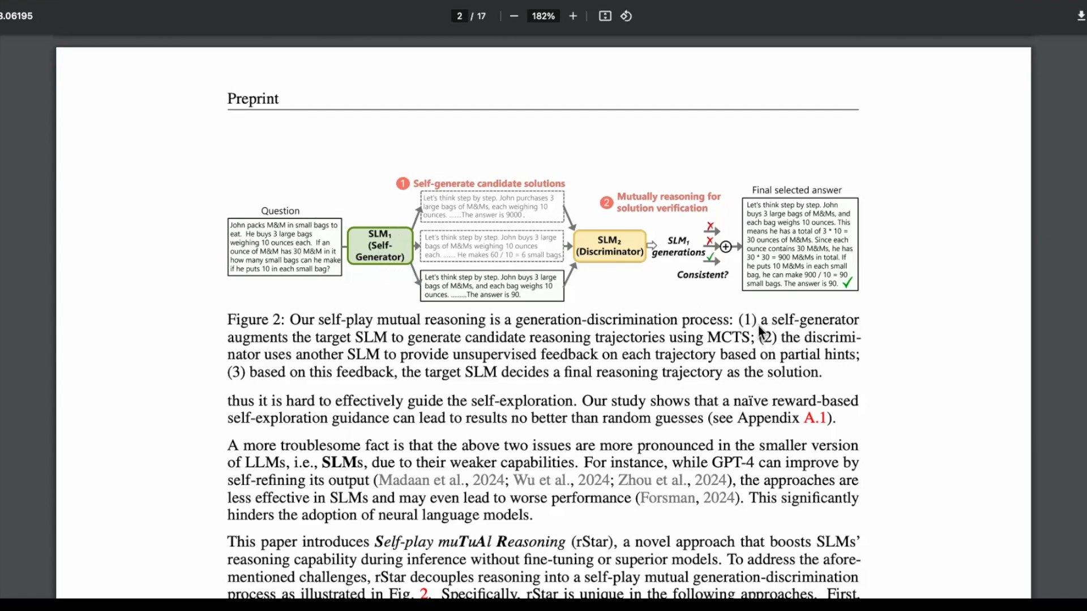
mouse_move(439, 351)
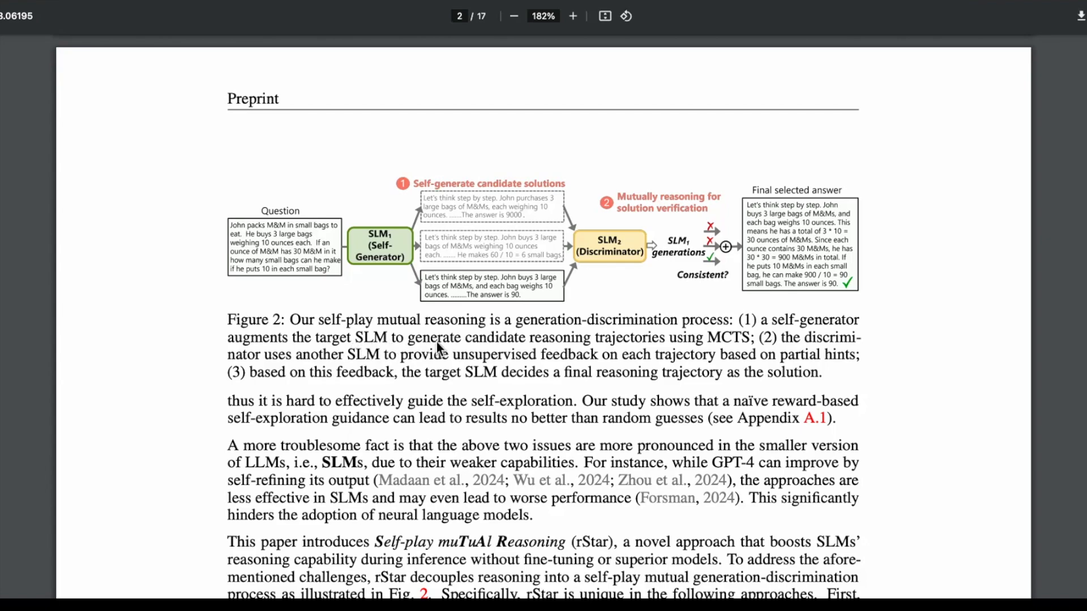
mouse_move(635, 358)
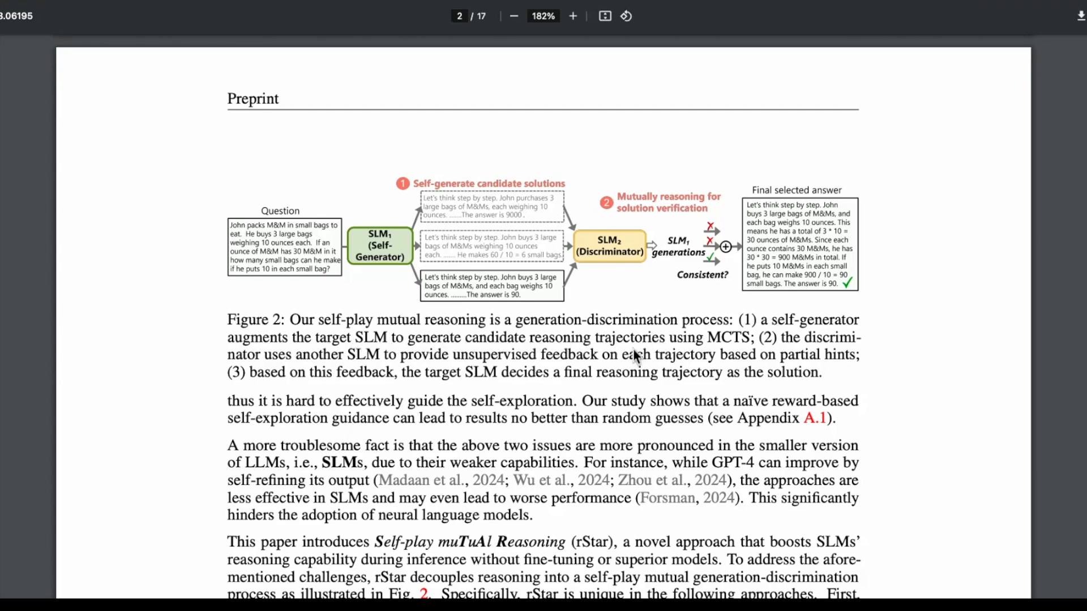
mouse_move(725, 348)
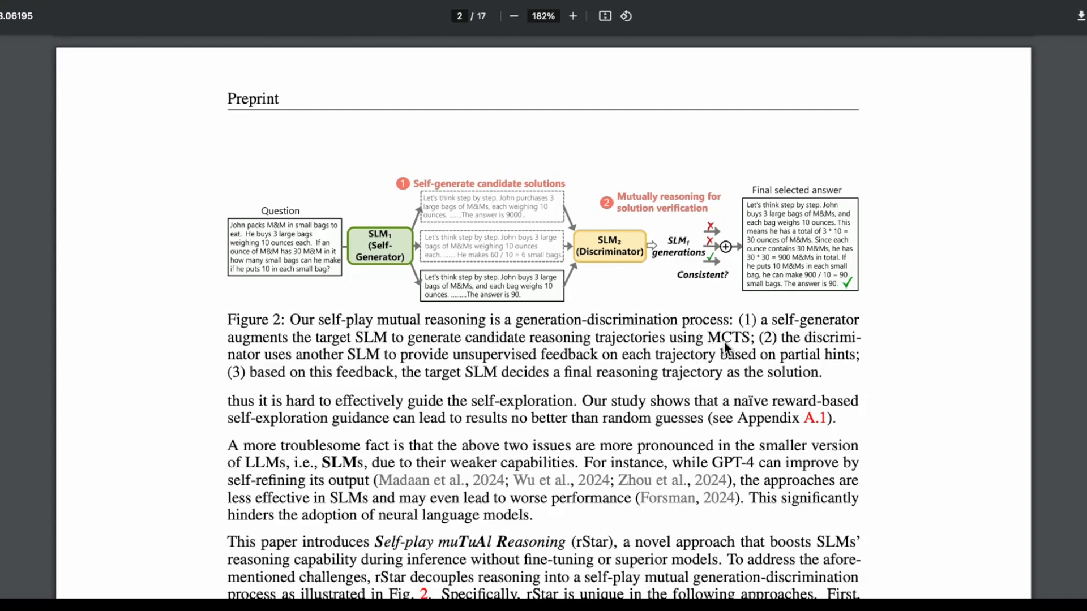
mouse_move(734, 353)
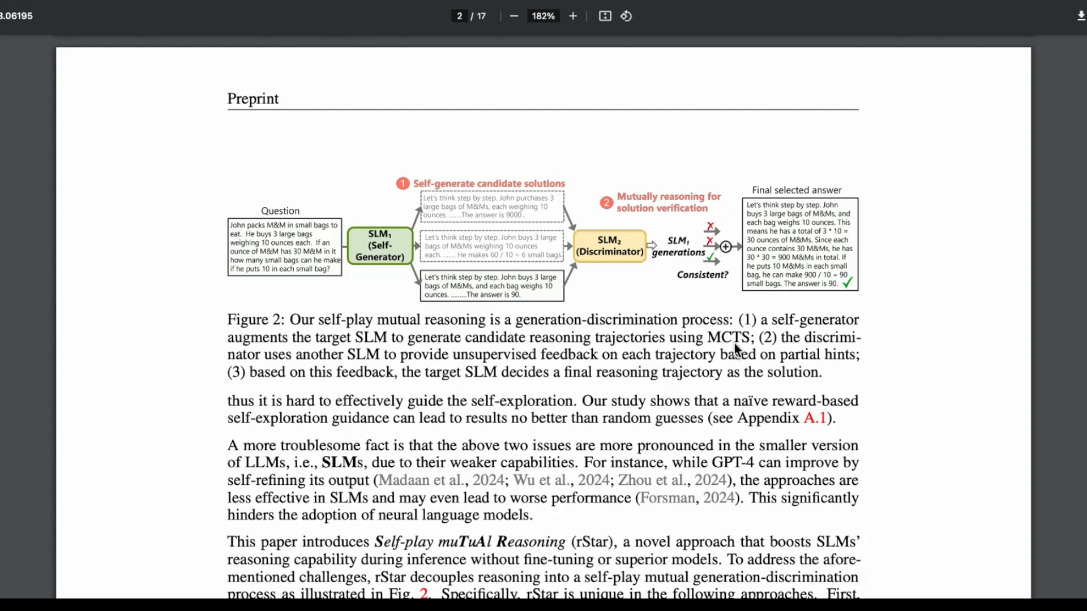
mouse_move(556, 258)
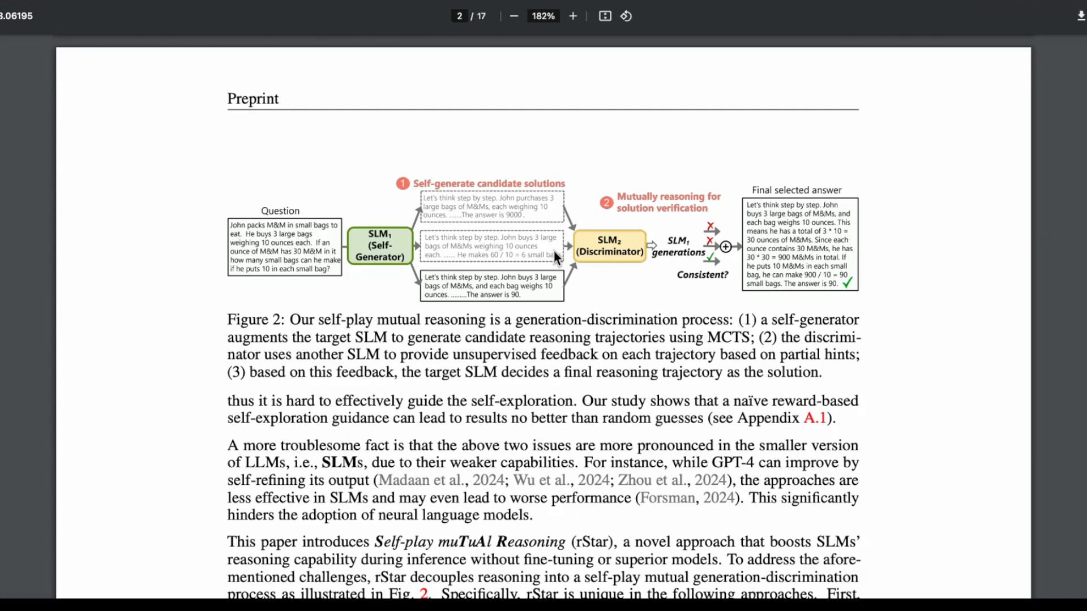
mouse_move(657, 275)
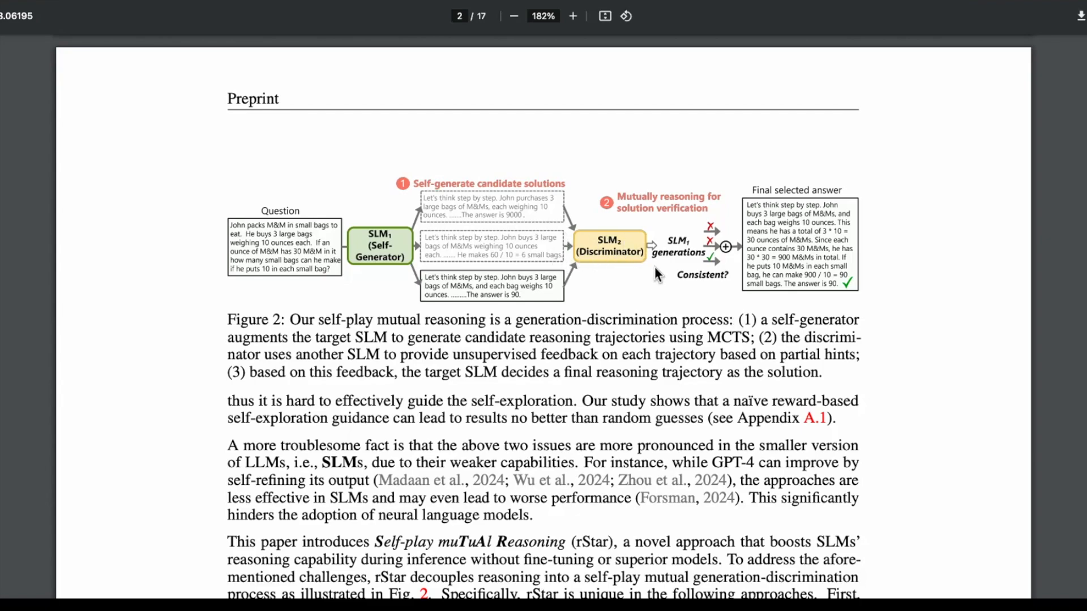
mouse_move(845, 357)
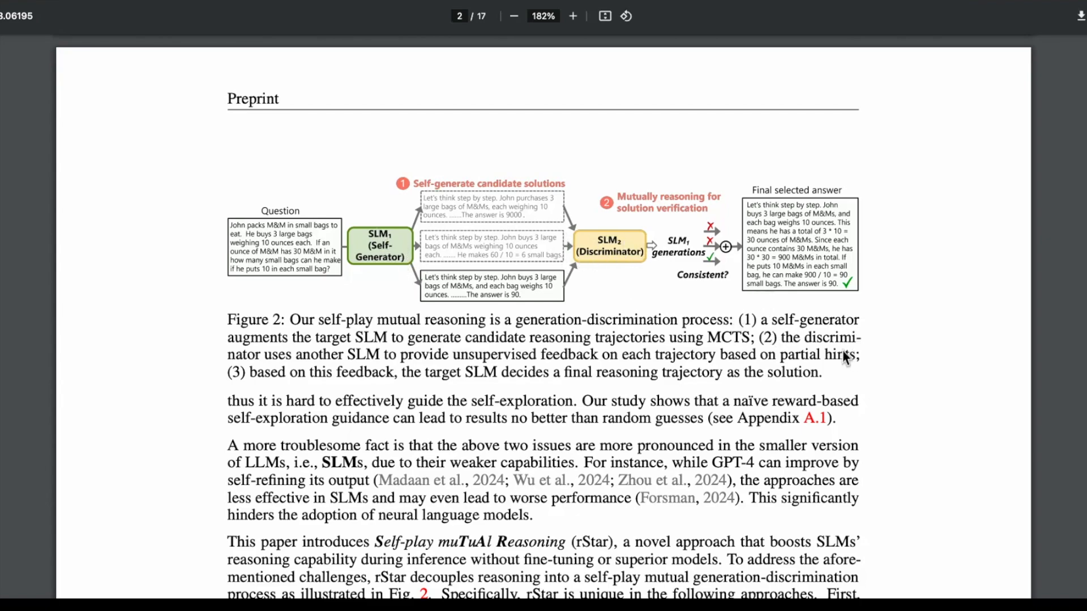
mouse_move(693, 367)
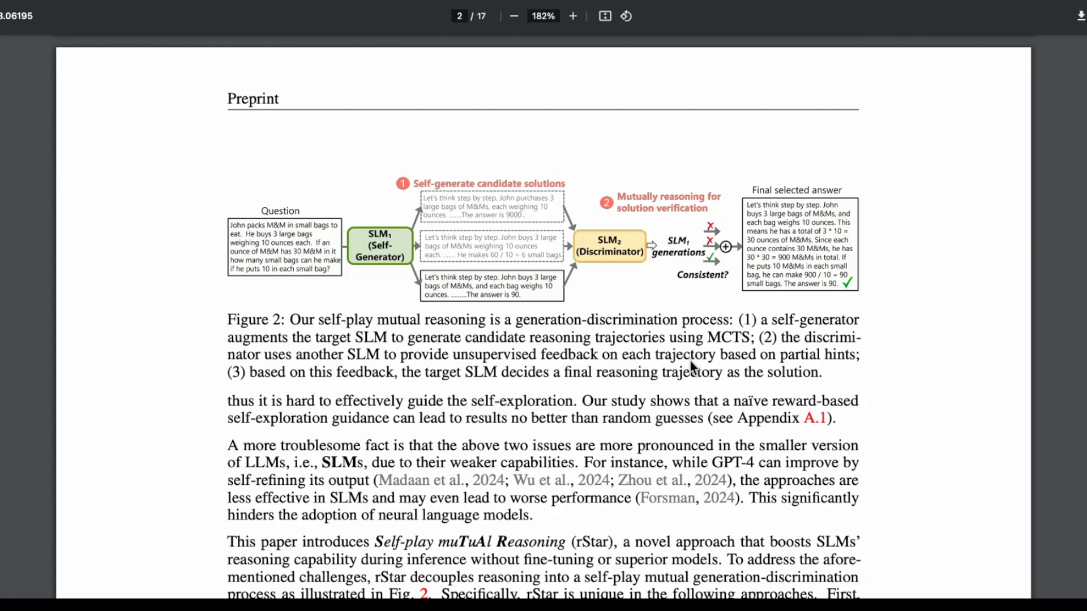
mouse_move(861, 365)
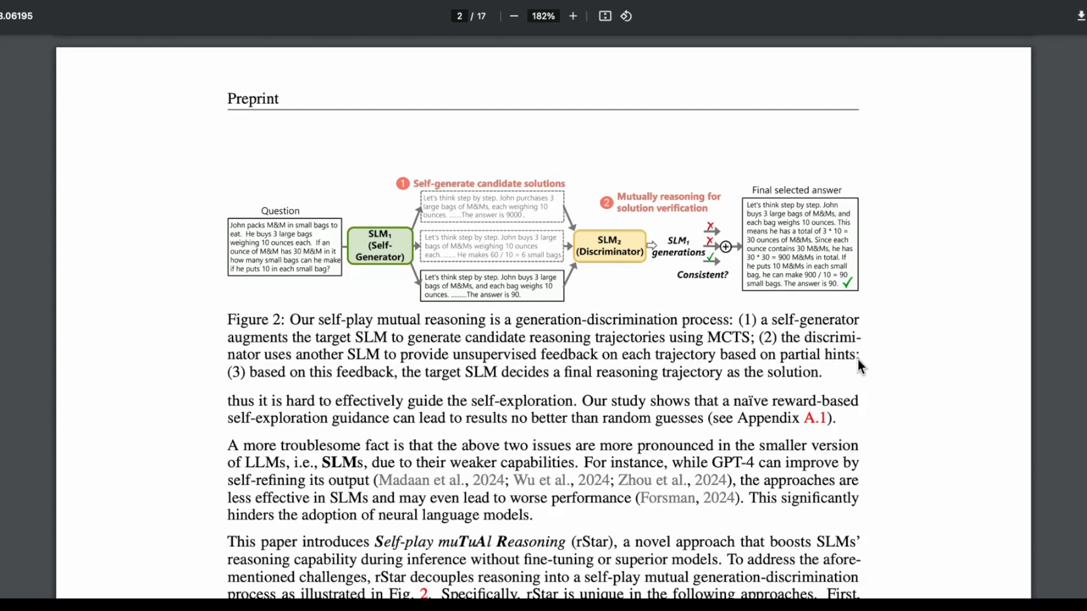
mouse_move(698, 240)
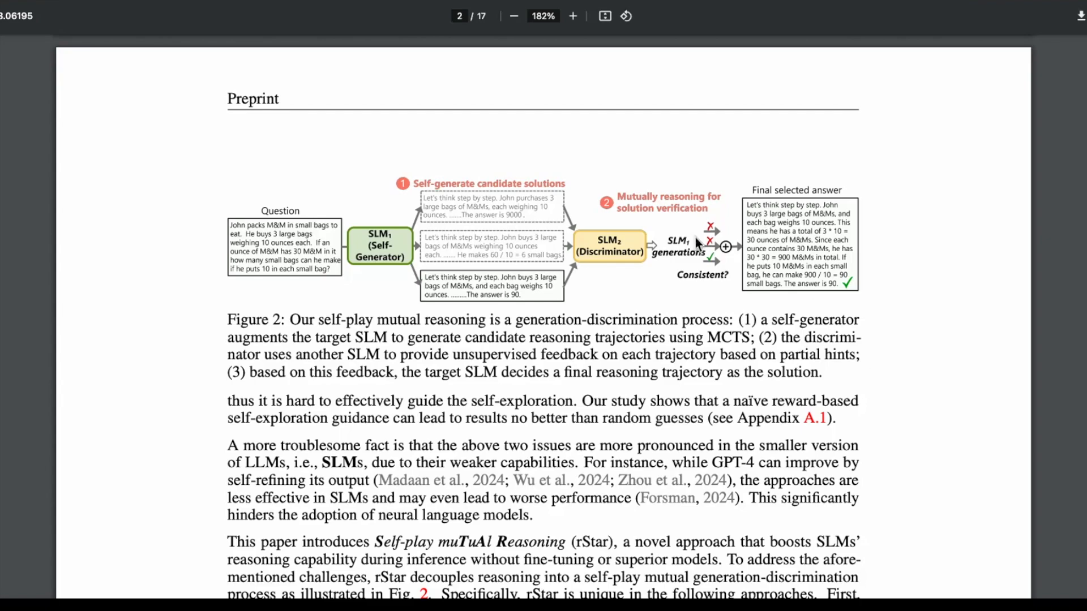
mouse_move(472, 399)
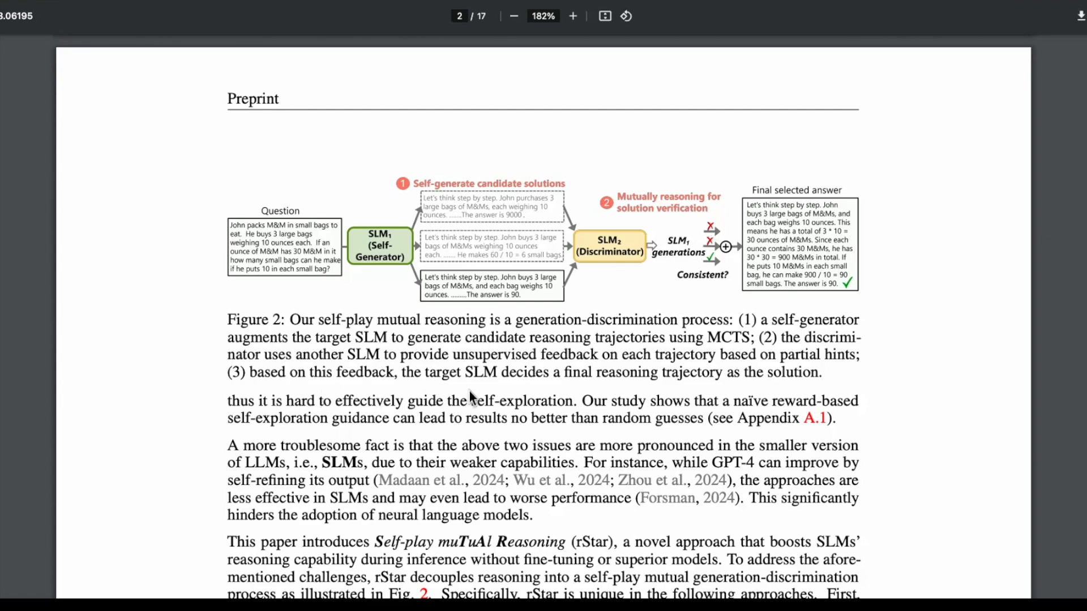
mouse_move(685, 202)
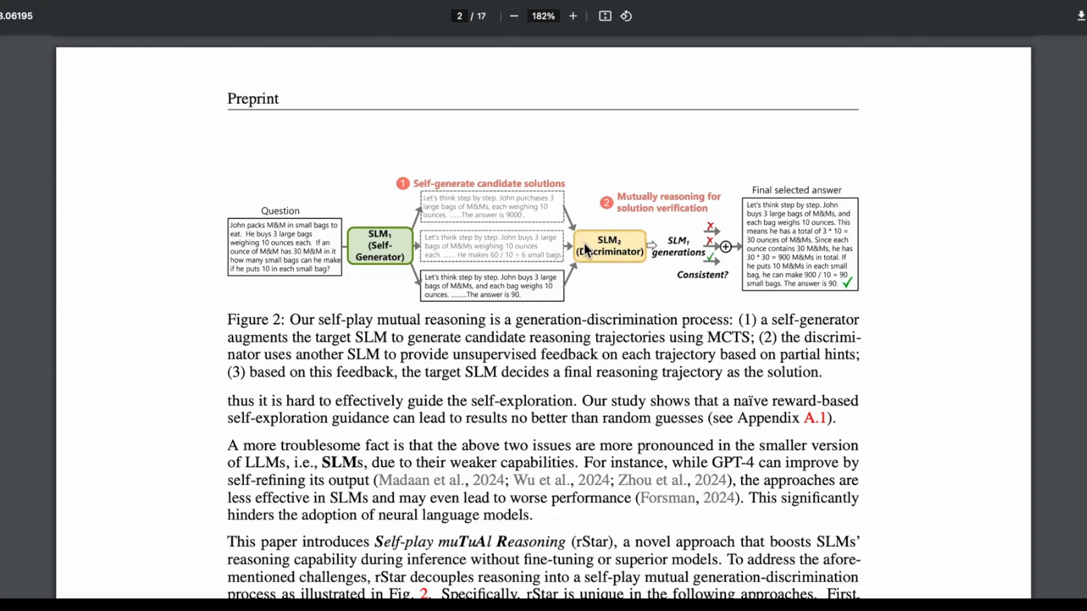
mouse_move(634, 385)
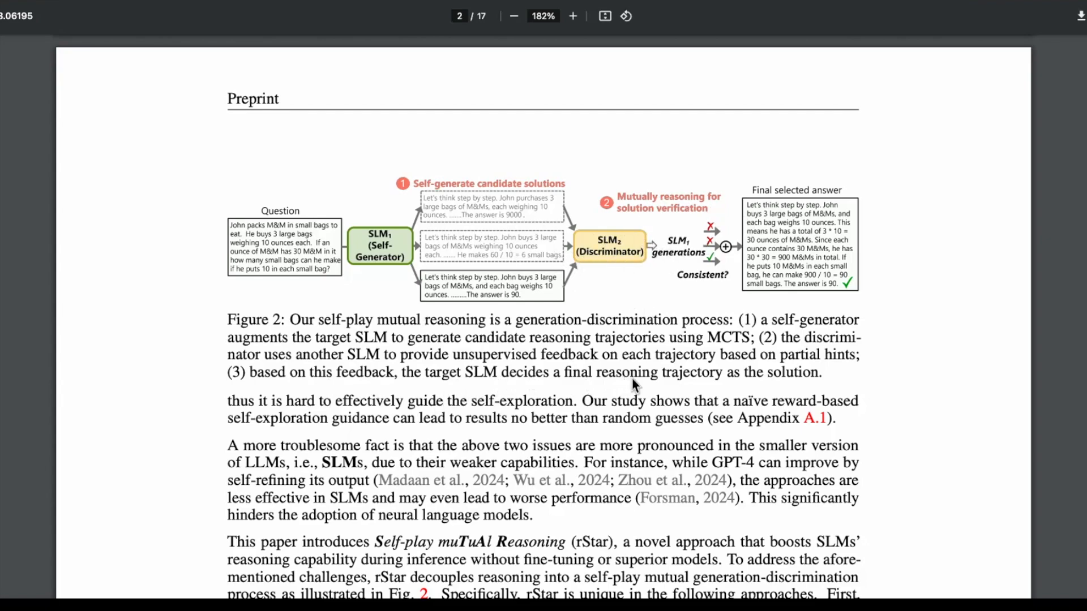
mouse_move(837, 351)
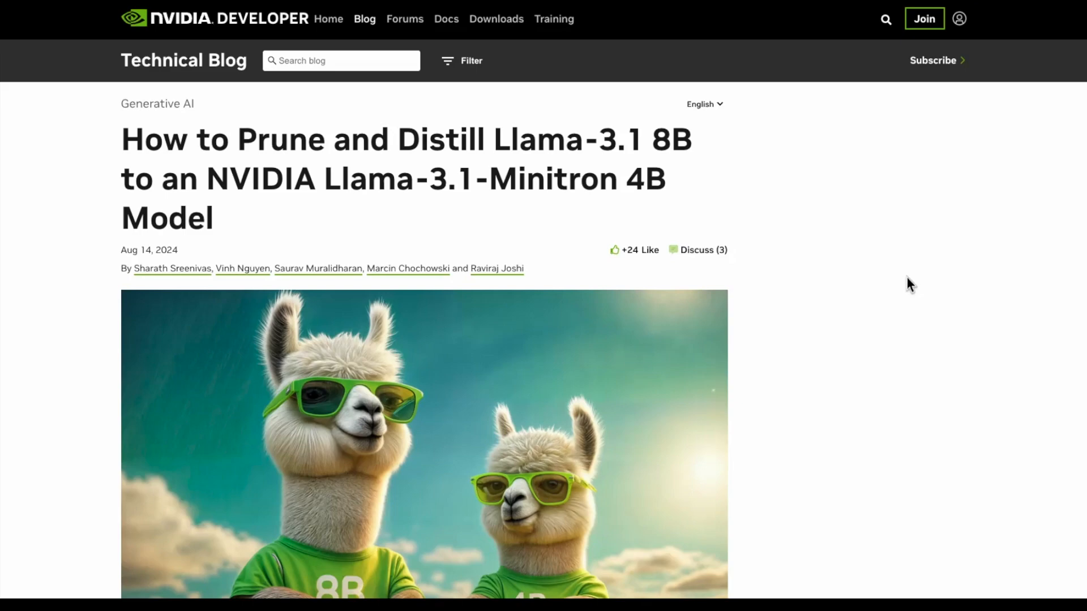
mouse_move(890, 223)
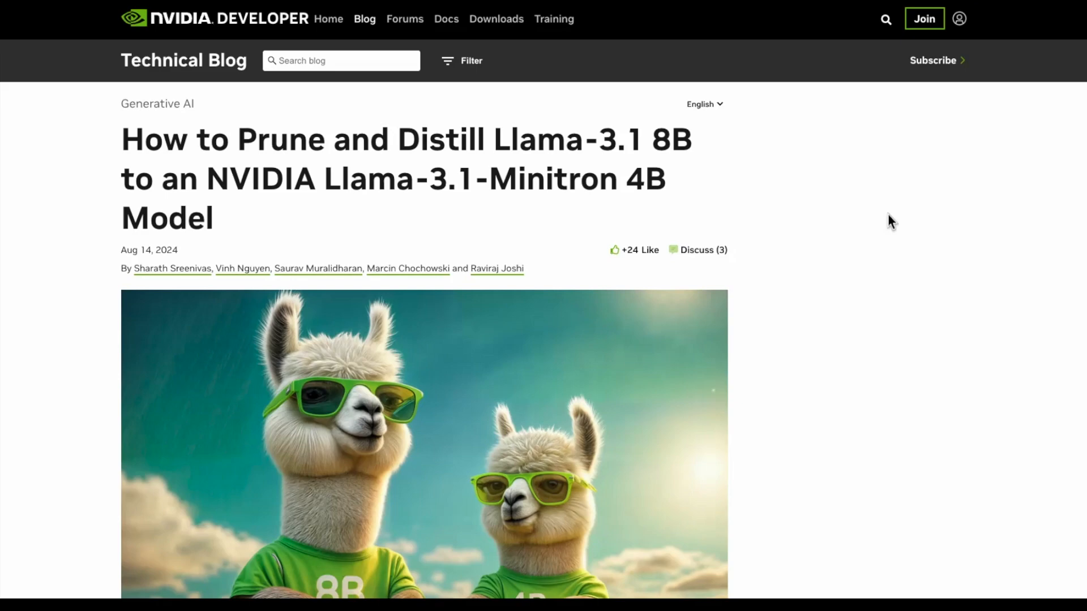
mouse_move(247, 219)
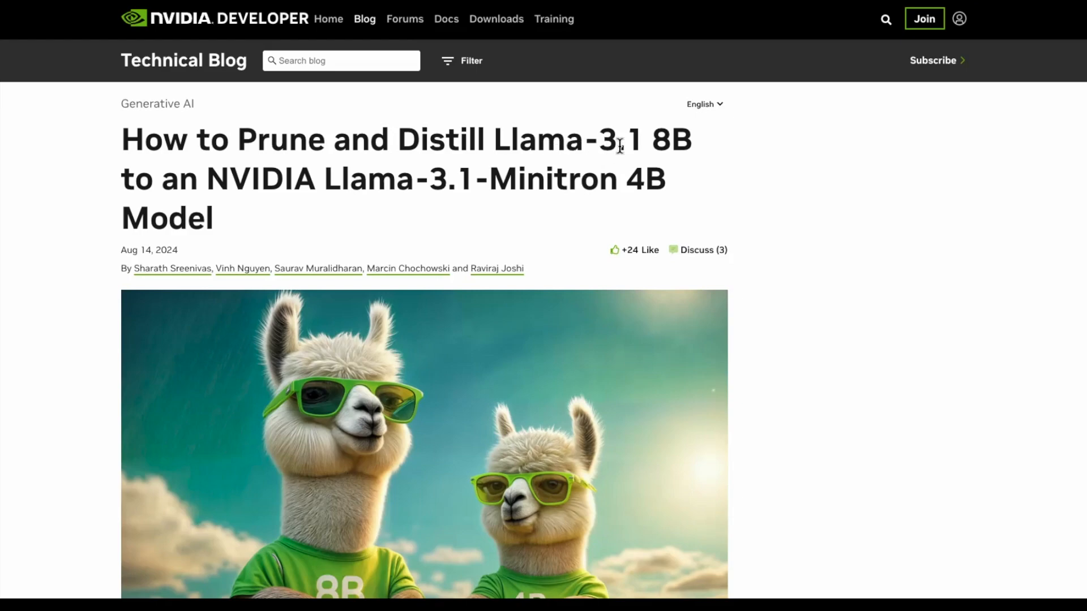
mouse_move(656, 148)
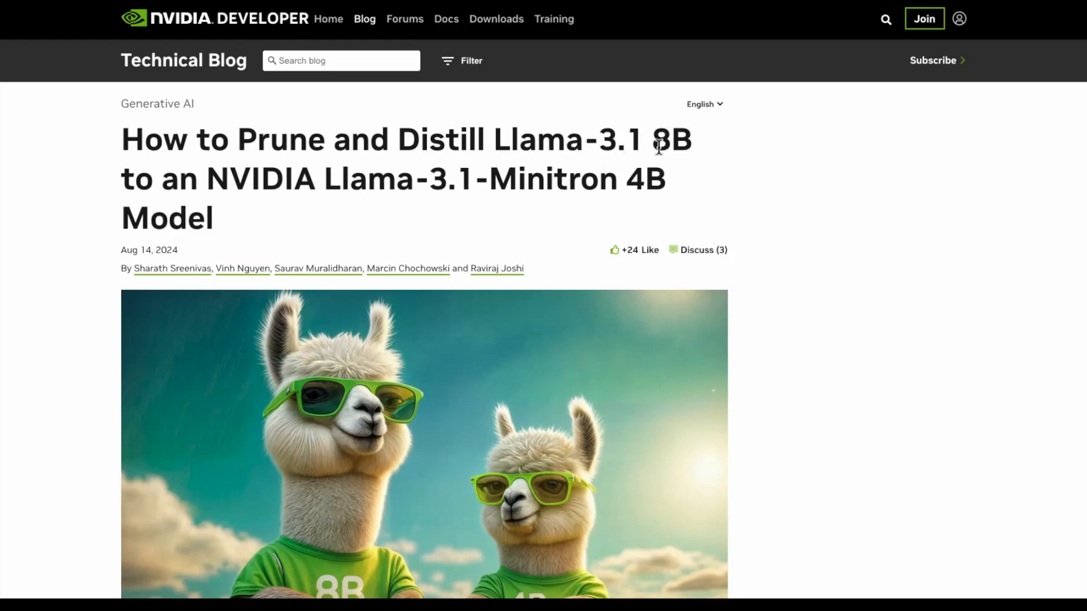
mouse_move(702, 158)
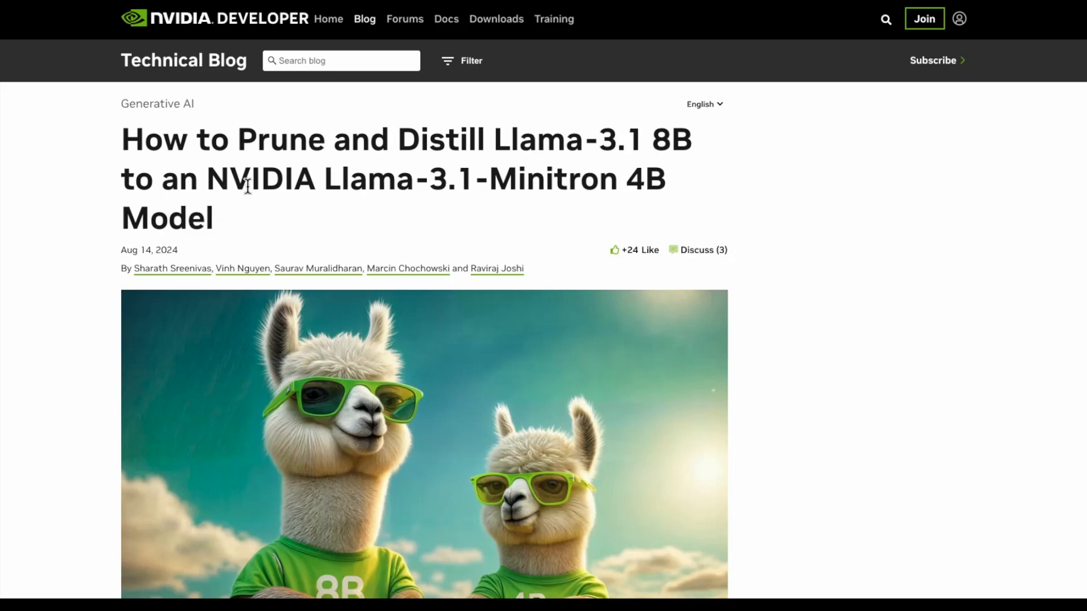
mouse_move(648, 181)
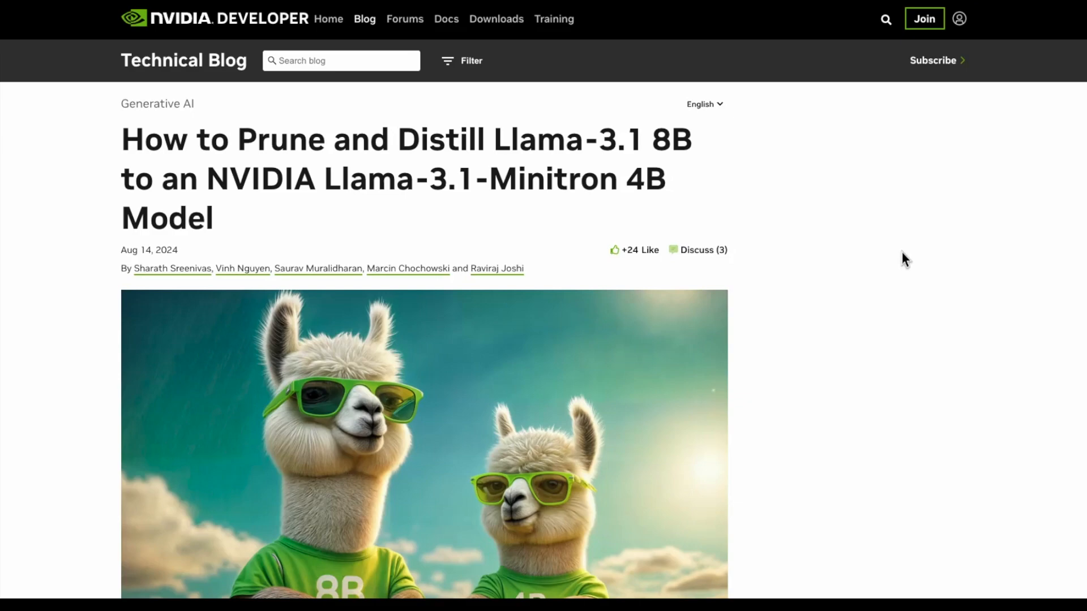
Scroll through the Minitron post's introduction and distillation sections
scroll("down", 3)
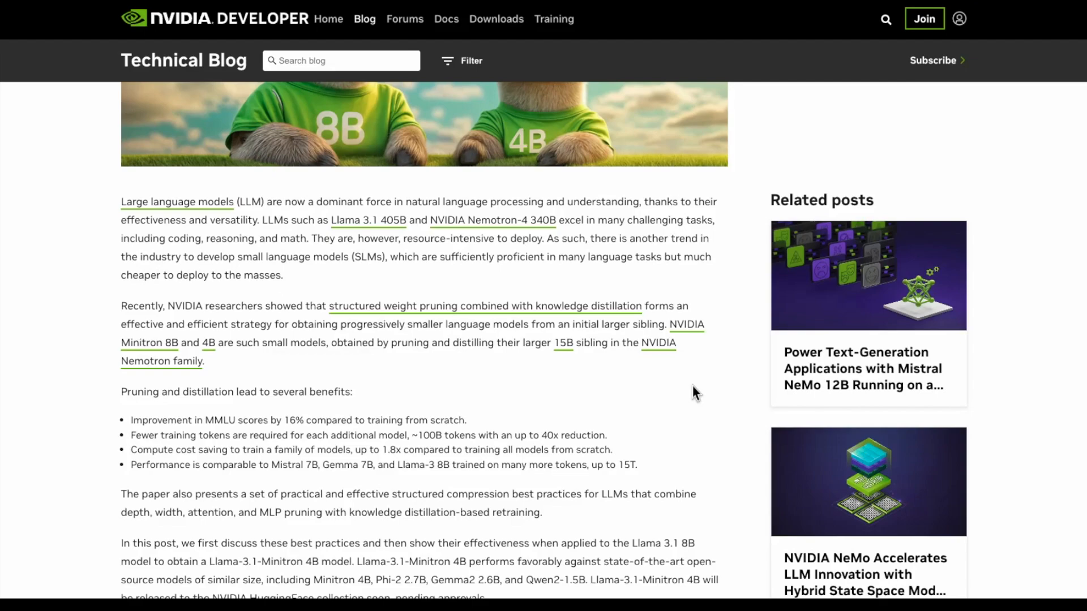
scroll("down", 3)
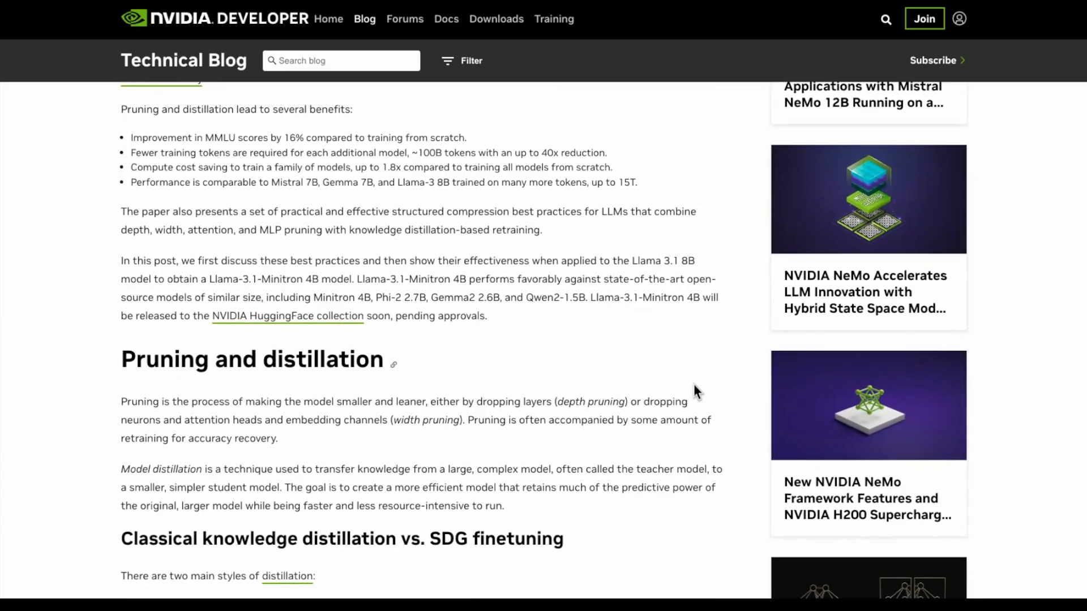
scroll("down", 3)
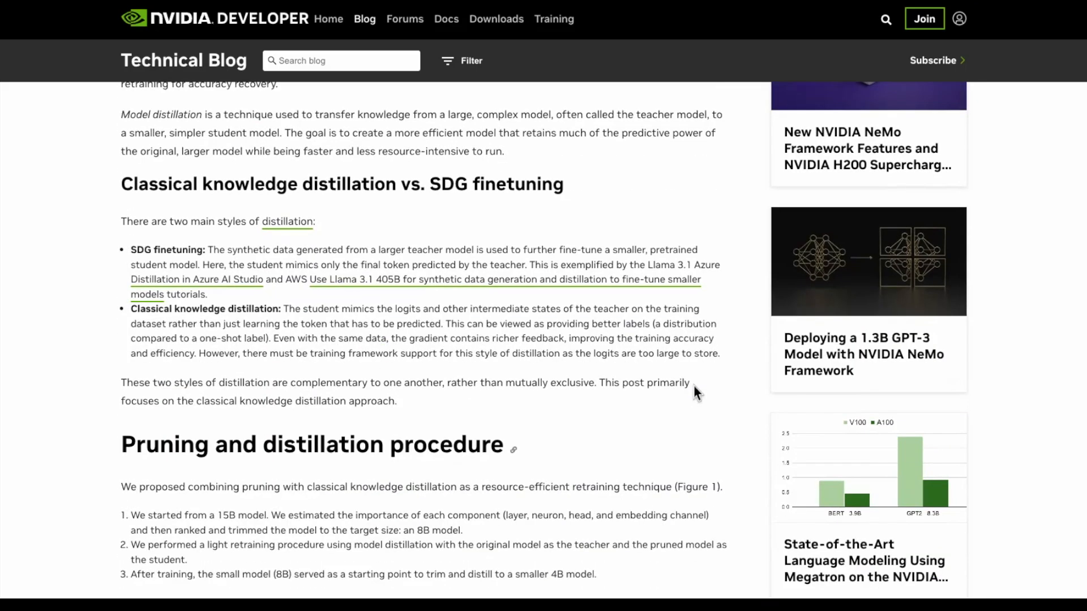
scroll("down", 3)
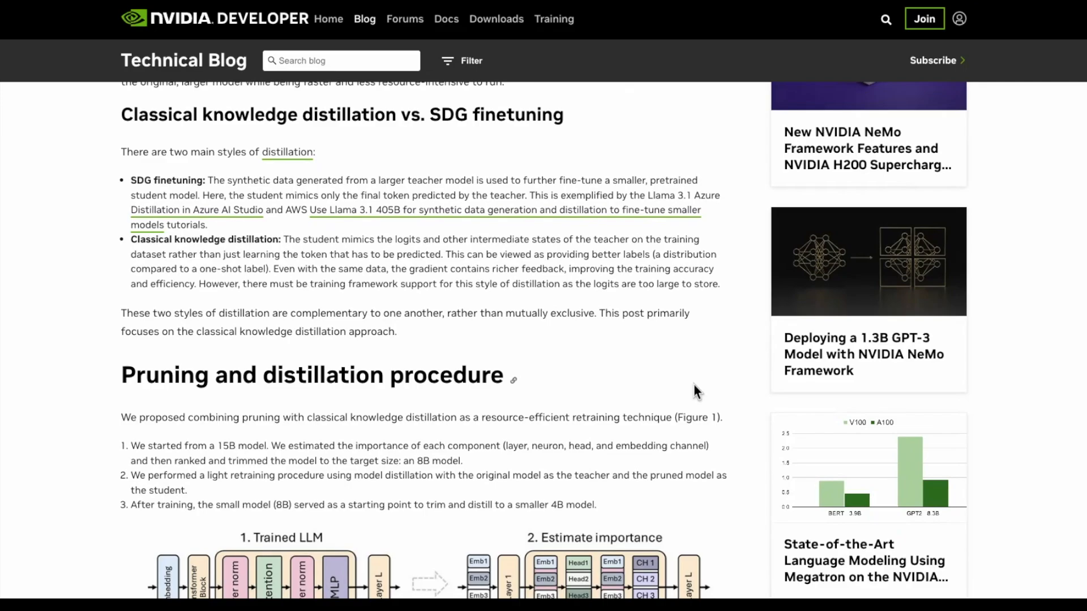
scroll("up", 3)
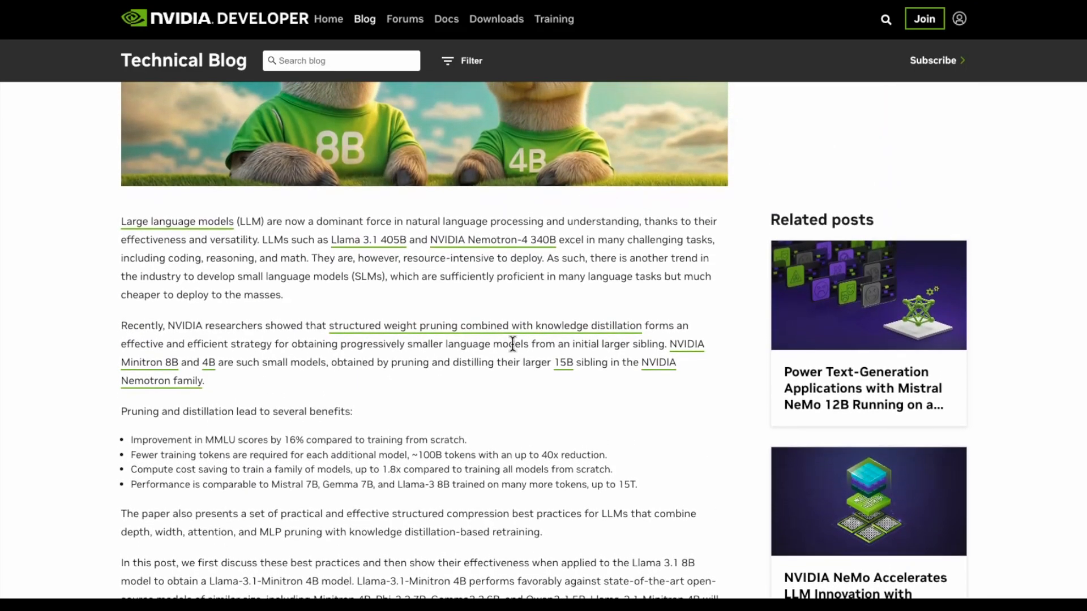
scroll("down", 3)
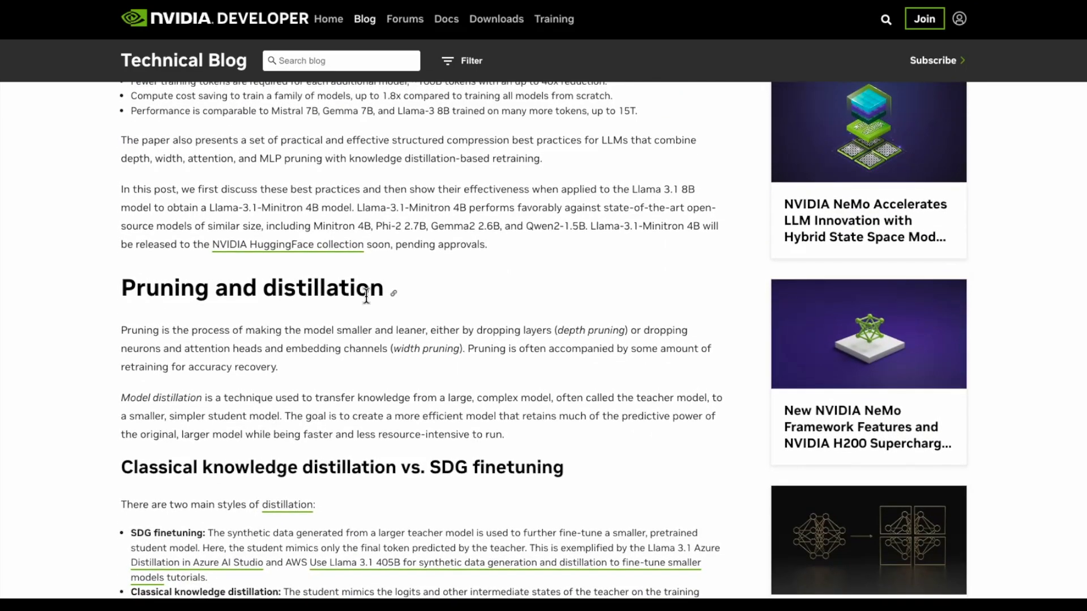
mouse_move(587, 368)
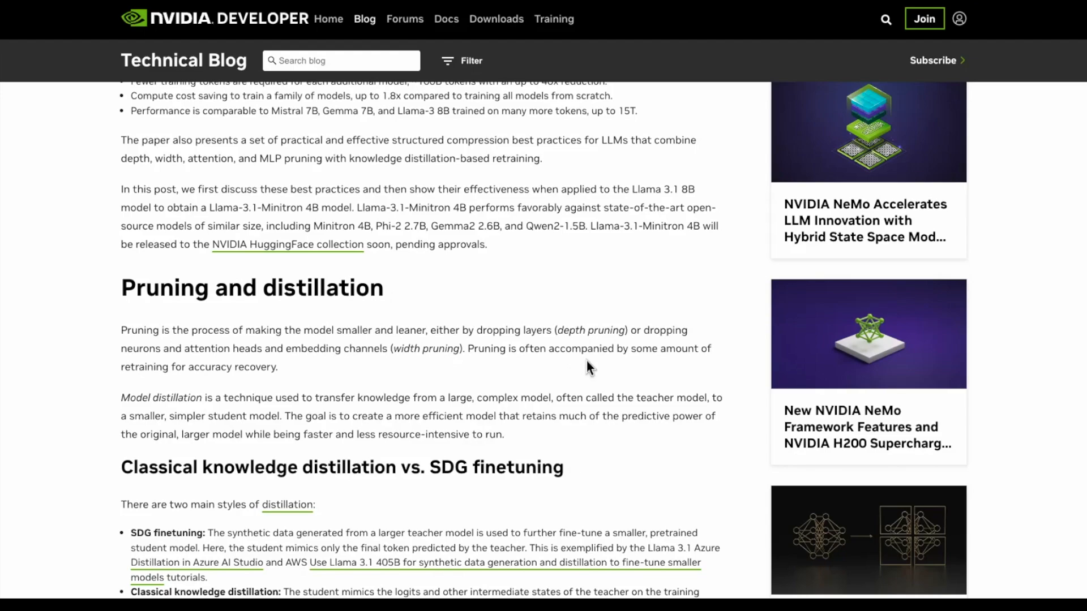
mouse_move(600, 363)
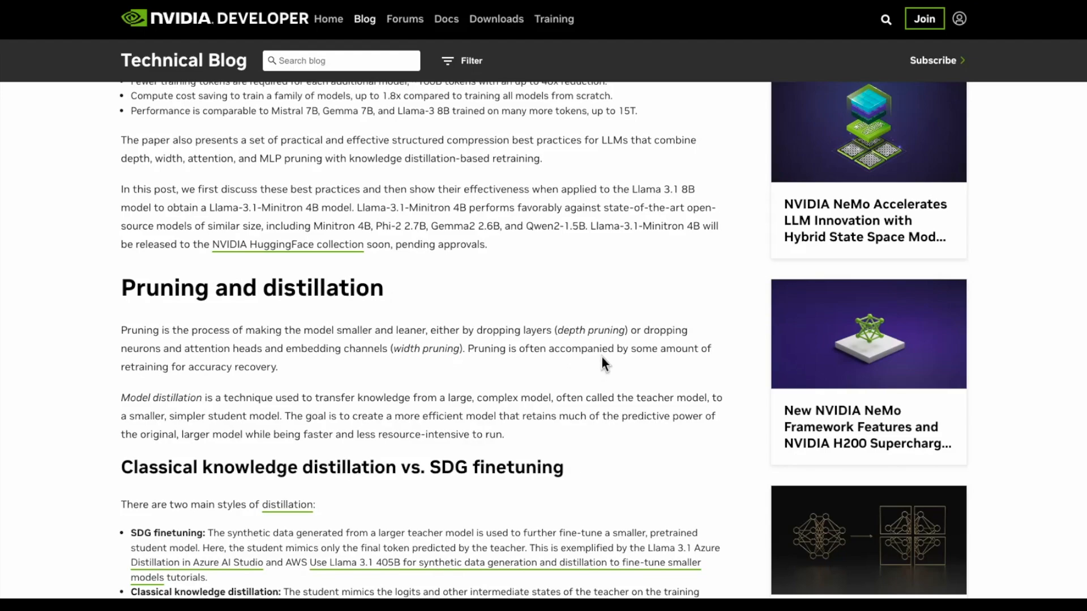
Continue to Figure 1, the iterative pruning and distillation diagram, reaching Importance analysis
scroll("down", 3)
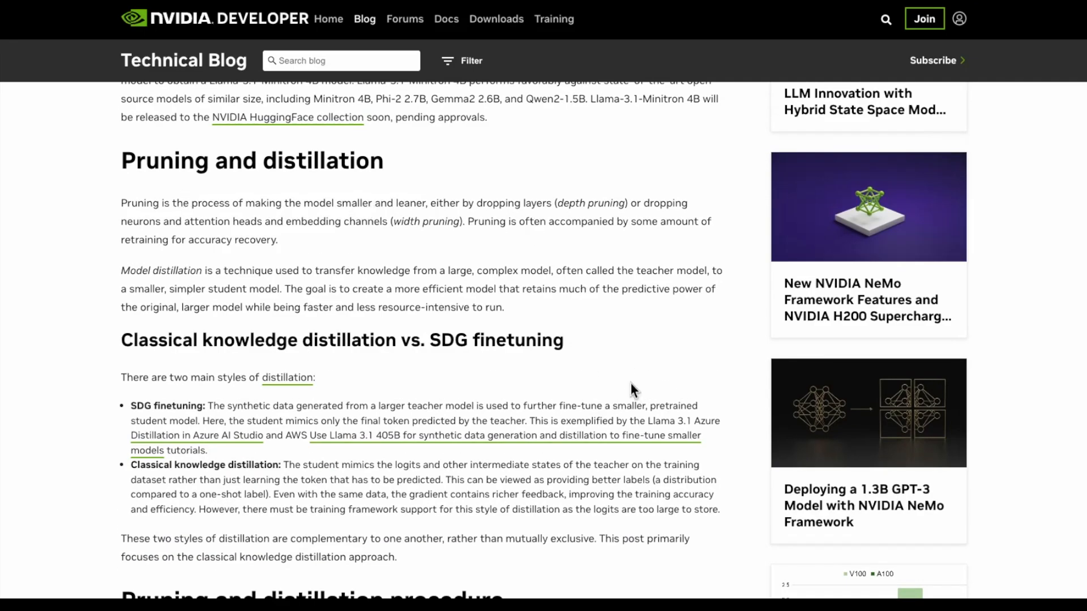
mouse_move(706, 222)
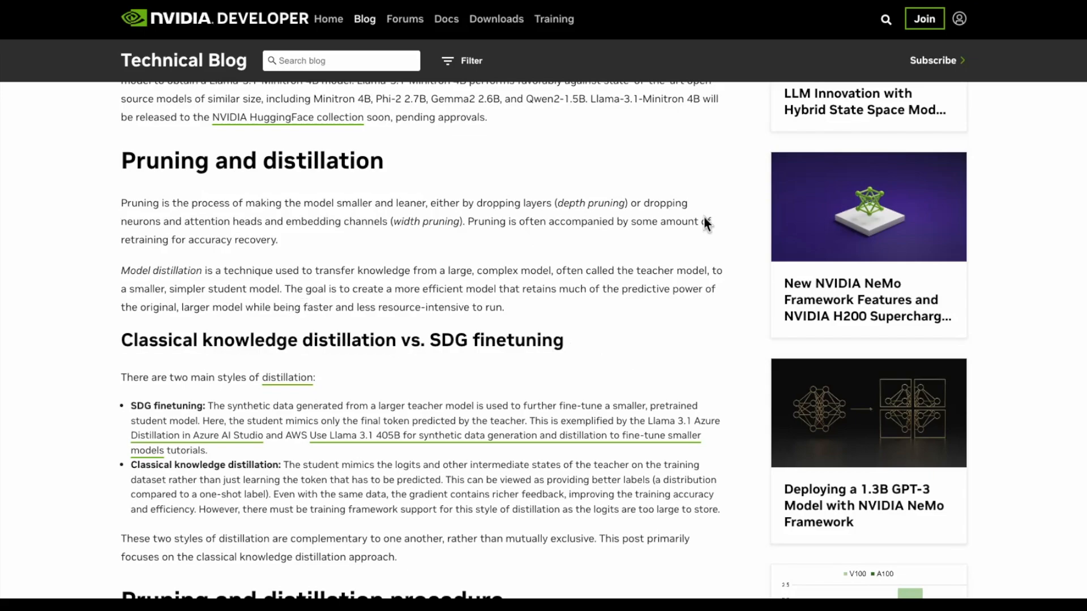
mouse_move(678, 368)
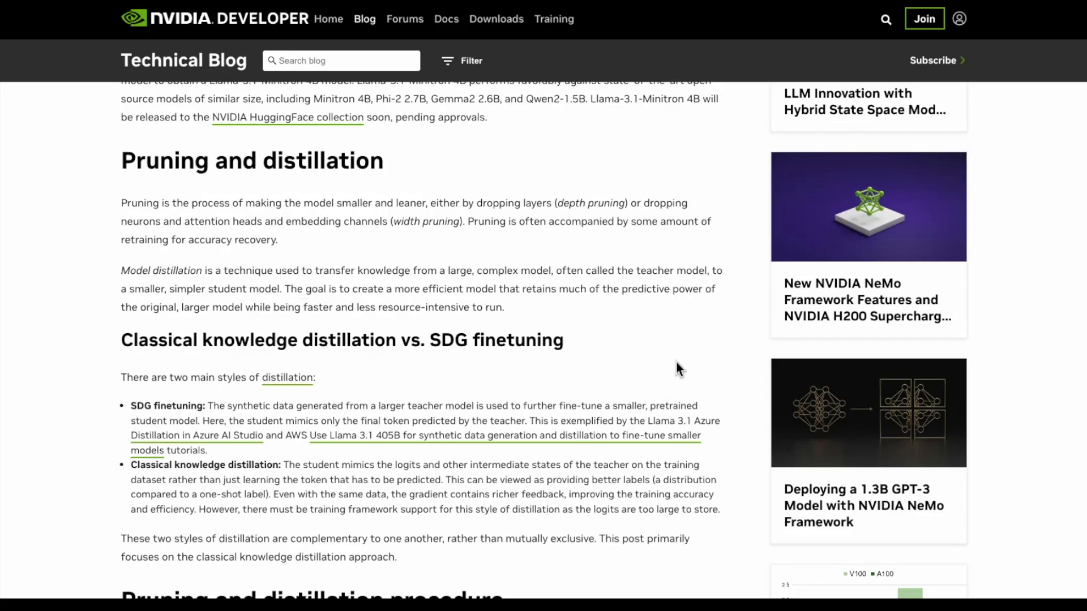
scroll("down", 3)
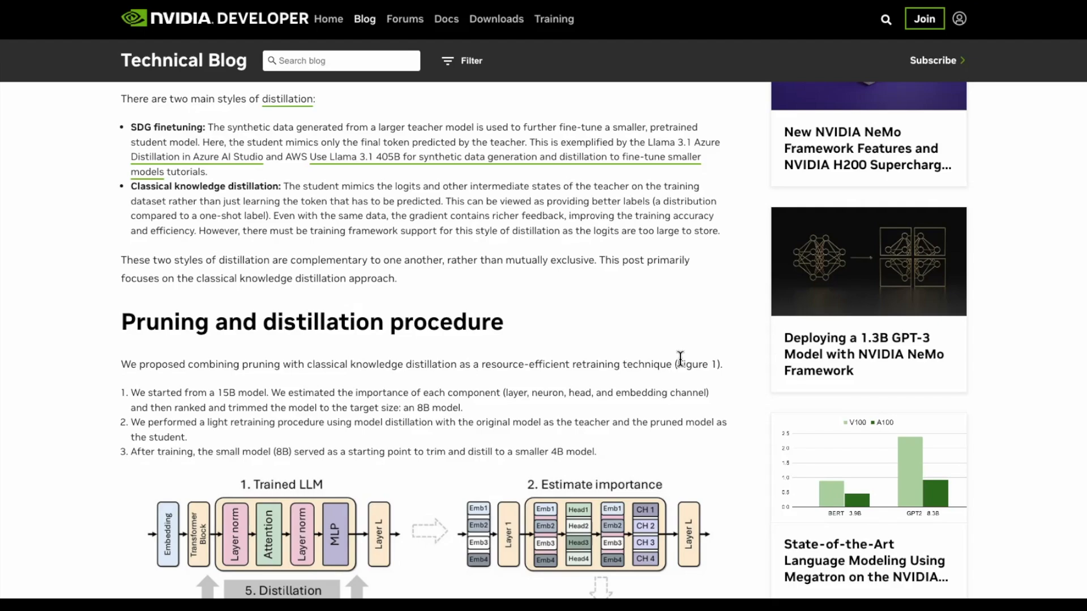
mouse_move(691, 365)
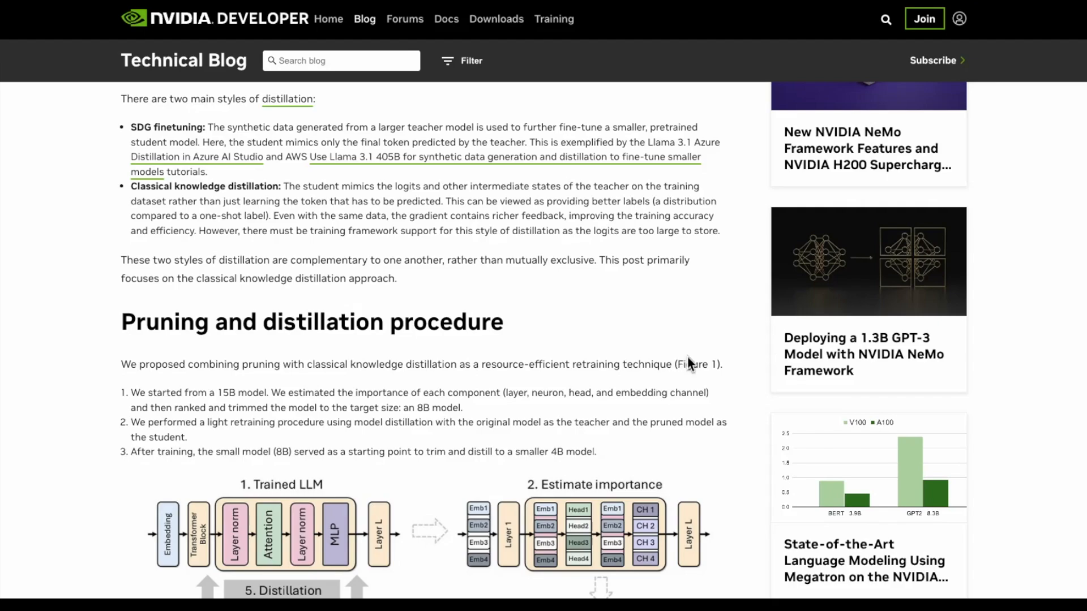
scroll("down", 3)
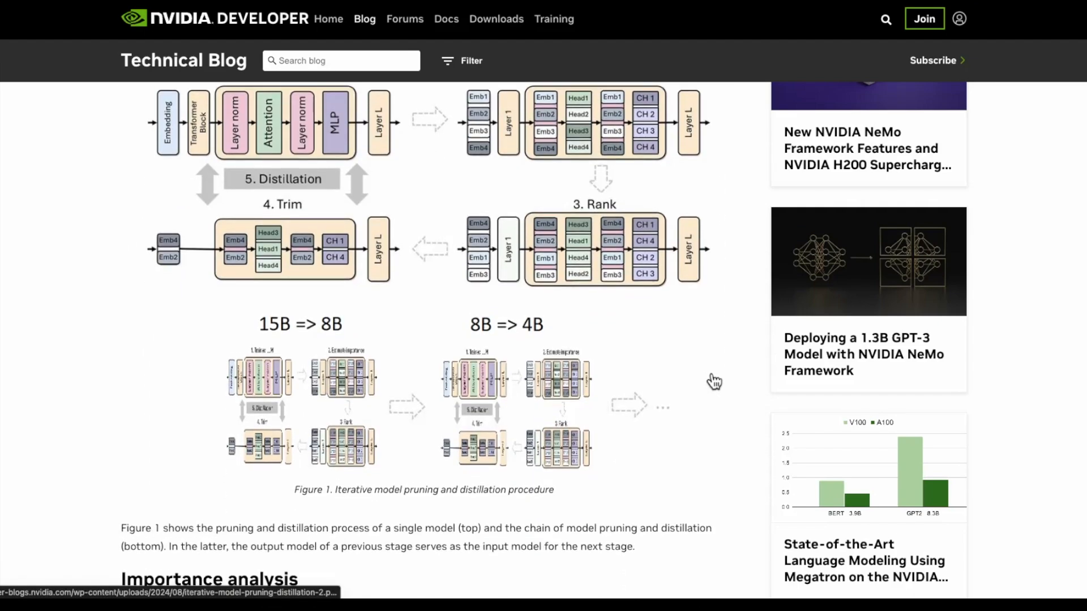
scroll("down", 3)
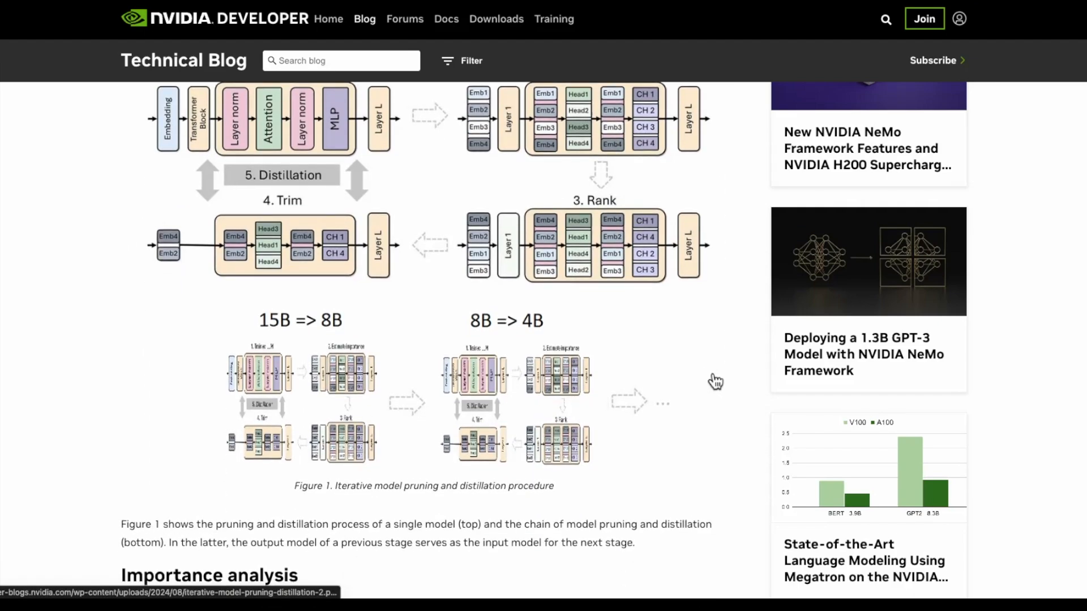
scroll("down", 3)
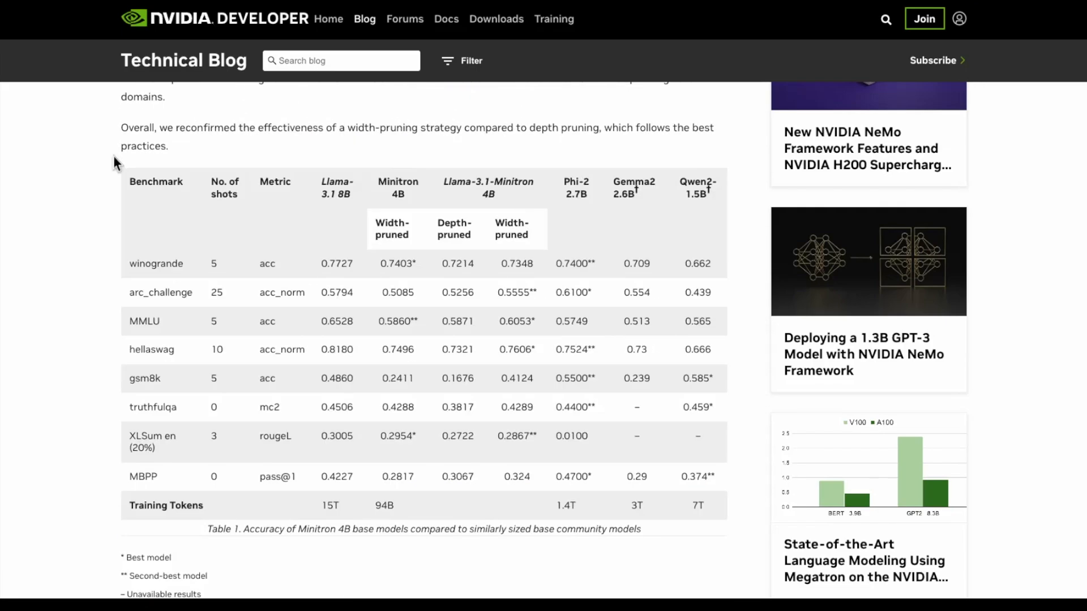
mouse_move(404, 347)
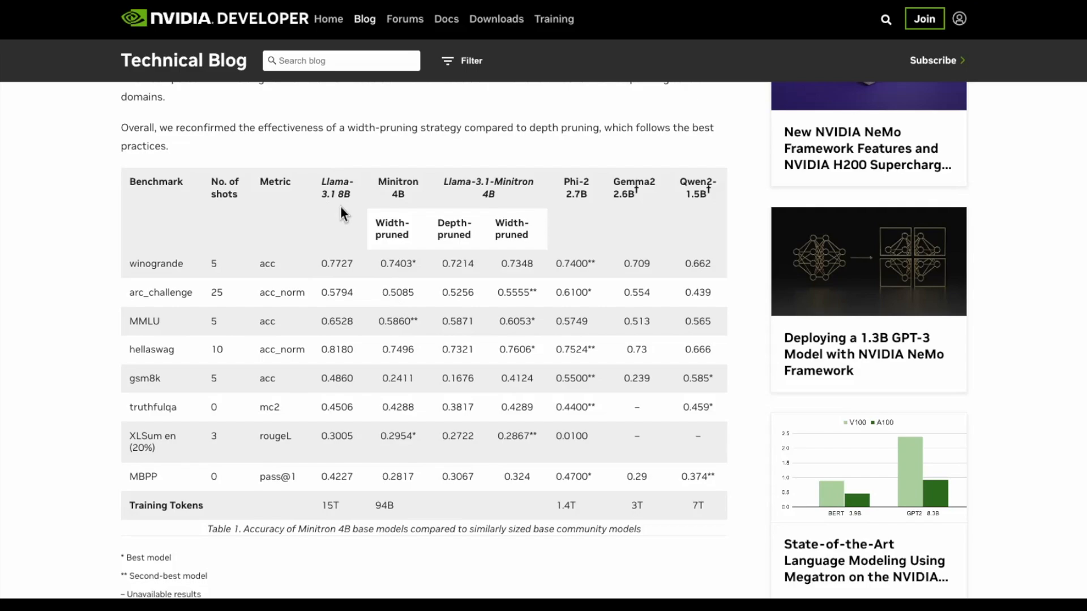
mouse_move(493, 186)
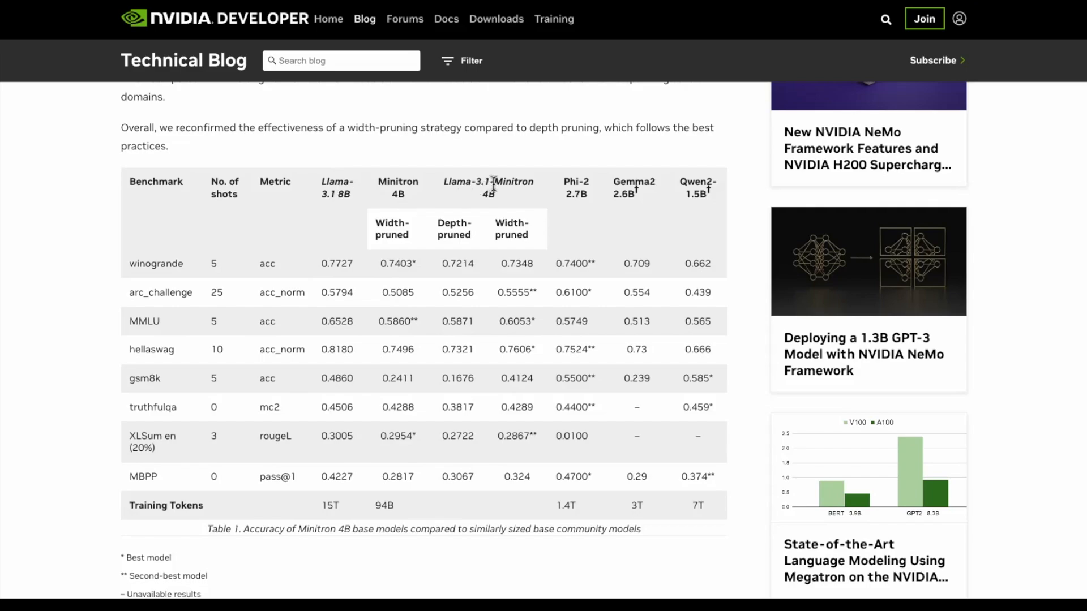
mouse_move(446, 220)
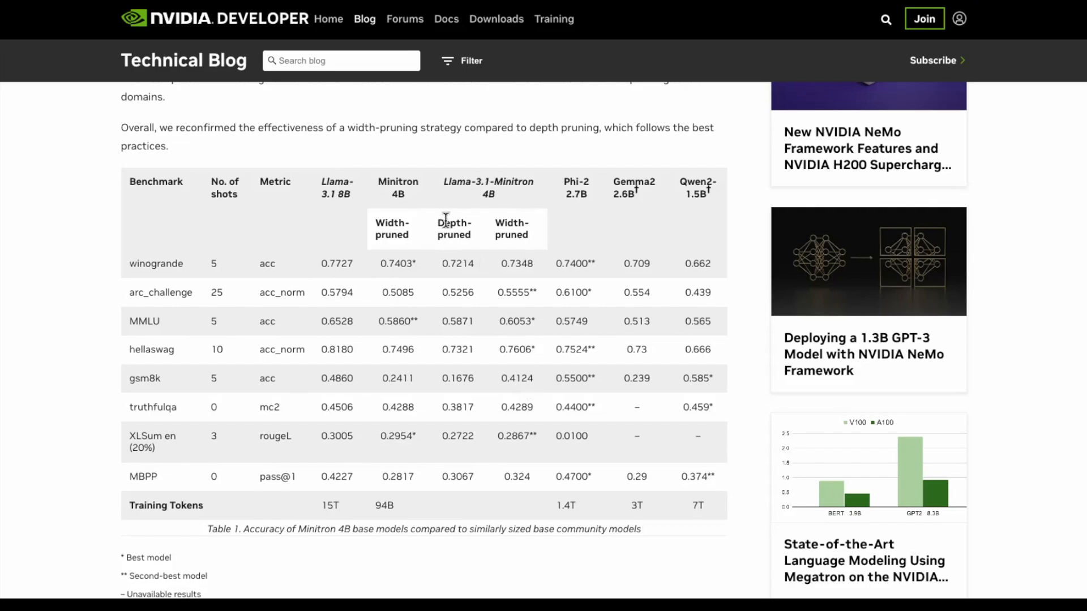
mouse_move(570, 259)
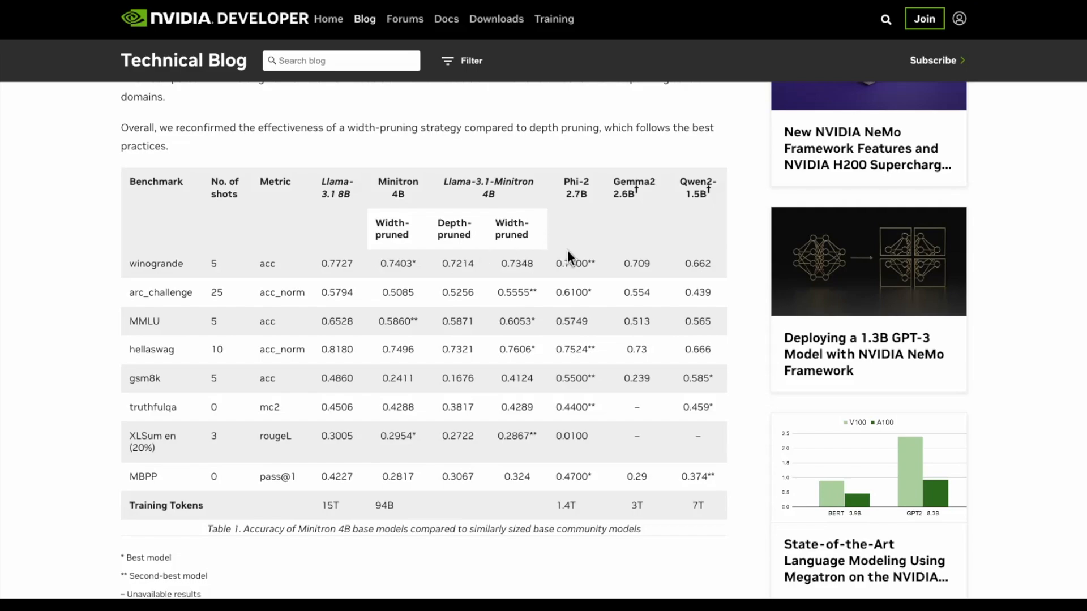
mouse_move(532, 247)
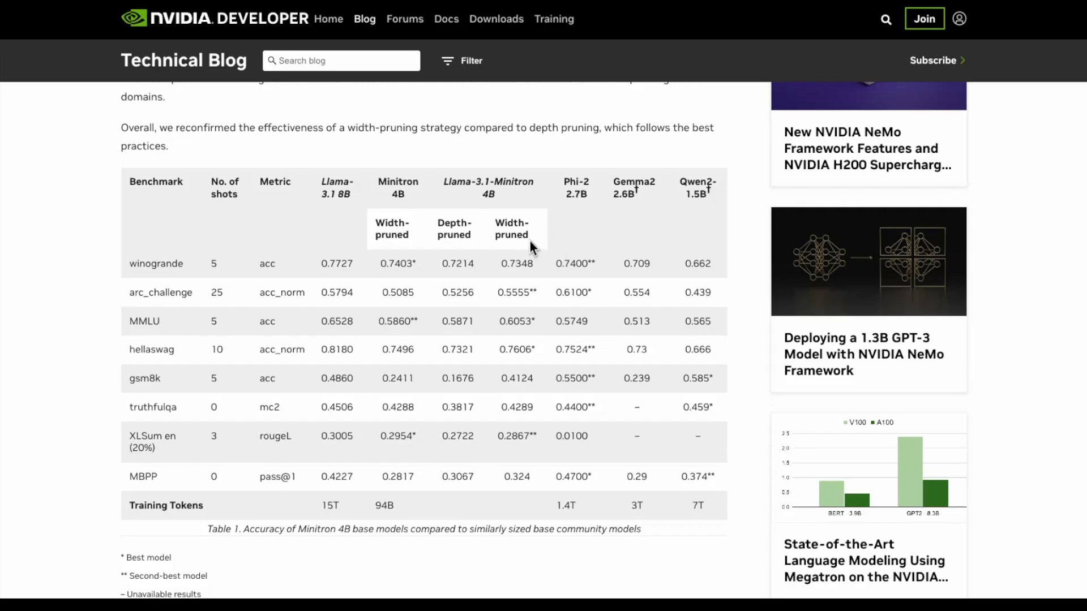
mouse_move(457, 223)
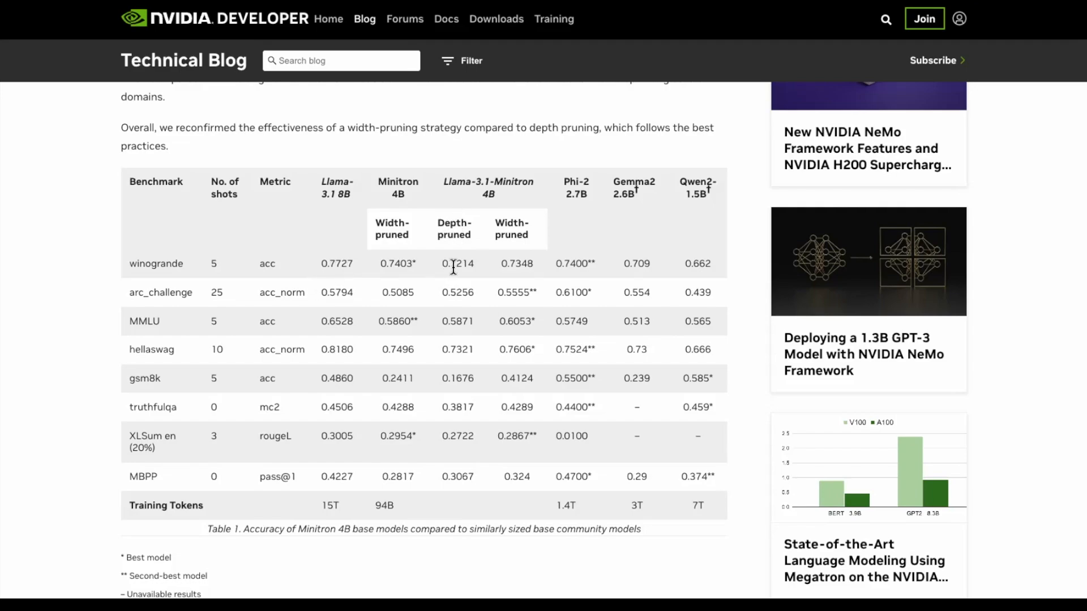
mouse_move(333, 222)
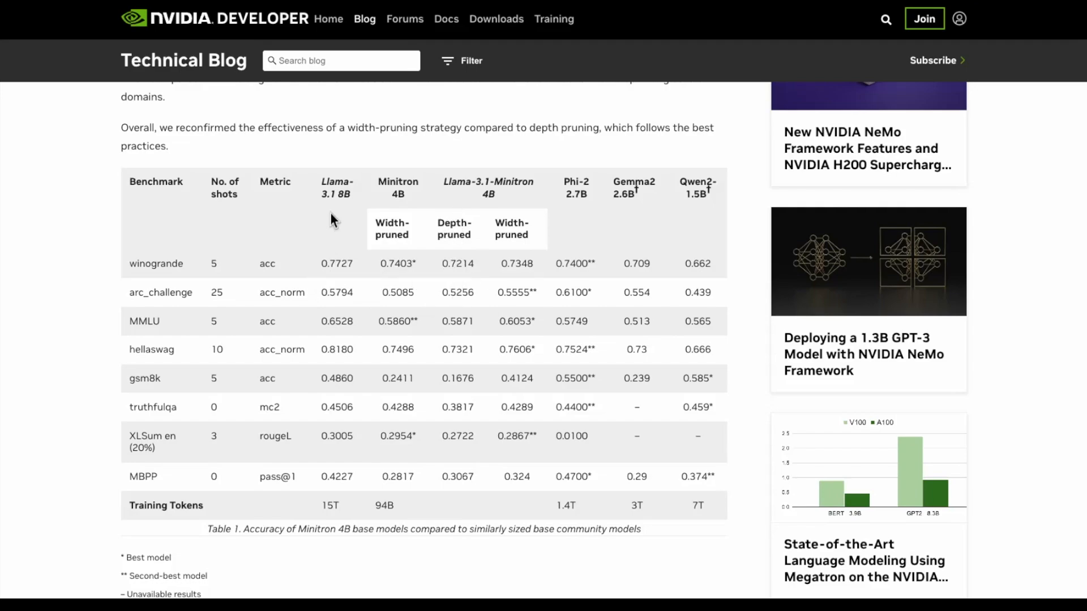
mouse_move(519, 267)
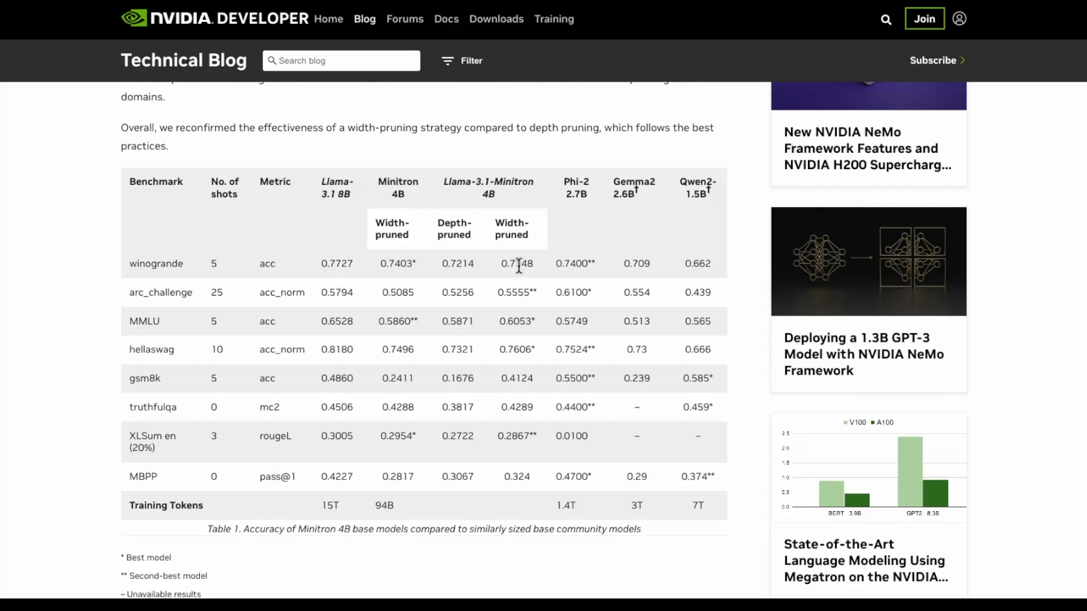
mouse_move(523, 501)
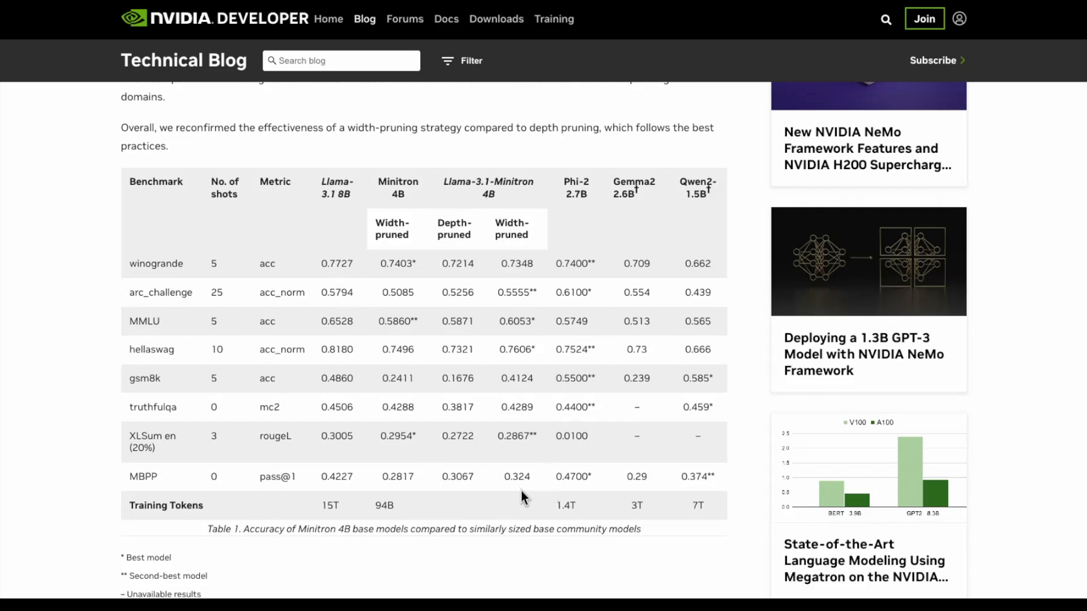
mouse_move(516, 499)
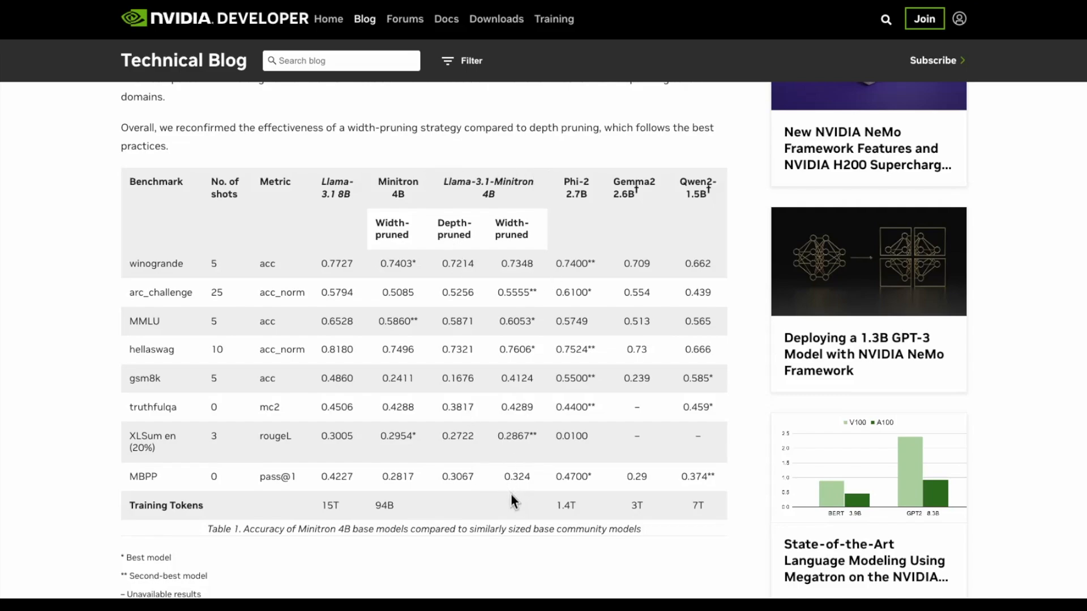
mouse_move(537, 382)
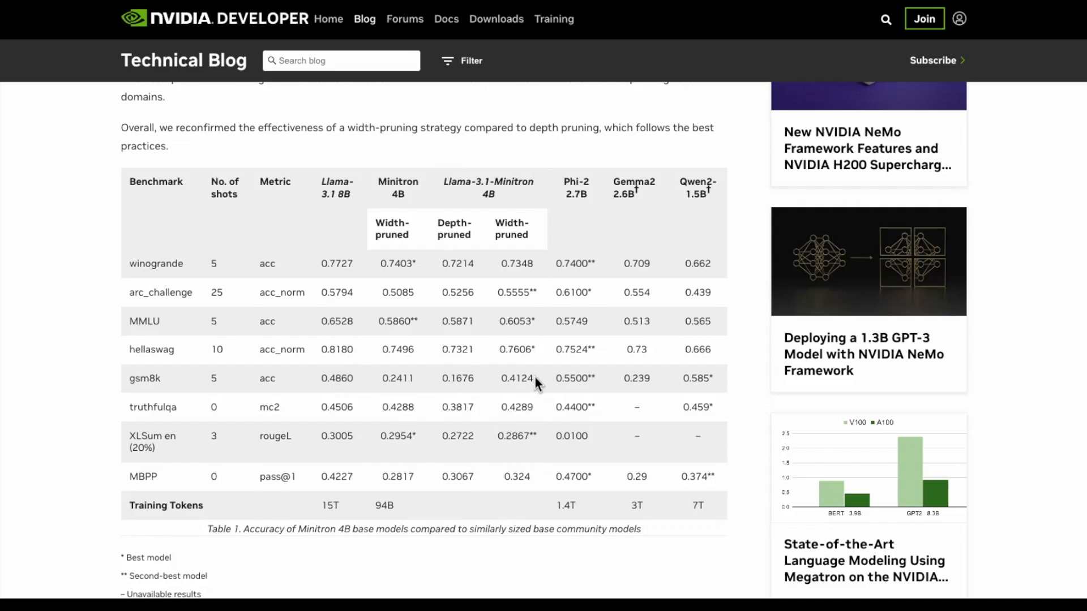
mouse_move(511, 419)
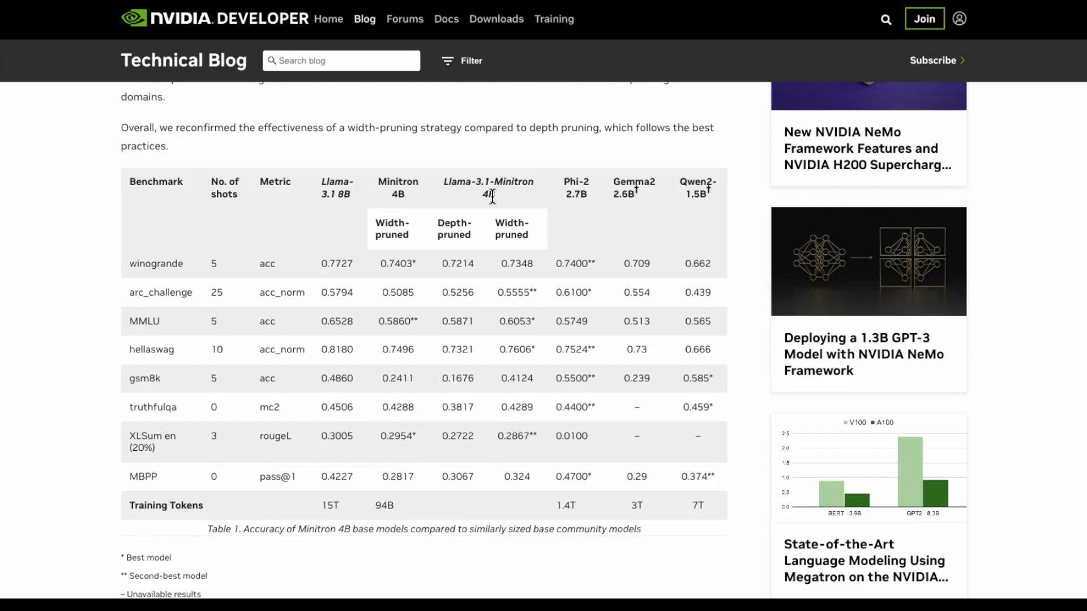
mouse_move(530, 286)
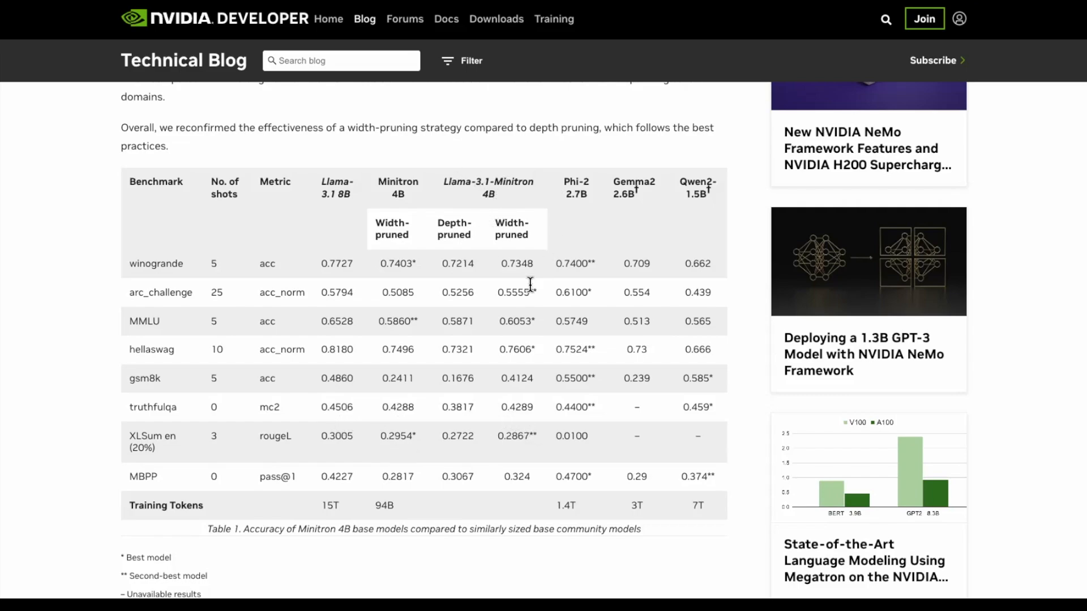
mouse_move(531, 295)
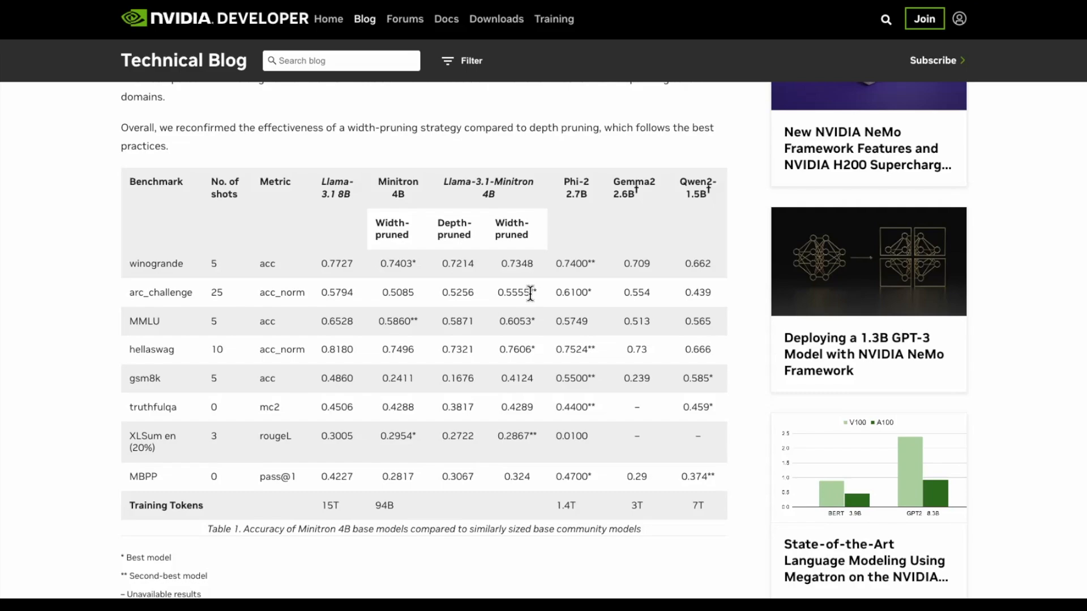
mouse_move(426, 233)
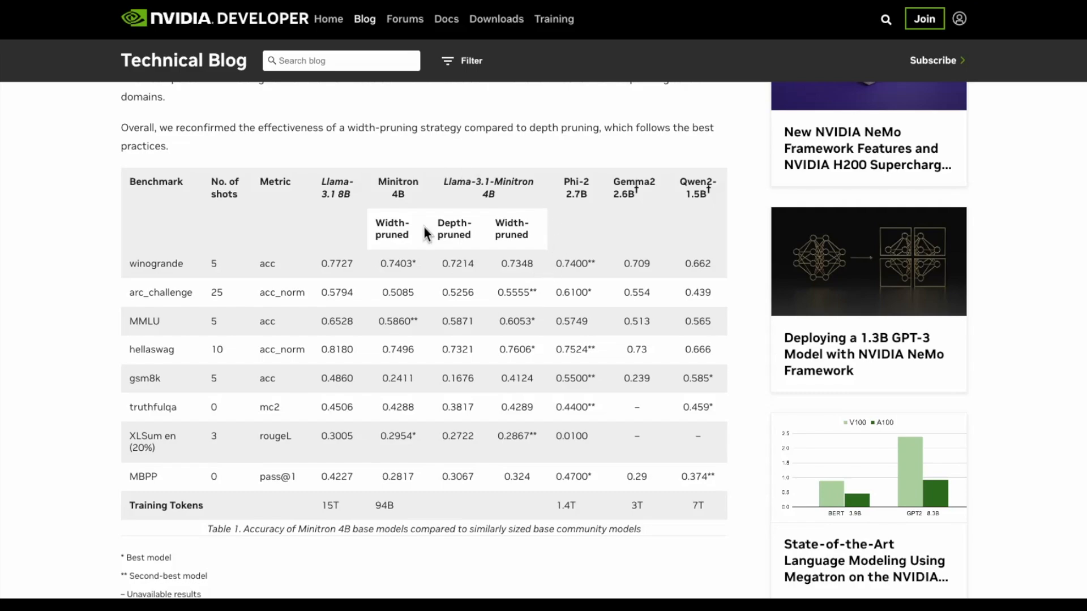
mouse_move(549, 303)
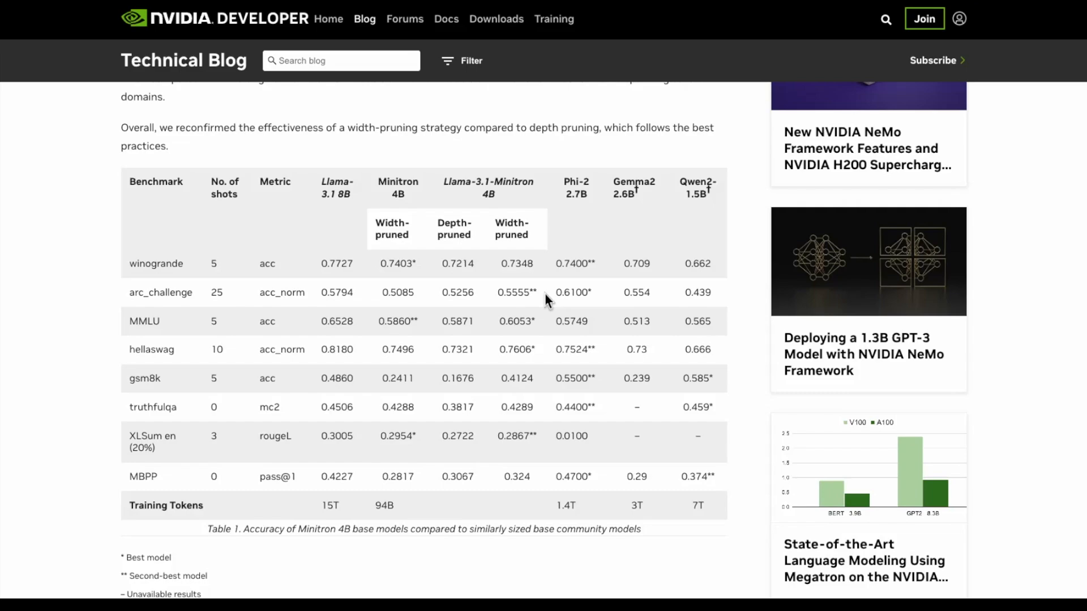
mouse_move(555, 269)
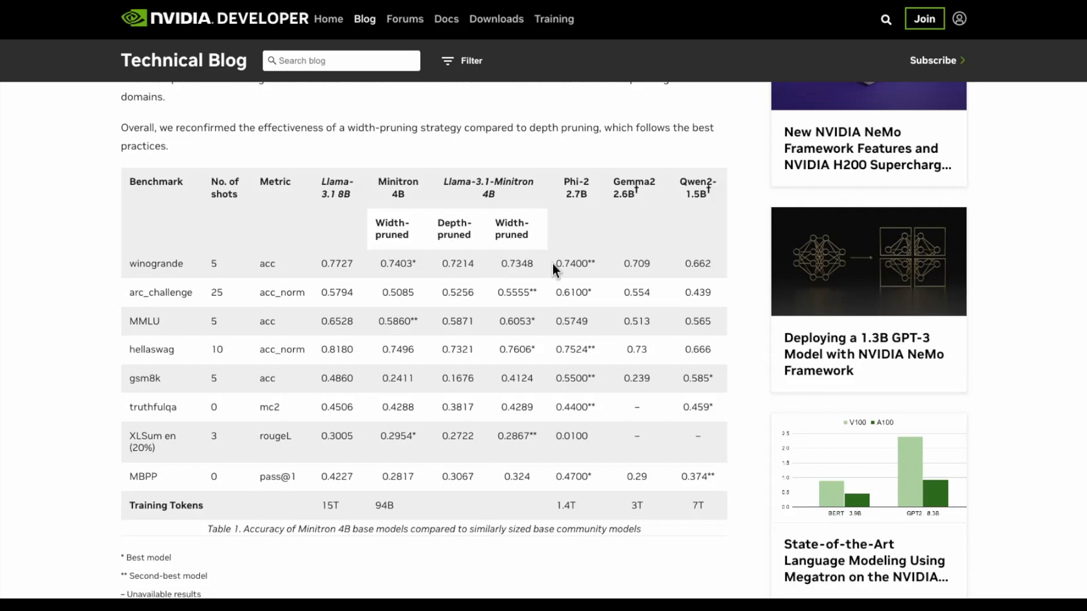
mouse_move(551, 269)
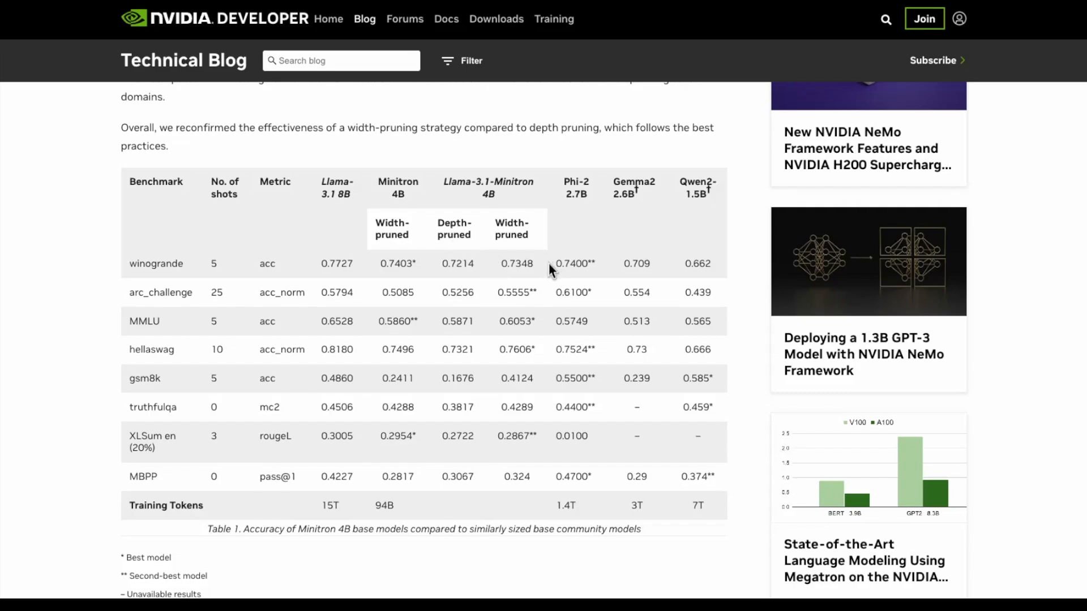
mouse_move(703, 218)
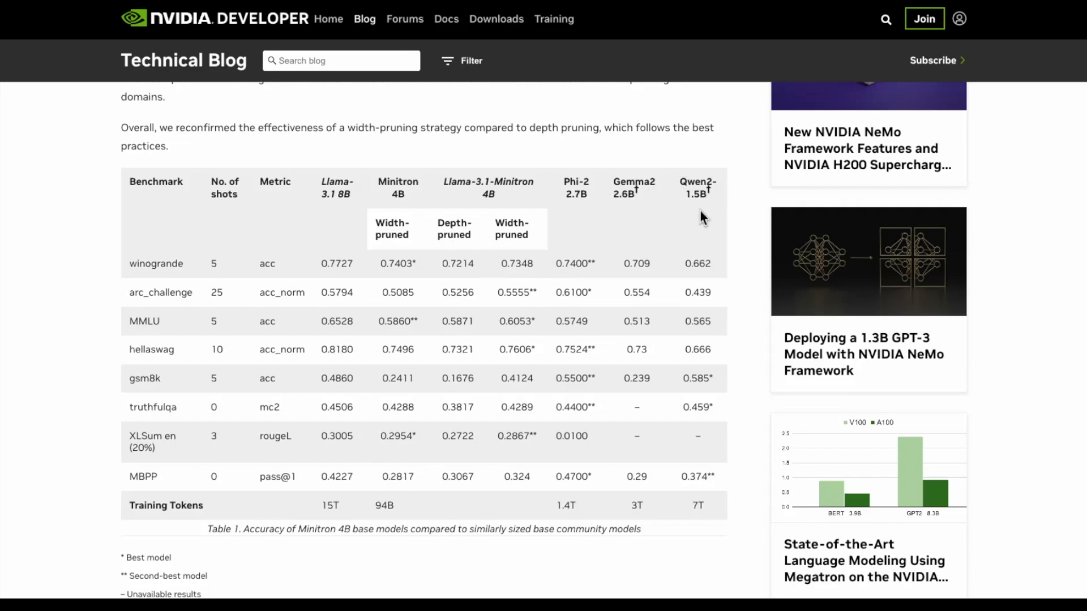
mouse_move(612, 205)
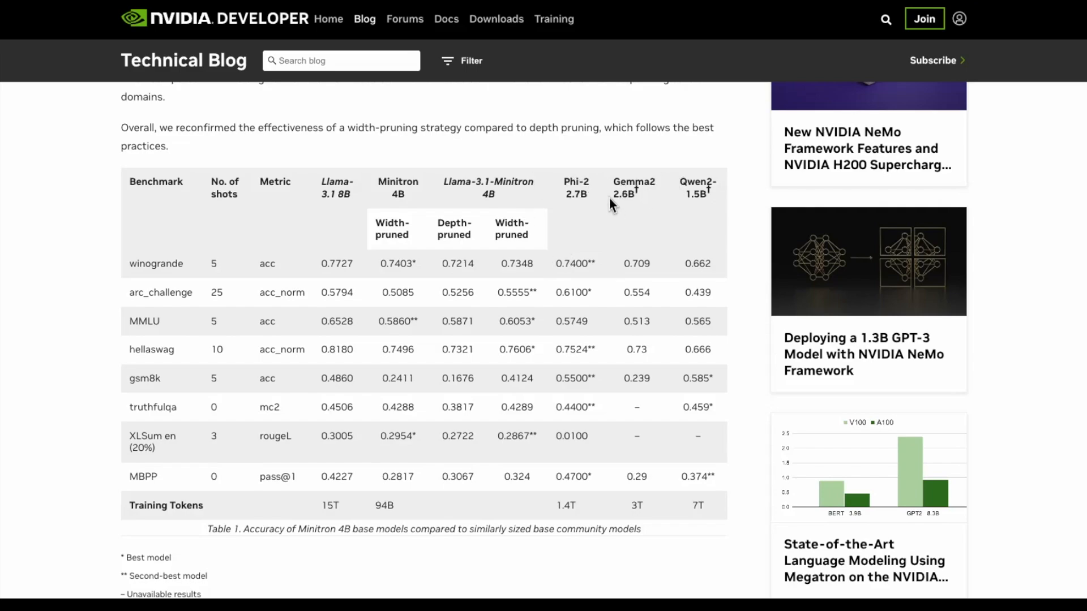
mouse_move(605, 412)
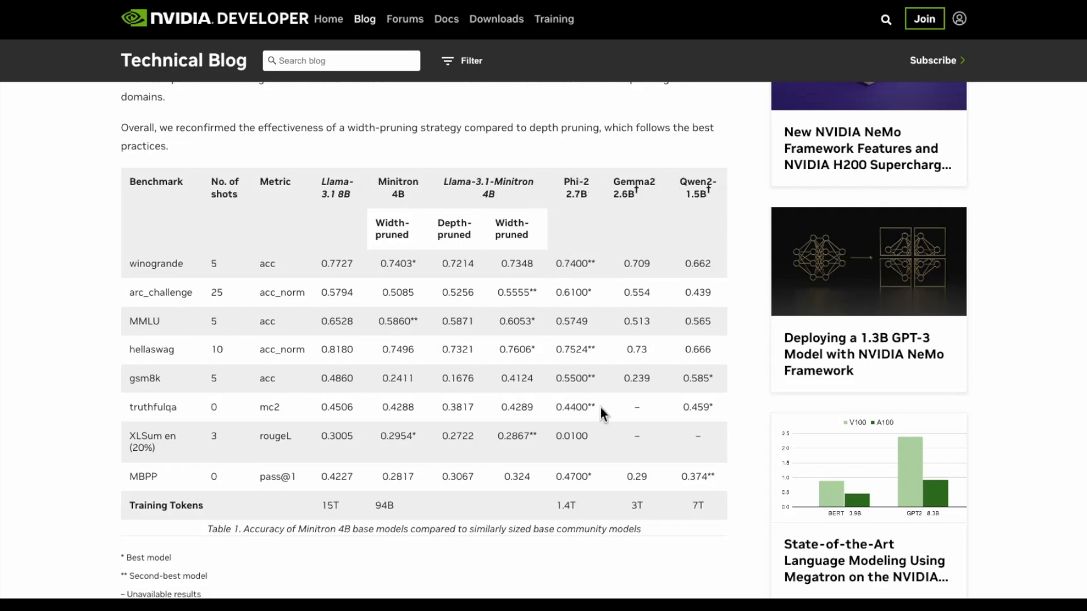
mouse_move(555, 494)
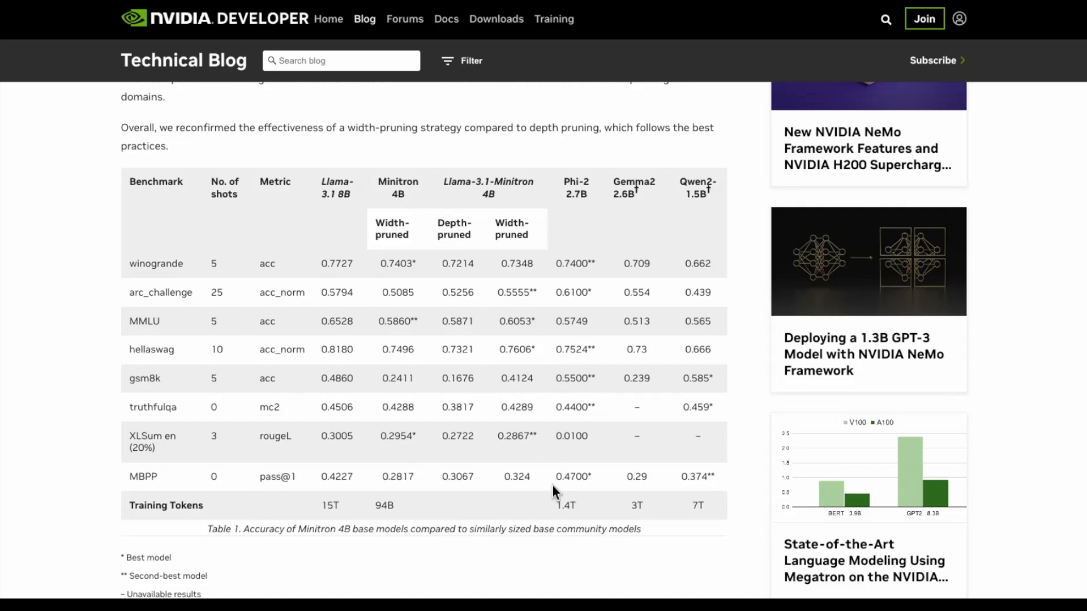
Scroll past the Performance benchmarks text to the BF16 and FP8 throughput charts (Figures 7 and 8)
scroll("down", 3)
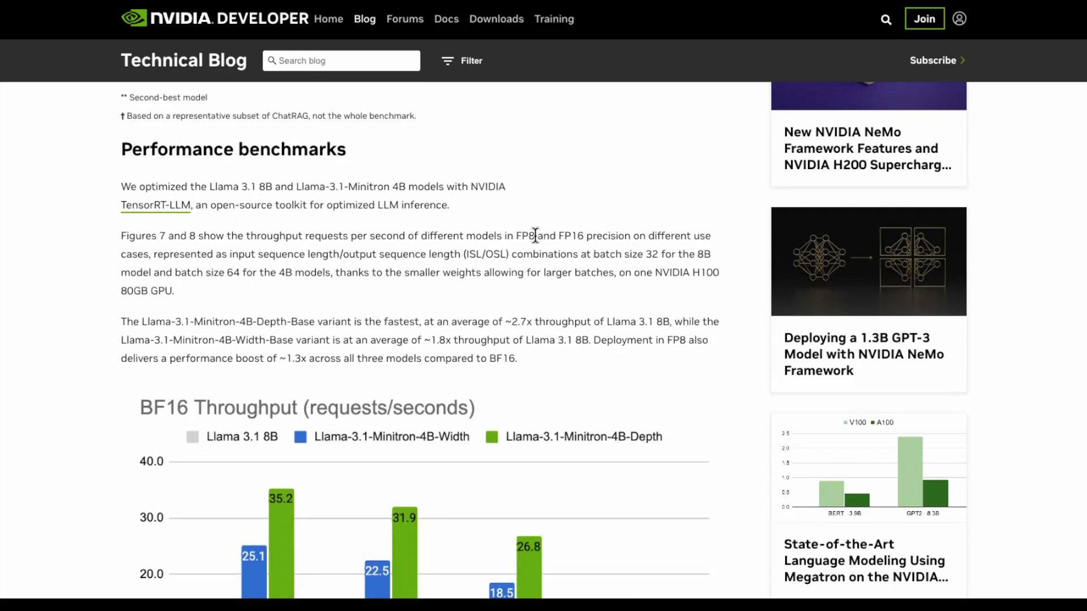
scroll("down", 3)
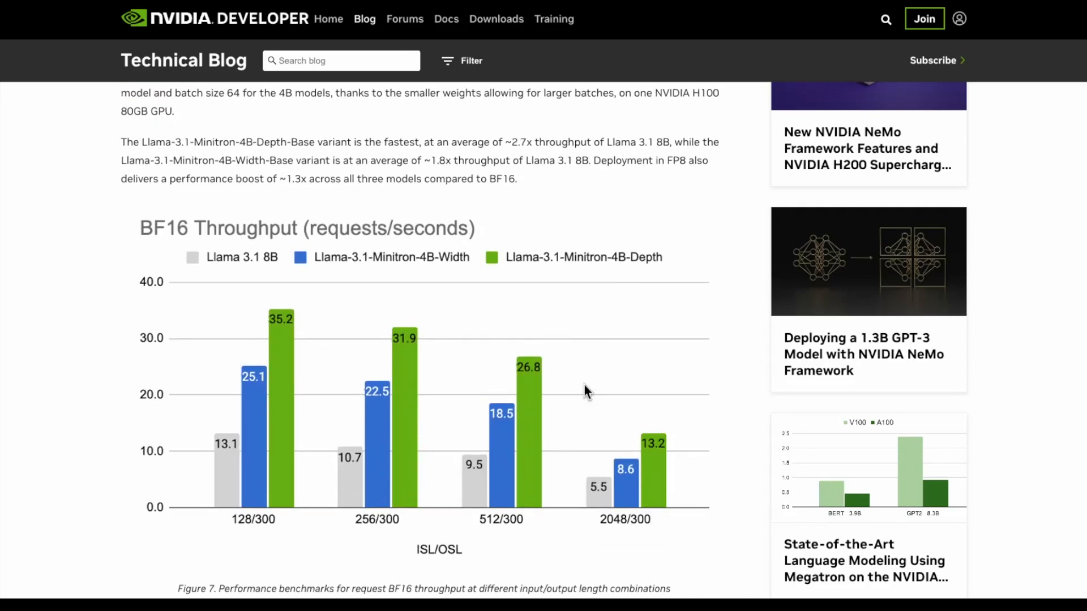
mouse_move(136, 248)
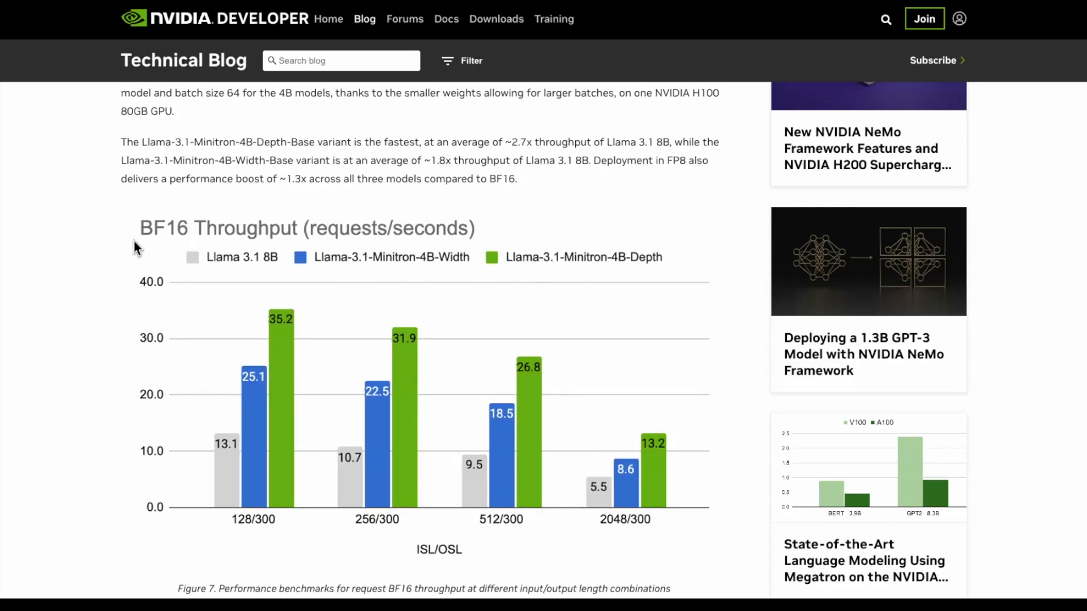
mouse_move(438, 220)
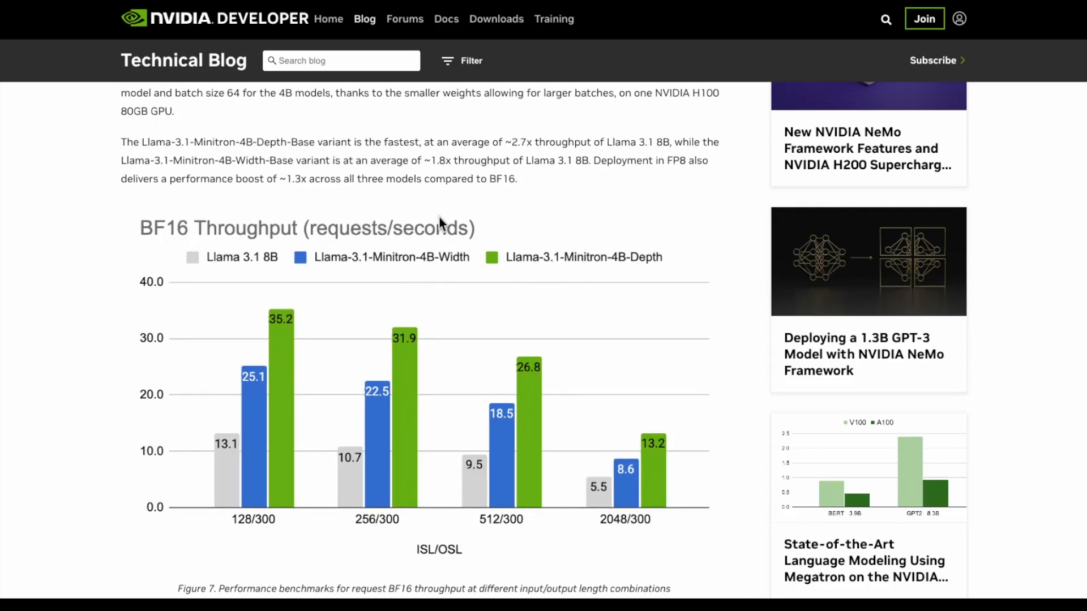
mouse_move(258, 312)
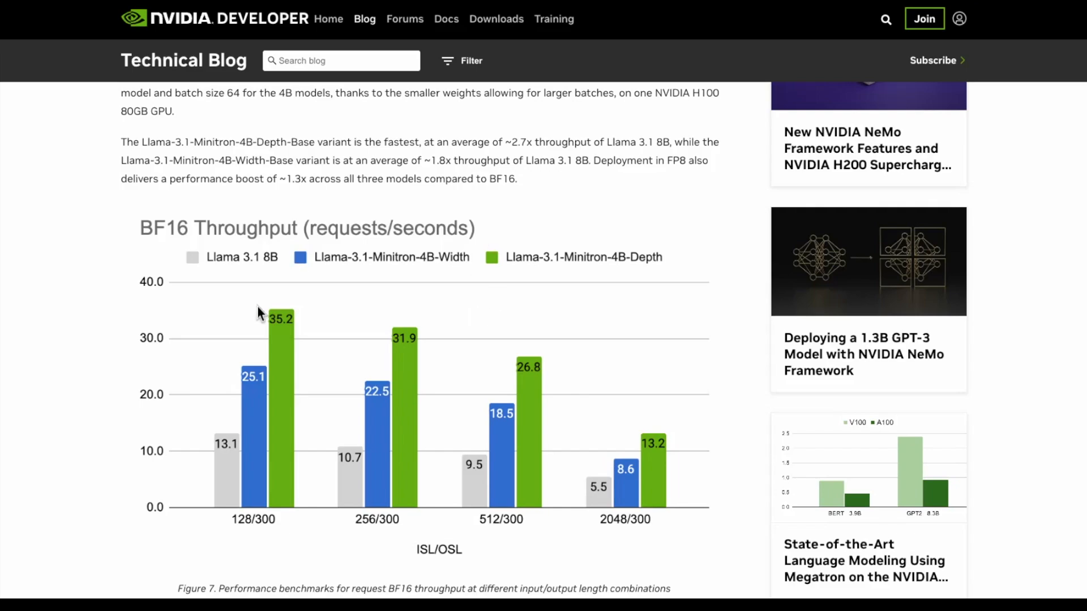
mouse_move(309, 294)
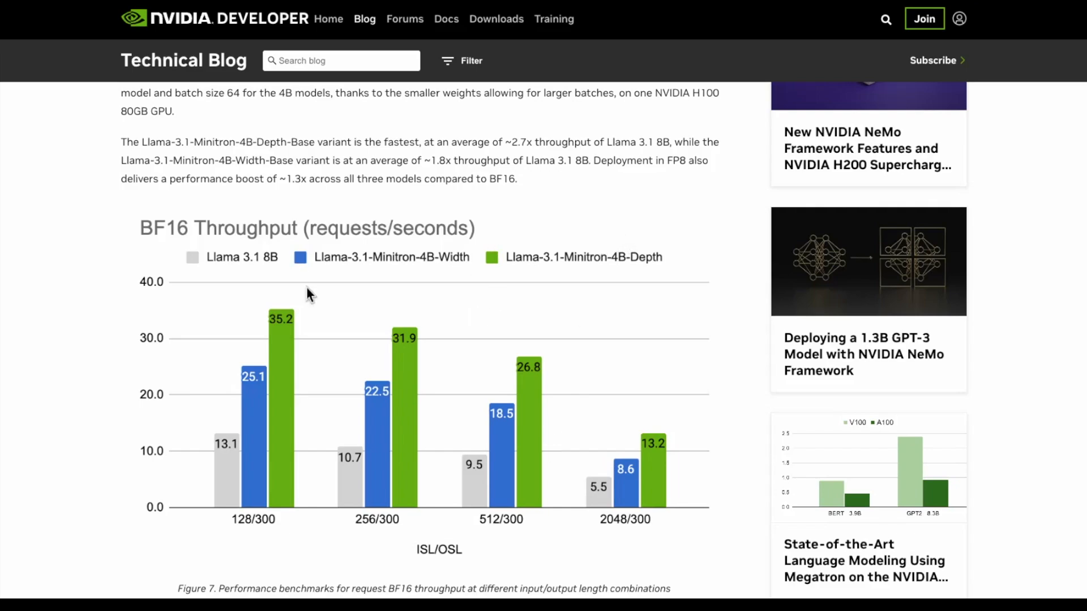
mouse_move(428, 270)
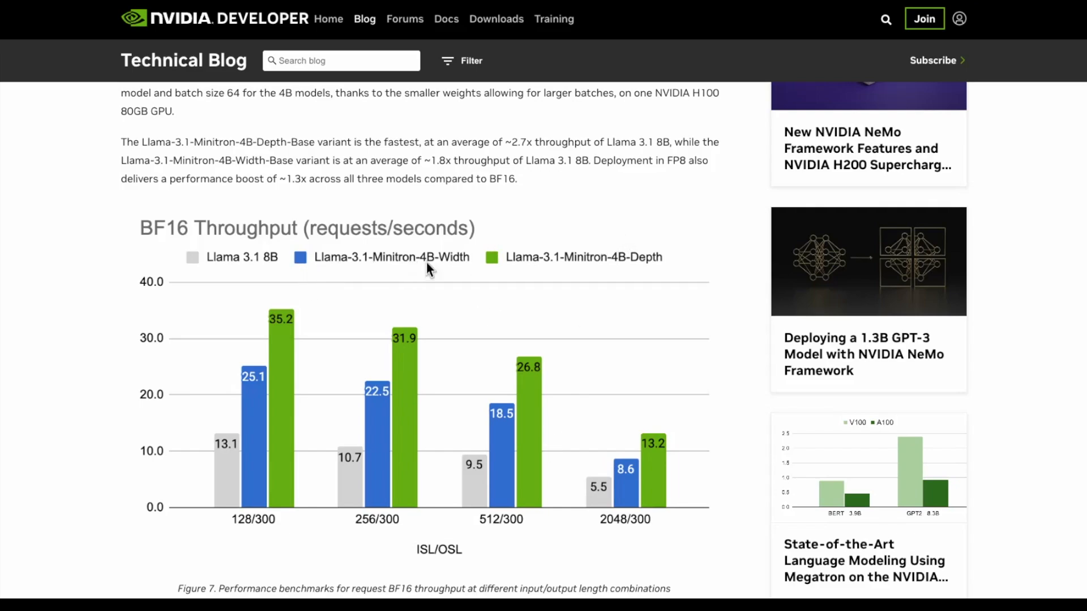
mouse_move(653, 272)
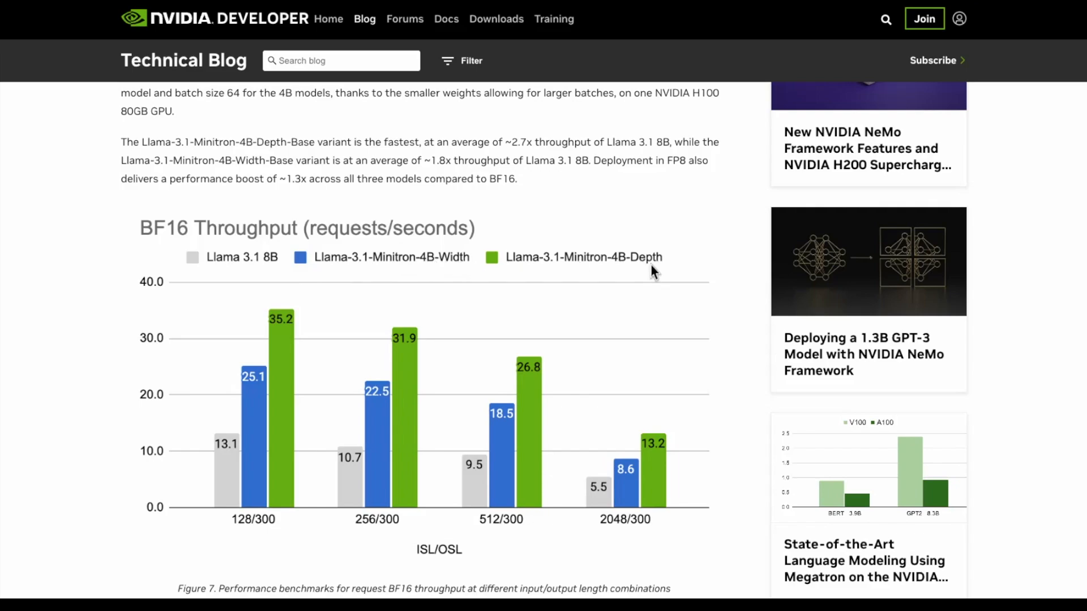
scroll("down", 3)
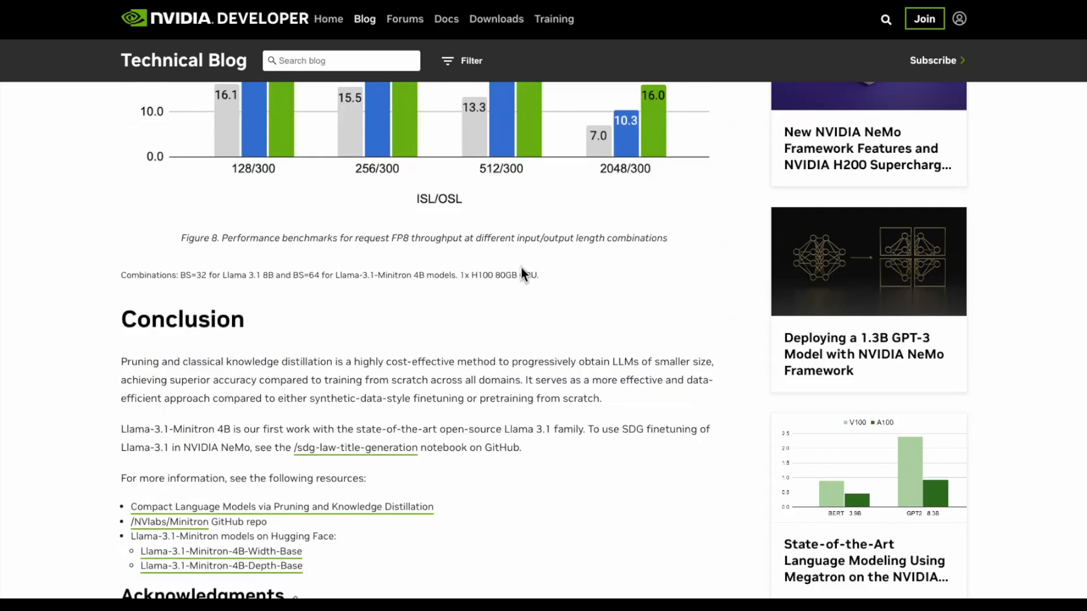
scroll("up", 3)
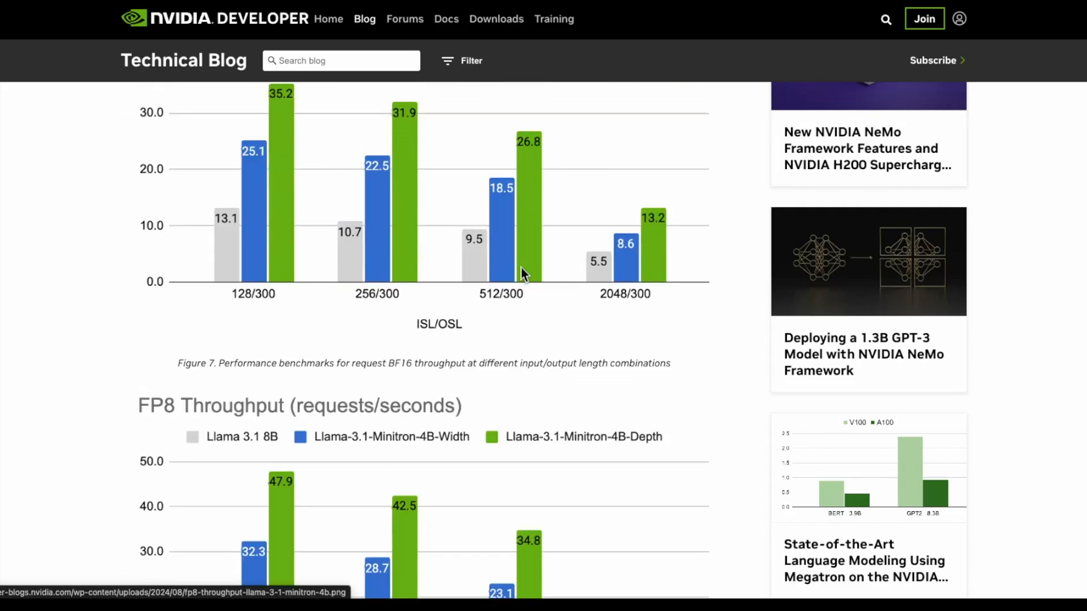
scroll("down", 3)
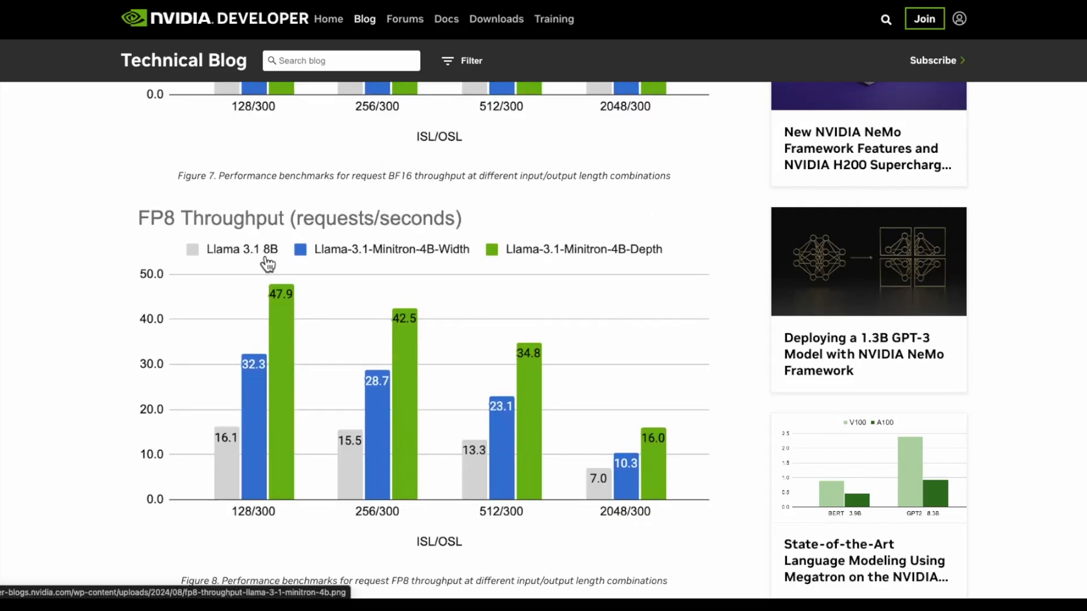